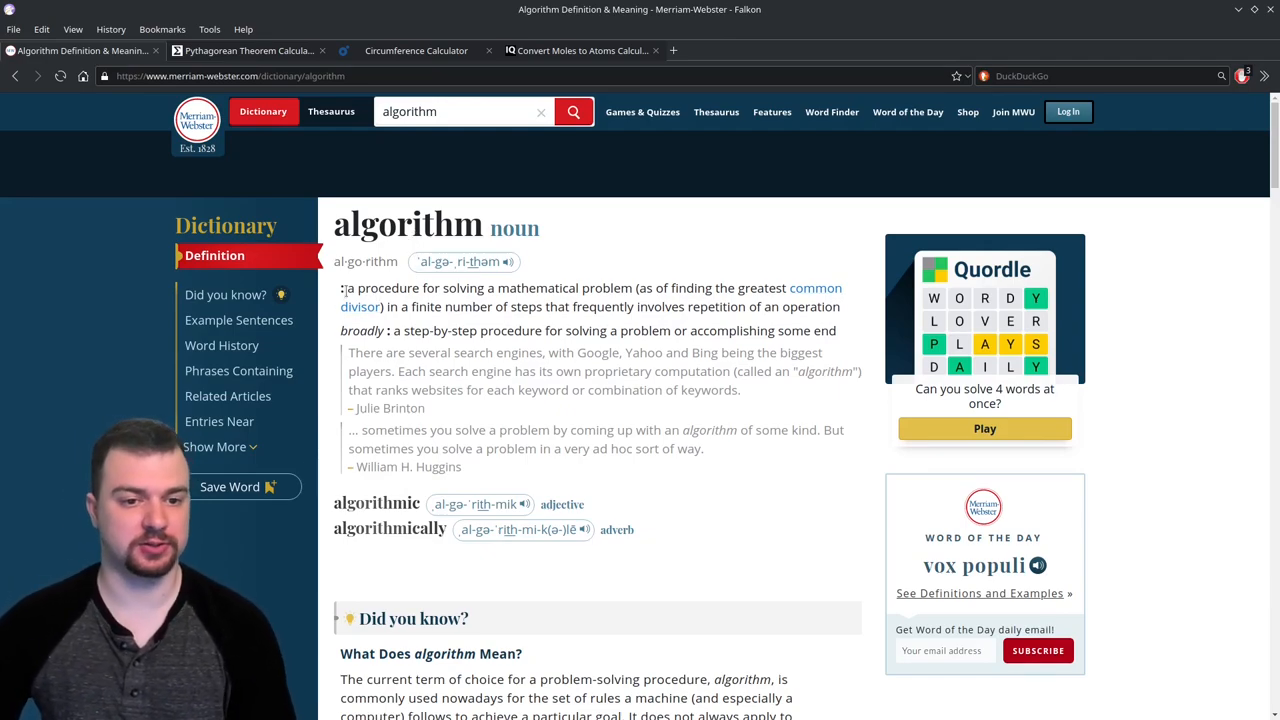
# Highlight the phrases 'mathematical problem' and 'algorithm' in the dictionary explanation
pyautogui.moveTo(500, 288); pyautogui.dragTo(596, 288)
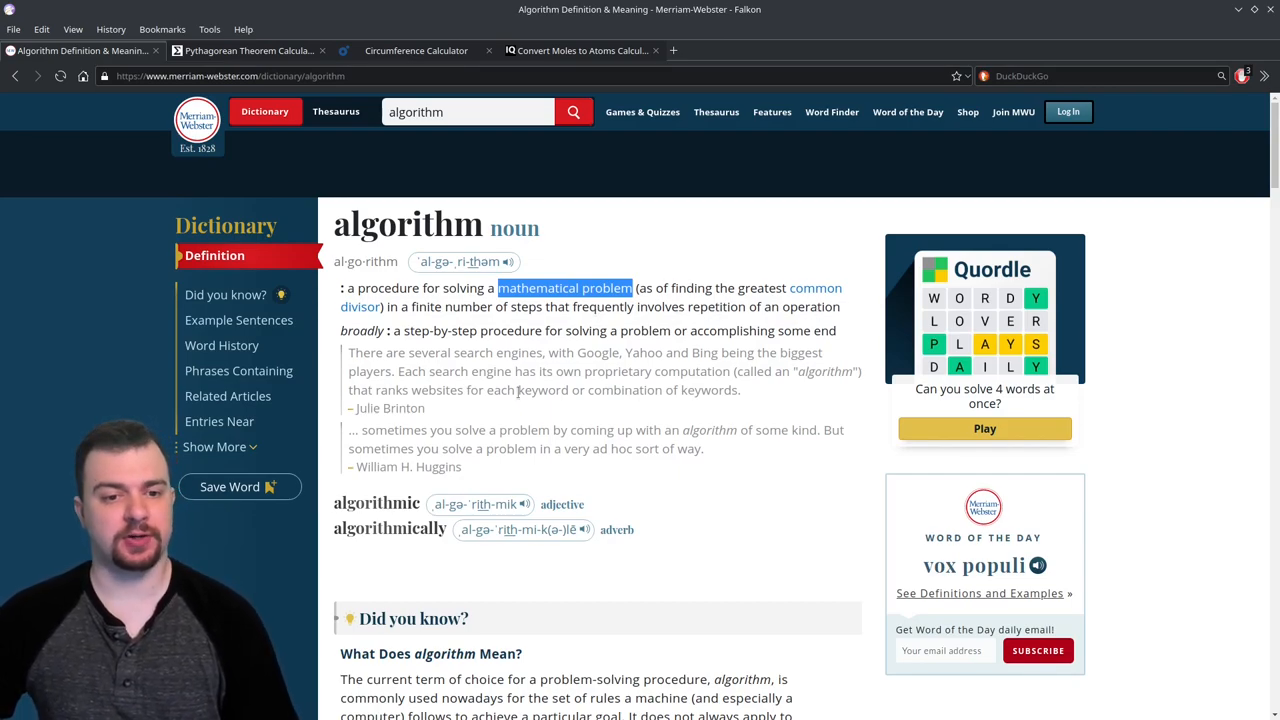
pyautogui.moveTo(400, 330); pyautogui.dragTo(490, 330)
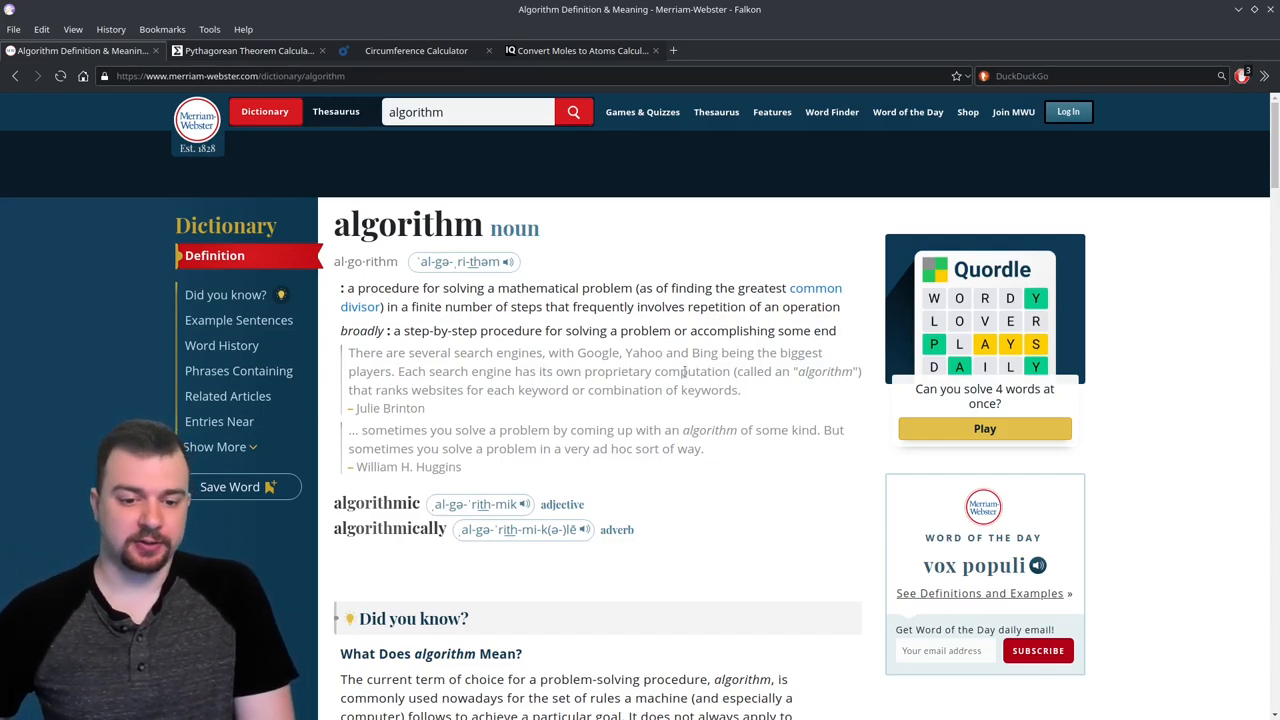
pyautogui.scroll(-3)
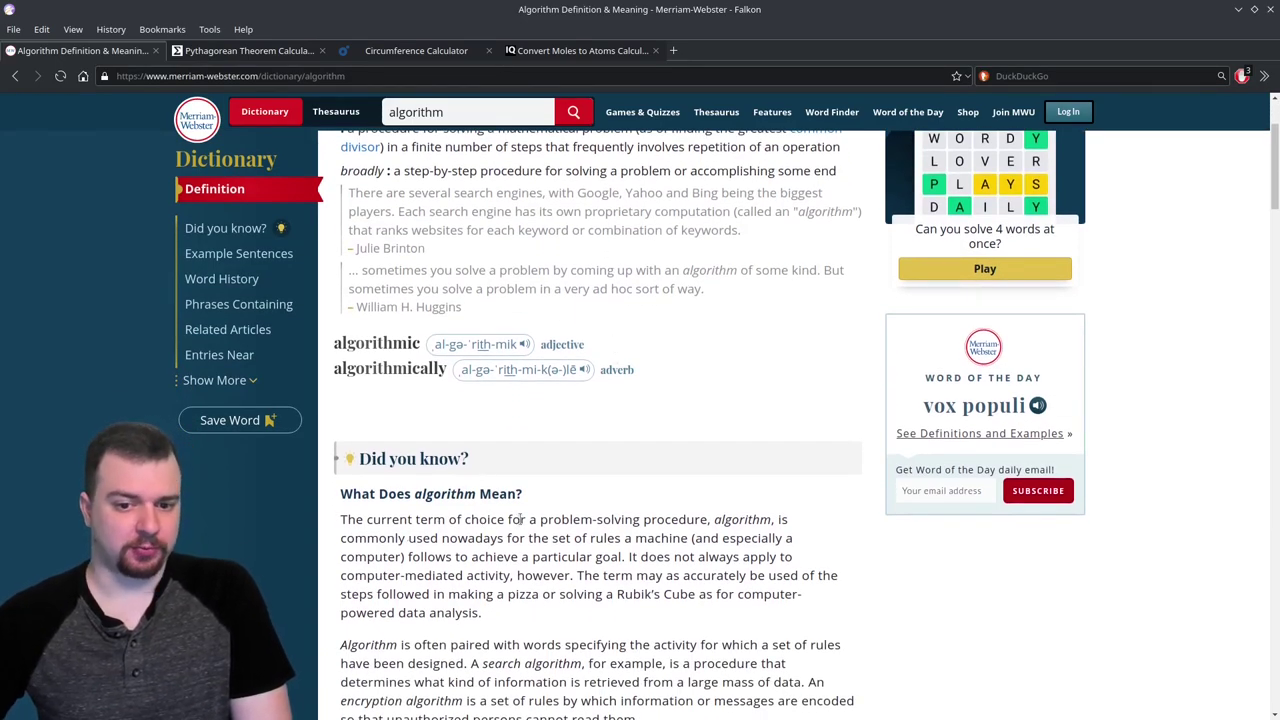
pyautogui.doubleClick(742, 520)
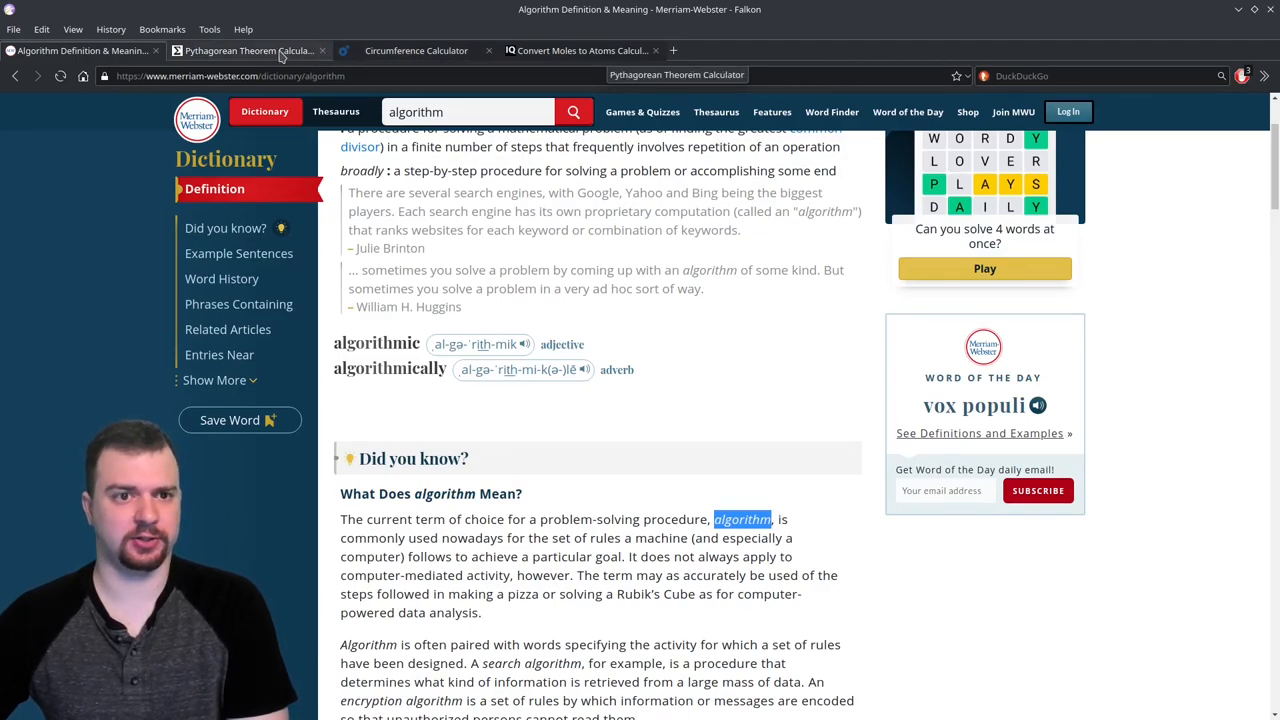
# Switch to the Pythagorean Theorem Calculator page and highlight the theorem statement
pyautogui.click(248, 50)
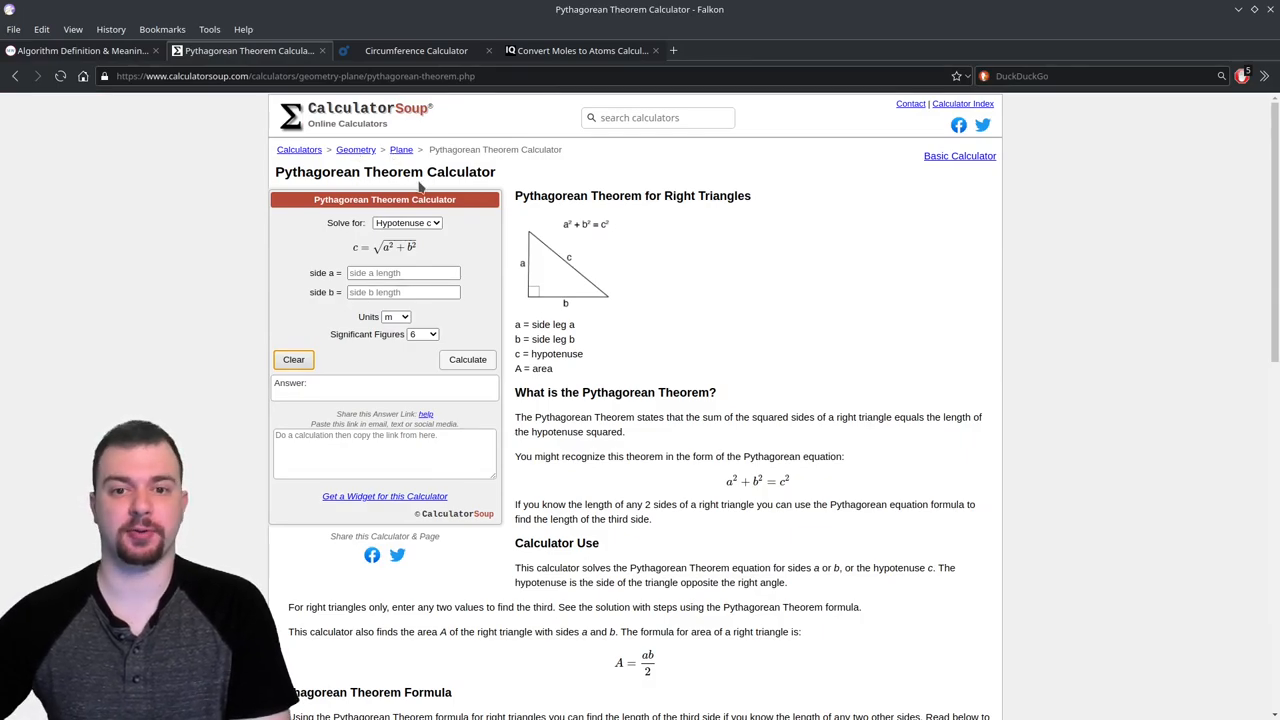
pyautogui.moveTo(568, 184)
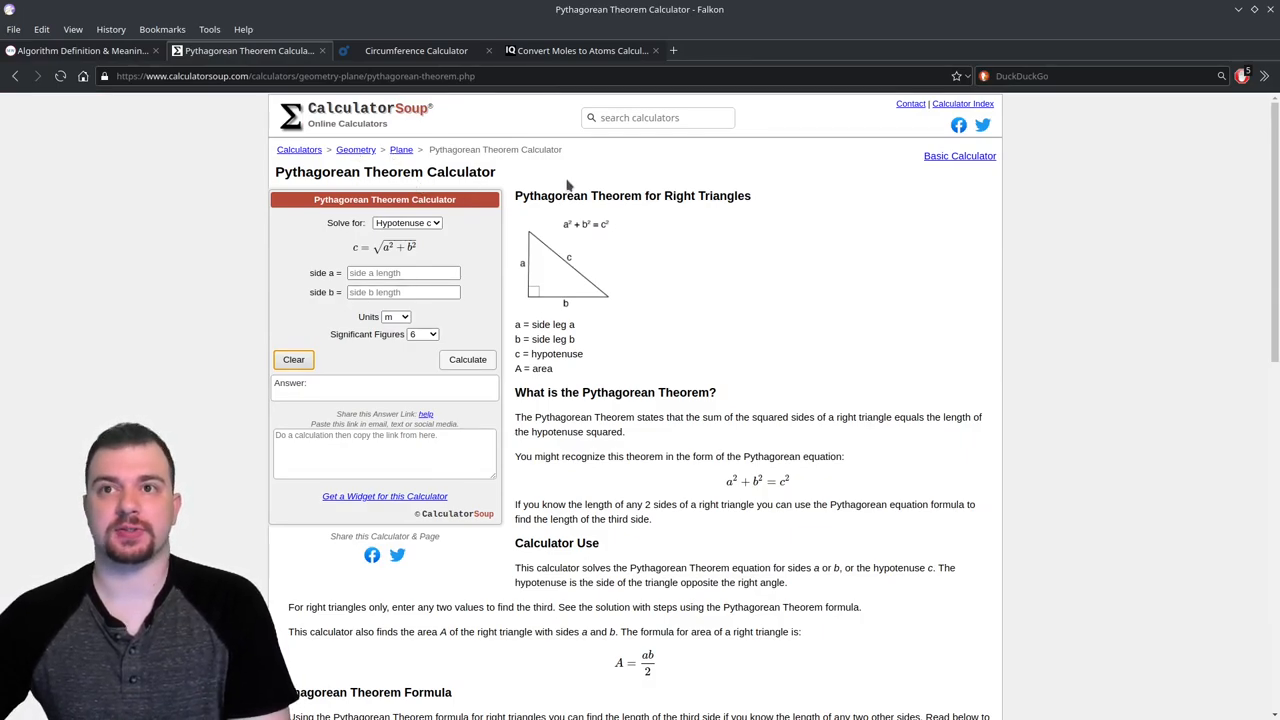
pyautogui.moveTo(650, 170)
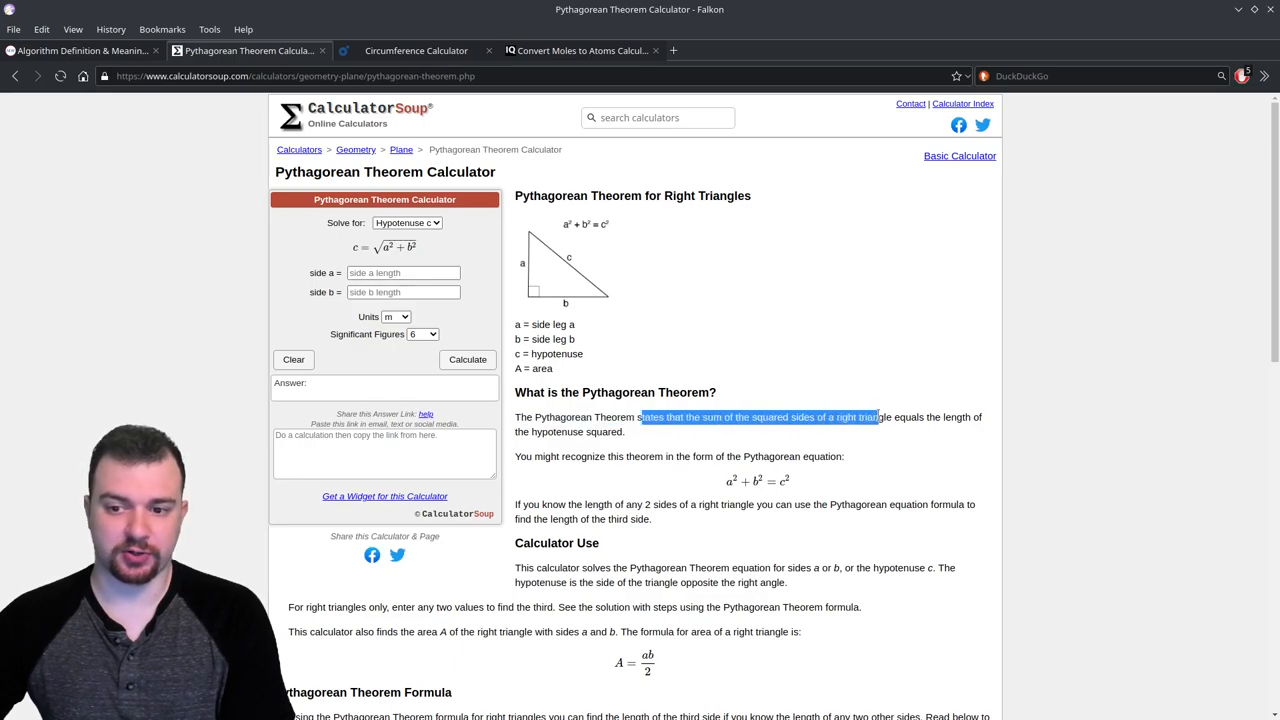
pyautogui.moveTo(878, 418); pyautogui.dragTo(624, 432)
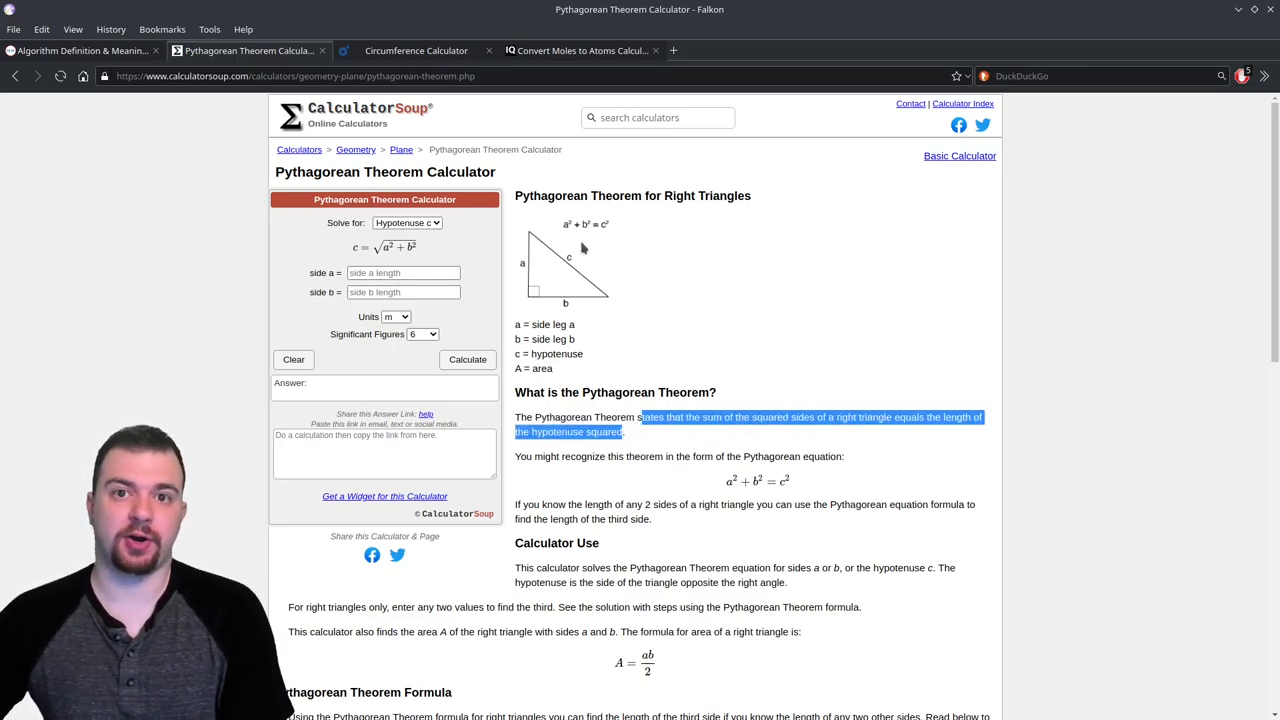
pyautogui.moveTo(678, 164)
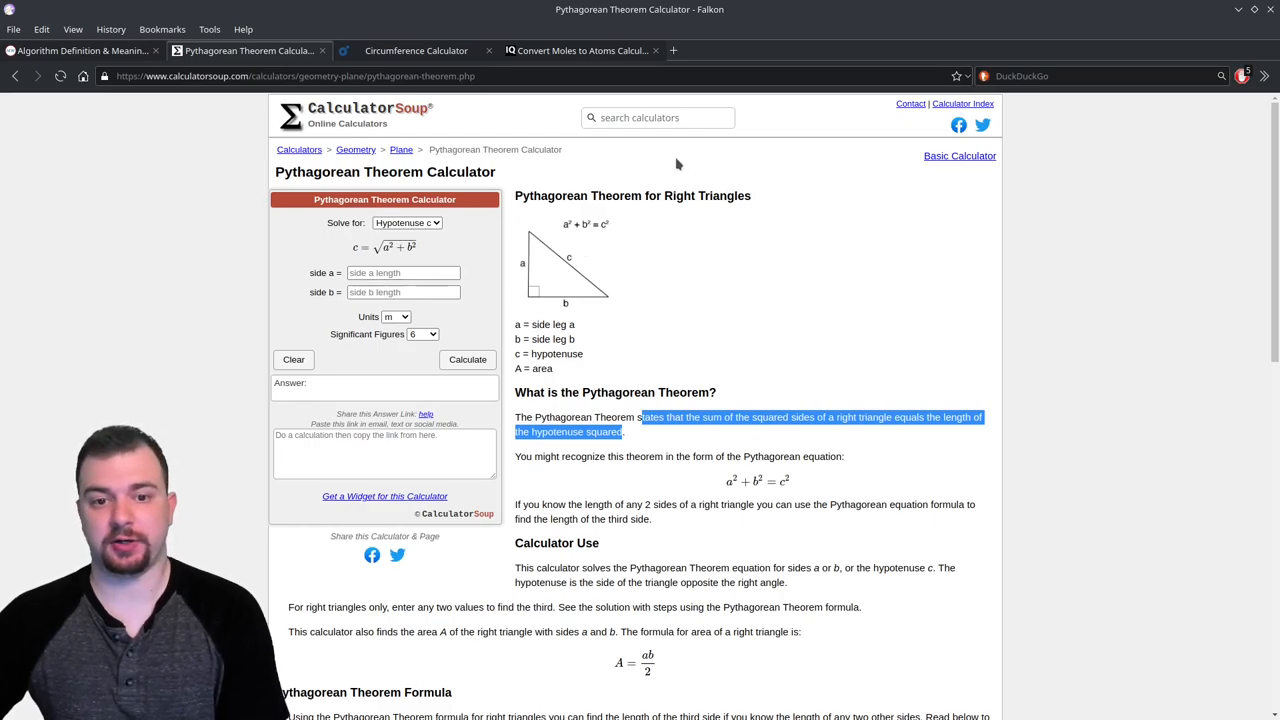
# Calculate the hypotenuse for sides a = 6 and b = 12, giving 13.4164 m
pyautogui.click(404, 272)
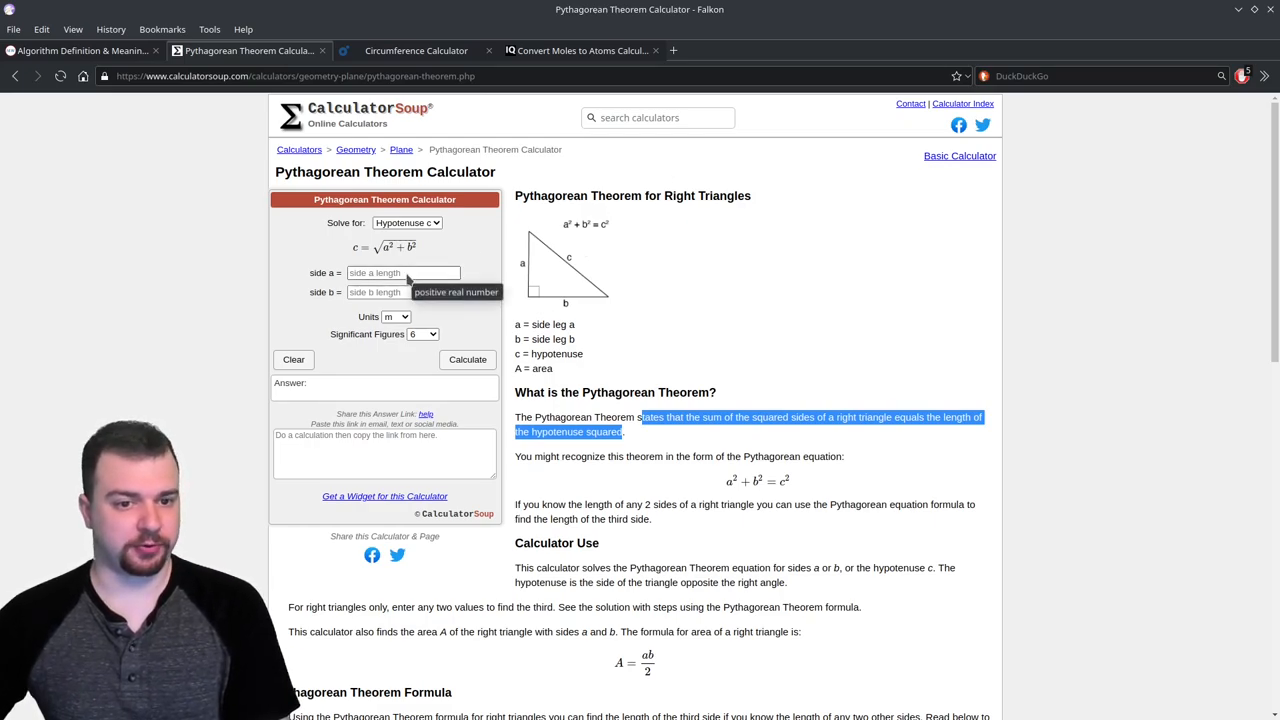
pyautogui.click(400, 272)
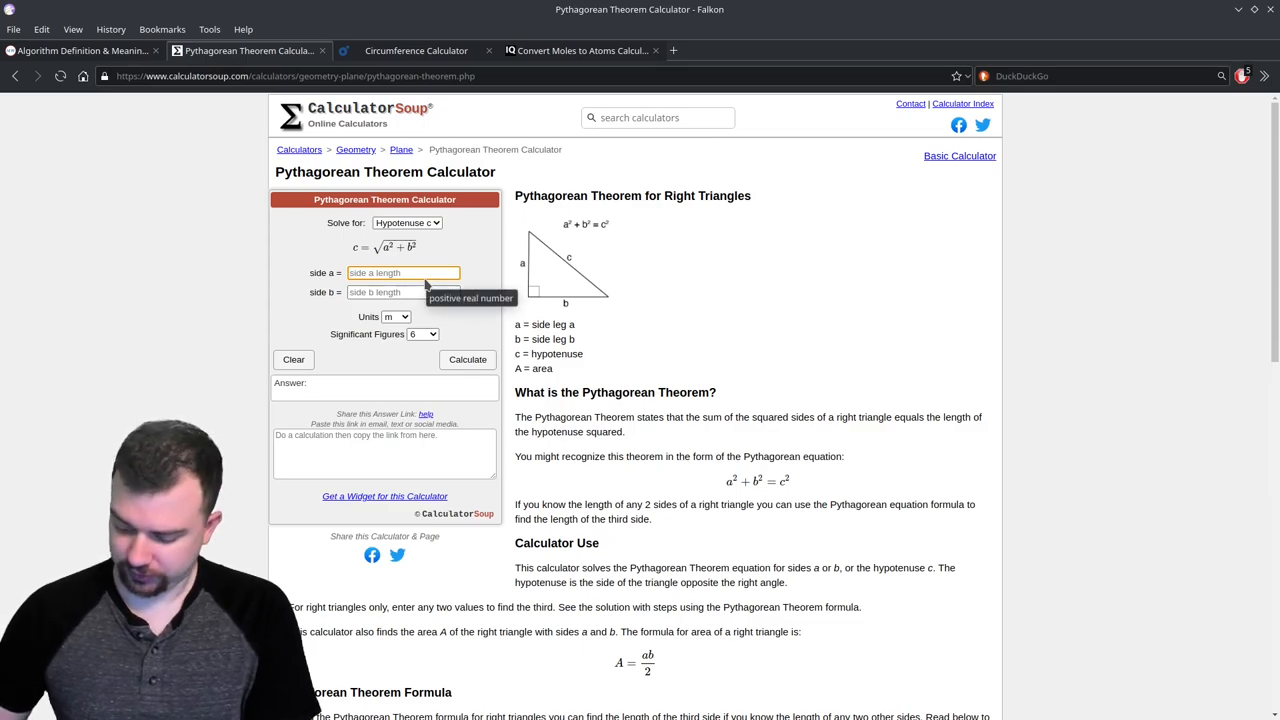
pyautogui.write('6')
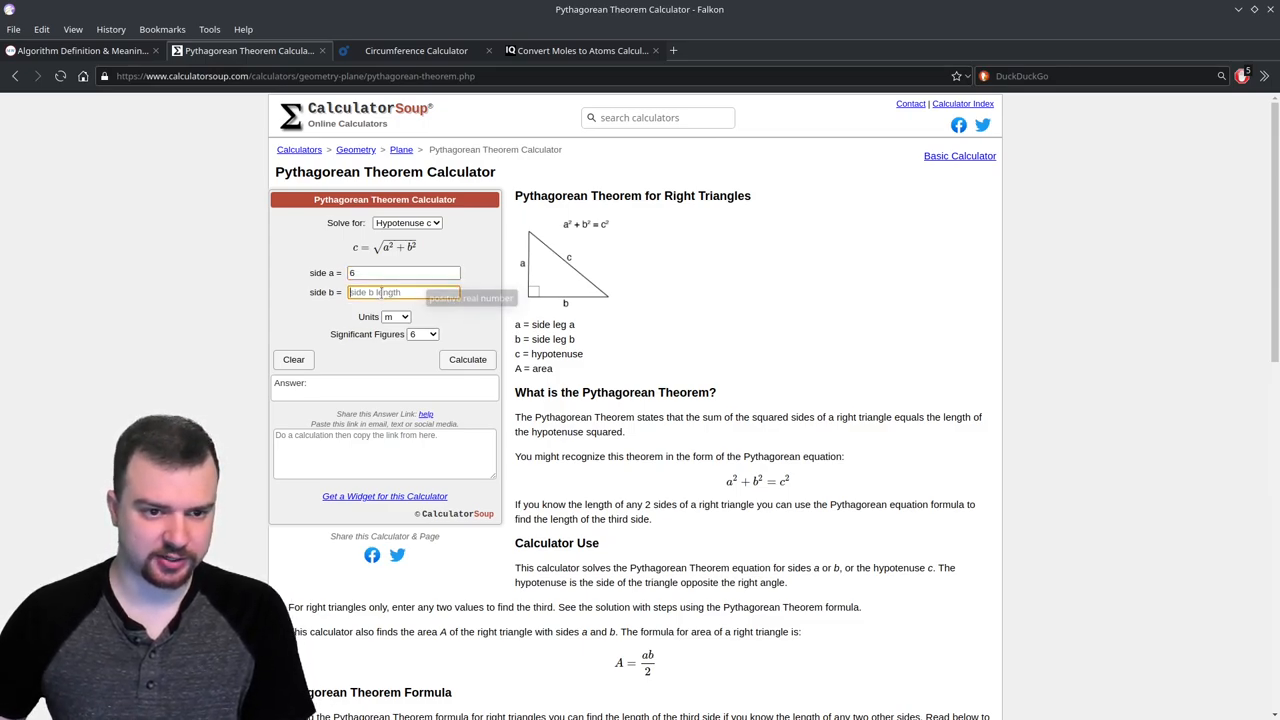
pyautogui.write('12')
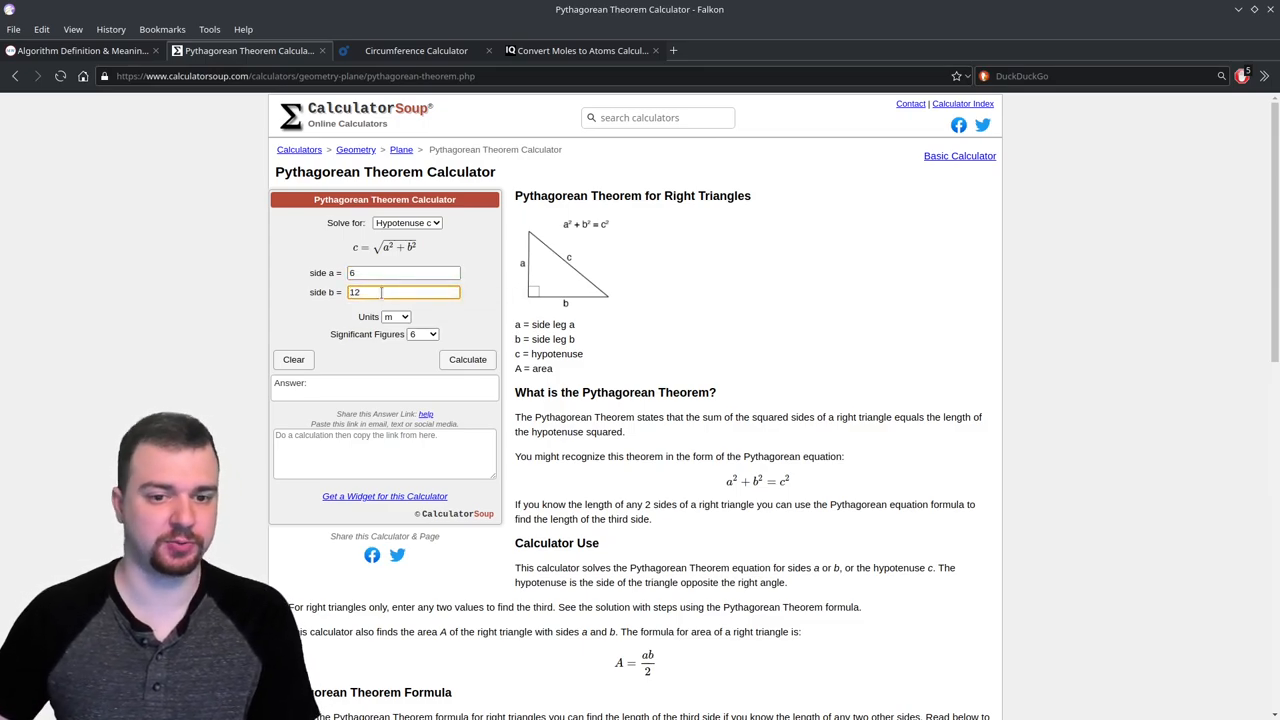
pyautogui.click(468, 364)
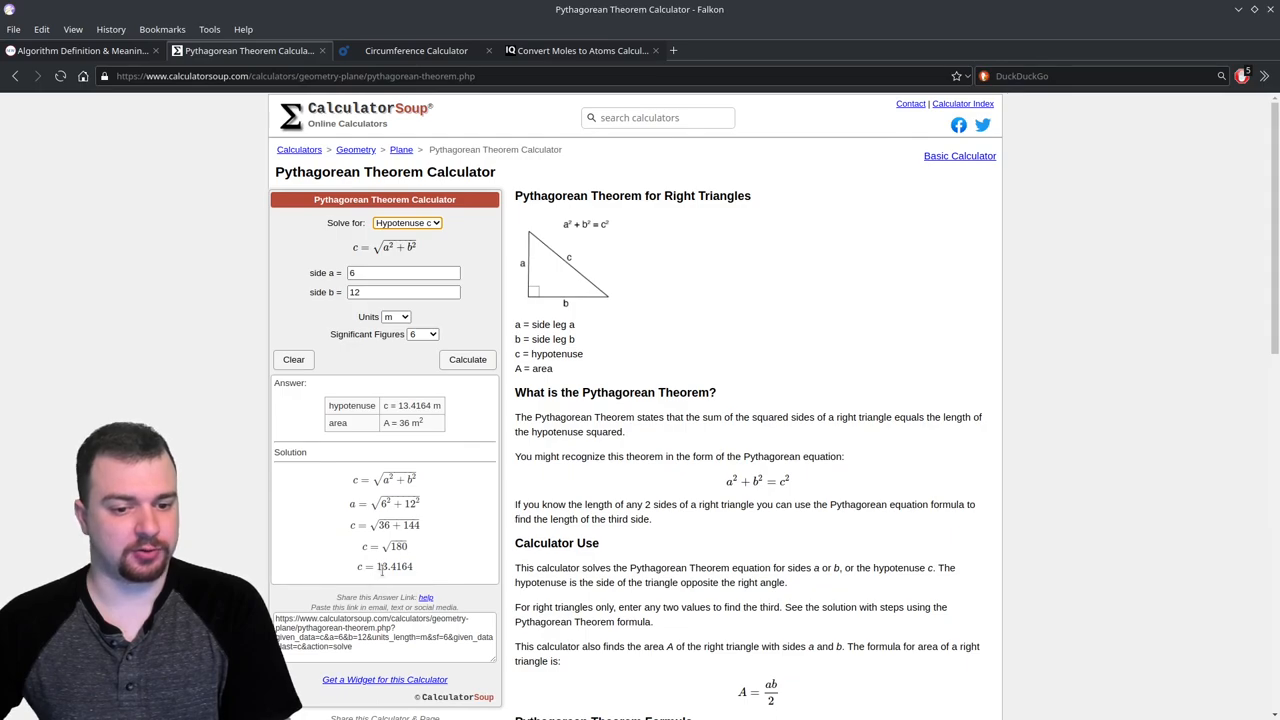
pyautogui.doubleClick(392, 566)
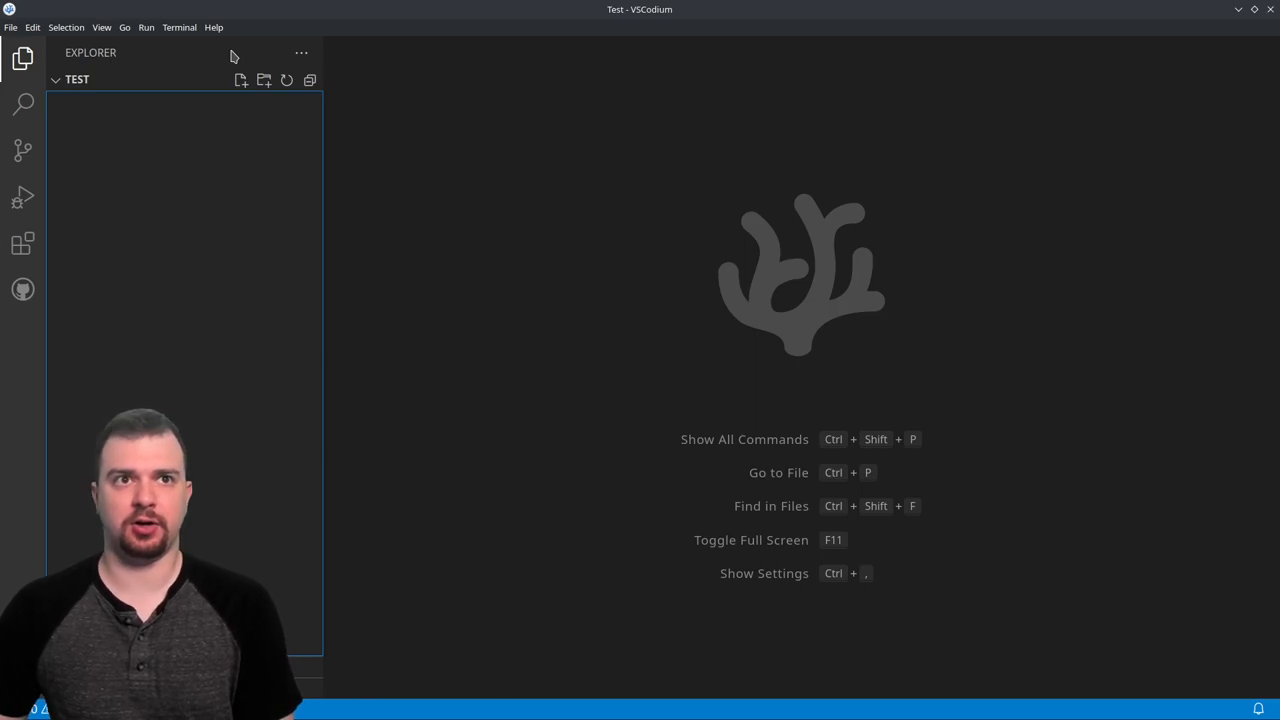
pyautogui.moveTo(212, 120)
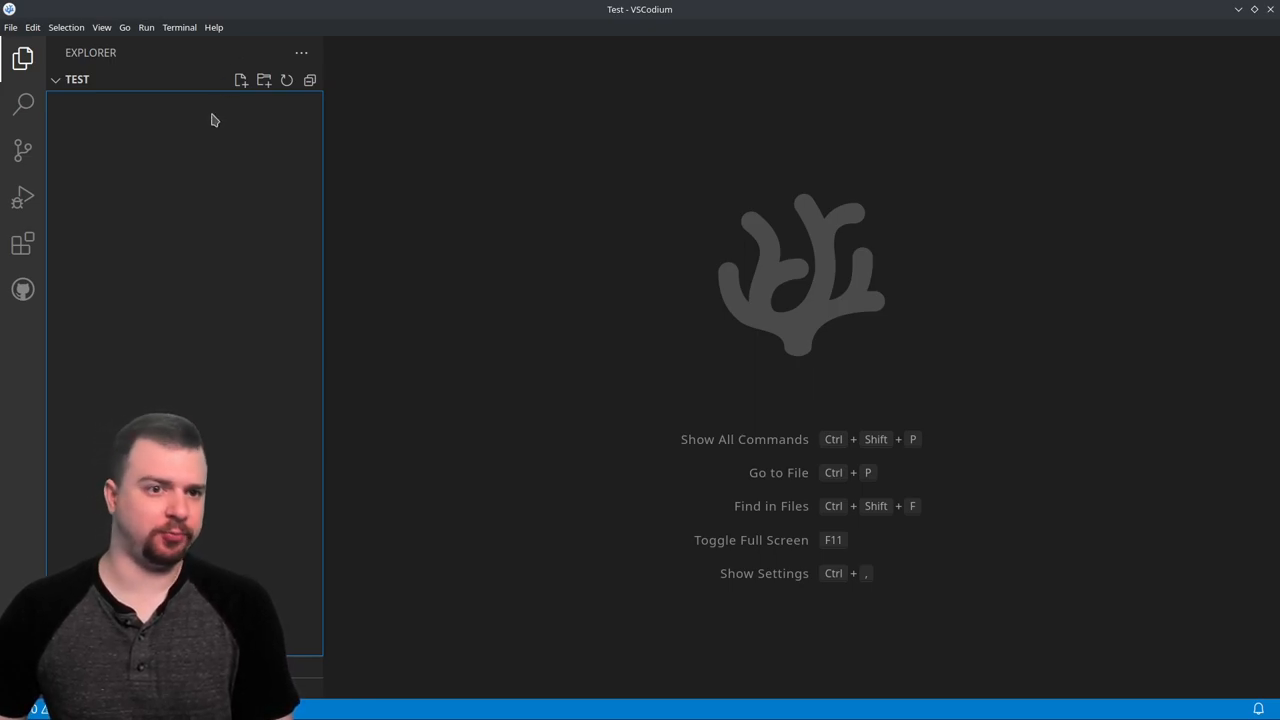
pyautogui.moveTo(224, 120)
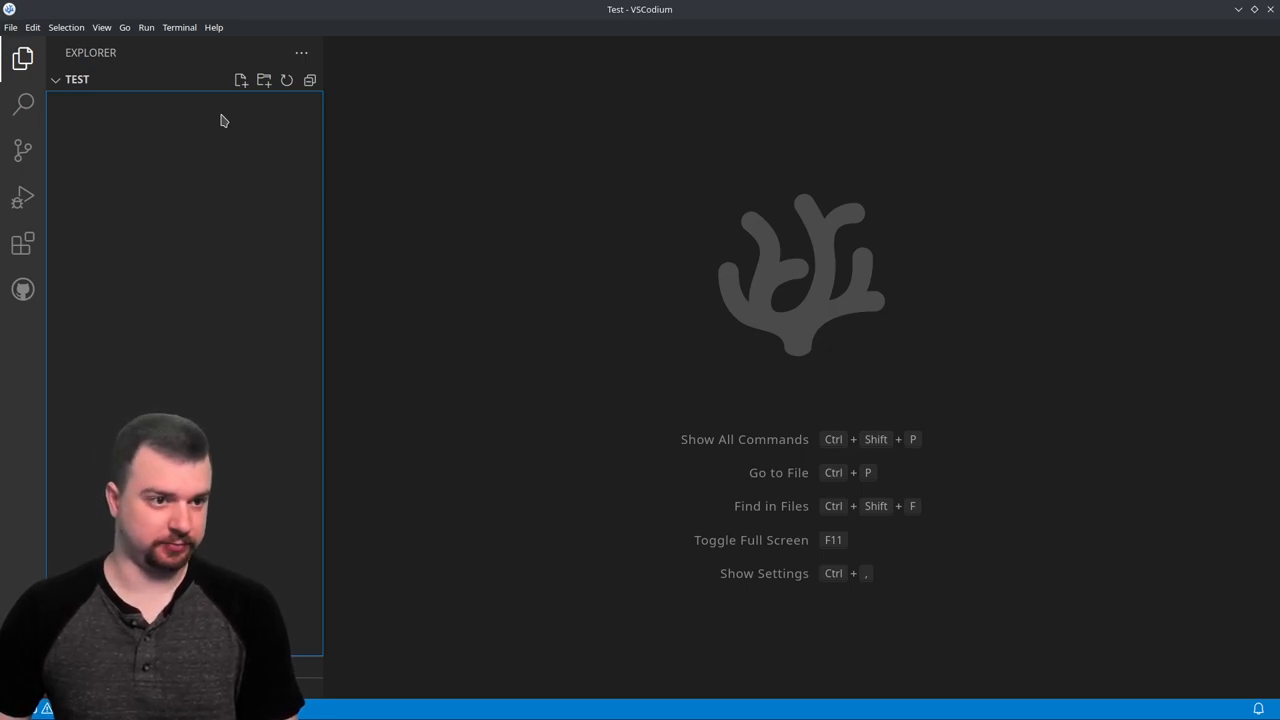
pyautogui.moveTo(216, 328)
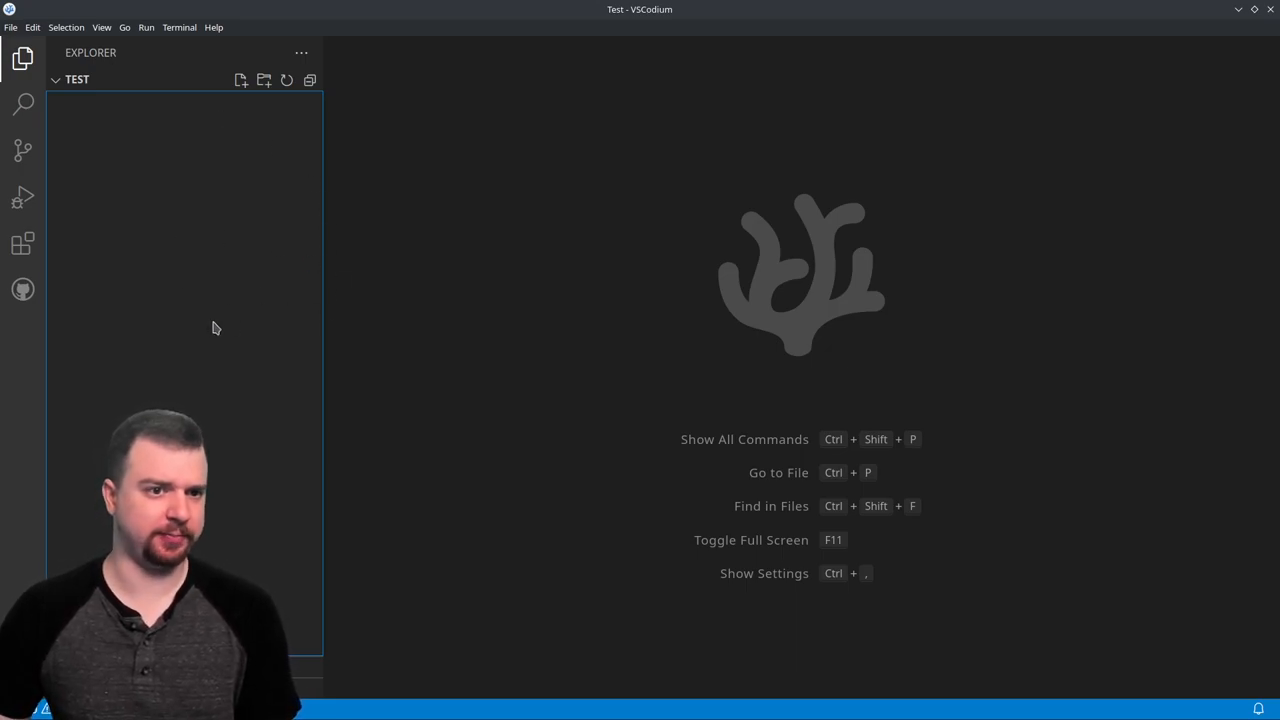
# Create a new file named test.c in the Test folder
pyautogui.click(238, 80)
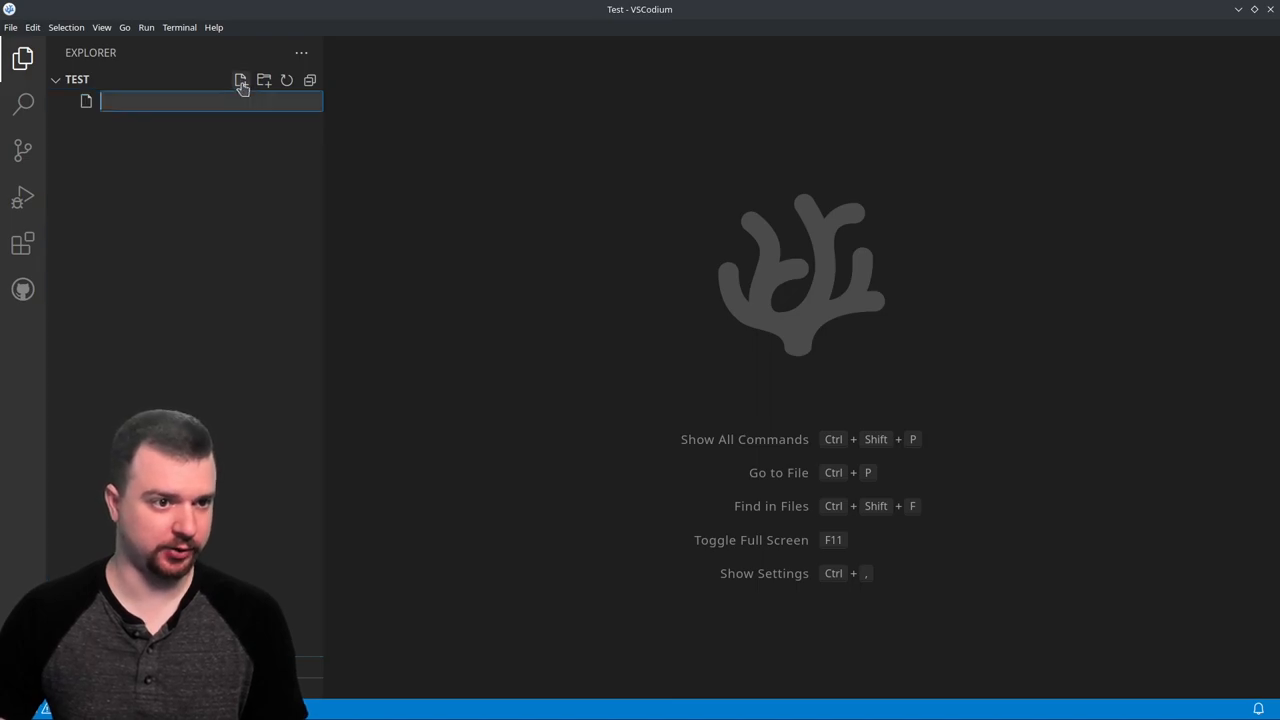
pyautogui.write('test.c')
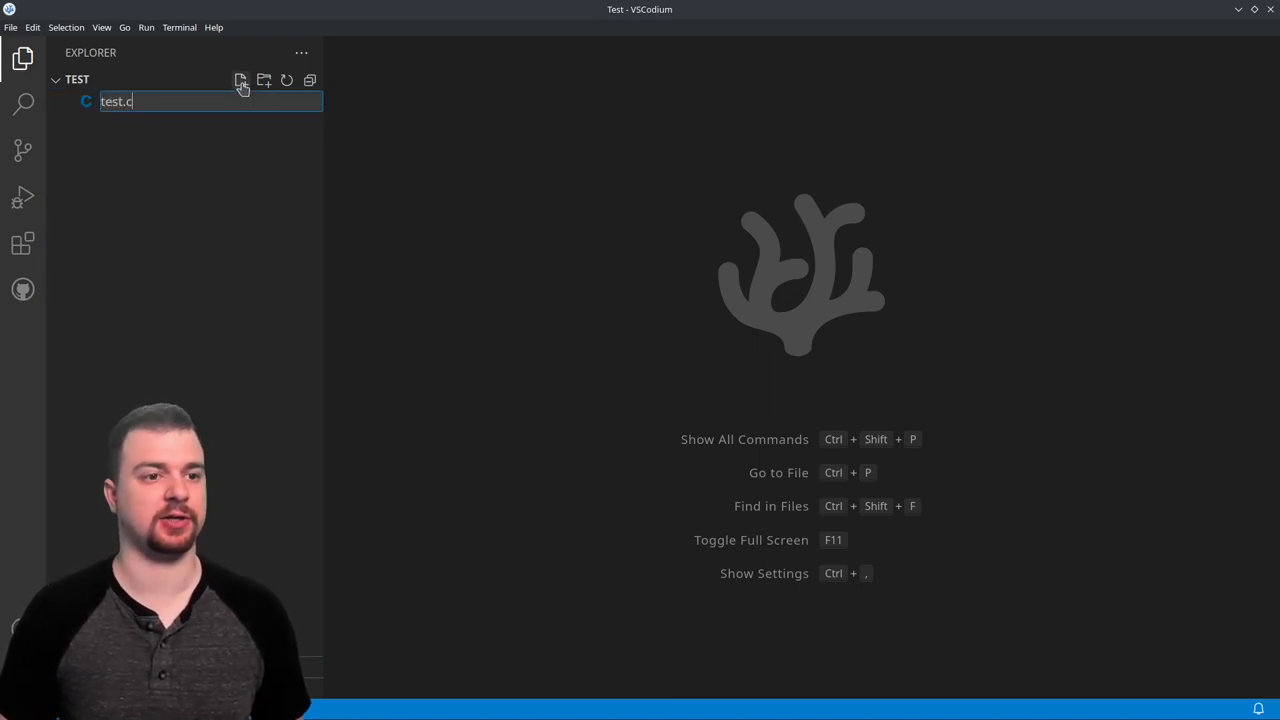
pyautogui.press('Enter')
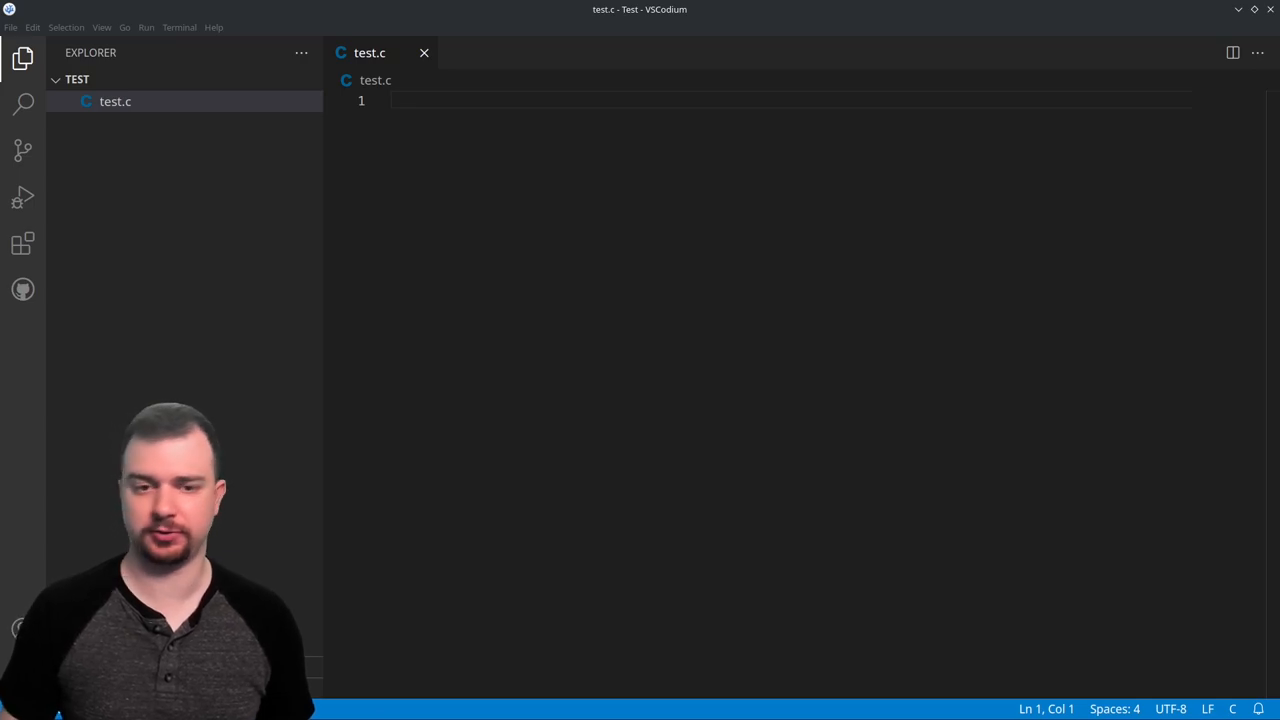
# Write #include <stdio.h> and an int main() that returns 0
pyautogui.write('#include <s')
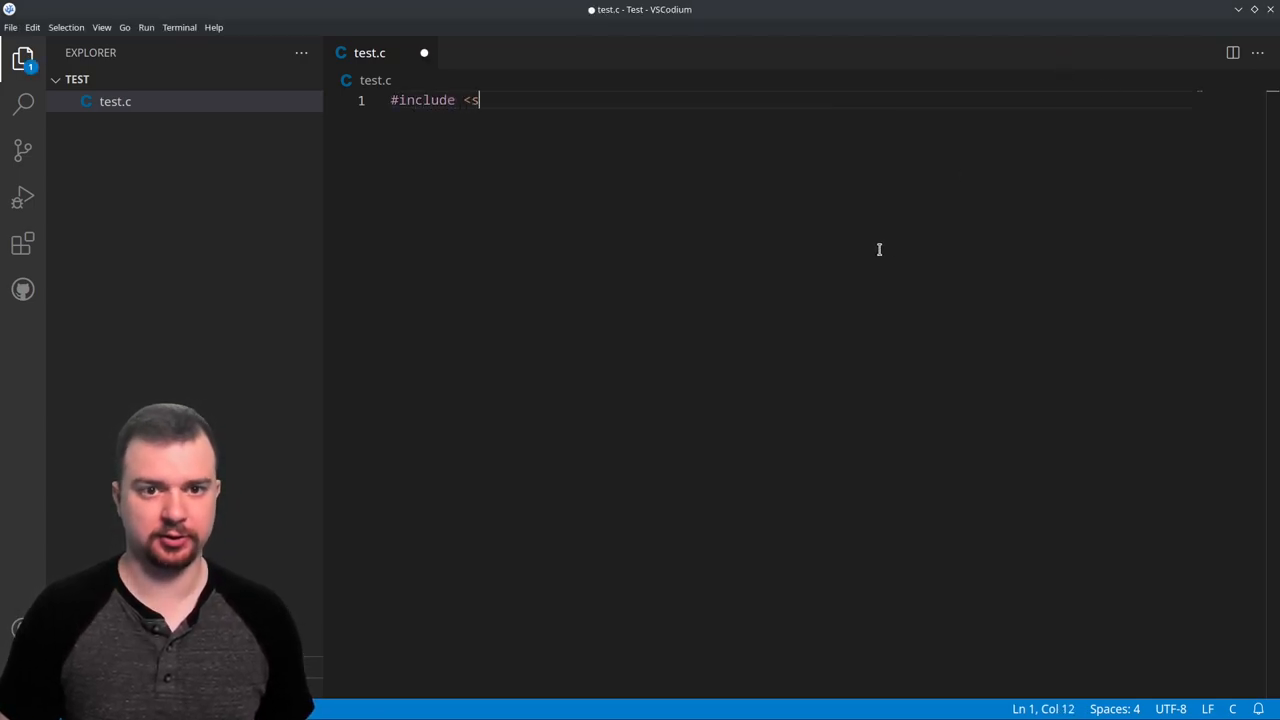
pyautogui.write('tdio.h>')
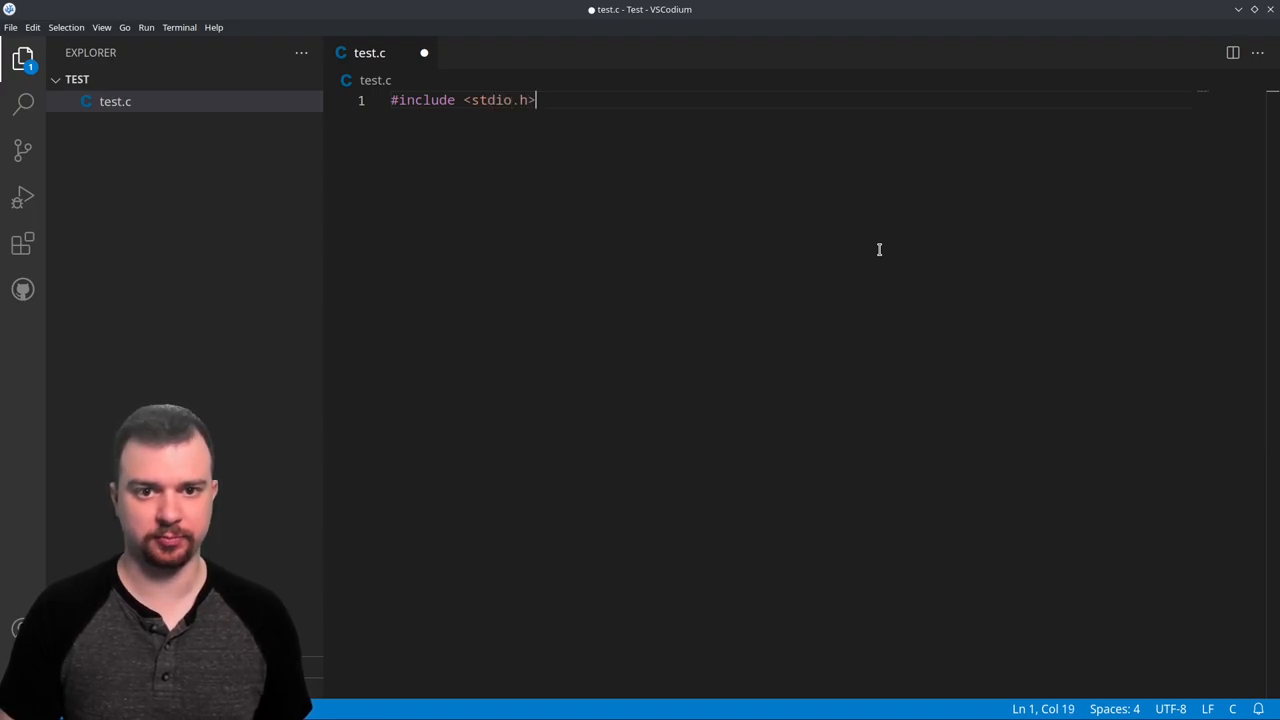
pyautogui.press('Enter')
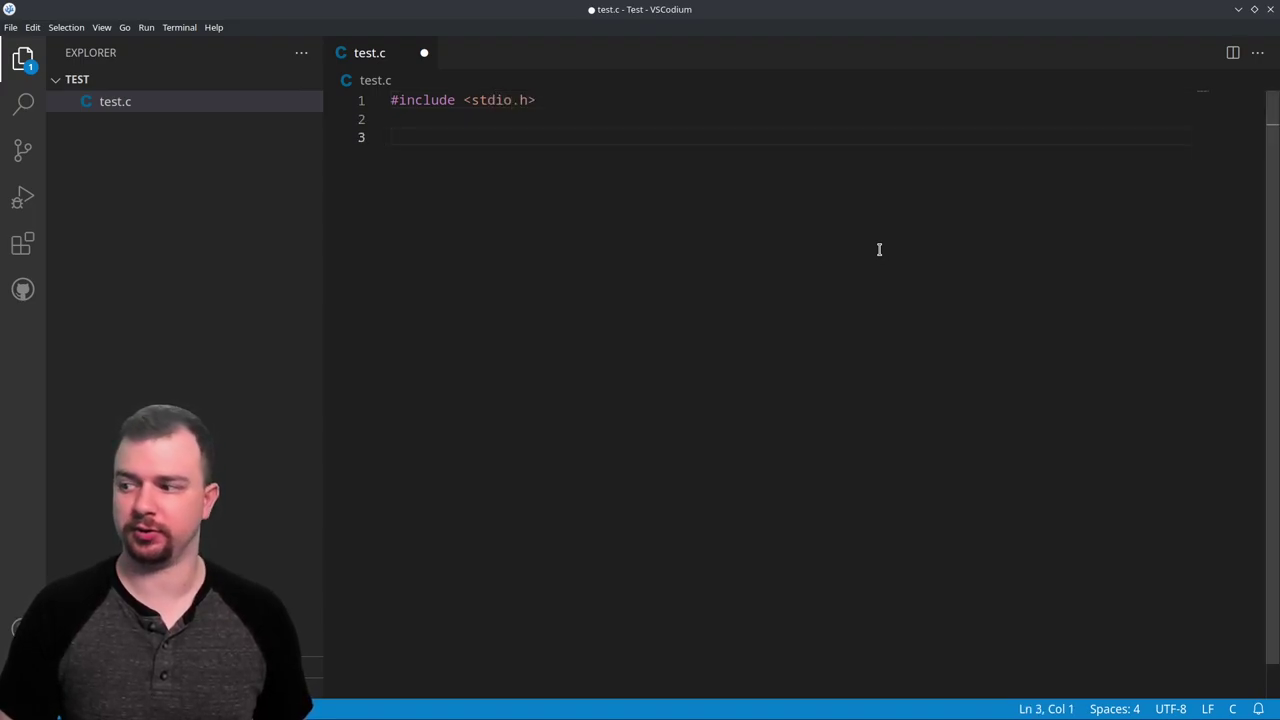
pyautogui.write('int mai')
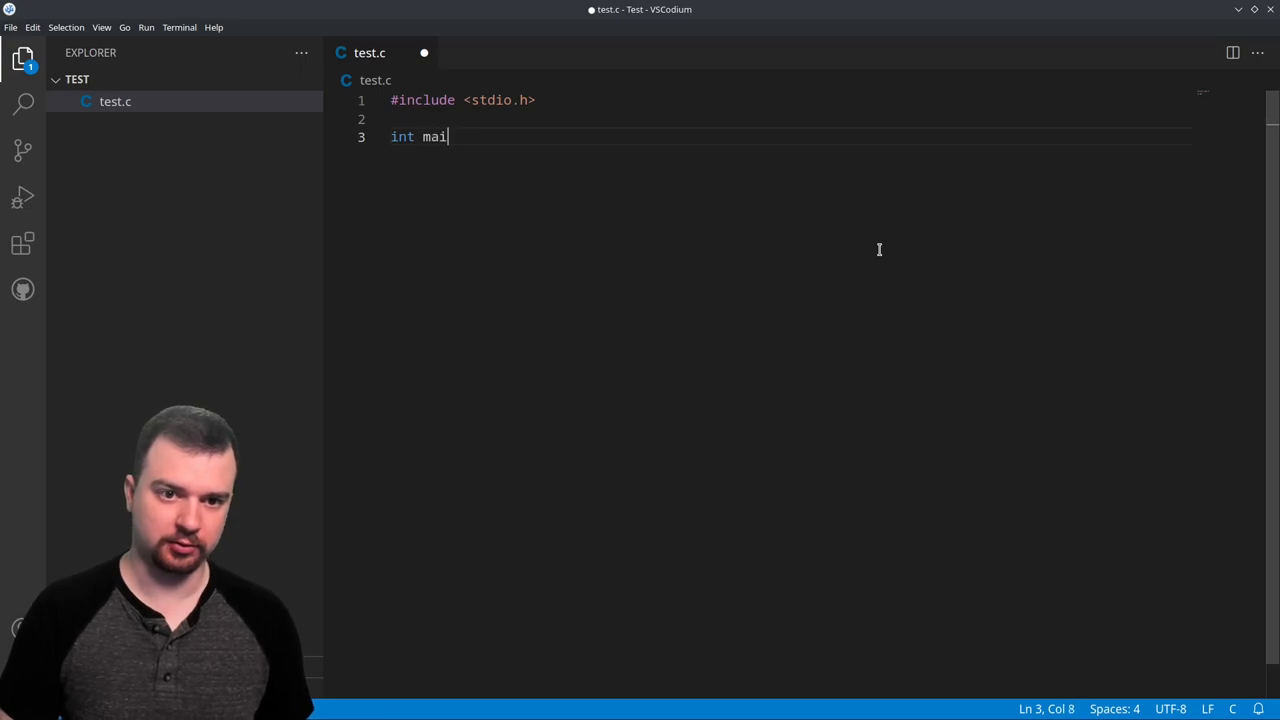
pyautogui.write('n()')
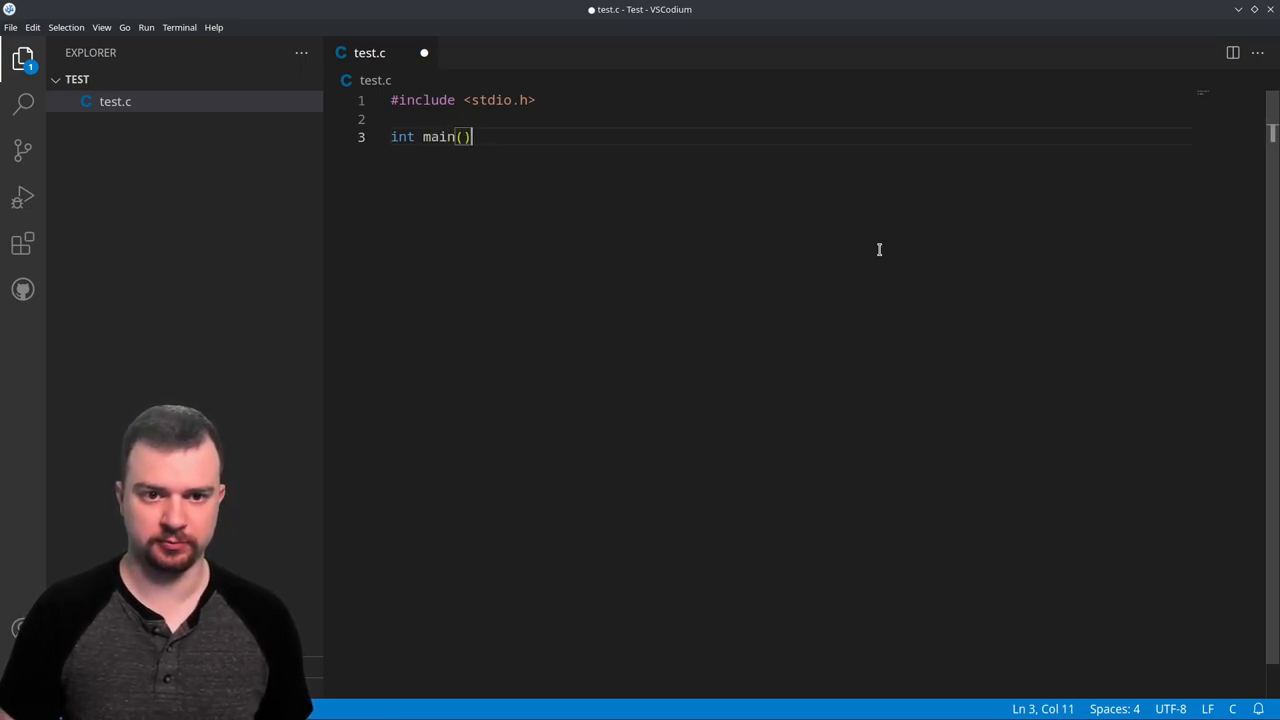
pyautogui.write('{')
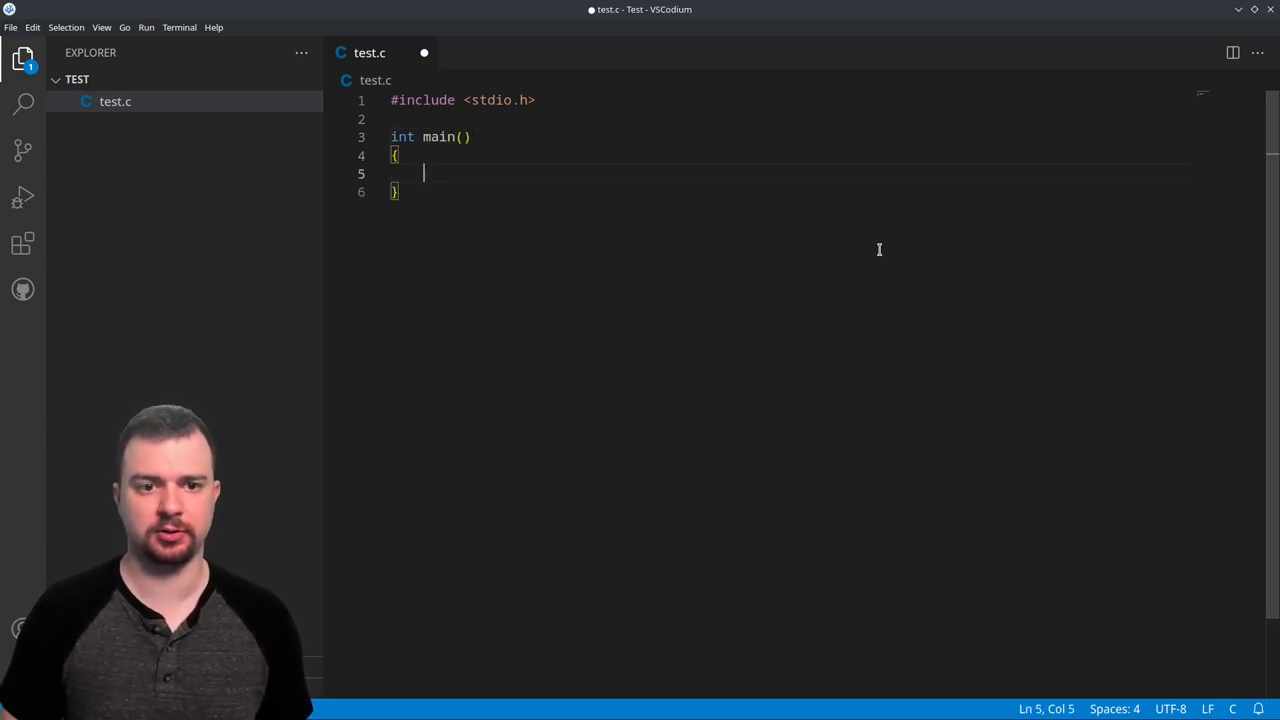
pyautogui.write('return')
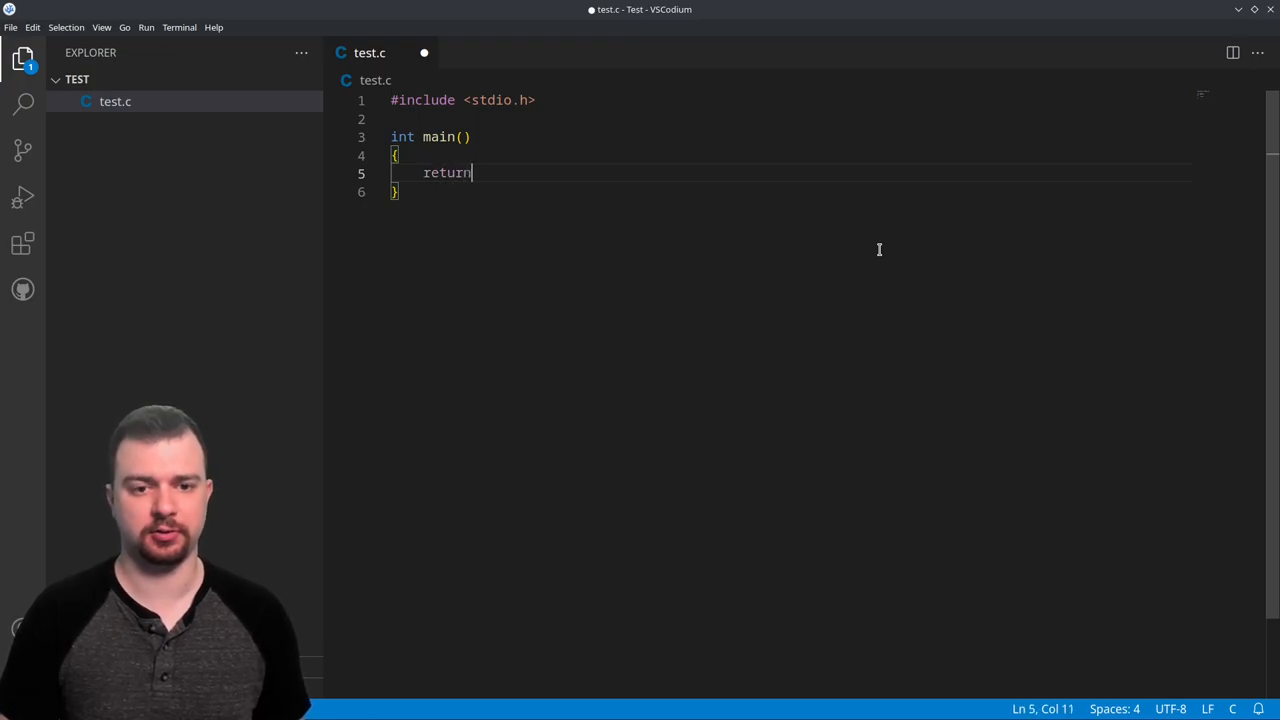
pyautogui.write('0;')
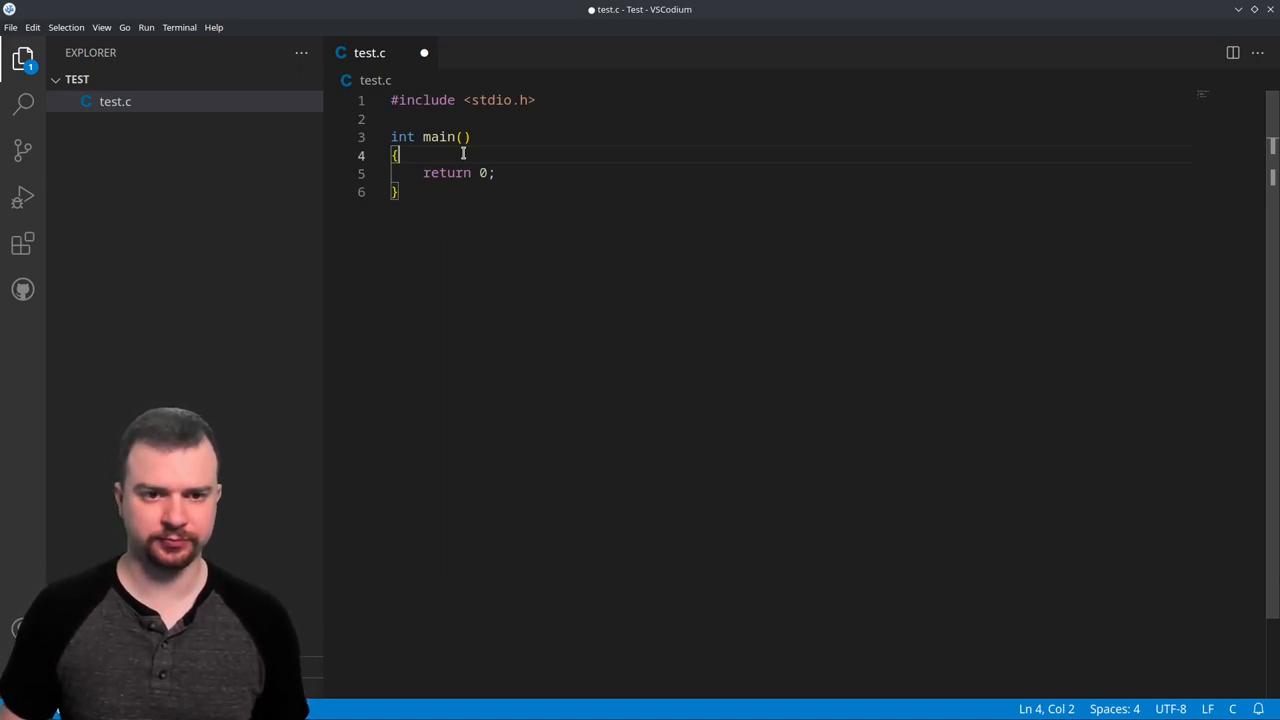
# Declare double a = 0.0 and double b = 0.0 inside main
pyautogui.press('Enter')
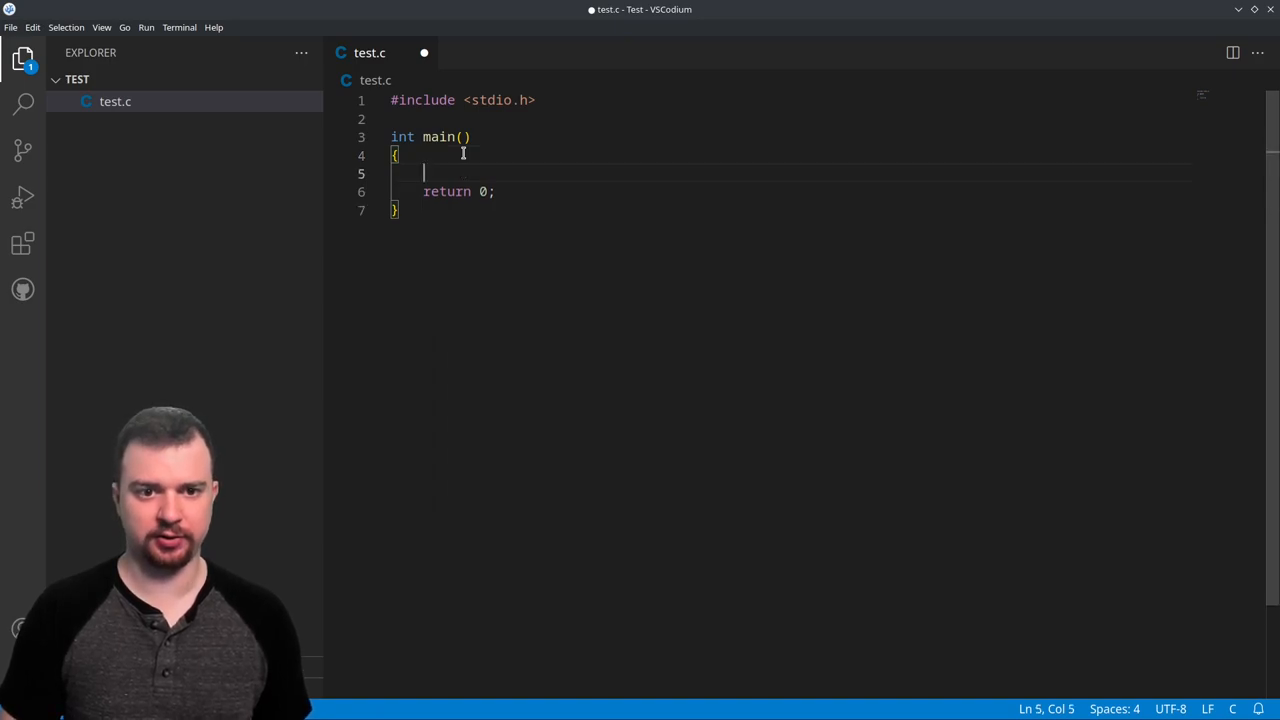
pyautogui.write('int a')
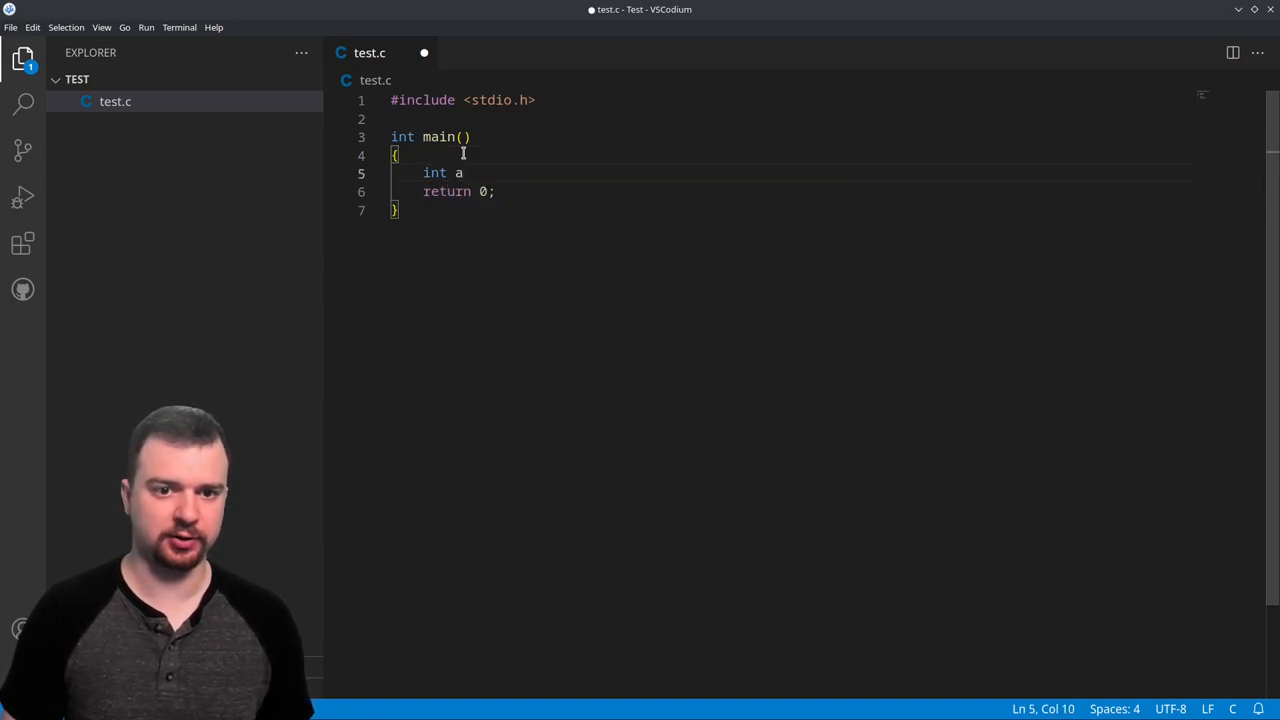
pyautogui.press('BackSpace')
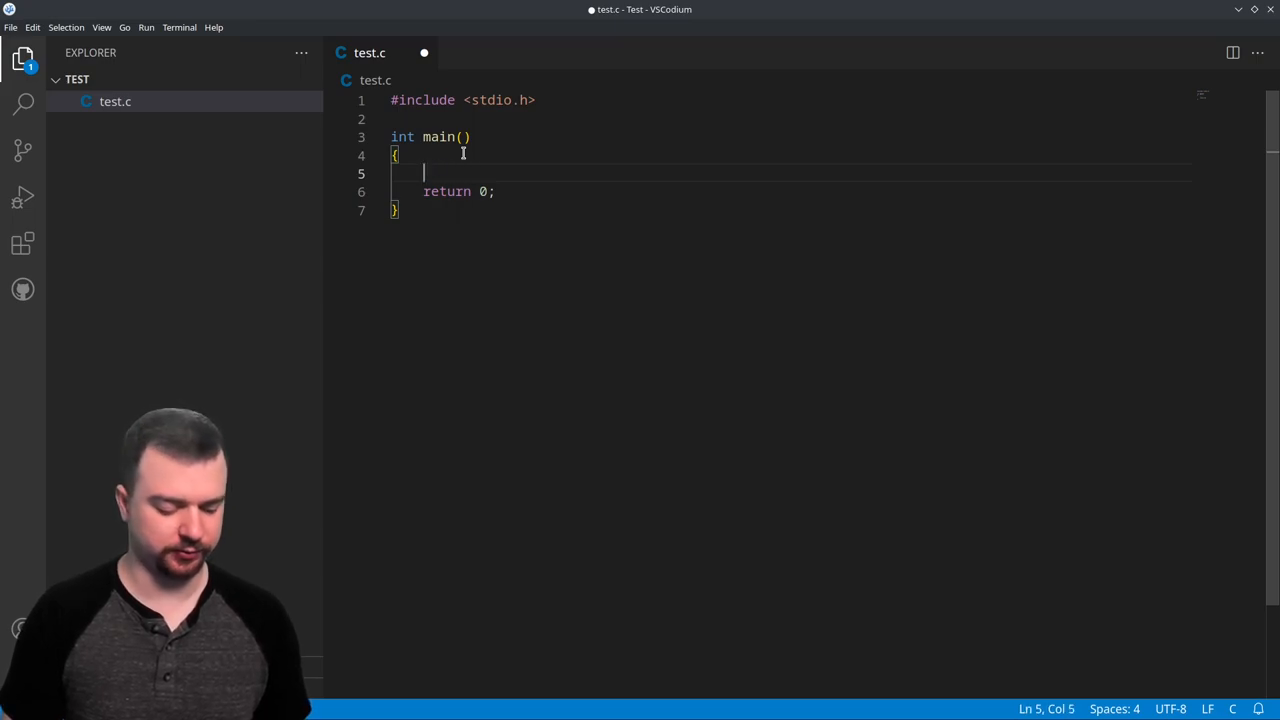
pyautogui.write('dou')
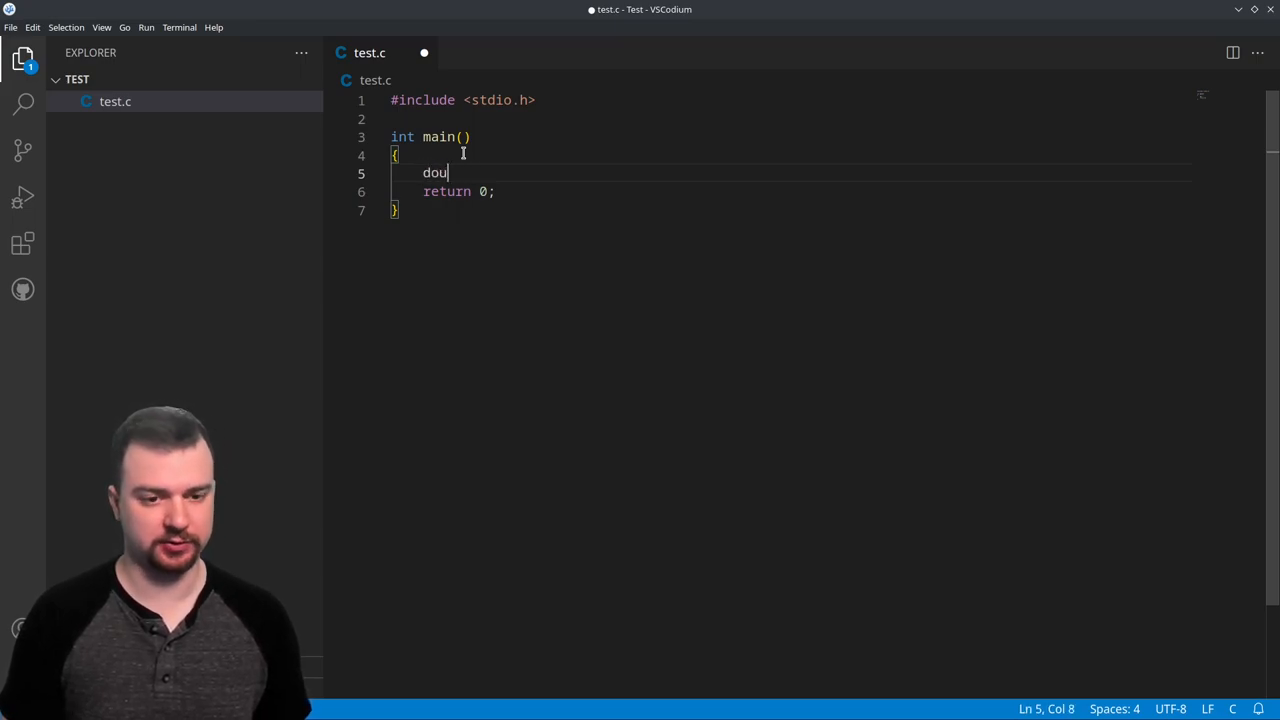
pyautogui.write('ble a')
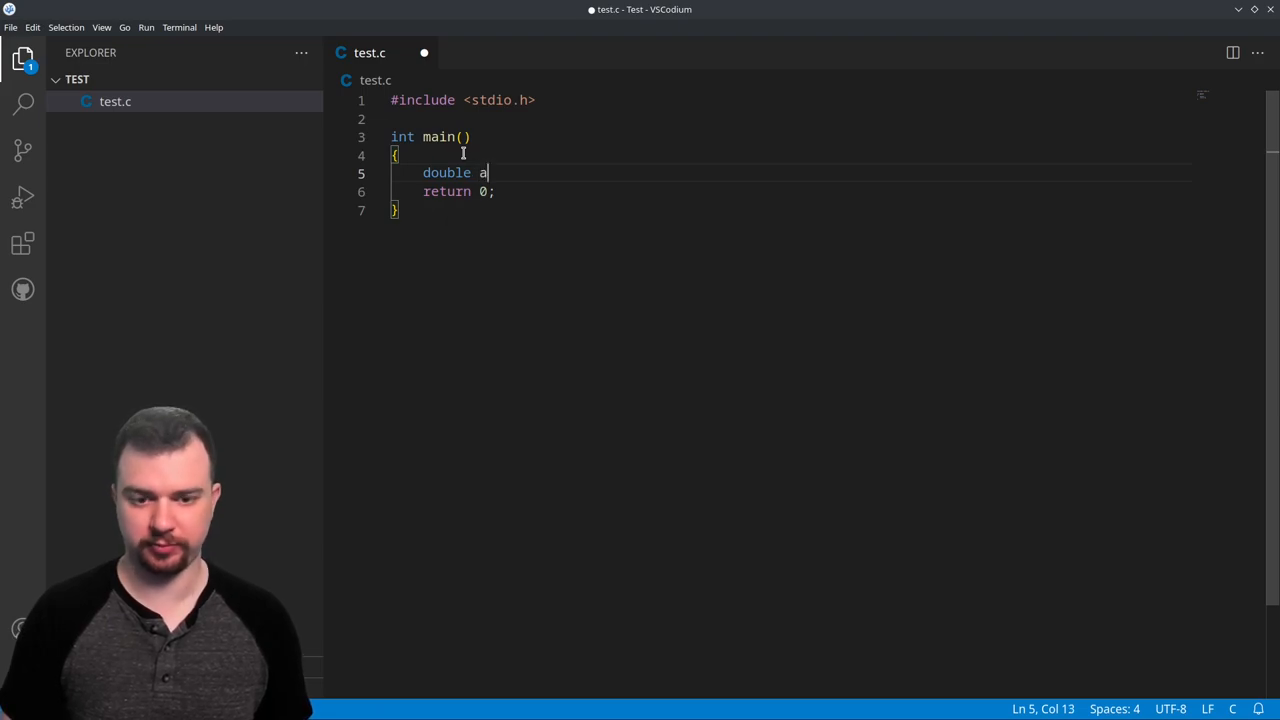
pyautogui.write('= 0.')
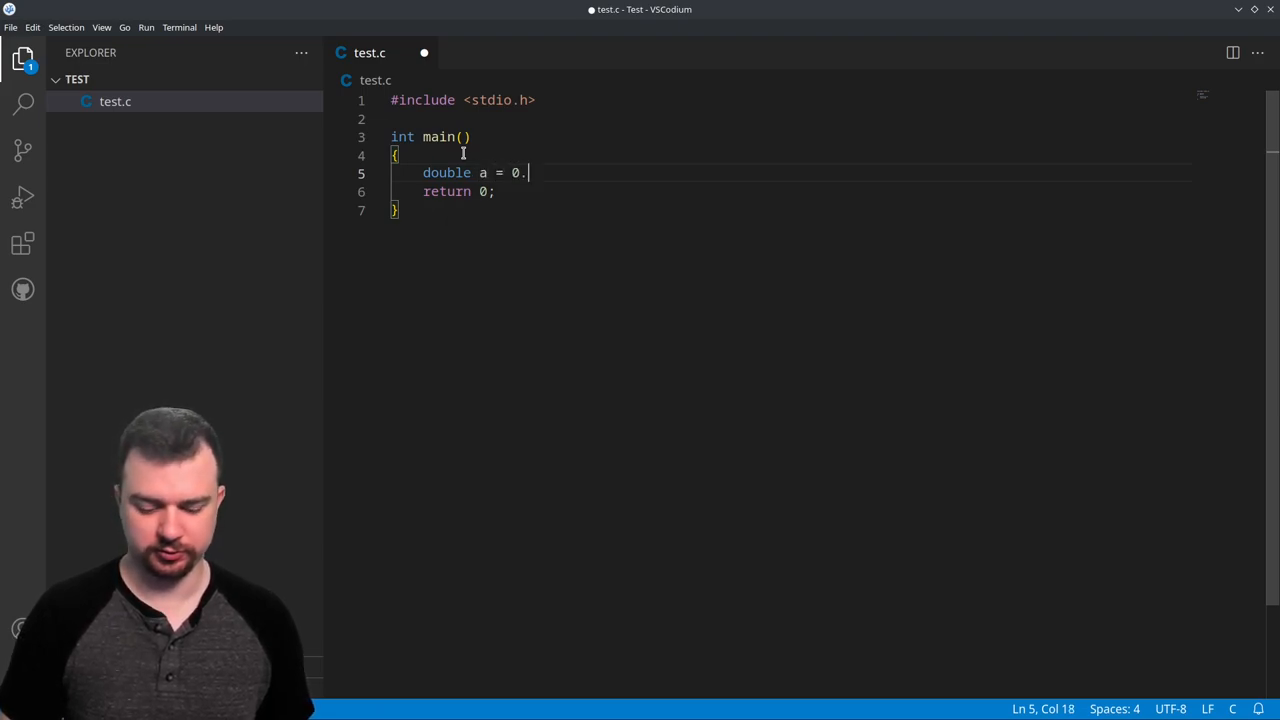
pyautogui.write('0;')
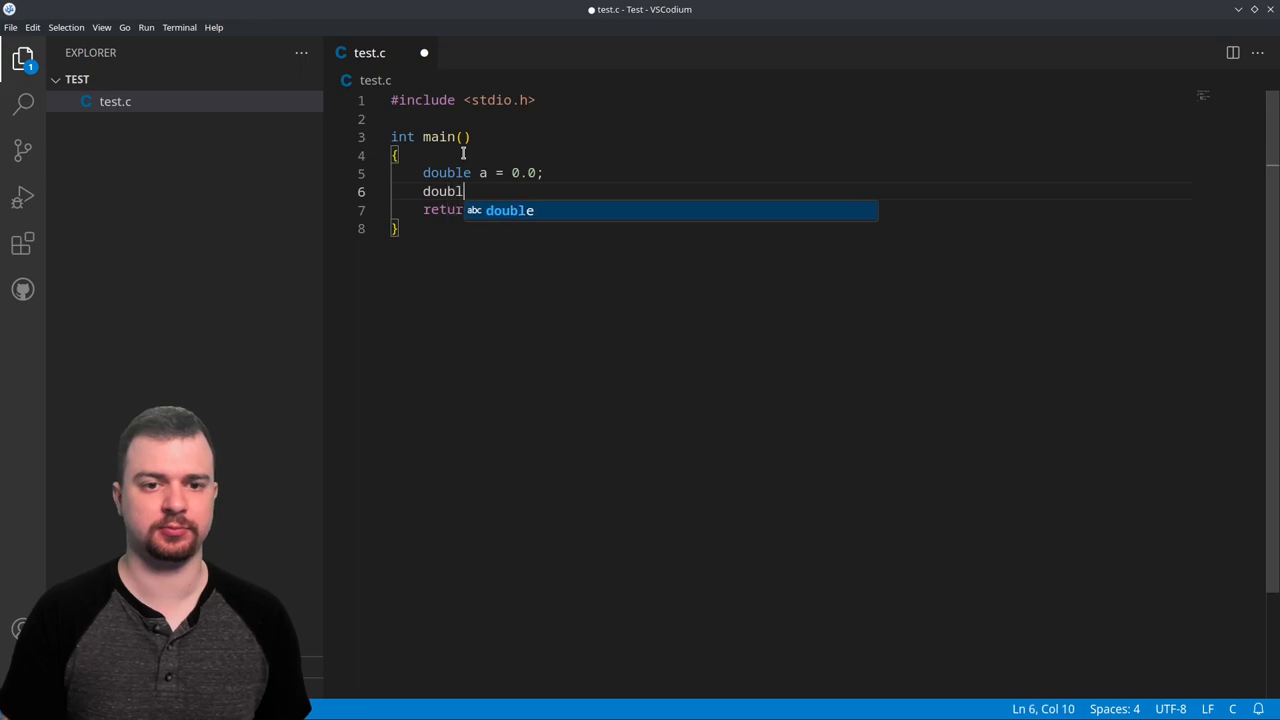
pyautogui.write('e b =')
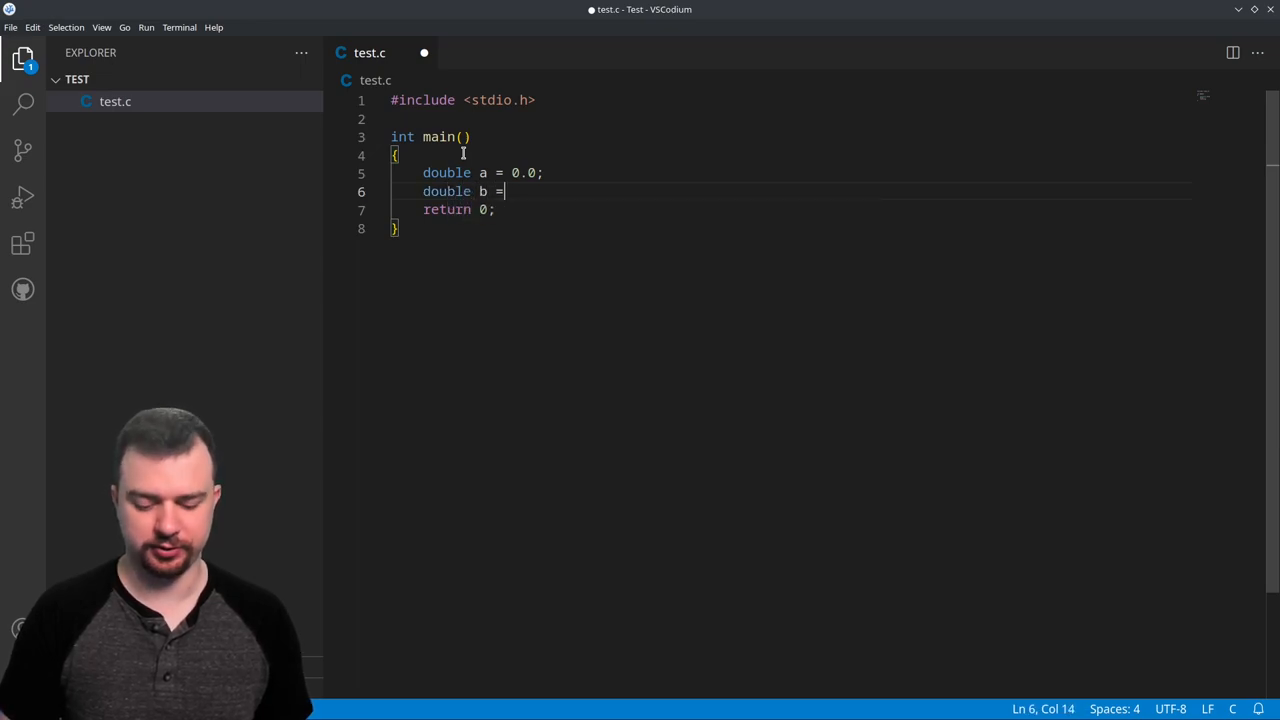
pyautogui.write('0.0;')
pyautogui.write('double')
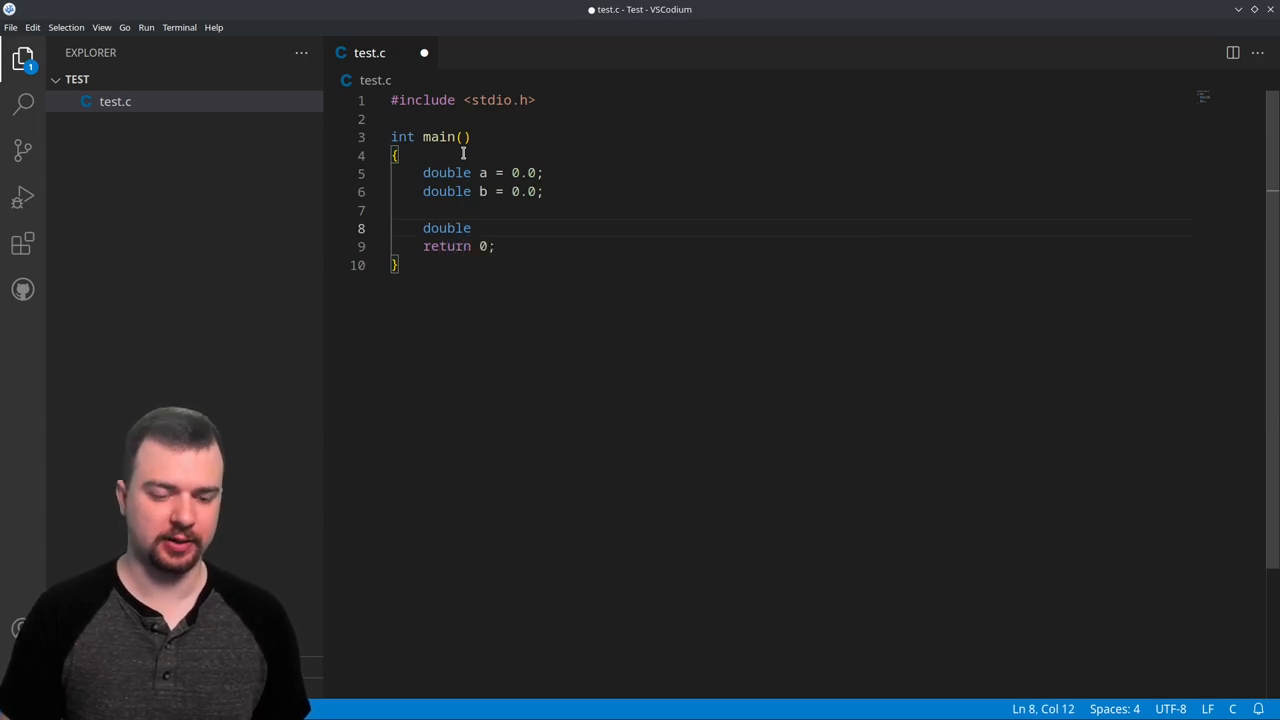
# Declare double c = 0.0 and set a to 6.0 and b to 12.0
pyautogui.write('c')
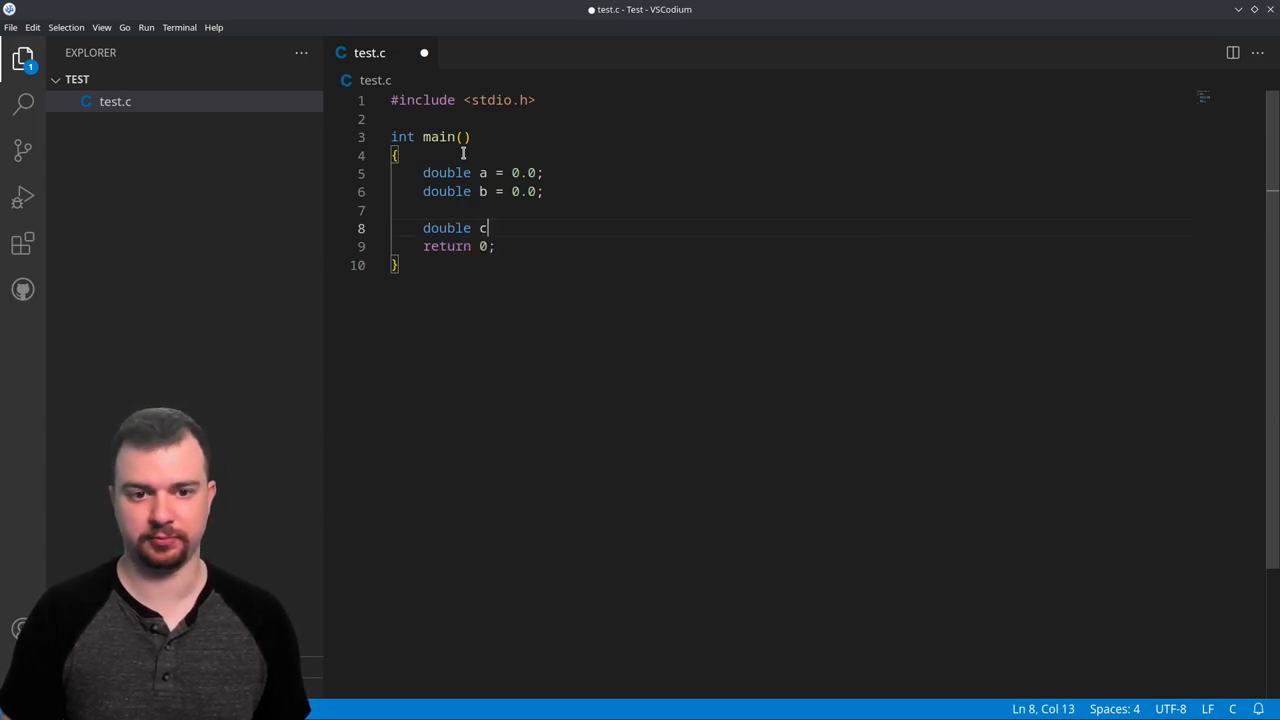
pyautogui.write('=')
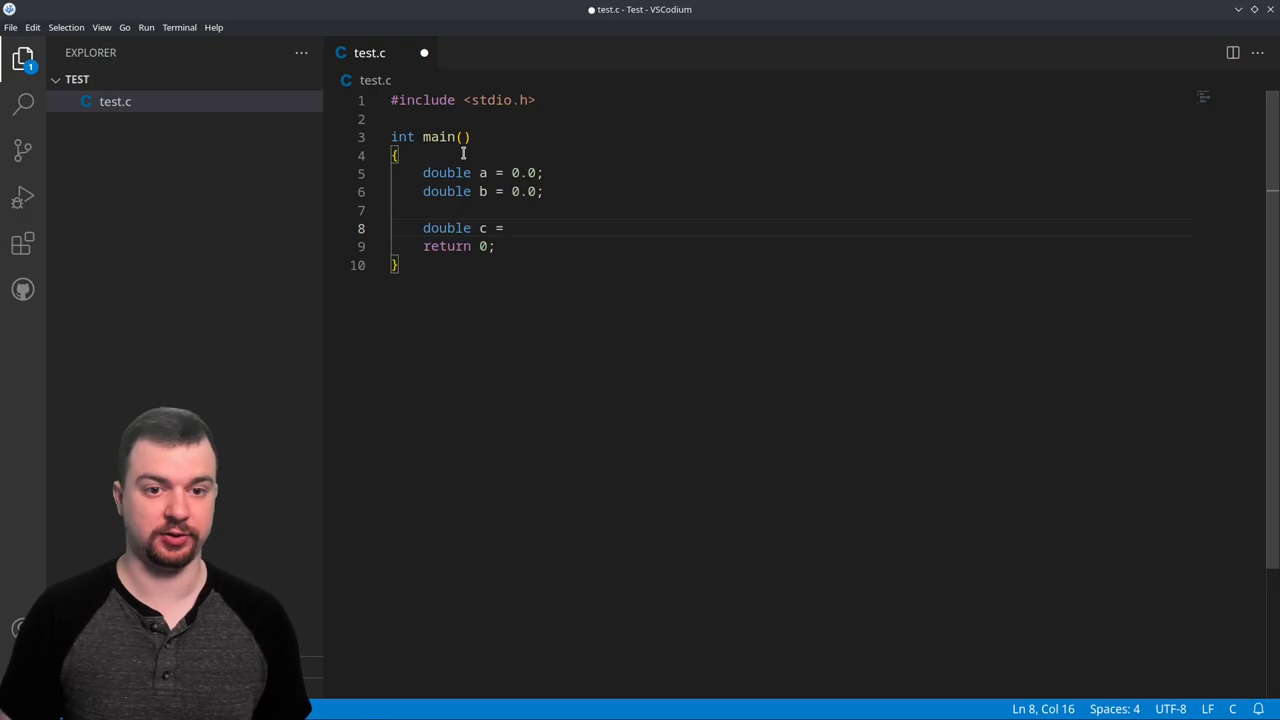
pyautogui.moveTo(532, 210)
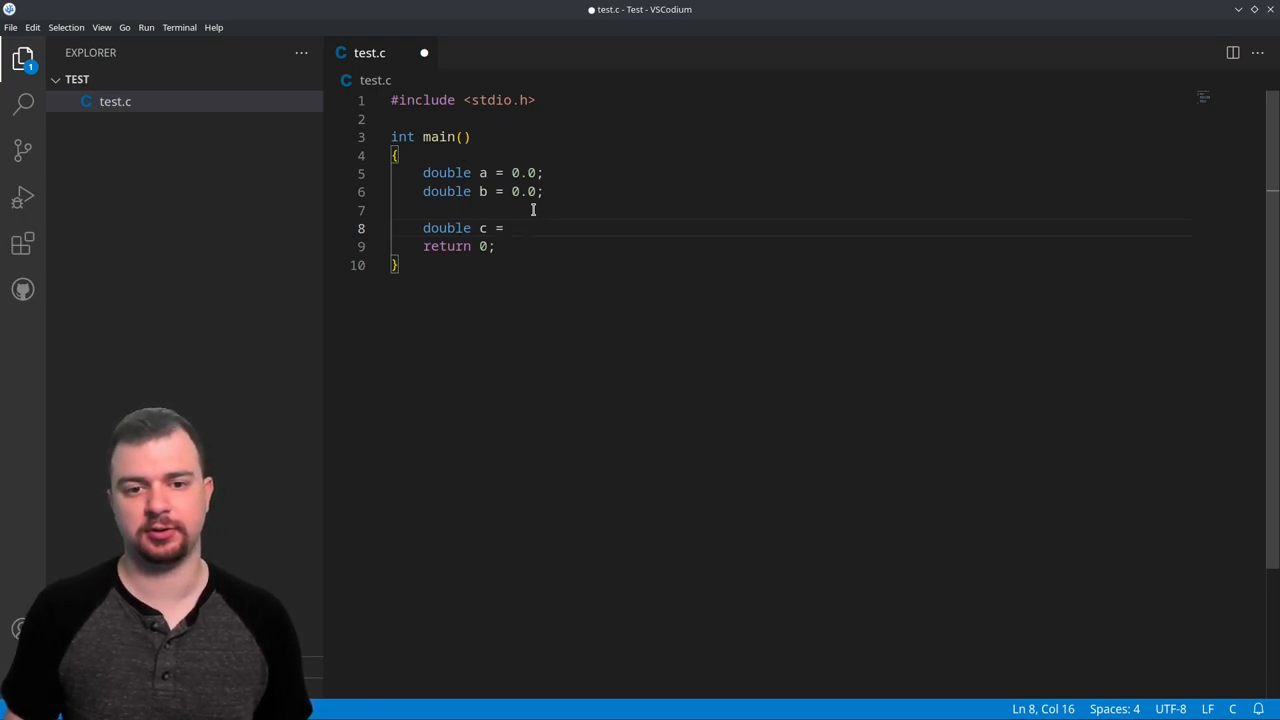
pyautogui.write('0.0')
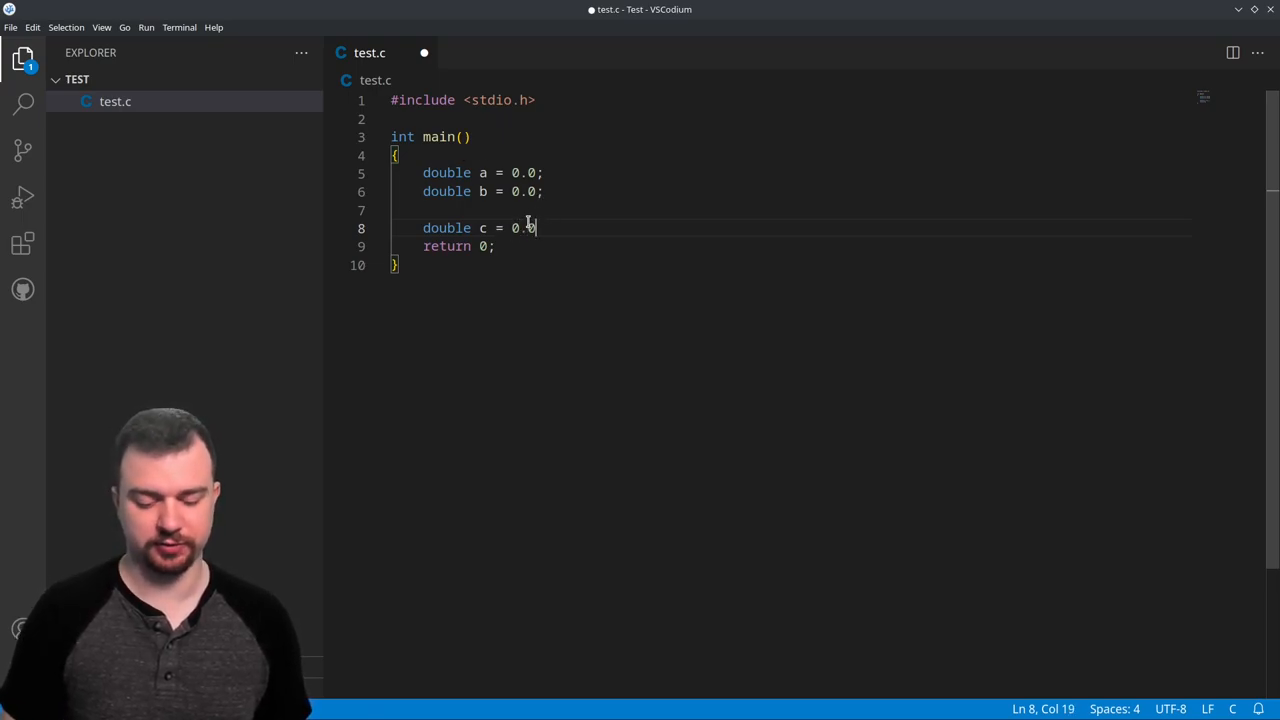
pyautogui.write('0;')
pyautogui.click(790, 172)
pyautogui.write('6')
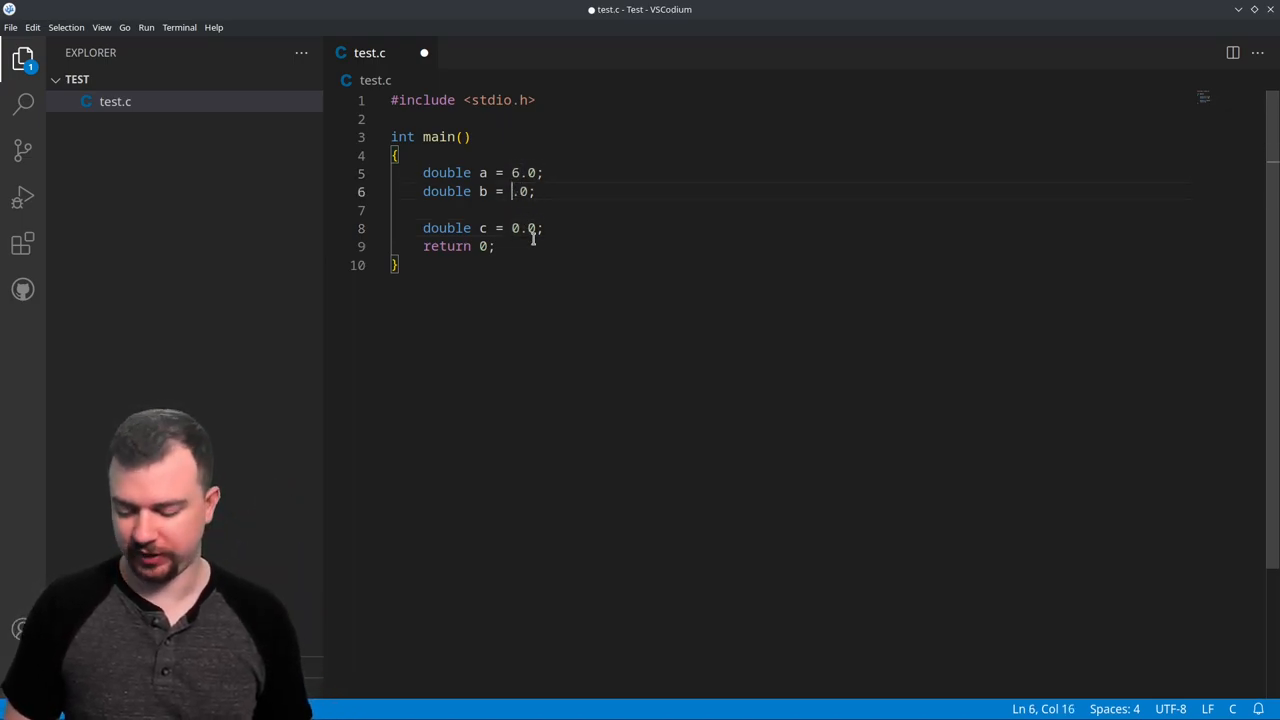
pyautogui.write('12')
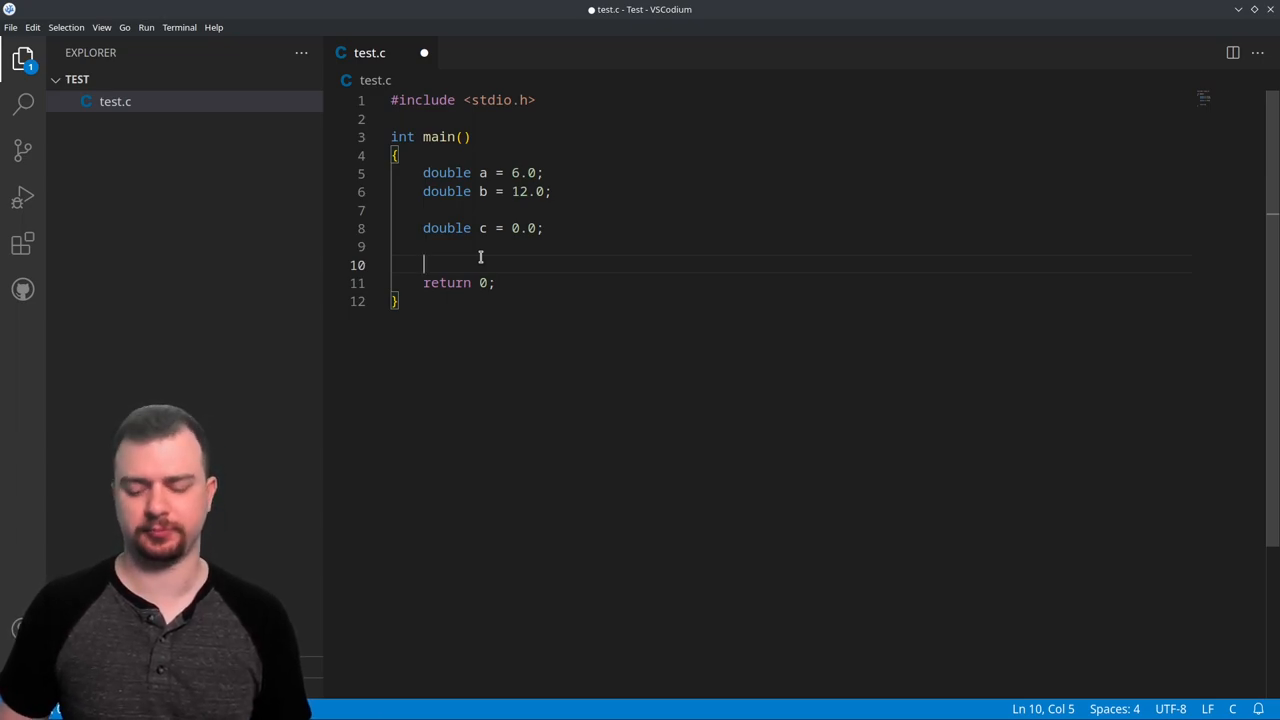
# Add the assignment c = (a * a) + (b * b); below the declarations
pyautogui.press('Enter')
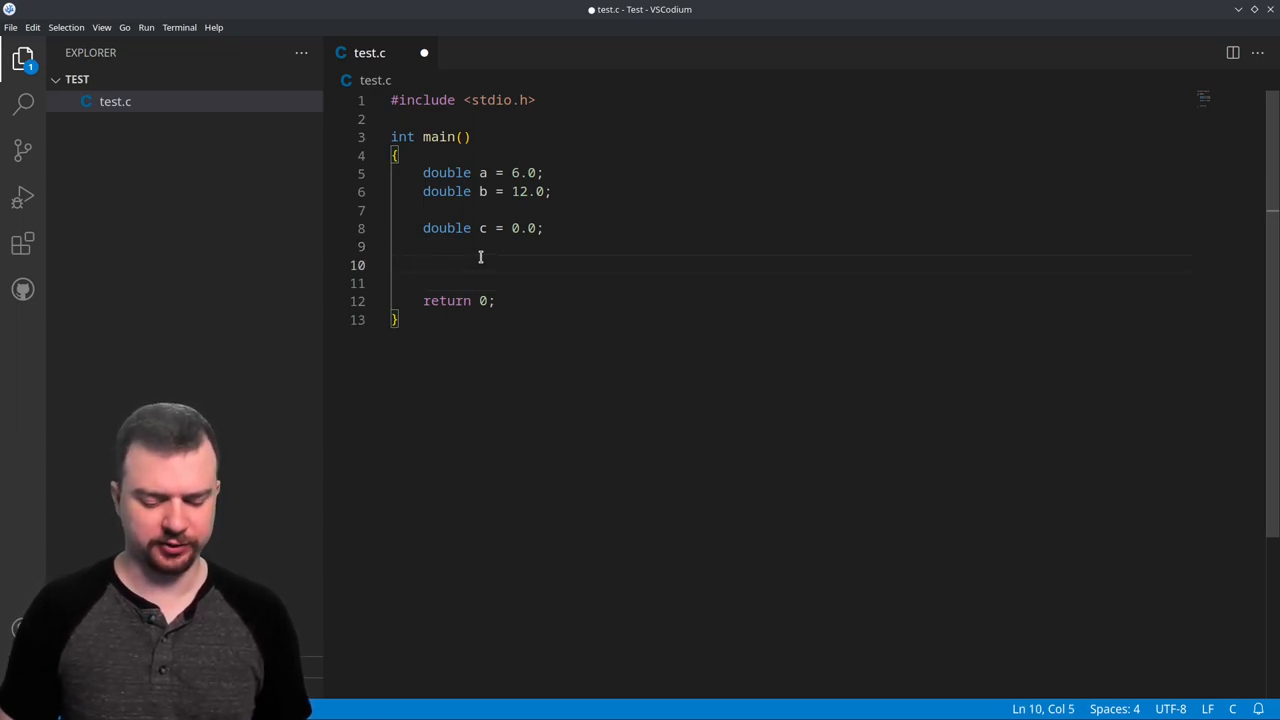
pyautogui.write('c =')
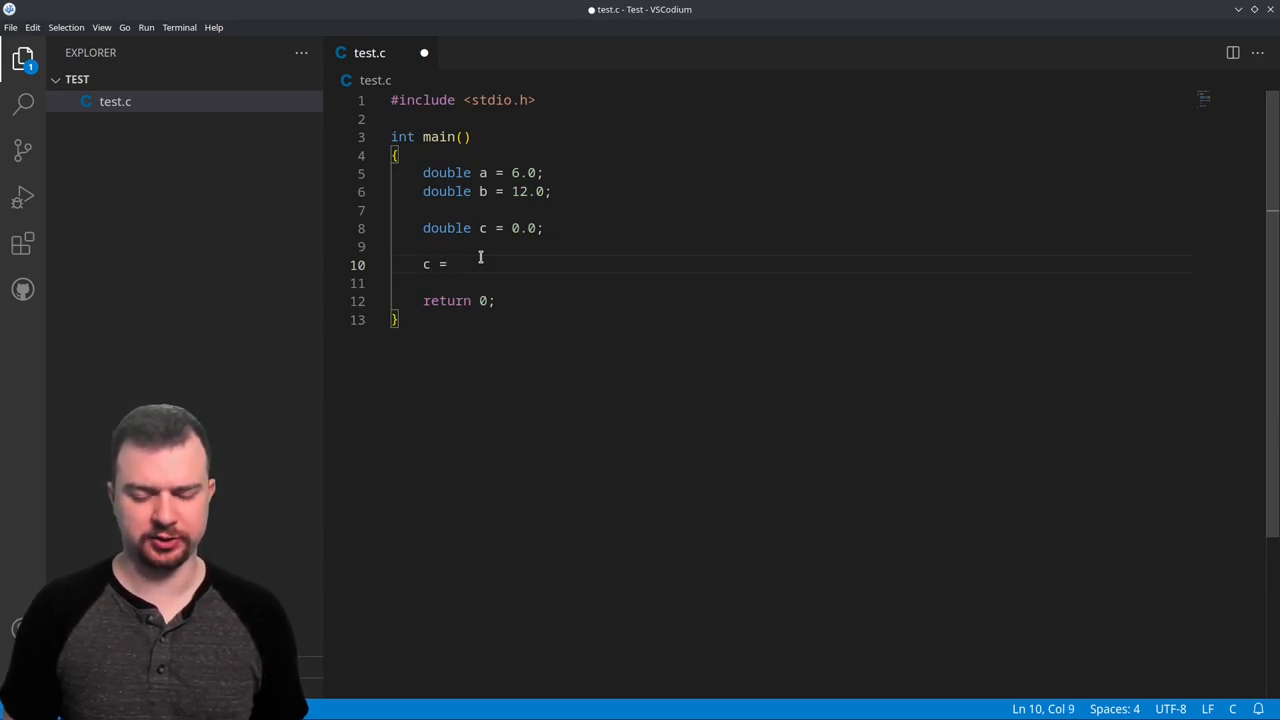
pyautogui.write('(a')
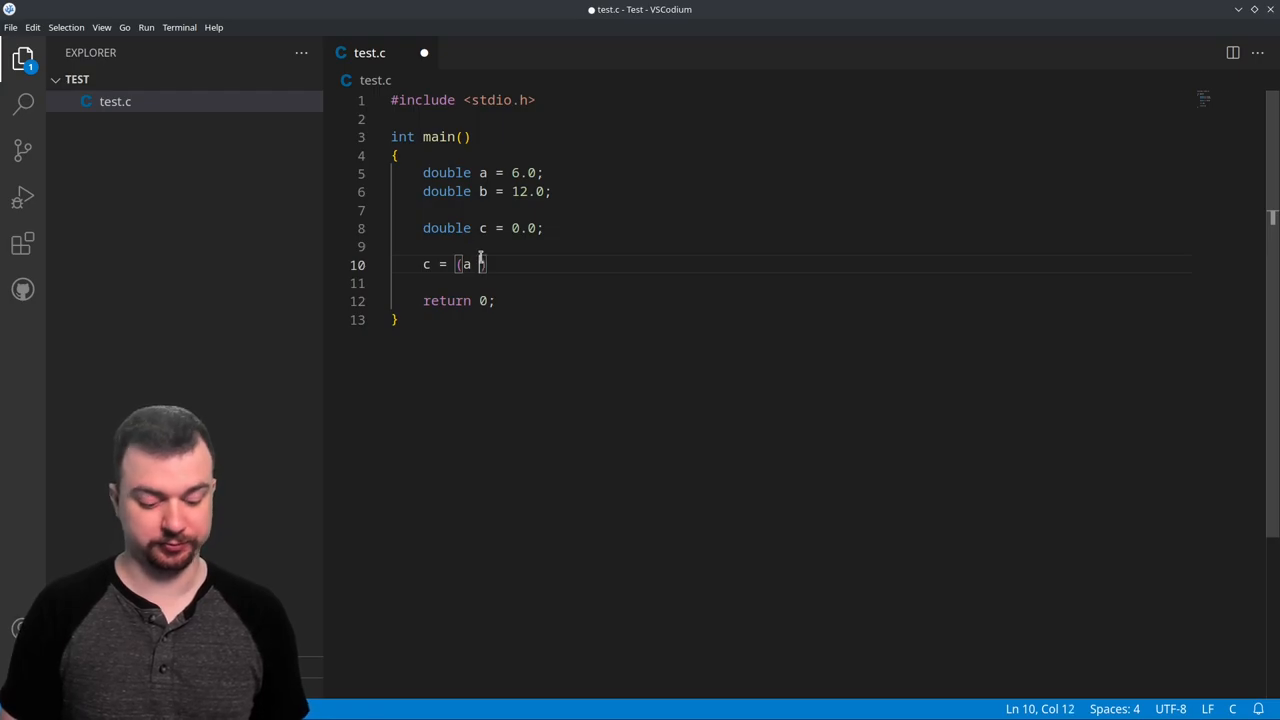
pyautogui.write('a')
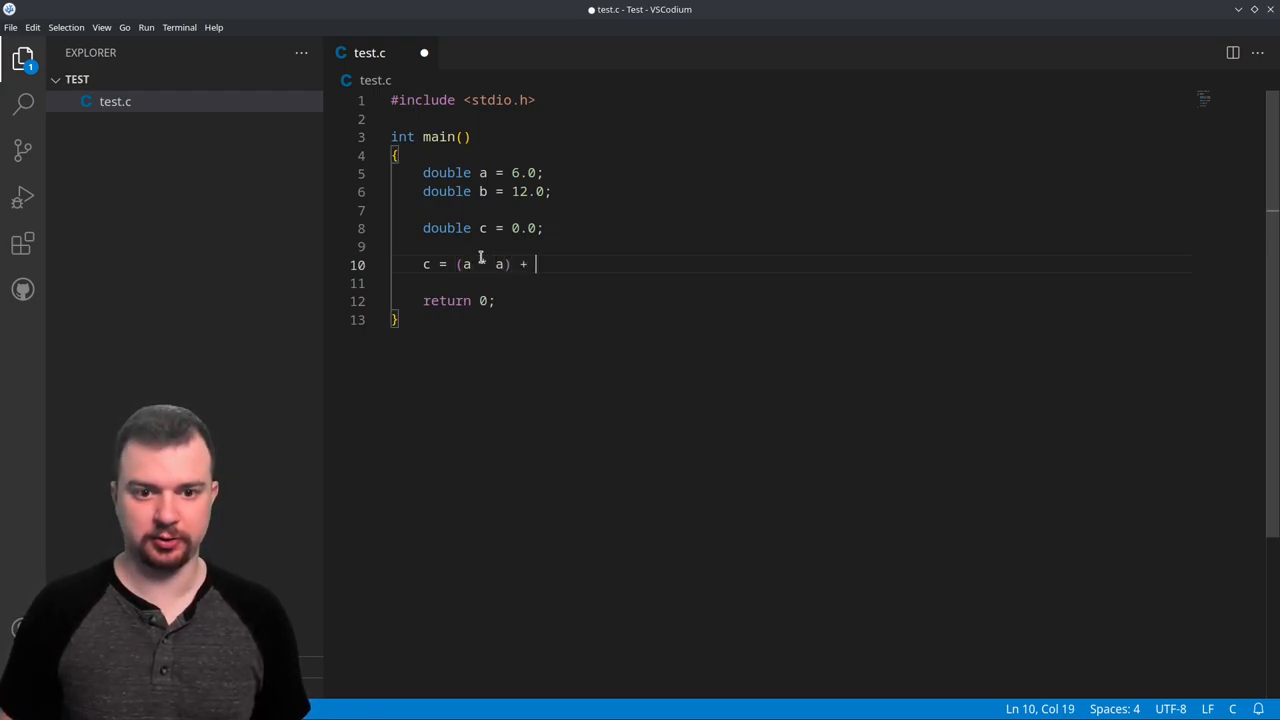
pyautogui.write('(b')
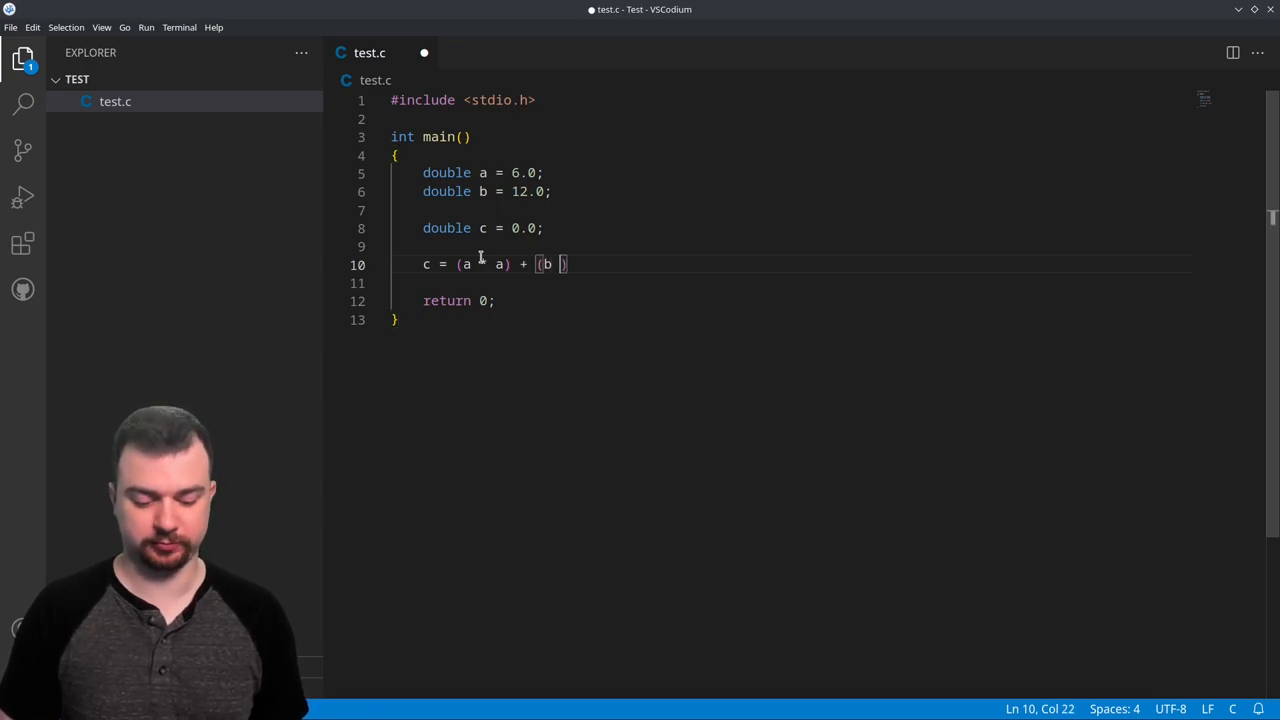
pyautogui.write('* b)')
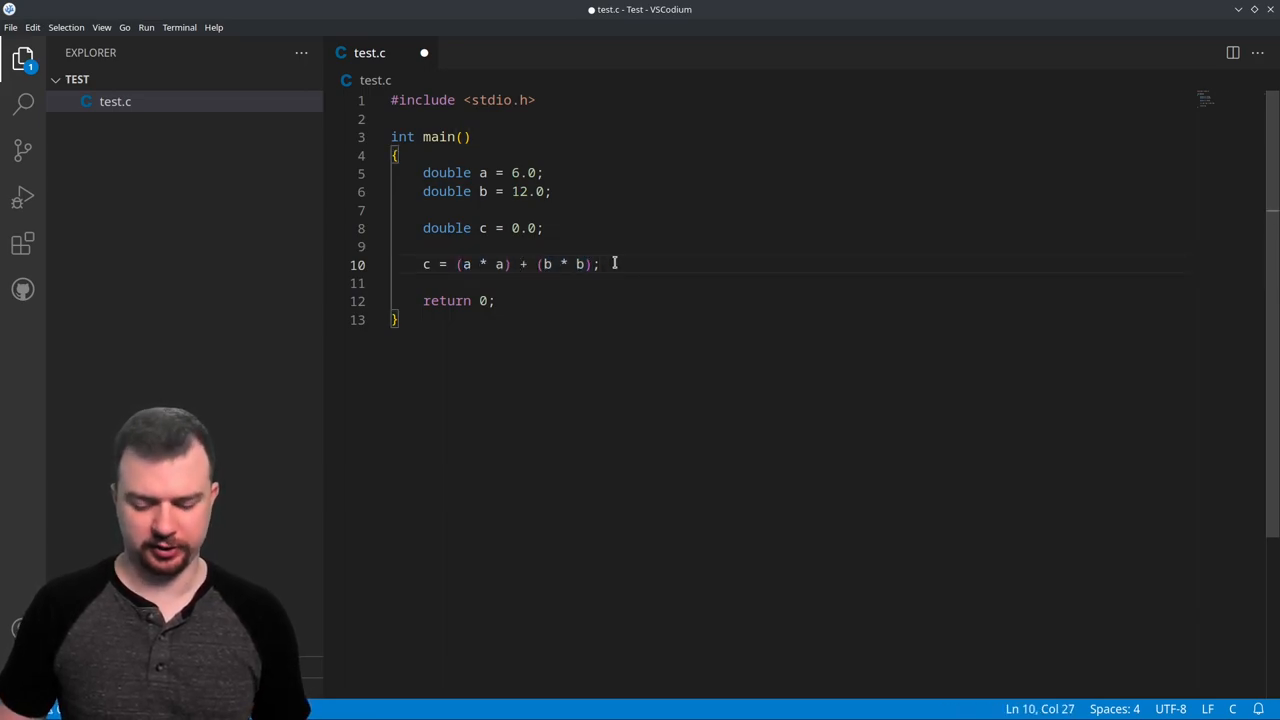
# Add printf("The triangle's hypotenuse is %f", c); with the typo corrected
pyautogui.write('printf')
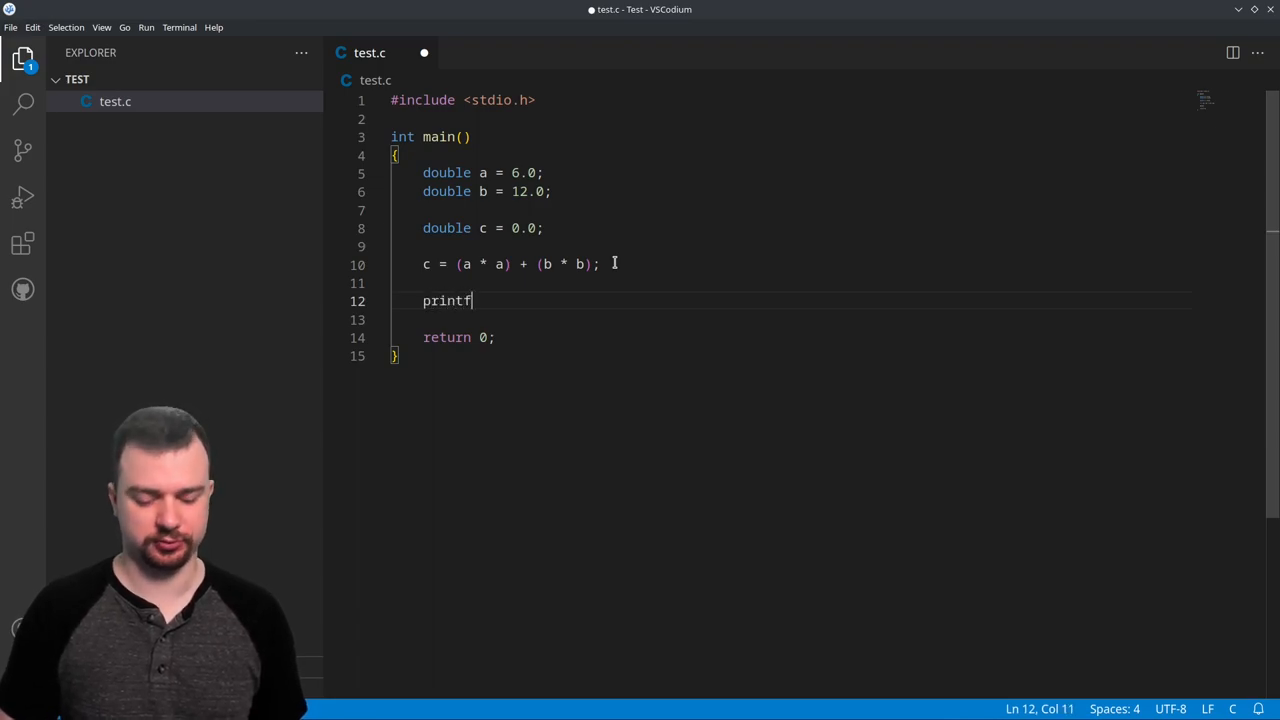
pyautogui.write('("")')
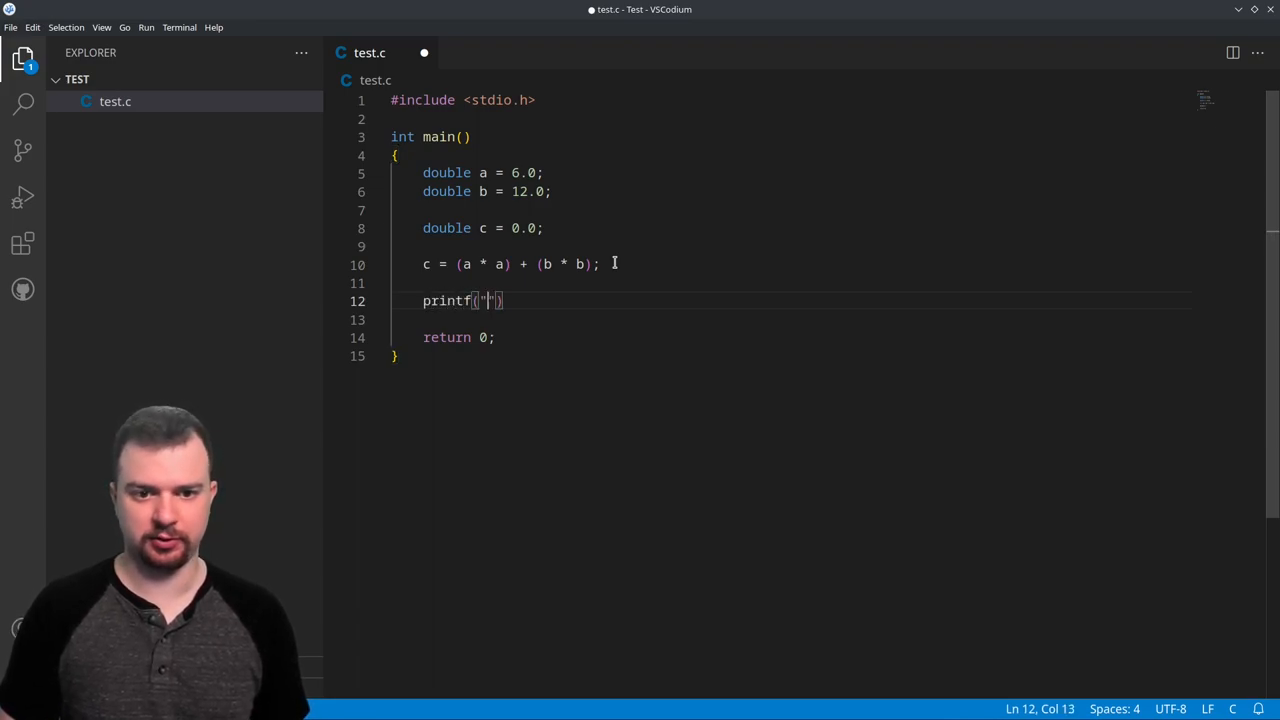
pyautogui.write('The triangle')
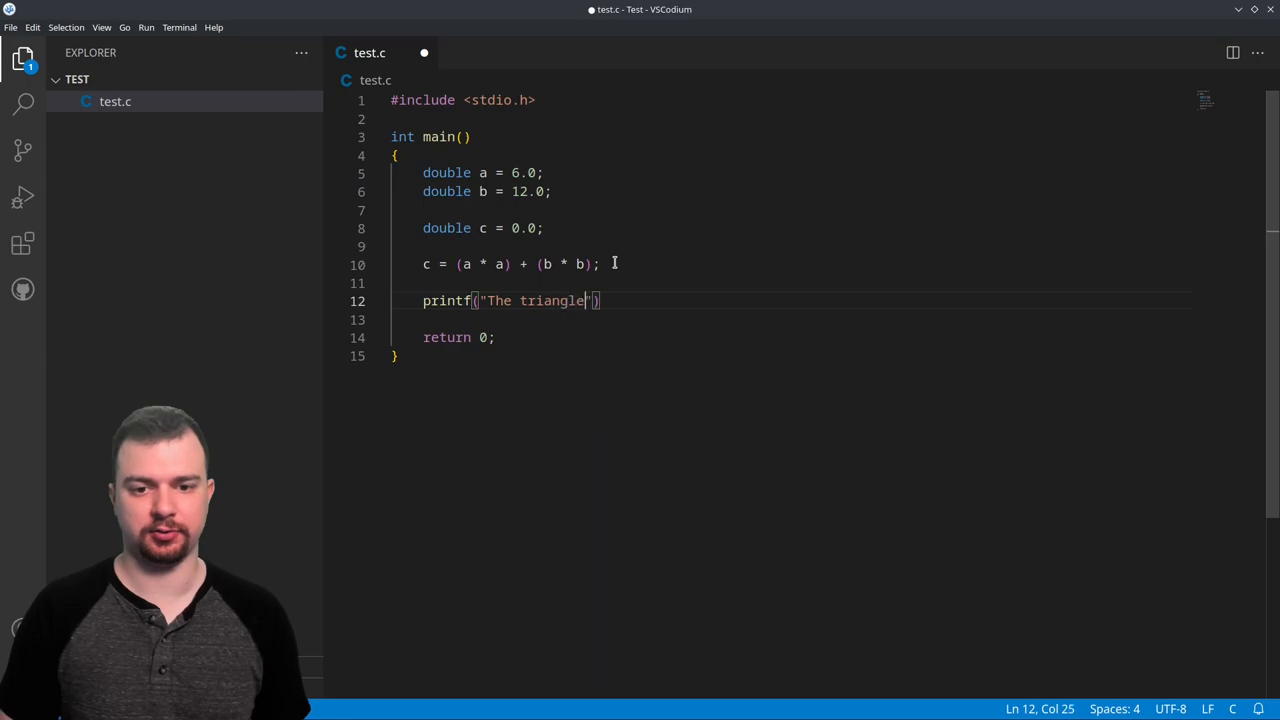
pyautogui.write("'s hypont")
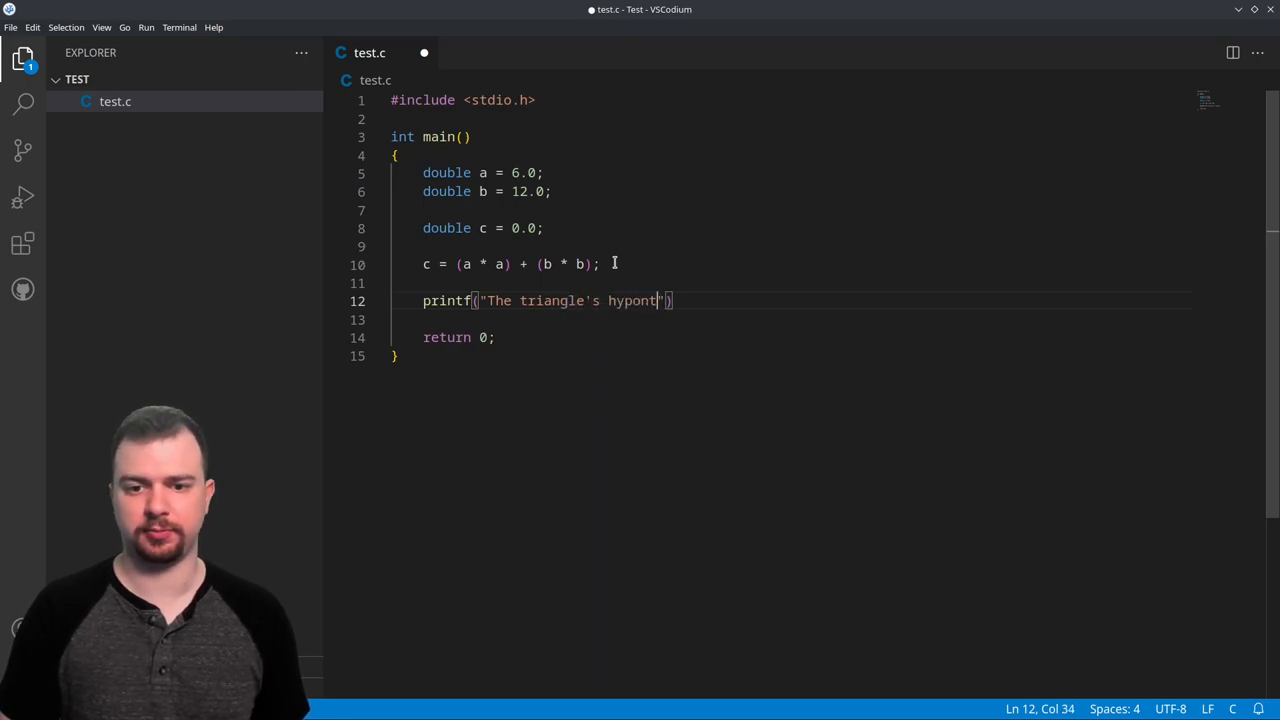
pyautogui.write('enuse')
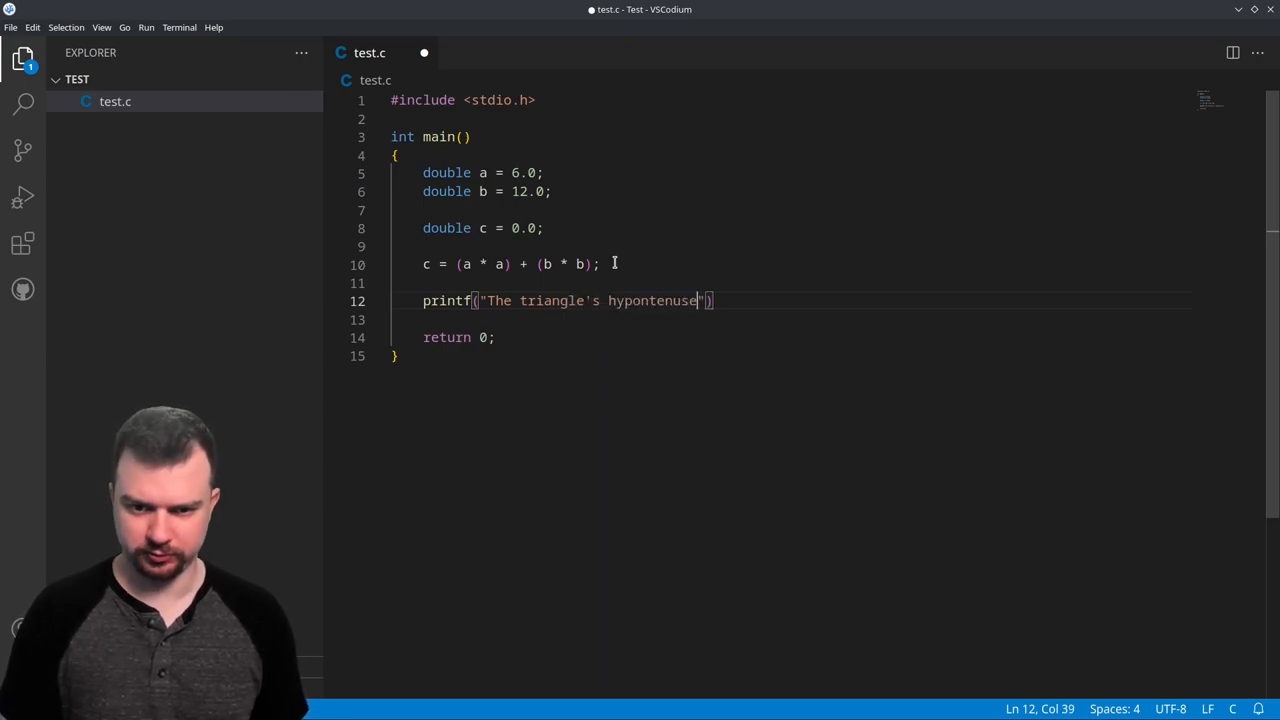
pyautogui.press('BackSpace')
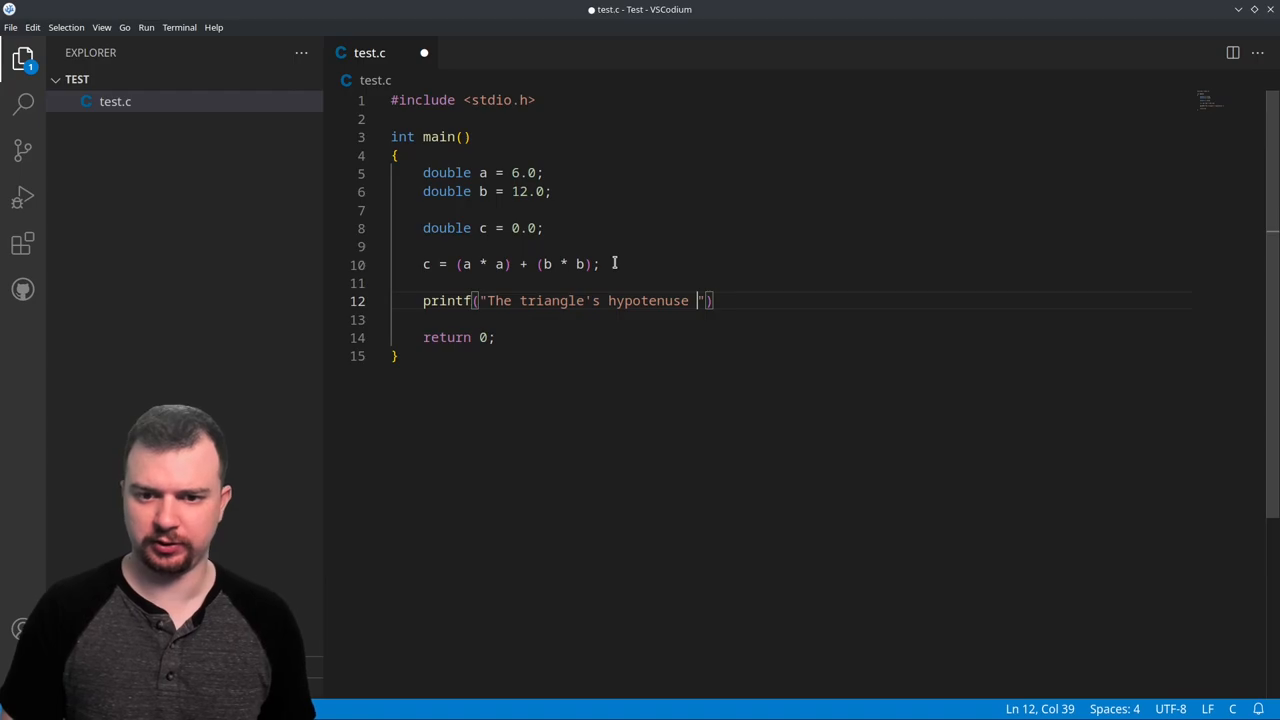
pyautogui.write('is')
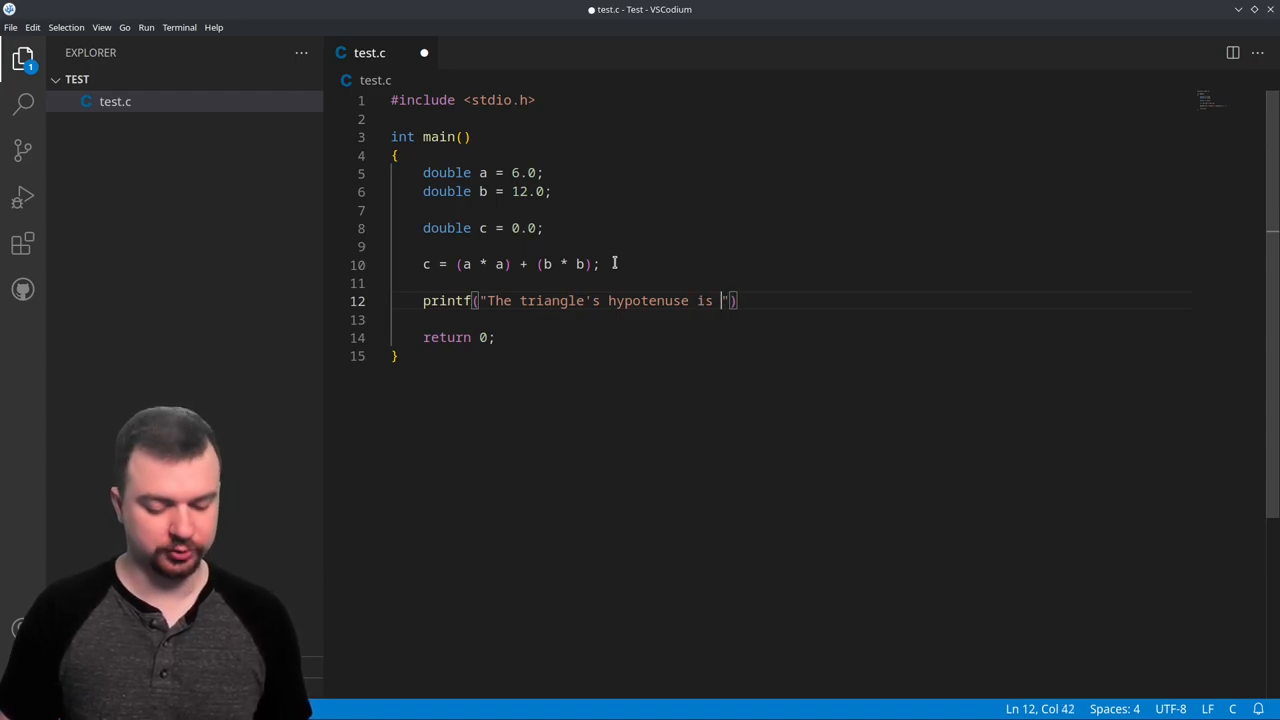
pyautogui.write('%f')
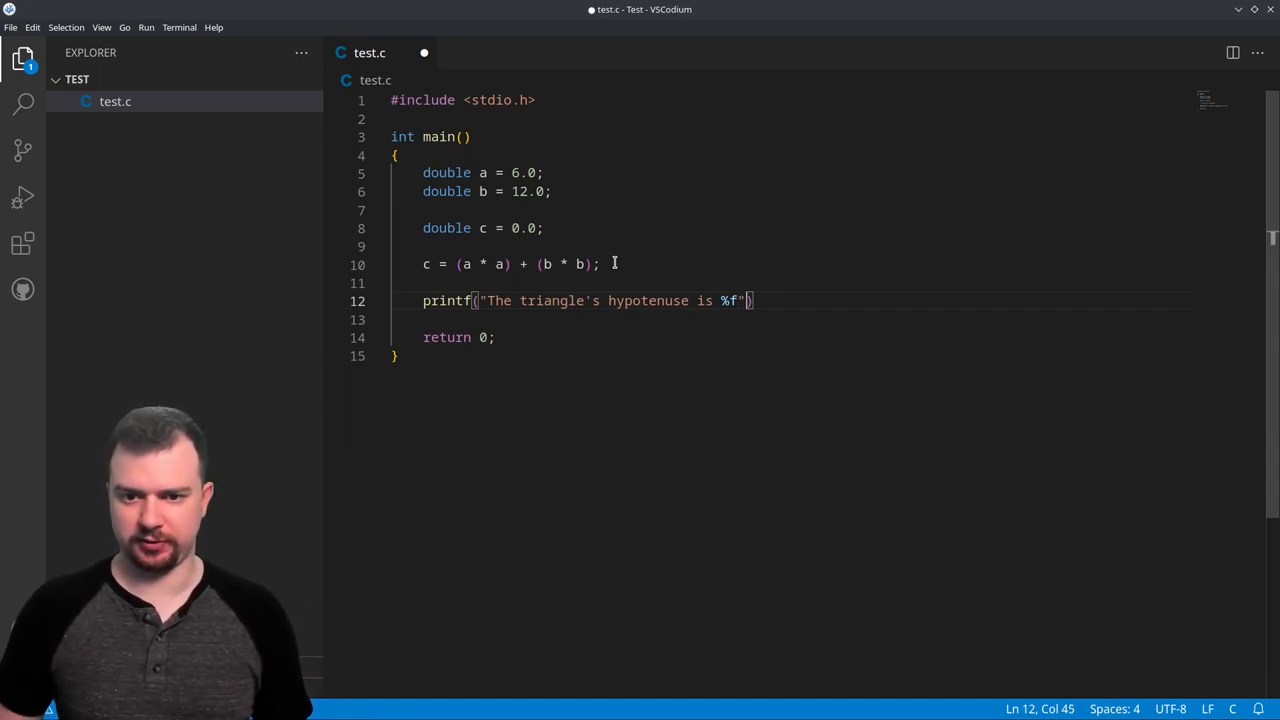
pyautogui.write(',')
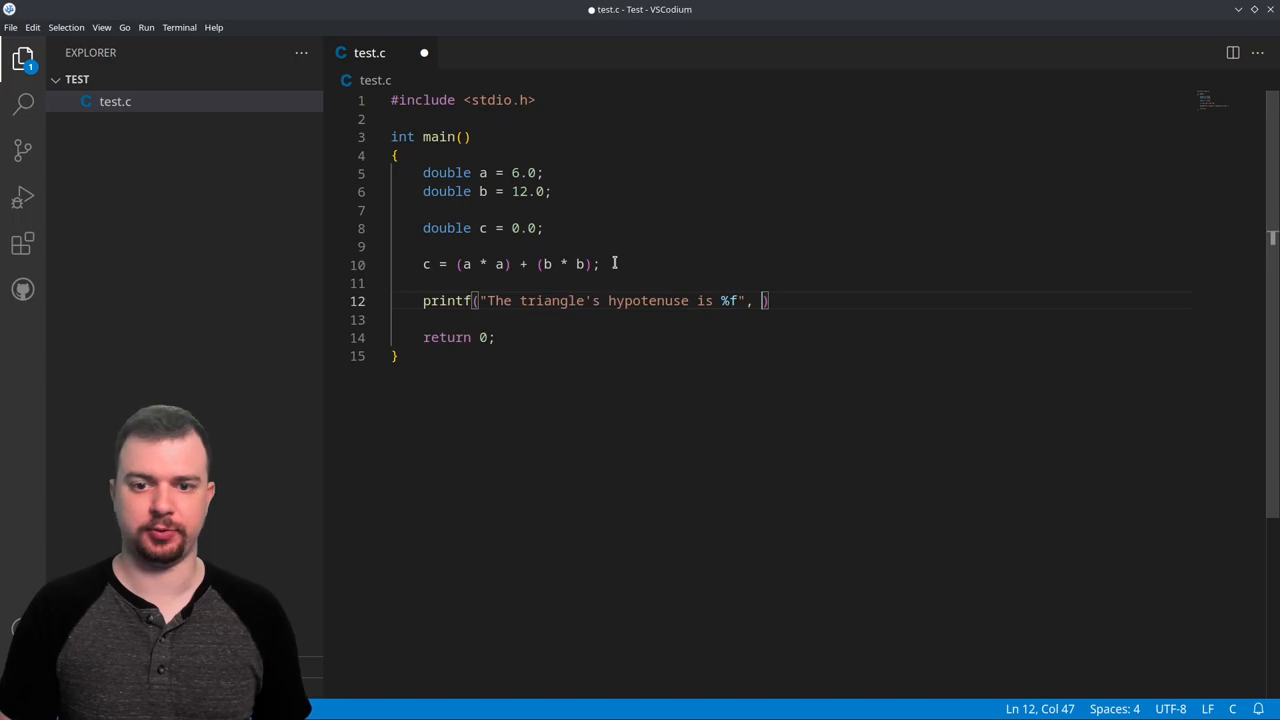
pyautogui.write('c);')
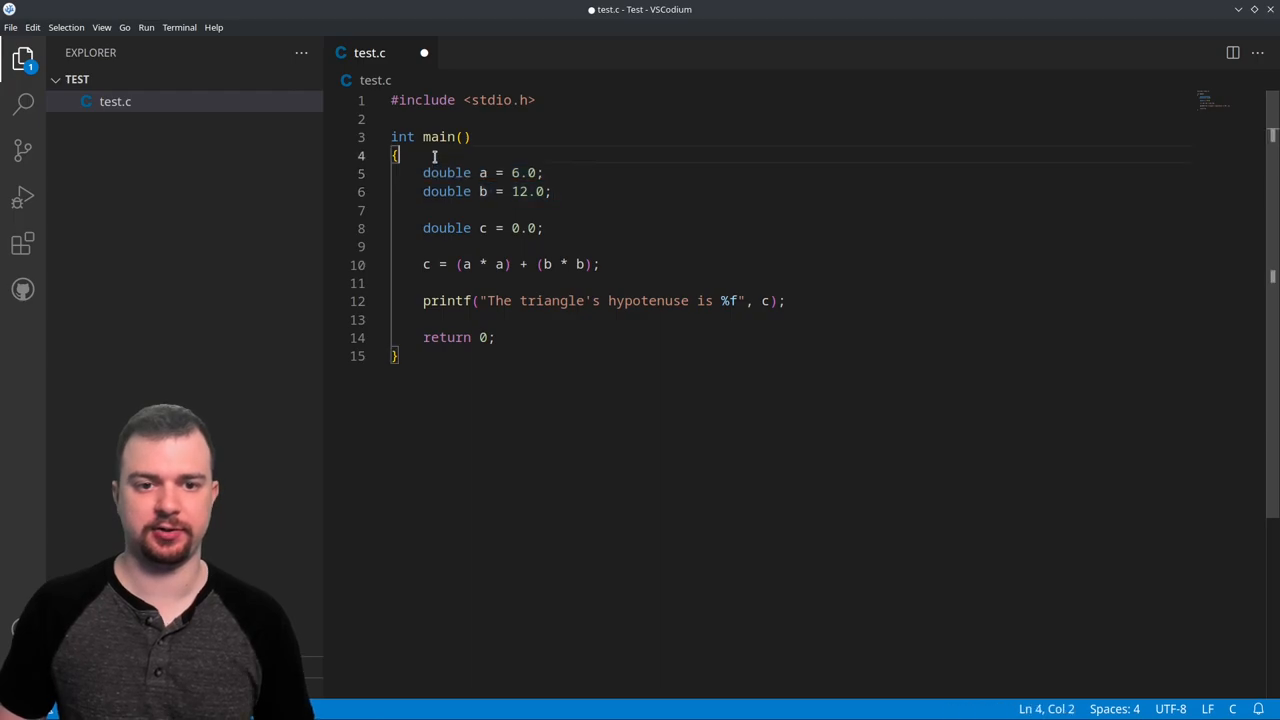
# Add the comment // Triangle's sides above the declarations of a and b
pyautogui.write('//')
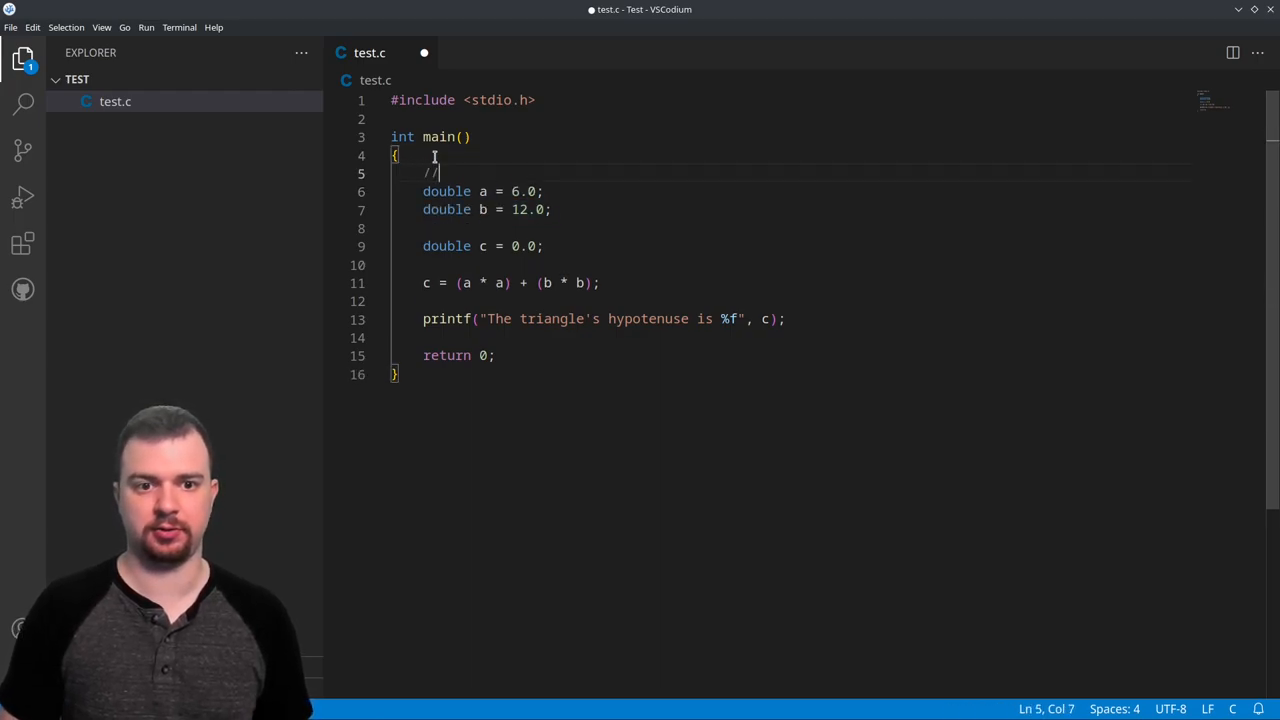
pyautogui.write("Trian'g")
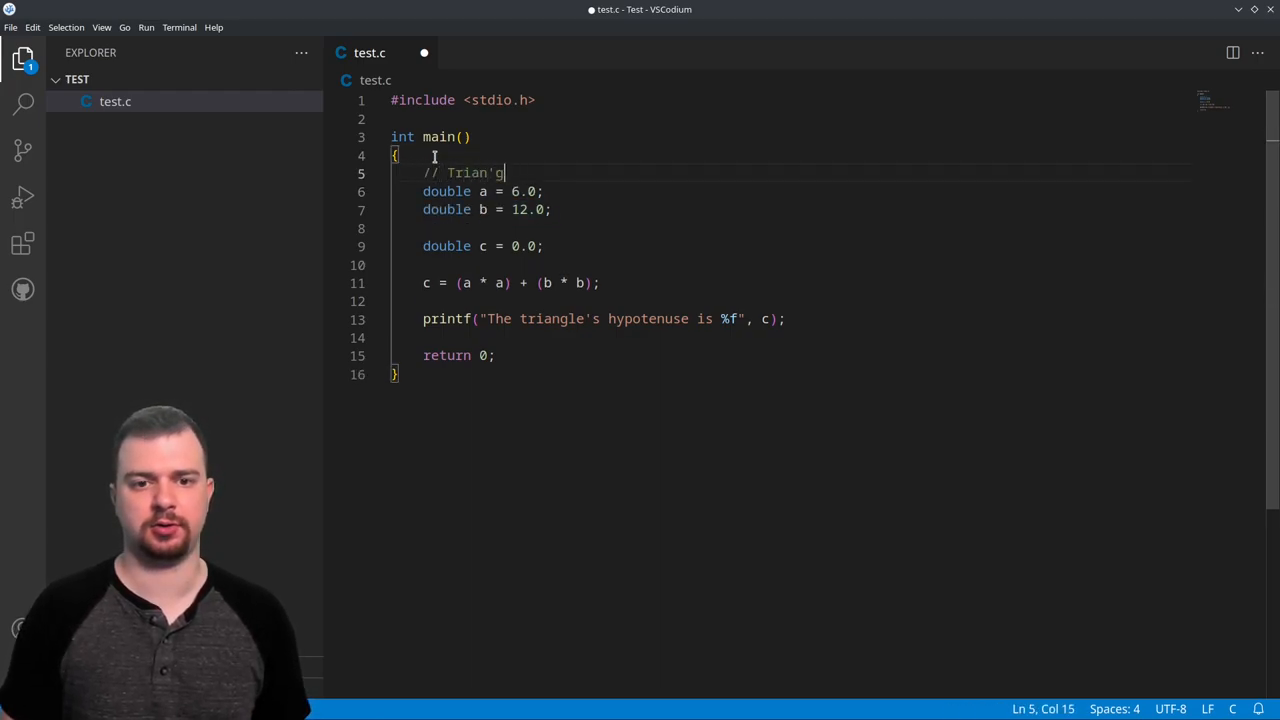
pyautogui.write("le's")
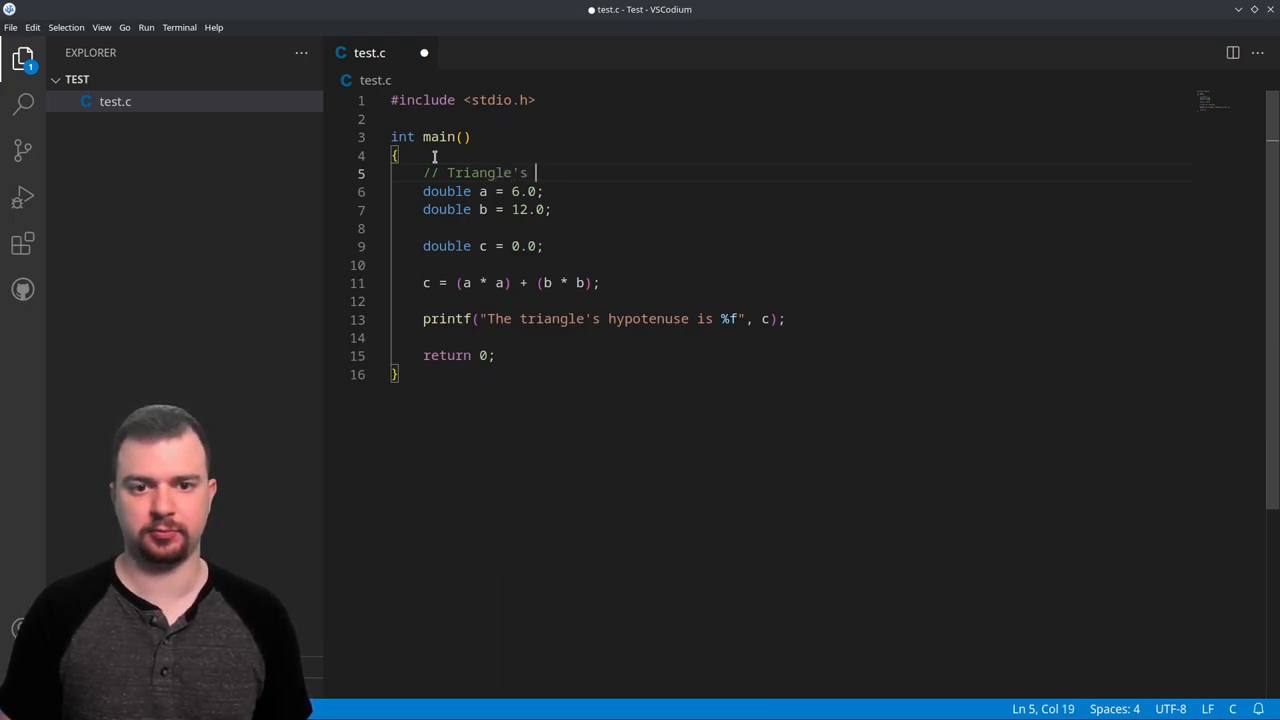
pyautogui.write('sides')
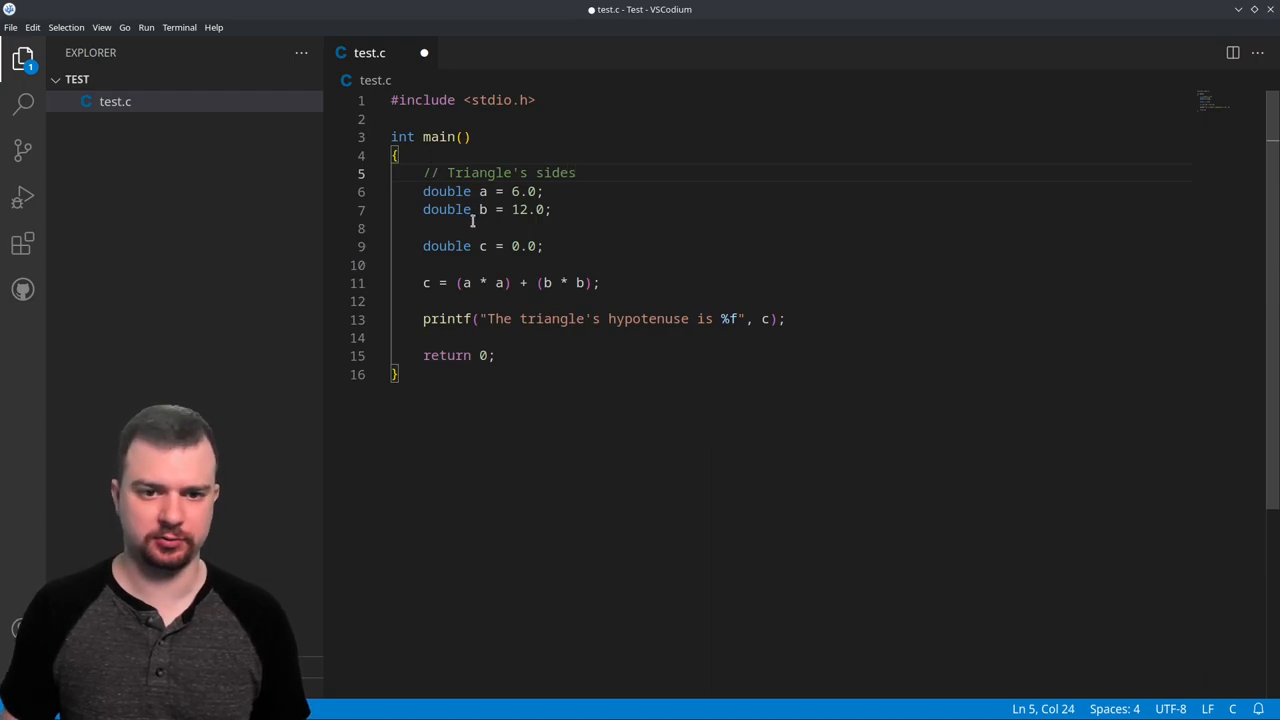
# Add the comment // Triangle hypotenuse above the declaration of c
pyautogui.write('//')
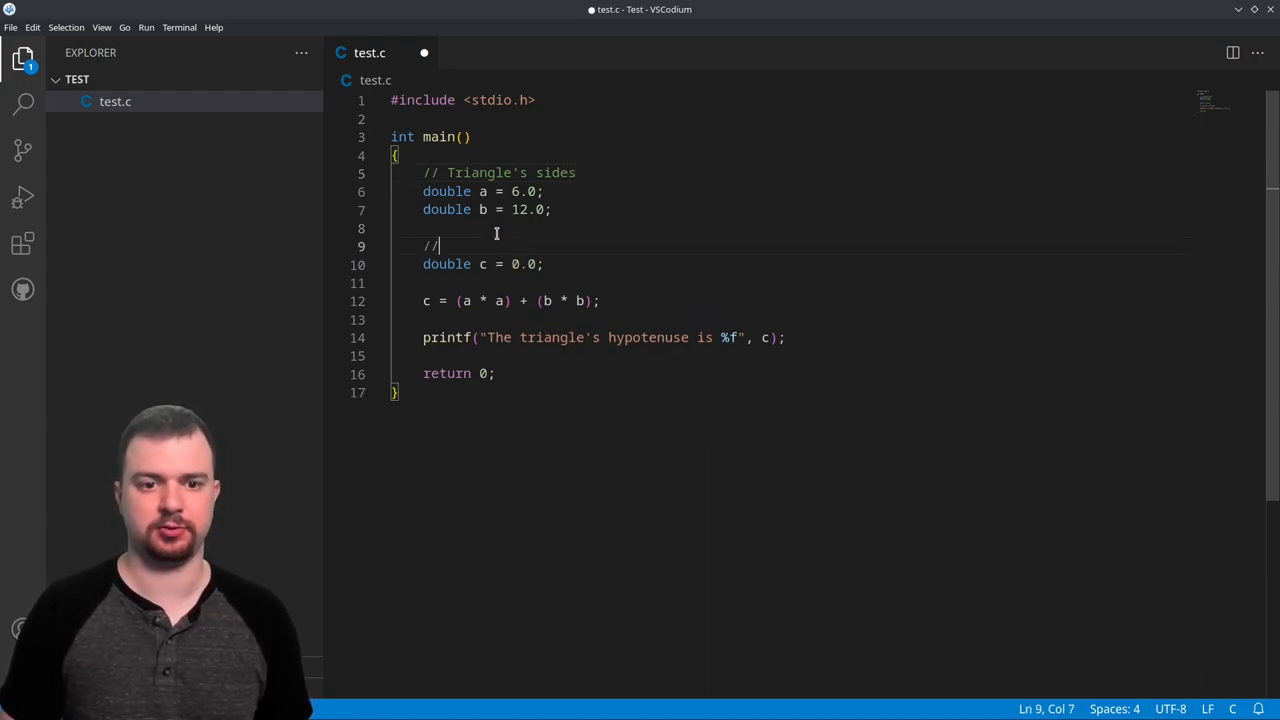
pyautogui.write('Triangle')
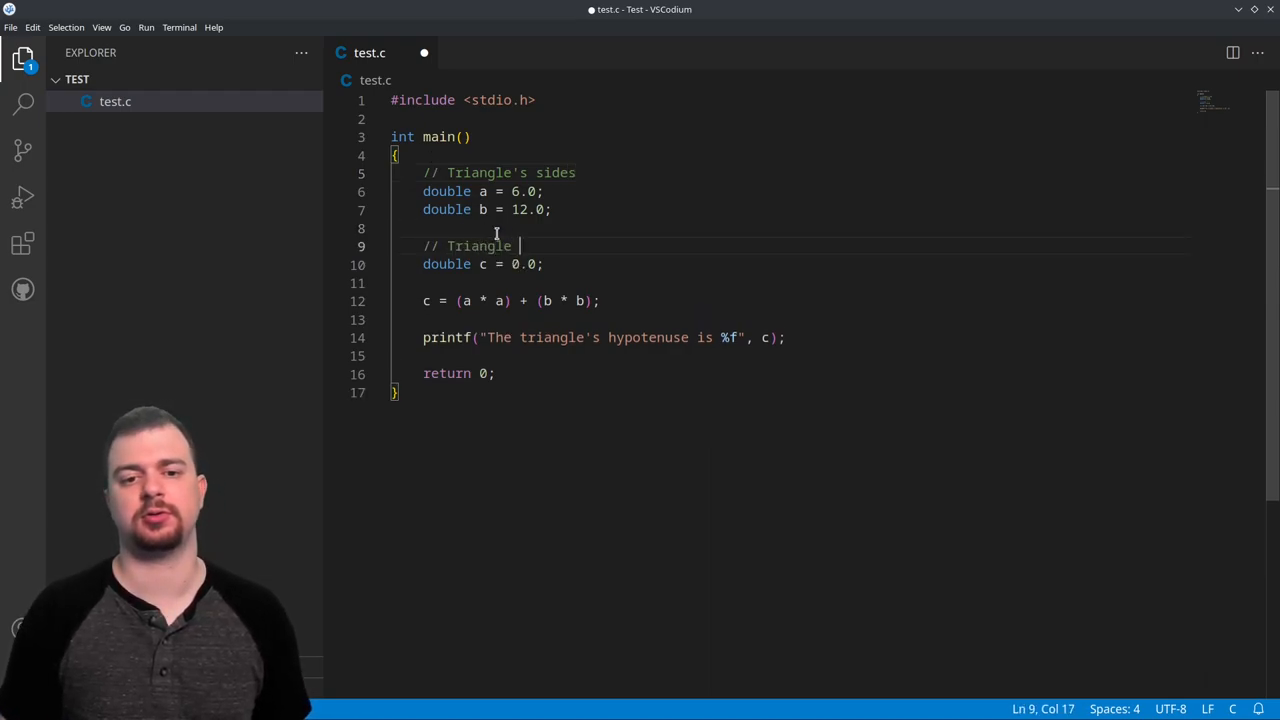
pyautogui.write('hyp')
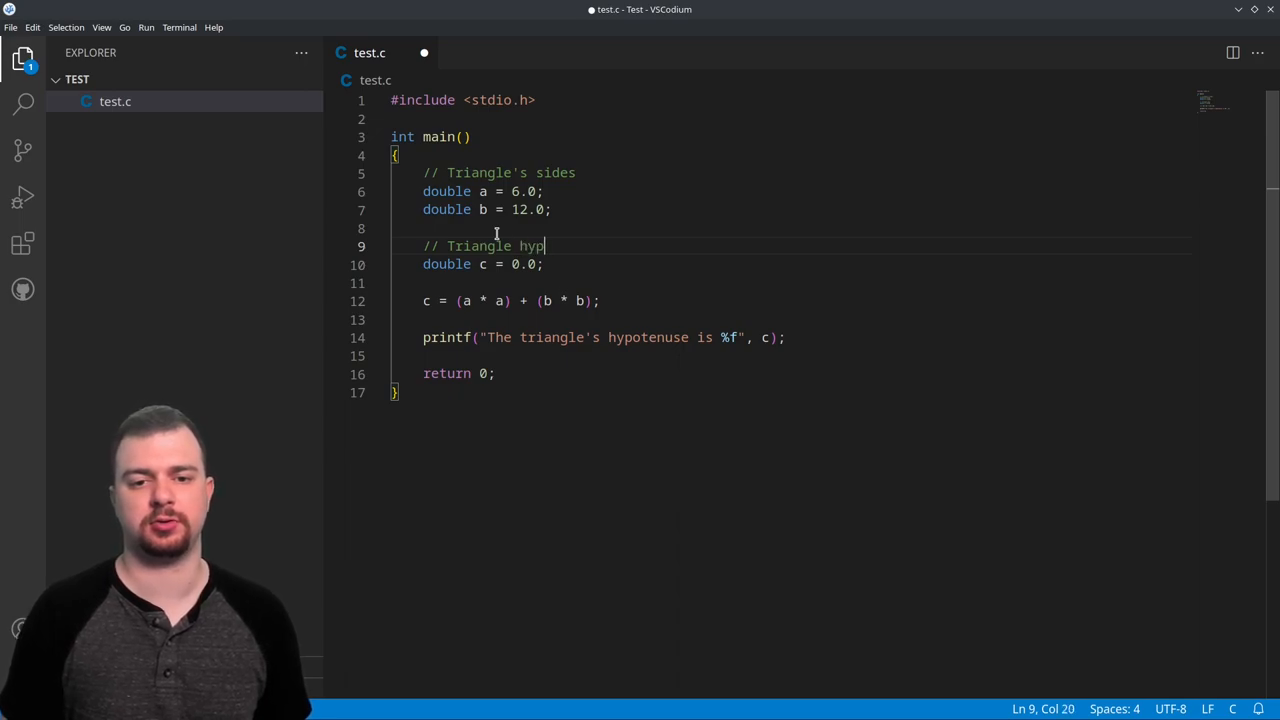
pyautogui.write('otensue')
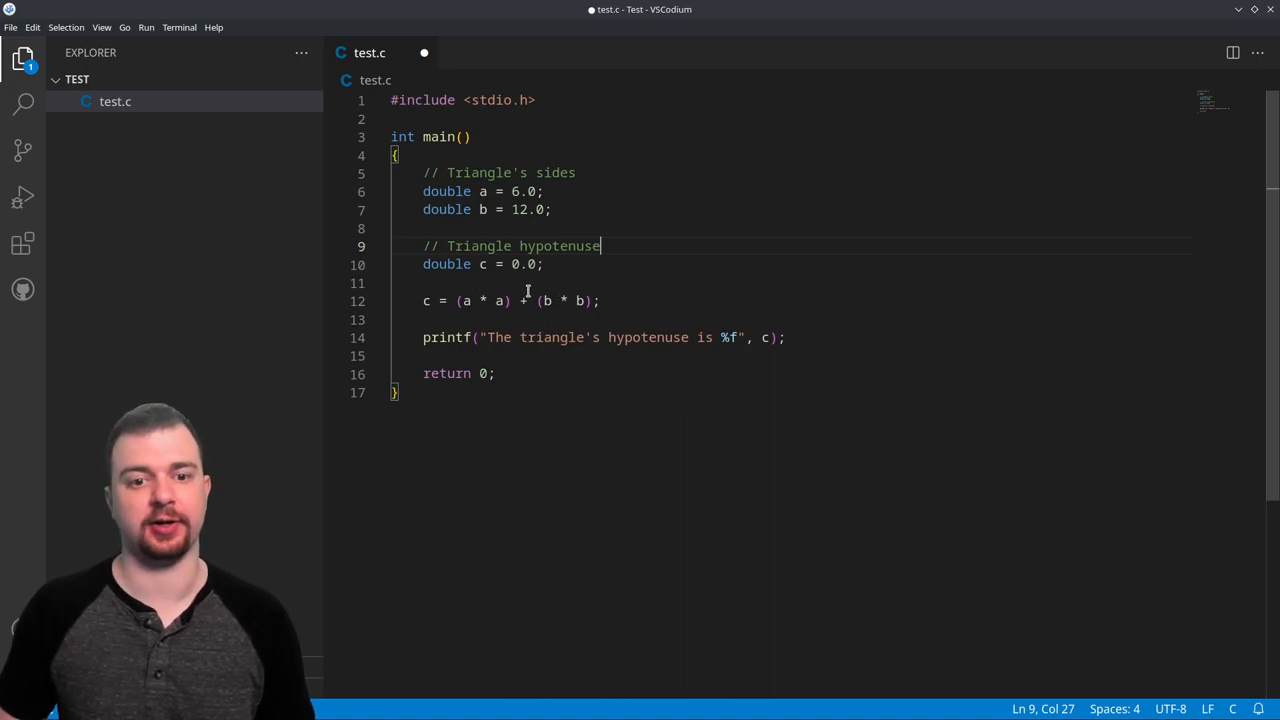
pyautogui.moveTo(510, 308)
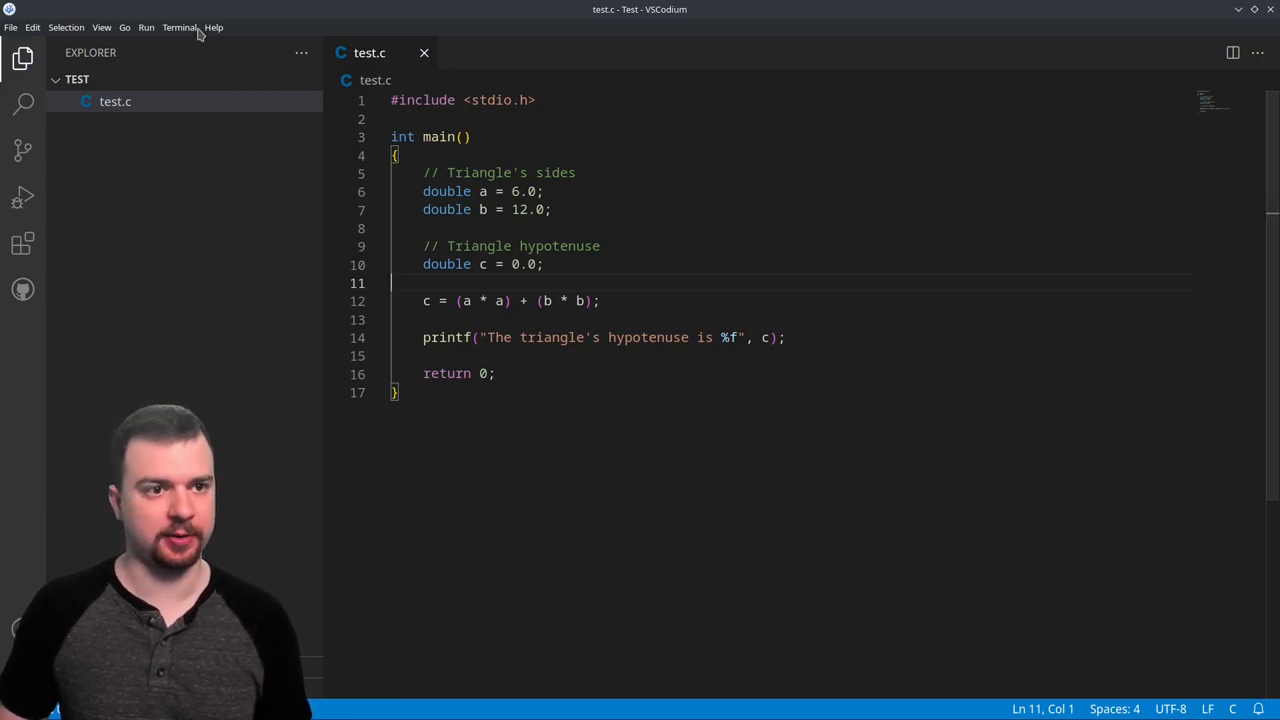
# Compile test.c in a new terminal with clang ./test.c -o hypot.out
pyautogui.click(178, 28)
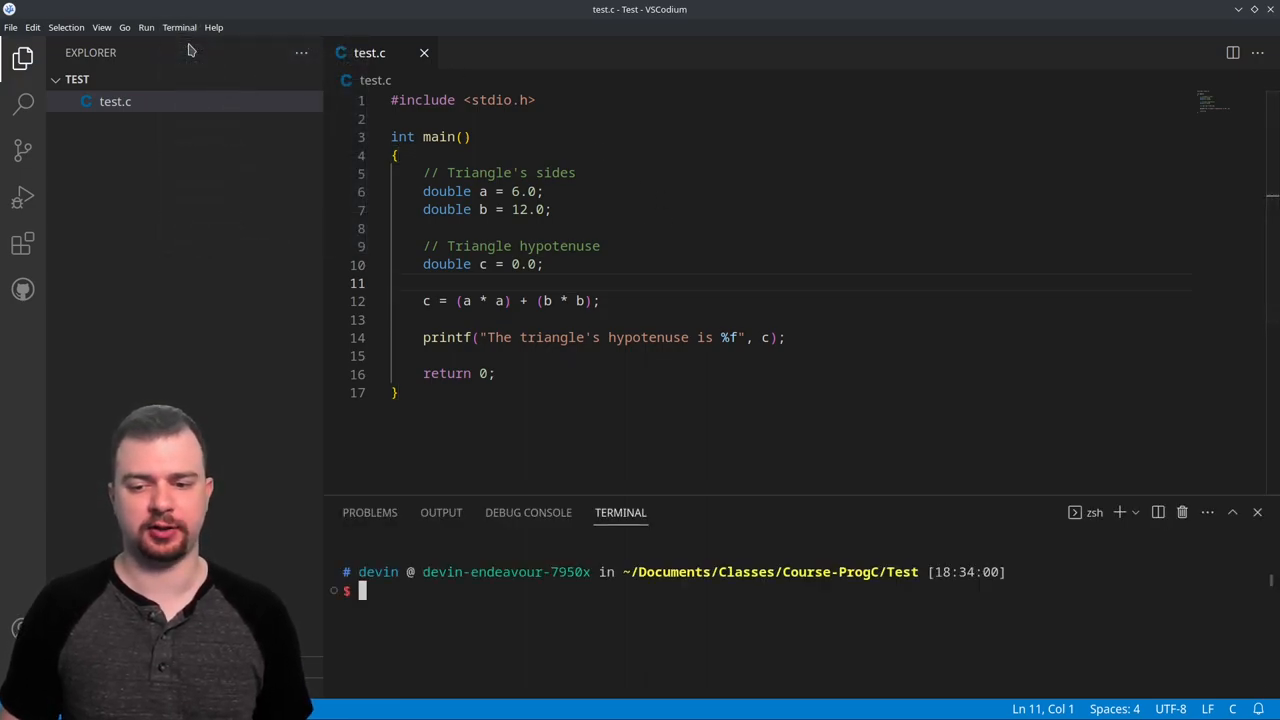
pyautogui.write('clang')
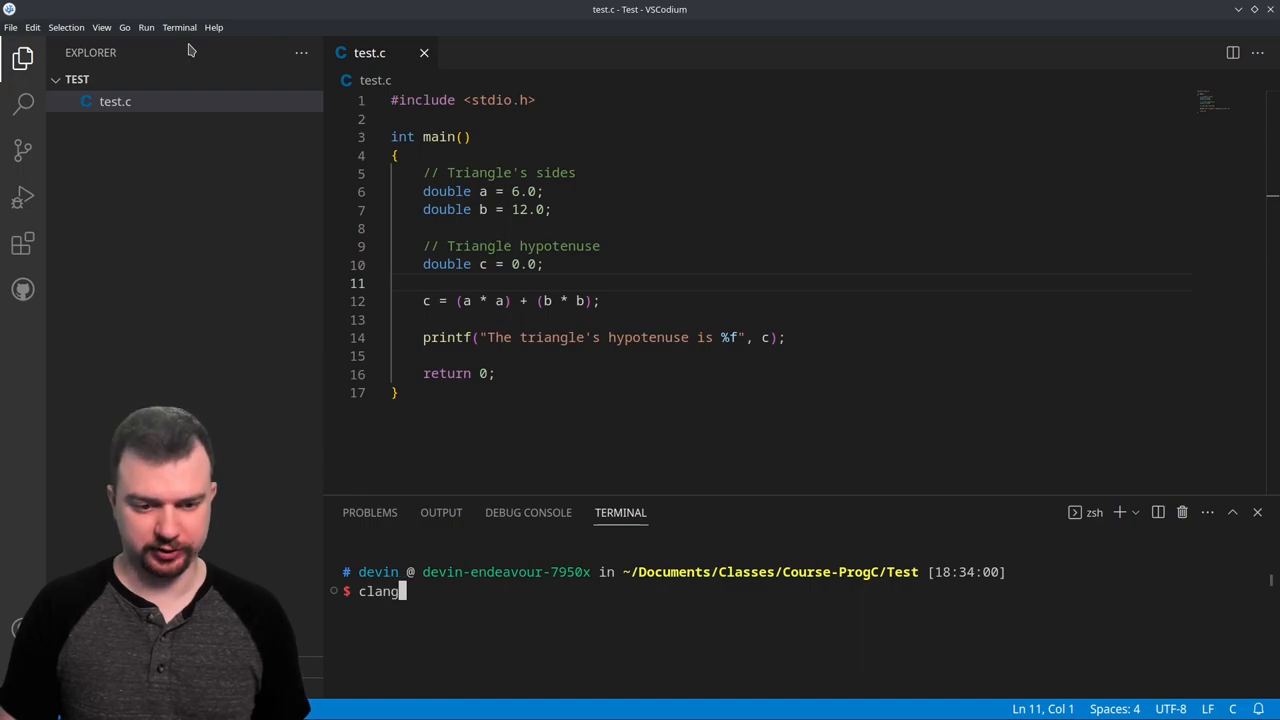
pyautogui.write('./')
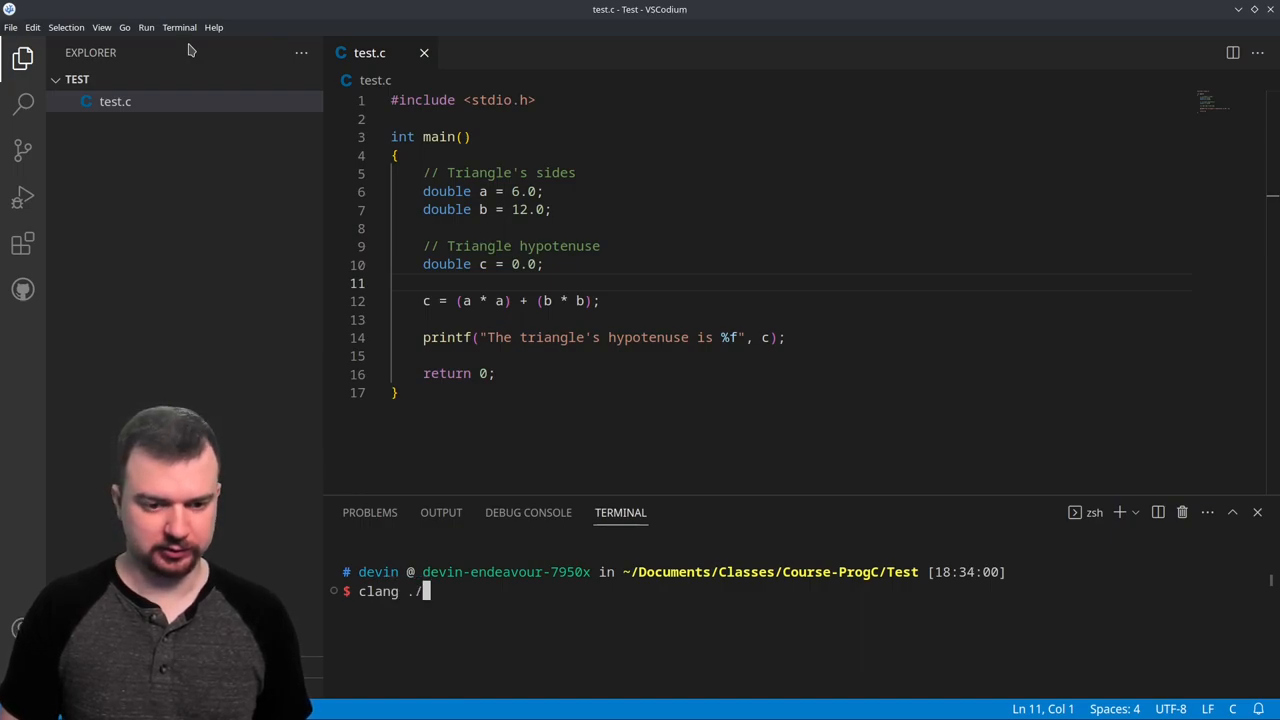
pyautogui.write('test.c')
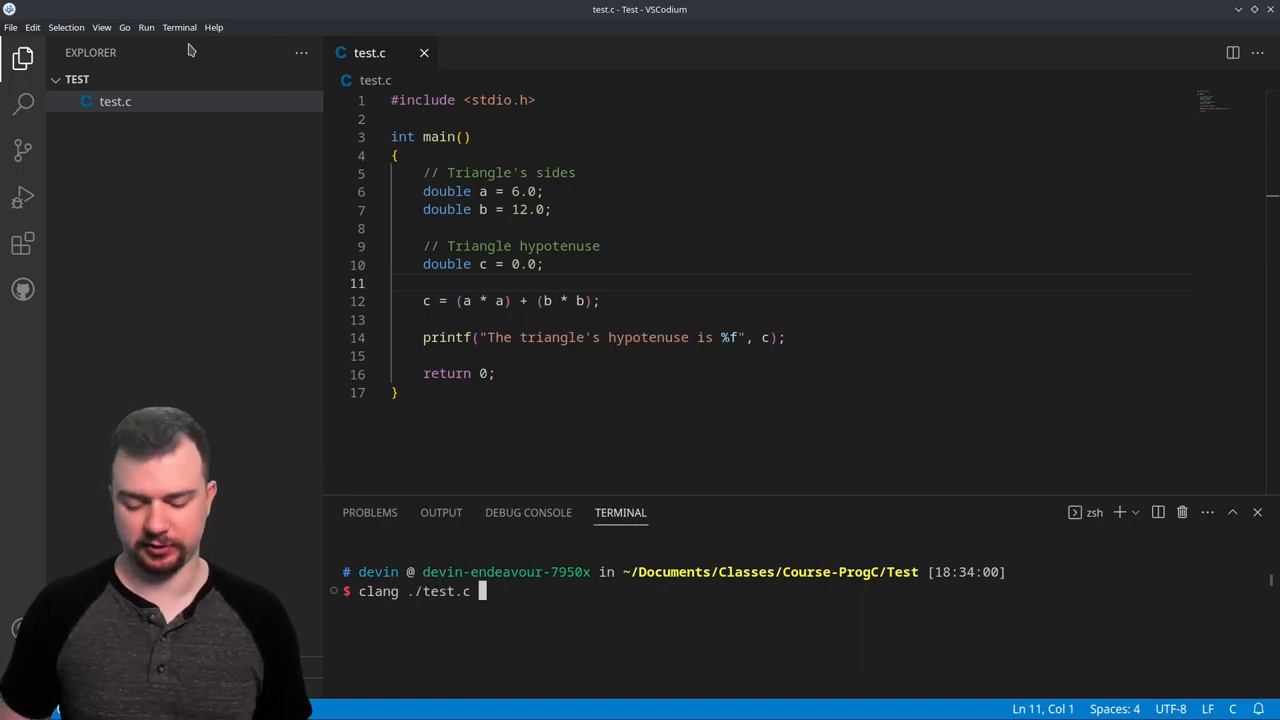
pyautogui.write('-o')
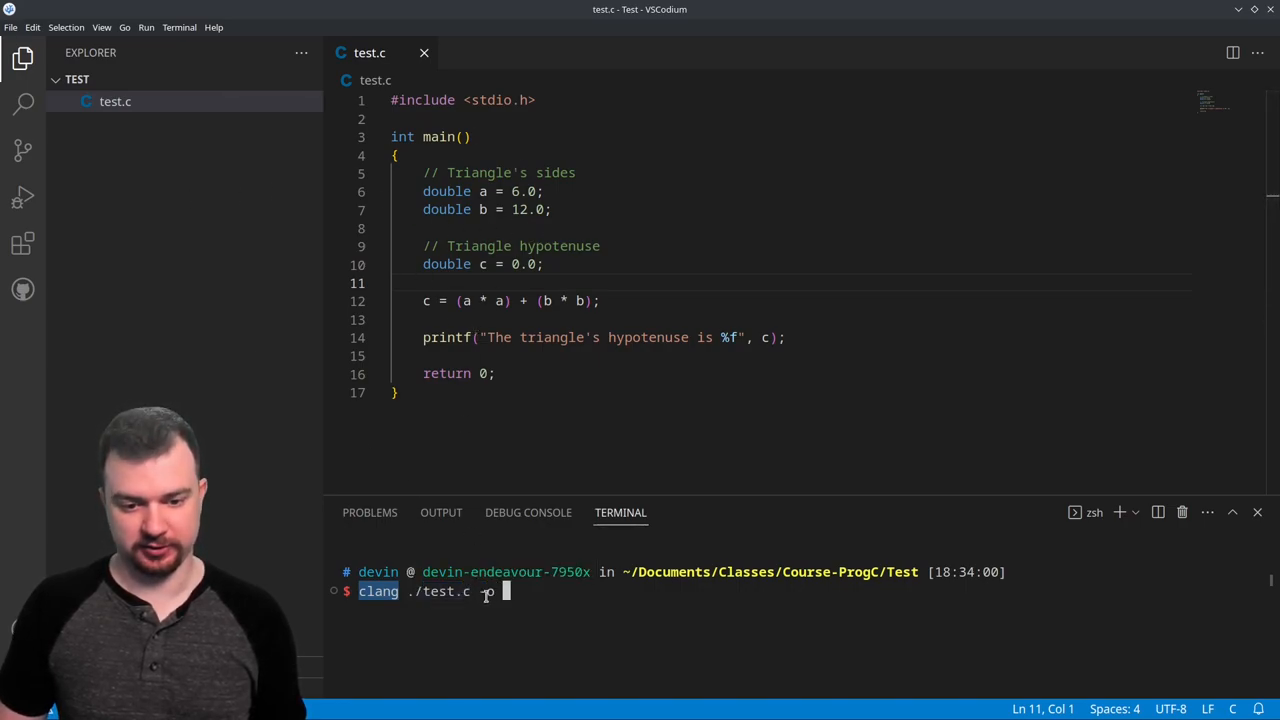
pyautogui.write('-')
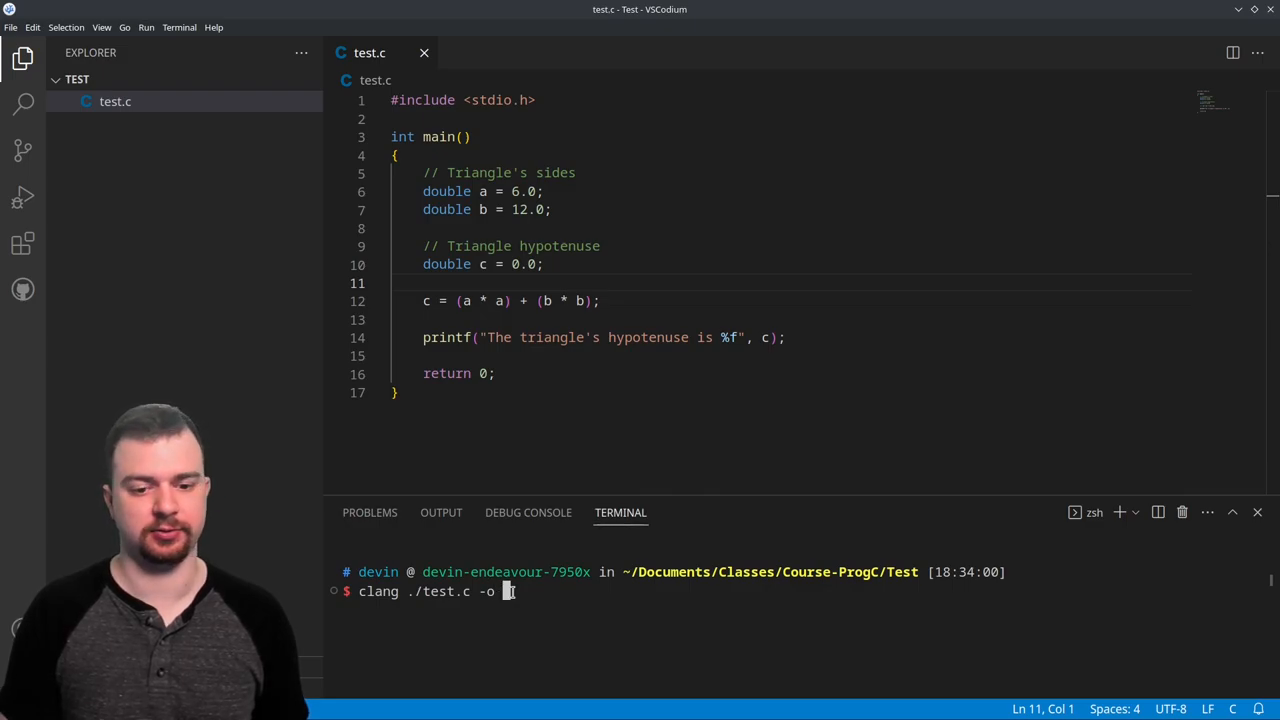
pyautogui.write('hypot.')
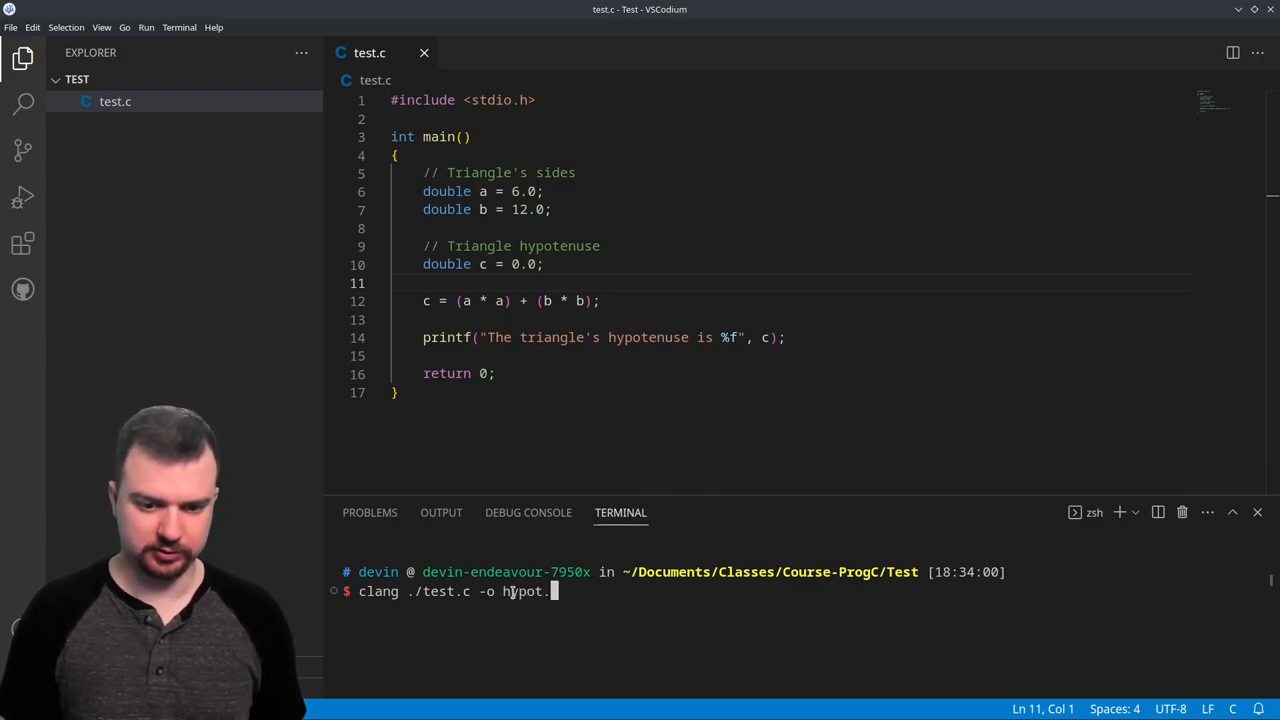
pyautogui.write('out')
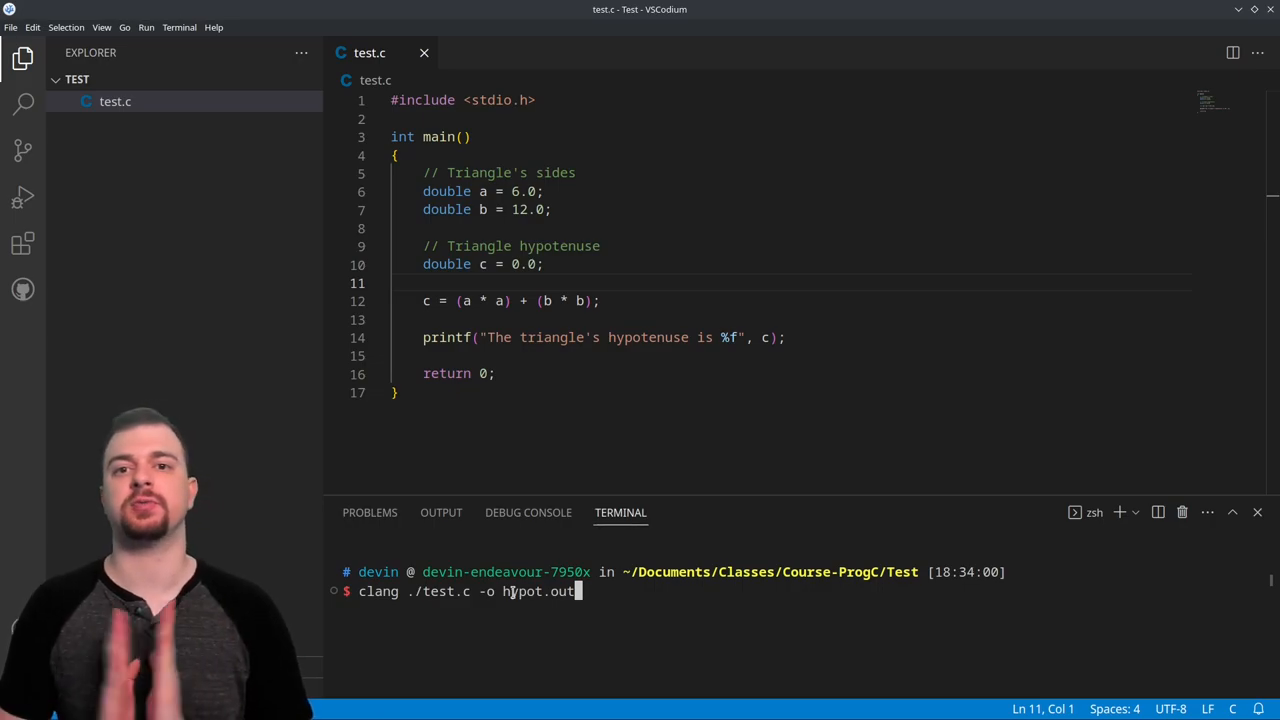
pyautogui.press('Backspace')
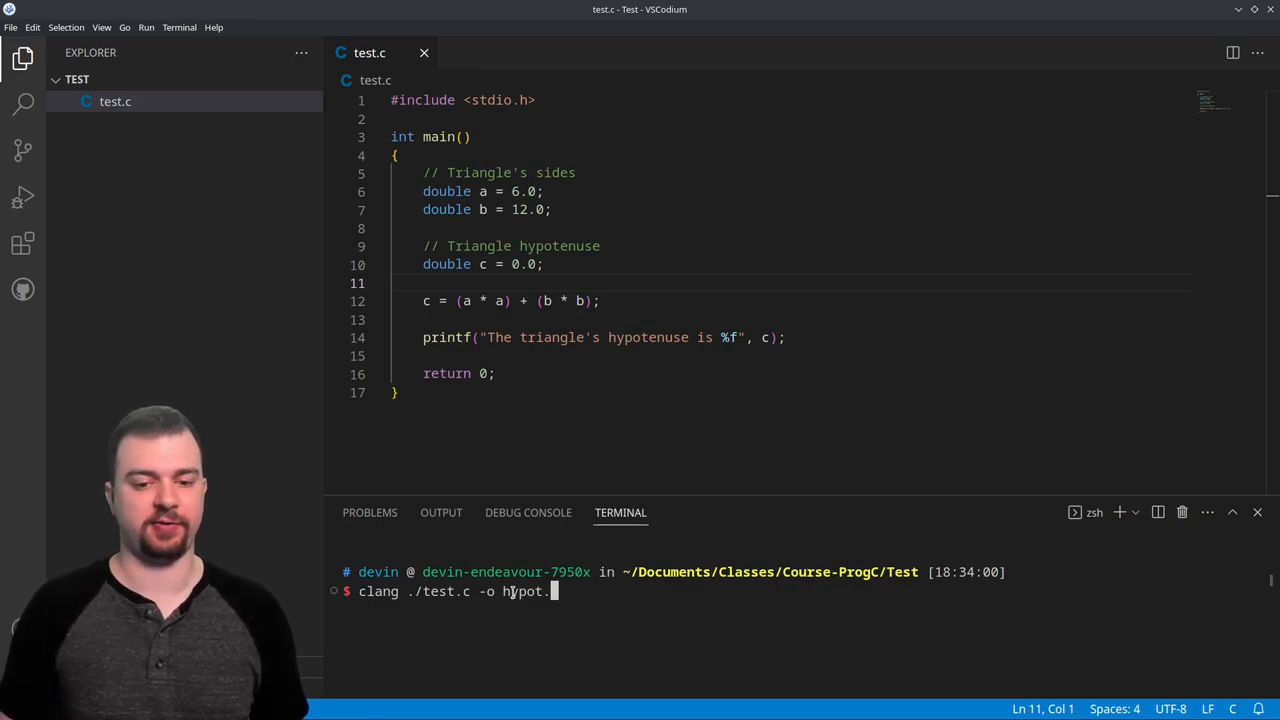
pyautogui.write('out')
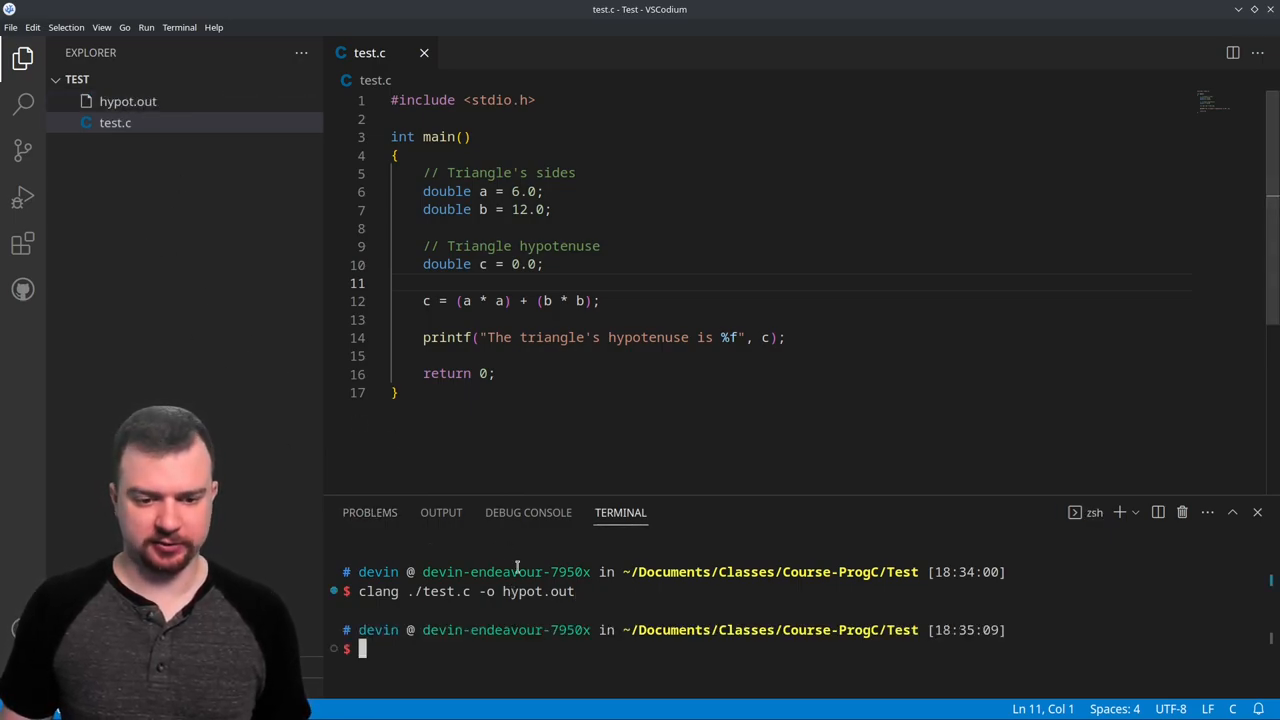
# Run ./hypot.out, printing 180.000000, and end the printf format string with \n
pyautogui.write('./hypot.out')
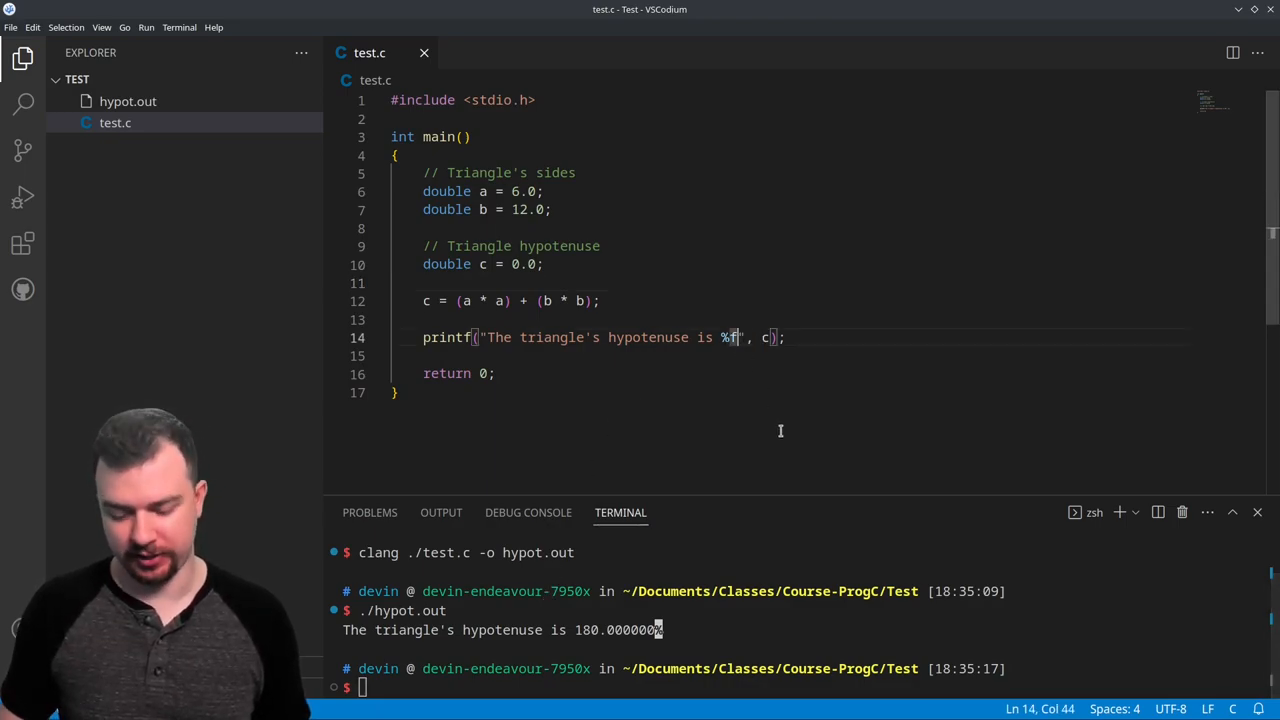
pyautogui.write('\\n')
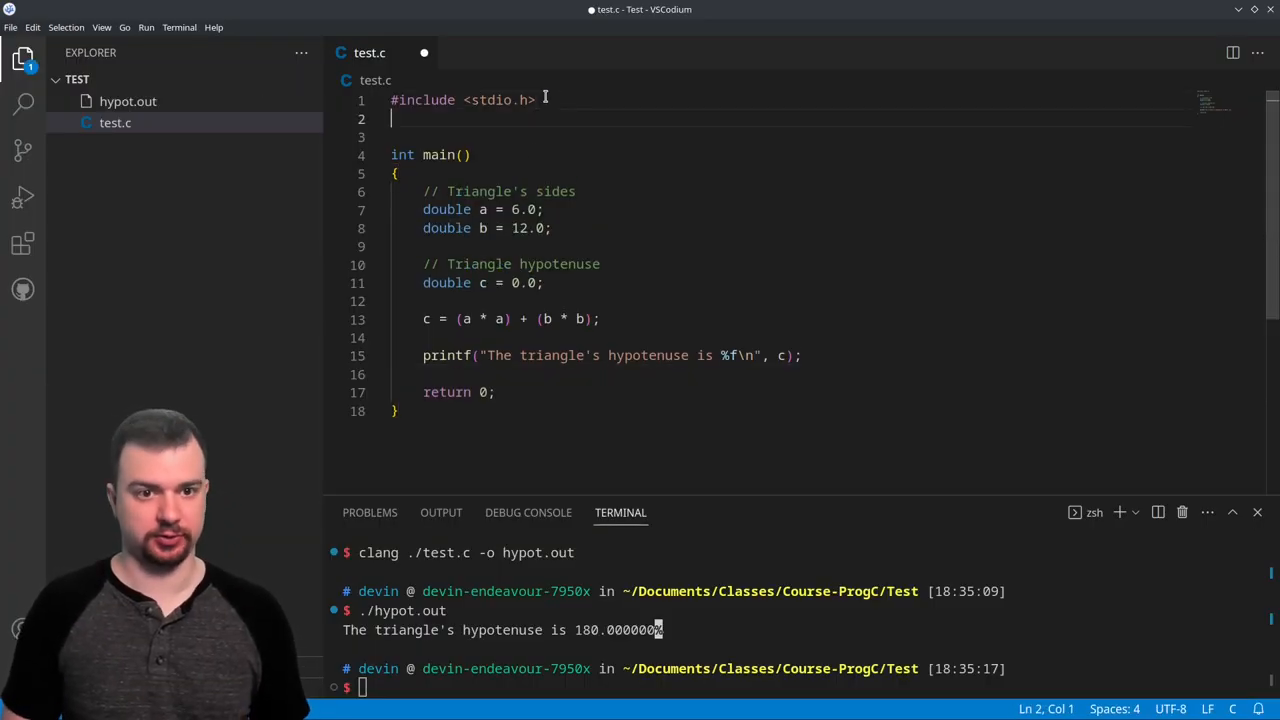
# Add '#include <math.h>' on line 2 beneath the stdio include
pyautogui.write('#in')
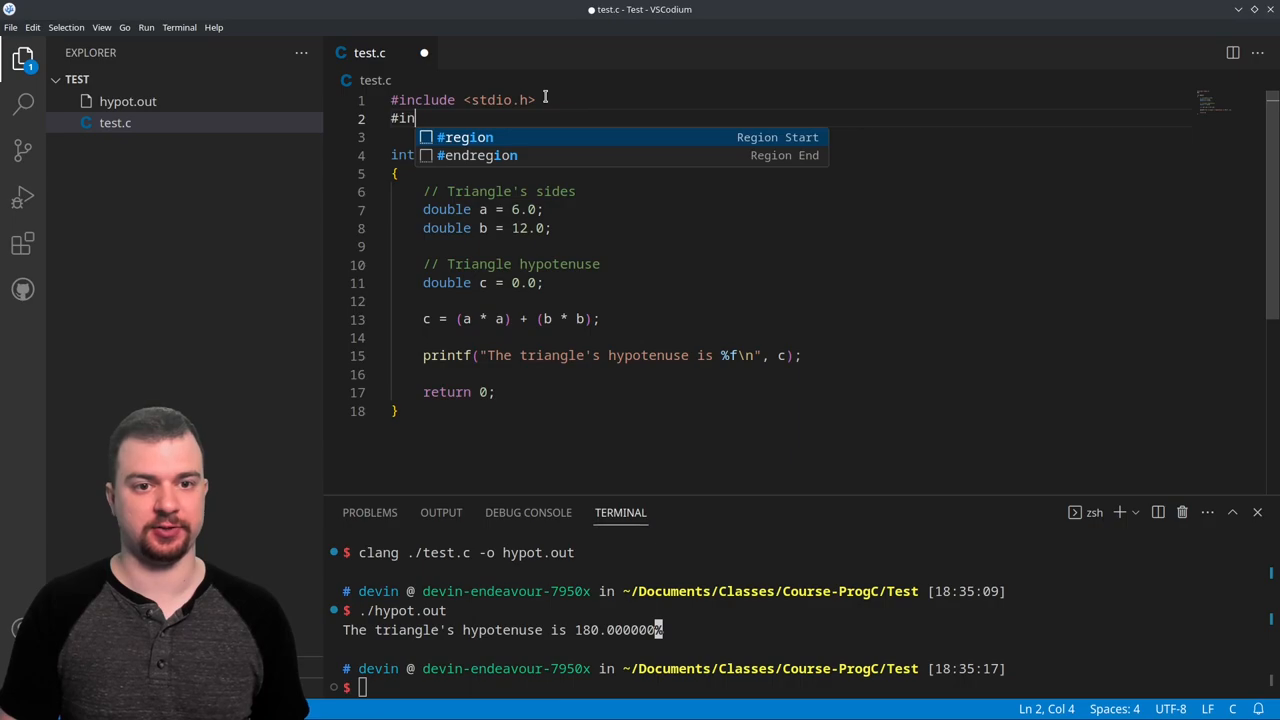
pyautogui.write('clude <')
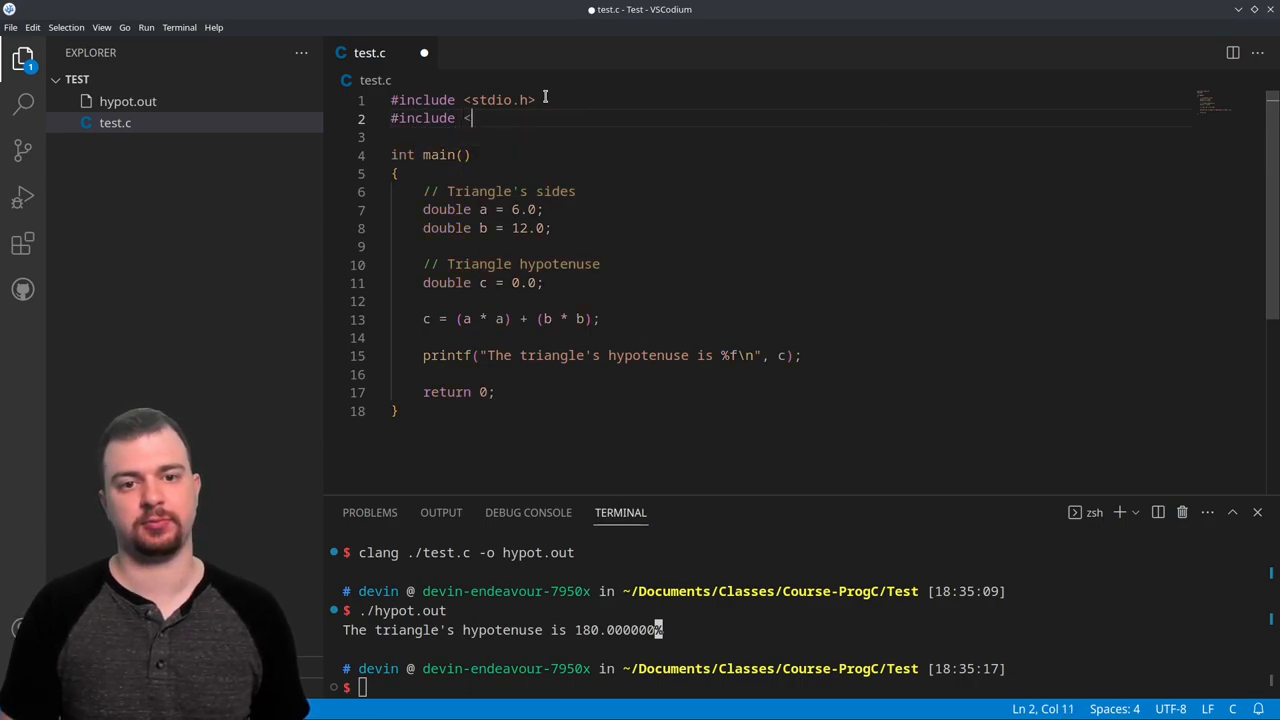
pyautogui.write('math.h')
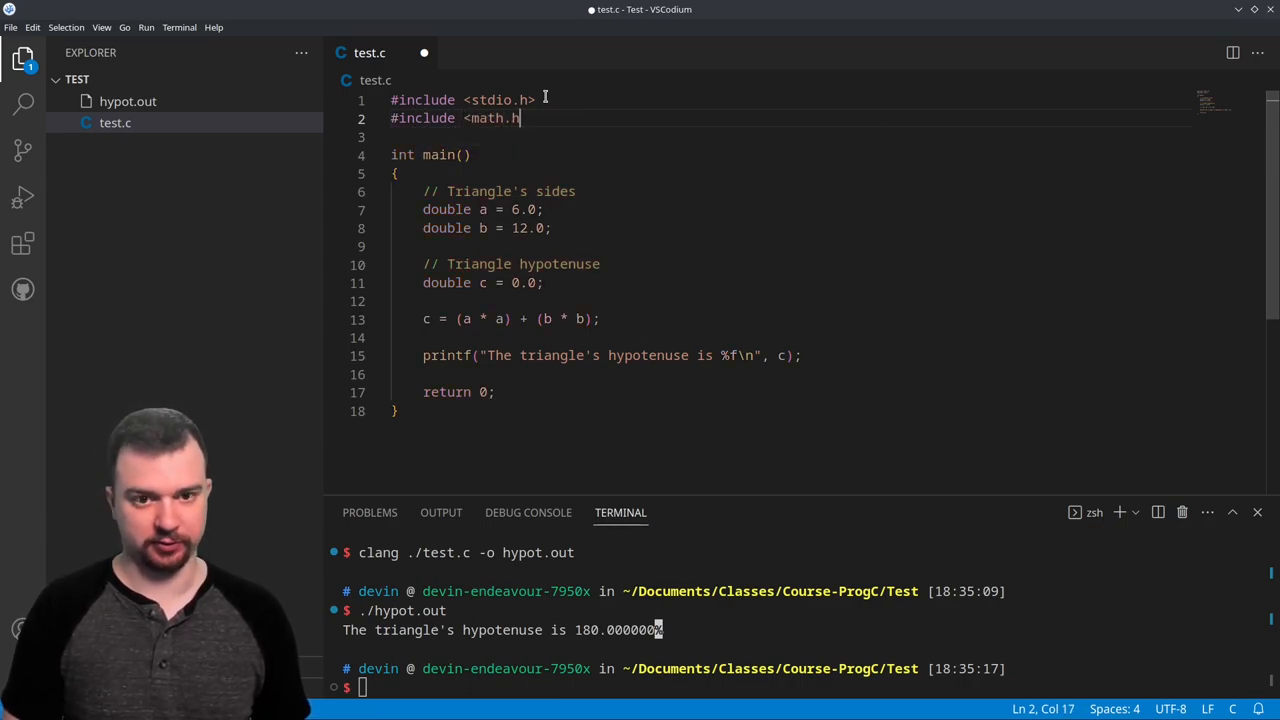
pyautogui.write('>')
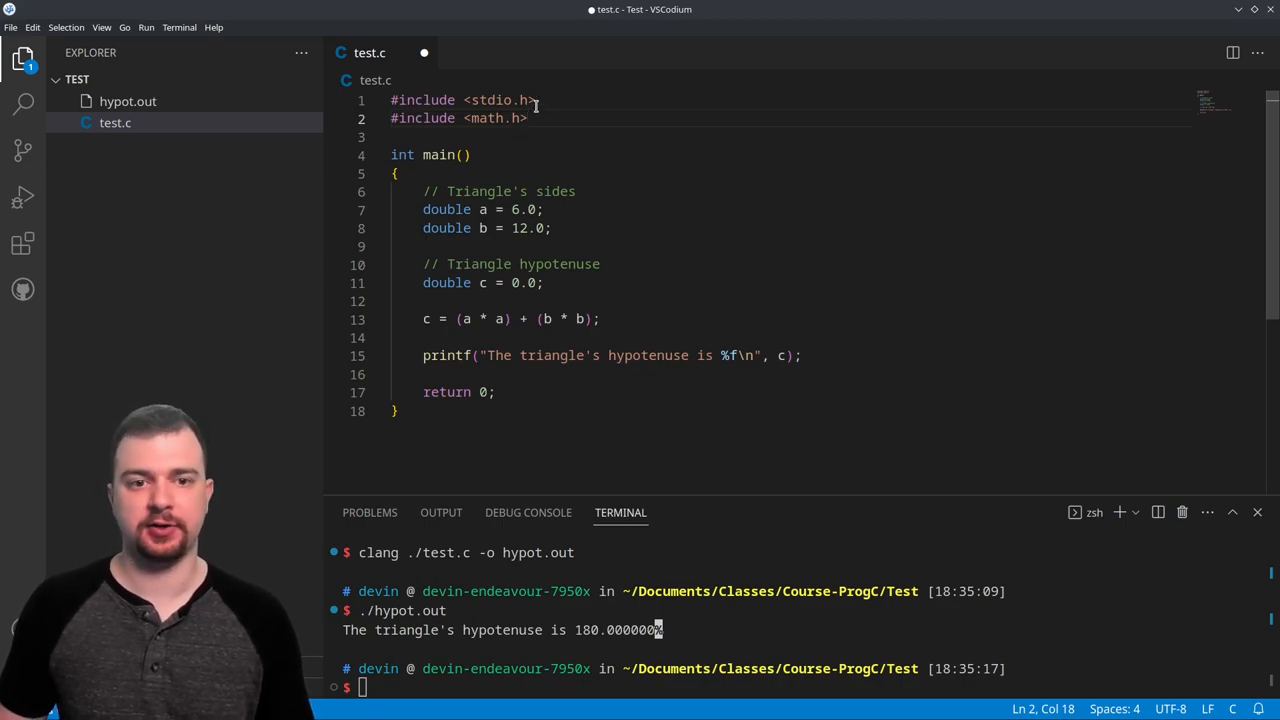
# Wrap the (a * a) + (b * b) sum on line 13 in sqrt( ) with tidy spacing, and save
pyautogui.doubleClick(492, 100)
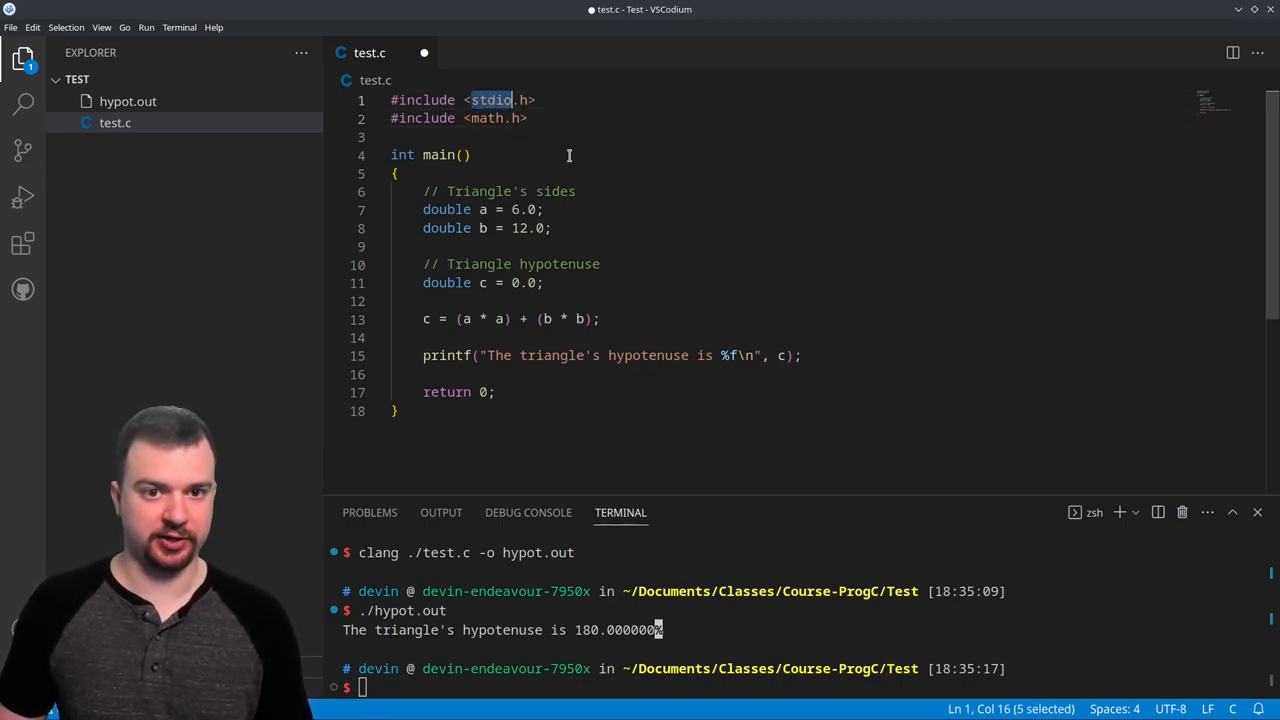
pyautogui.click(488, 118)
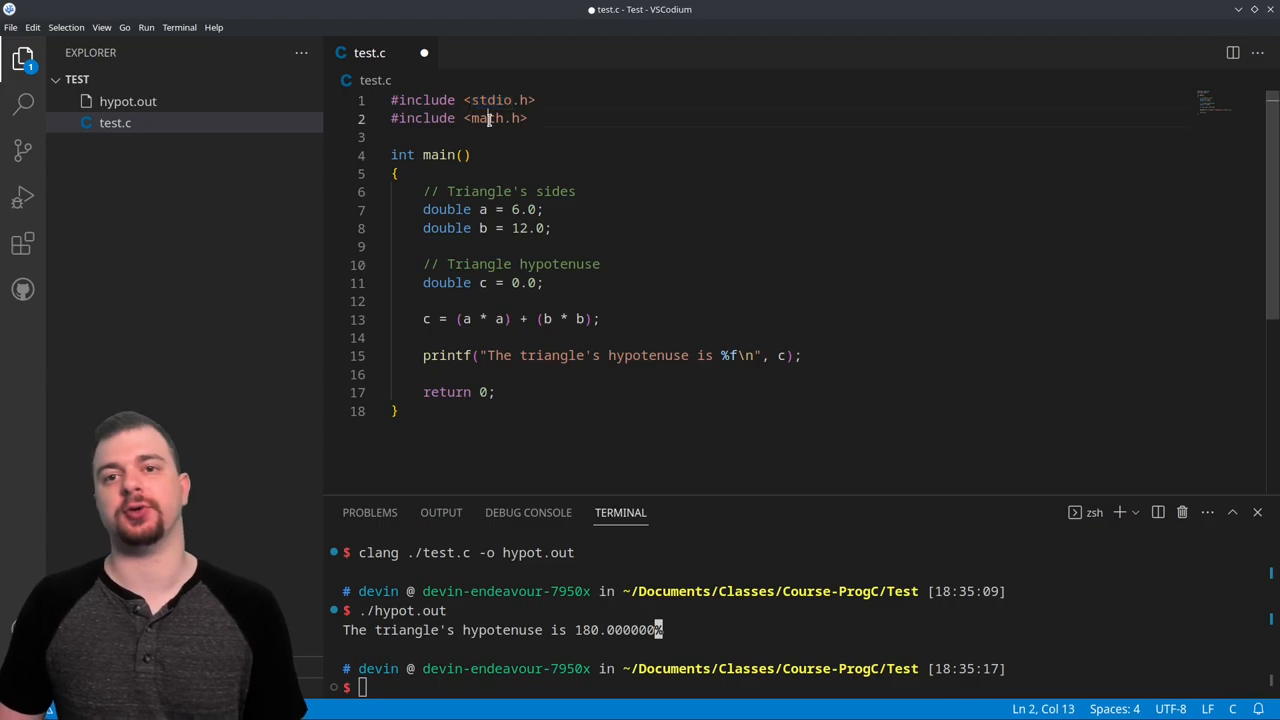
pyautogui.doubleClick(484, 118)
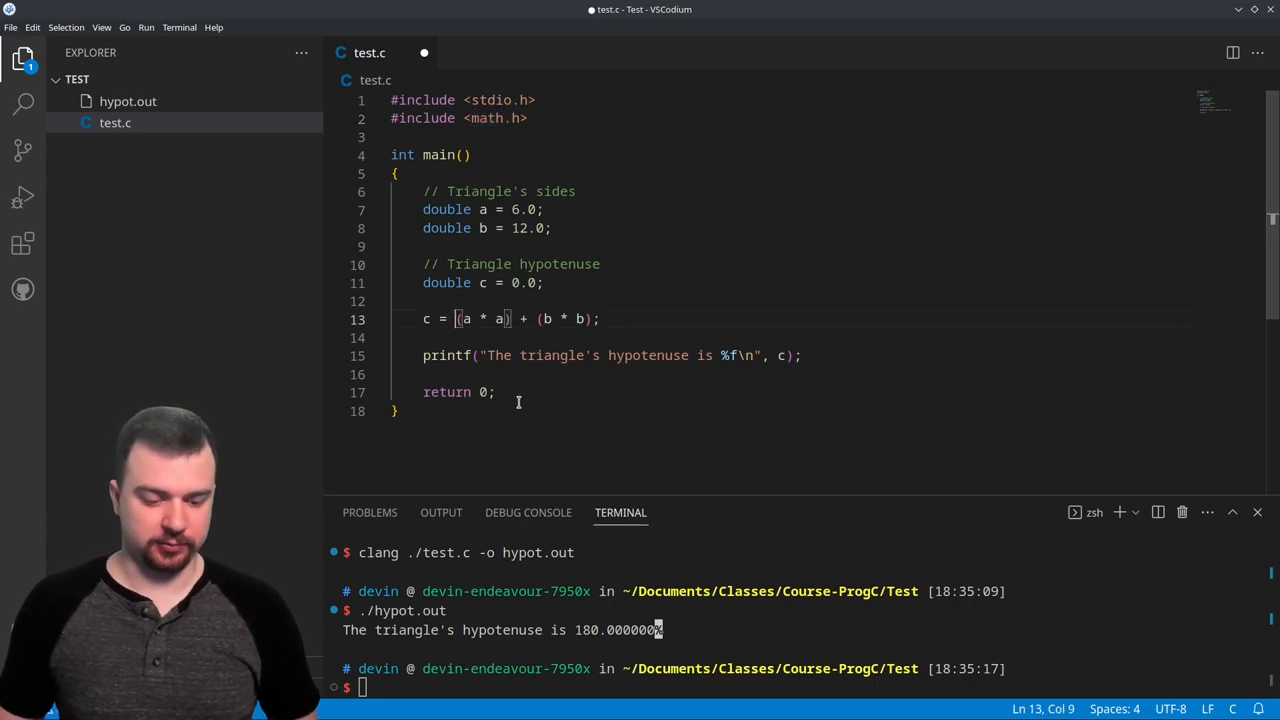
pyautogui.write('sqrt(')
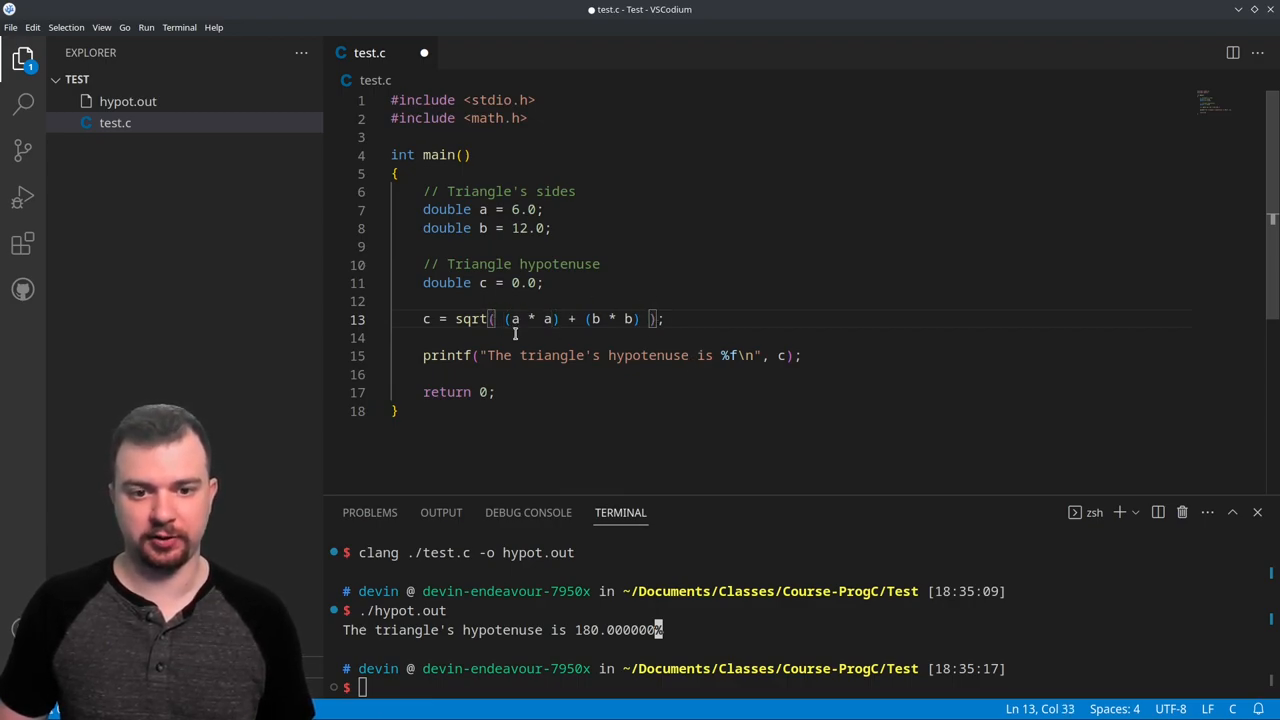
pyautogui.moveTo(504, 320); pyautogui.dragTo(640, 320)
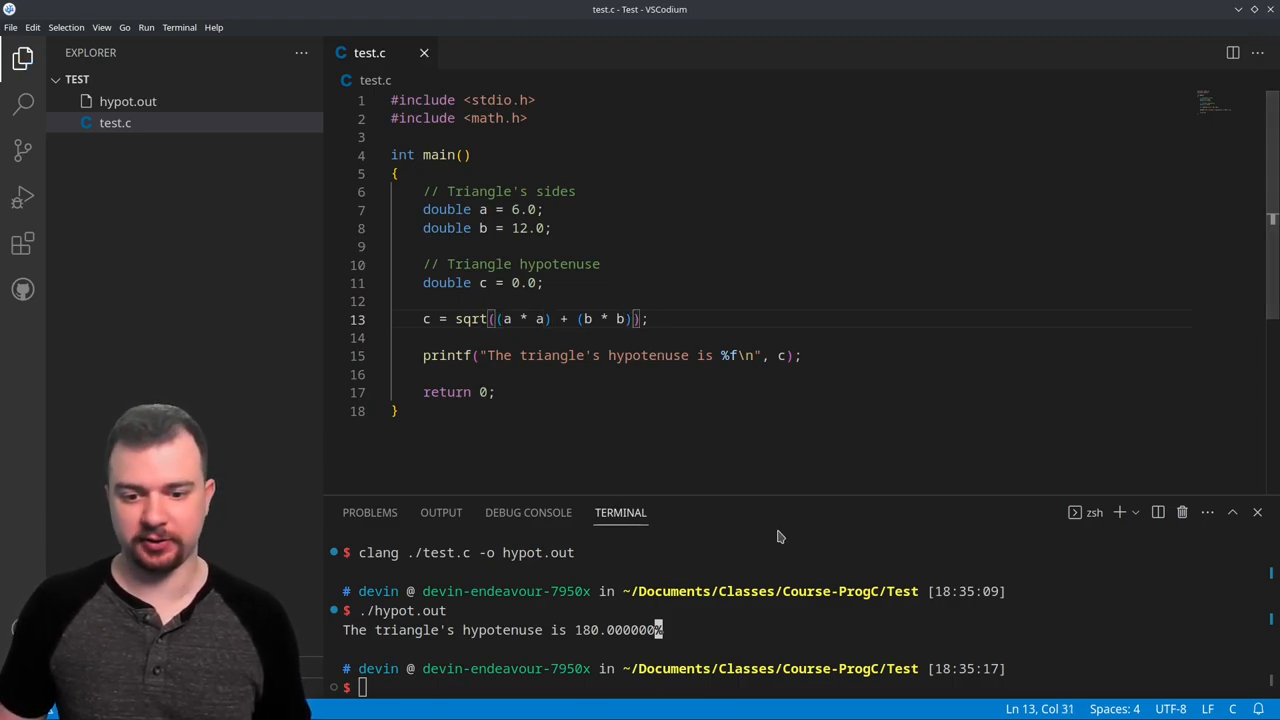
# Re-run the old ./hypot.out without recompiling; it still prints hypotenuse 180.000000
pyautogui.write('./hypot.out')
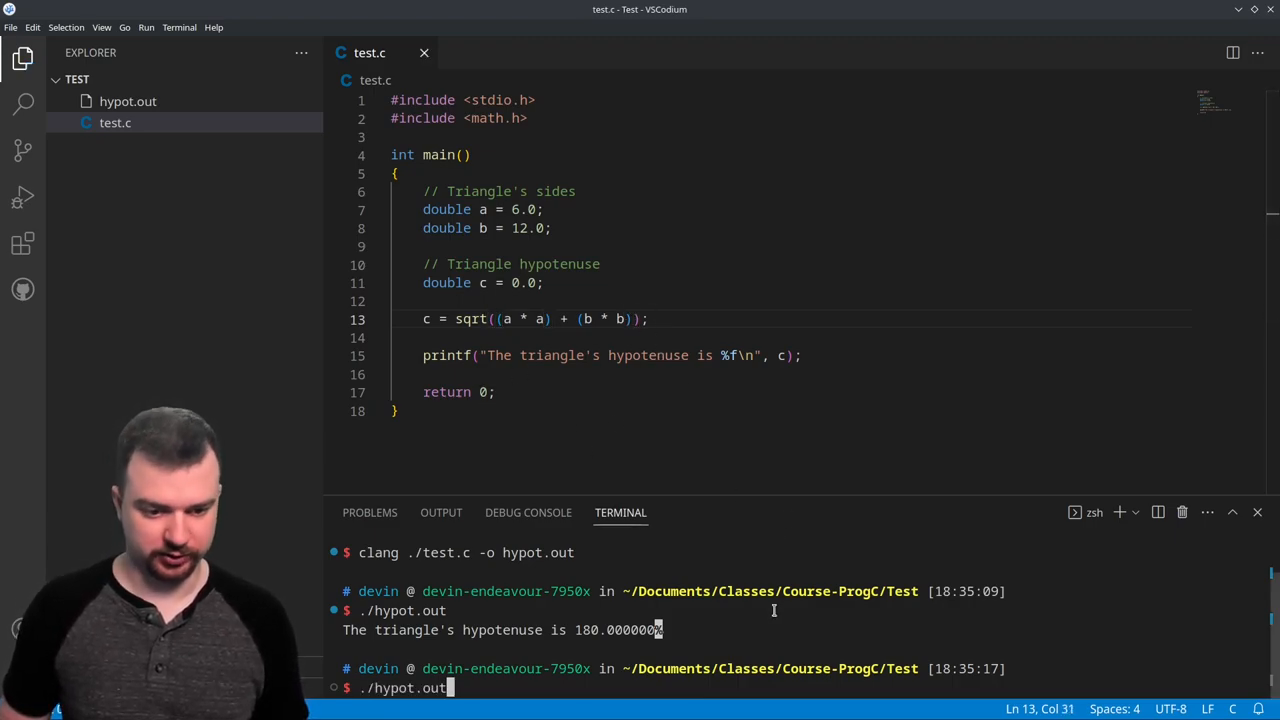
pyautogui.write('clang ./test.c -o hypot.out')
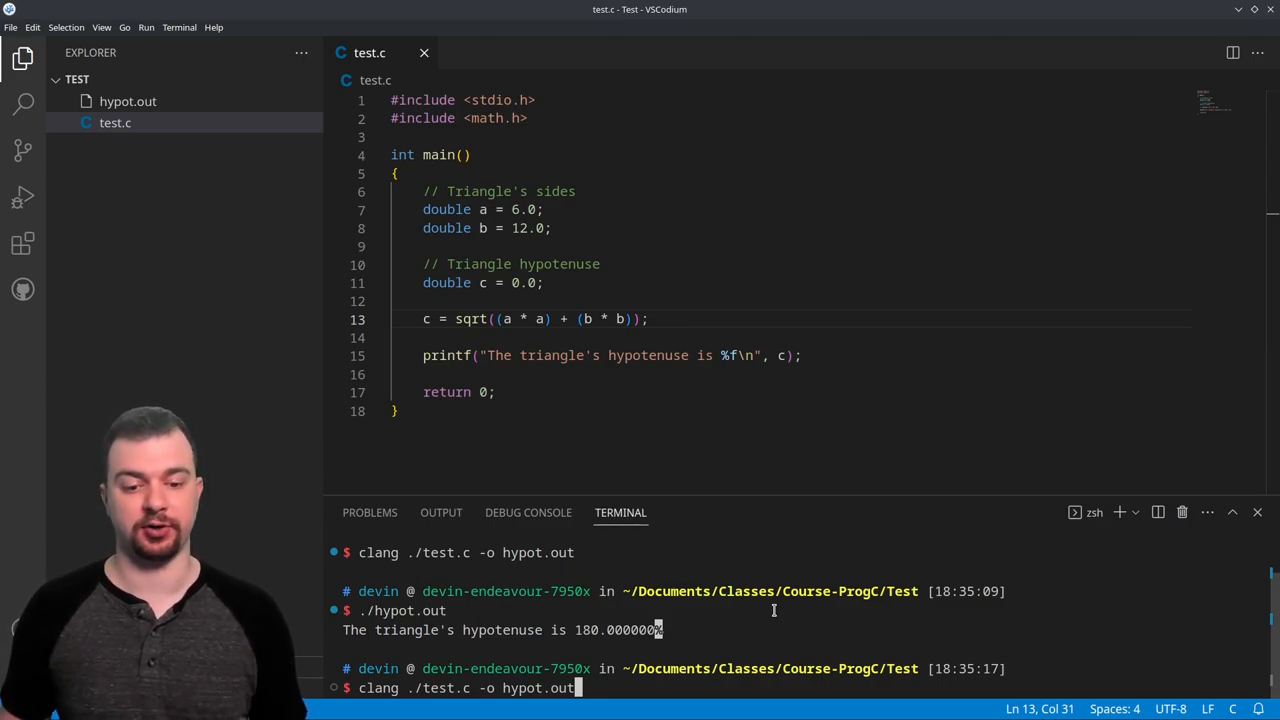
pyautogui.write('./hypot.out')
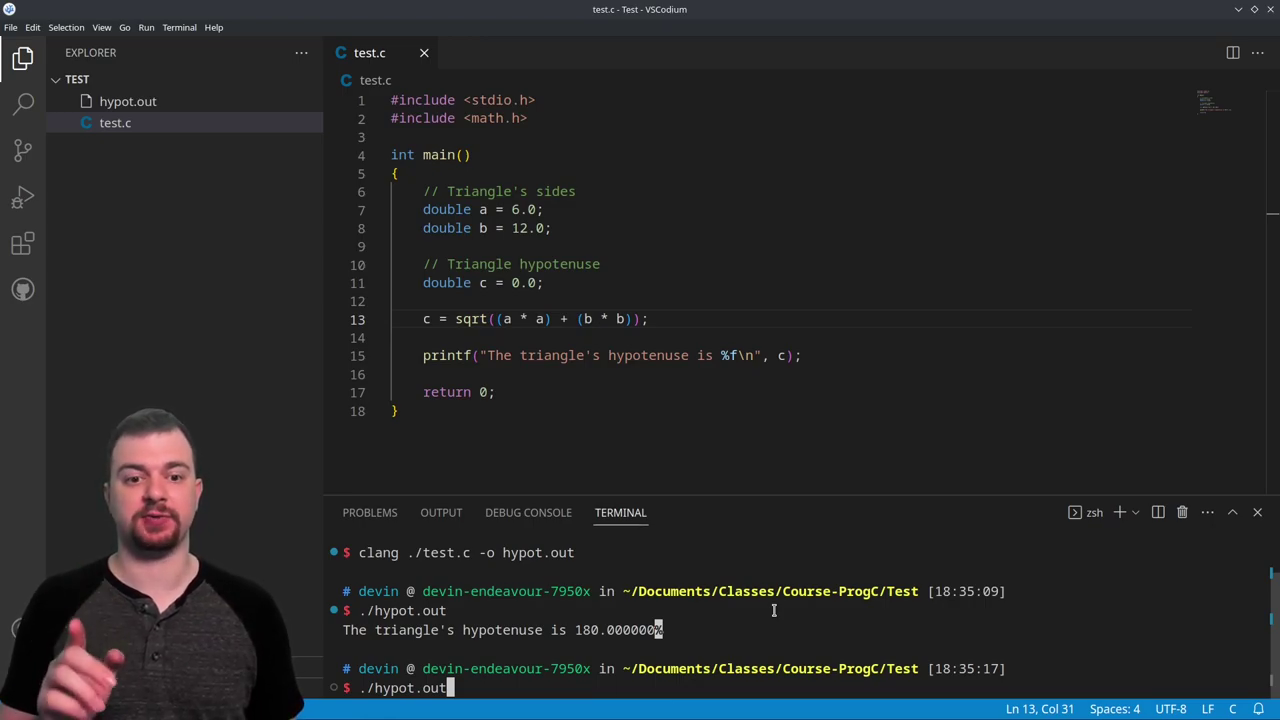
pyautogui.press('Enter')
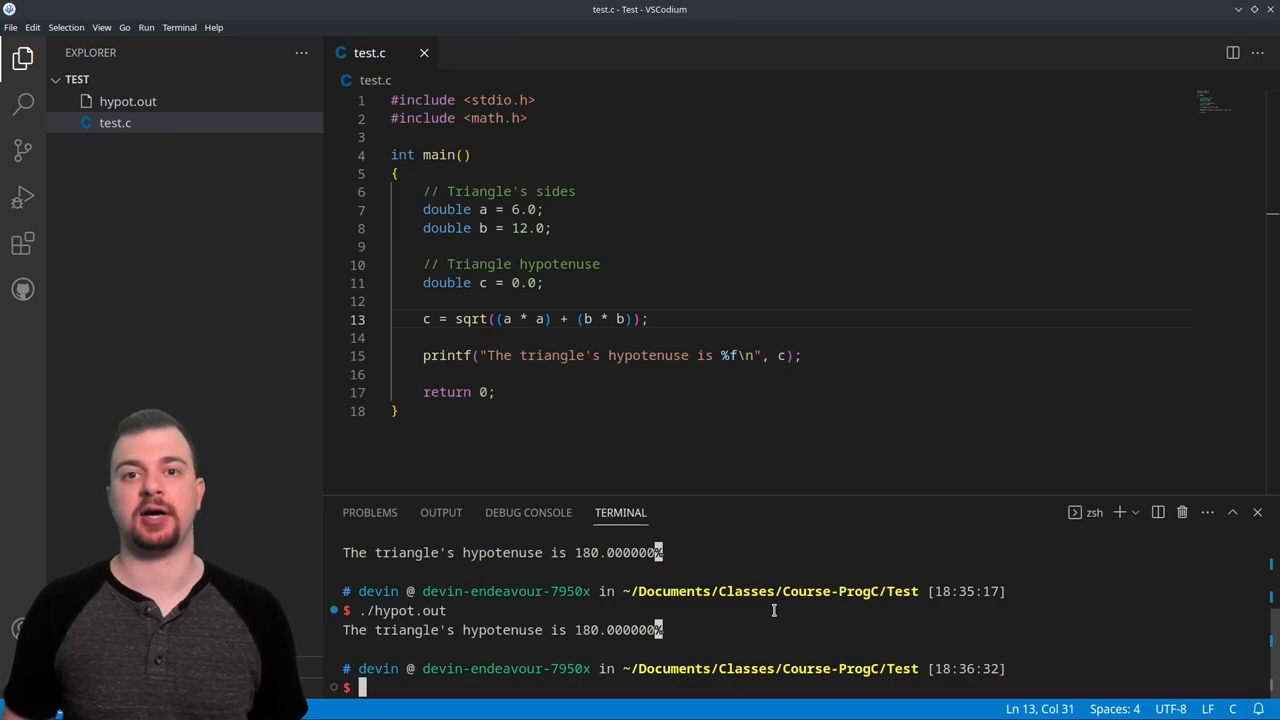
pyautogui.moveTo(124, 100)
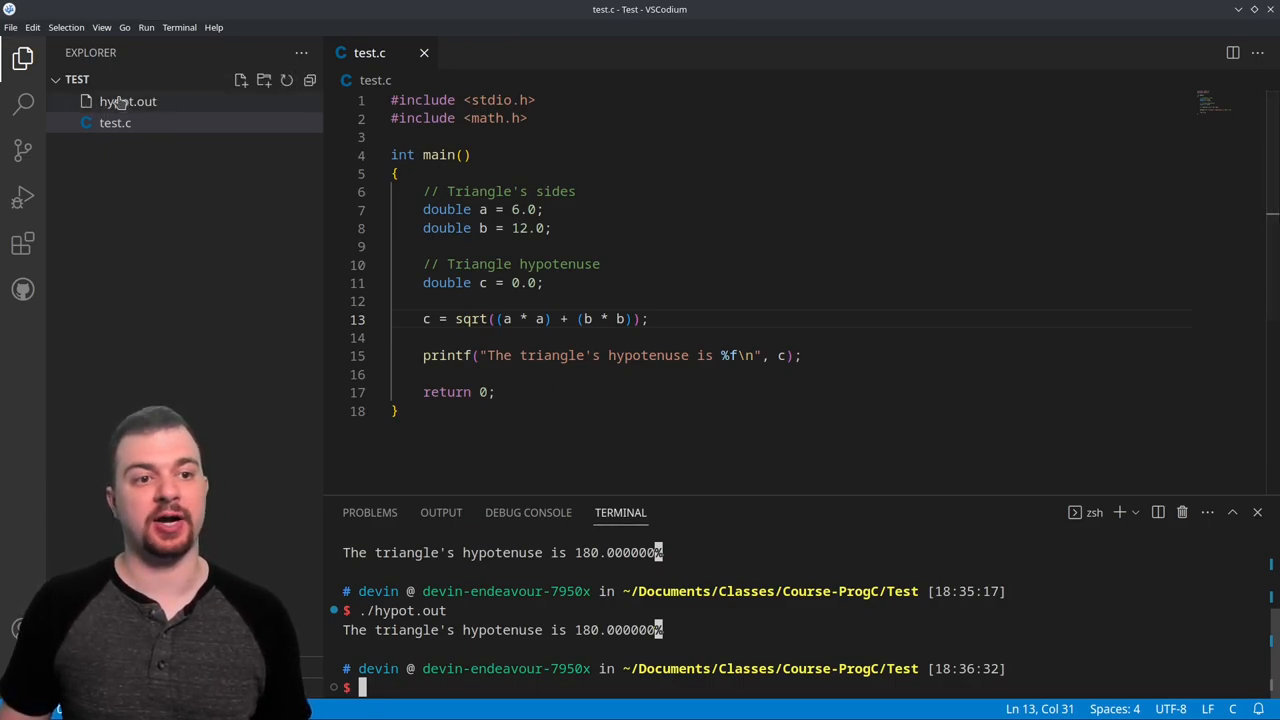
# Recompile with clang -lm ./test.c -o hypot.out and run it, printing hypotenuse 13.416408
pyautogui.write('clang ./test.c -o hypot.out')
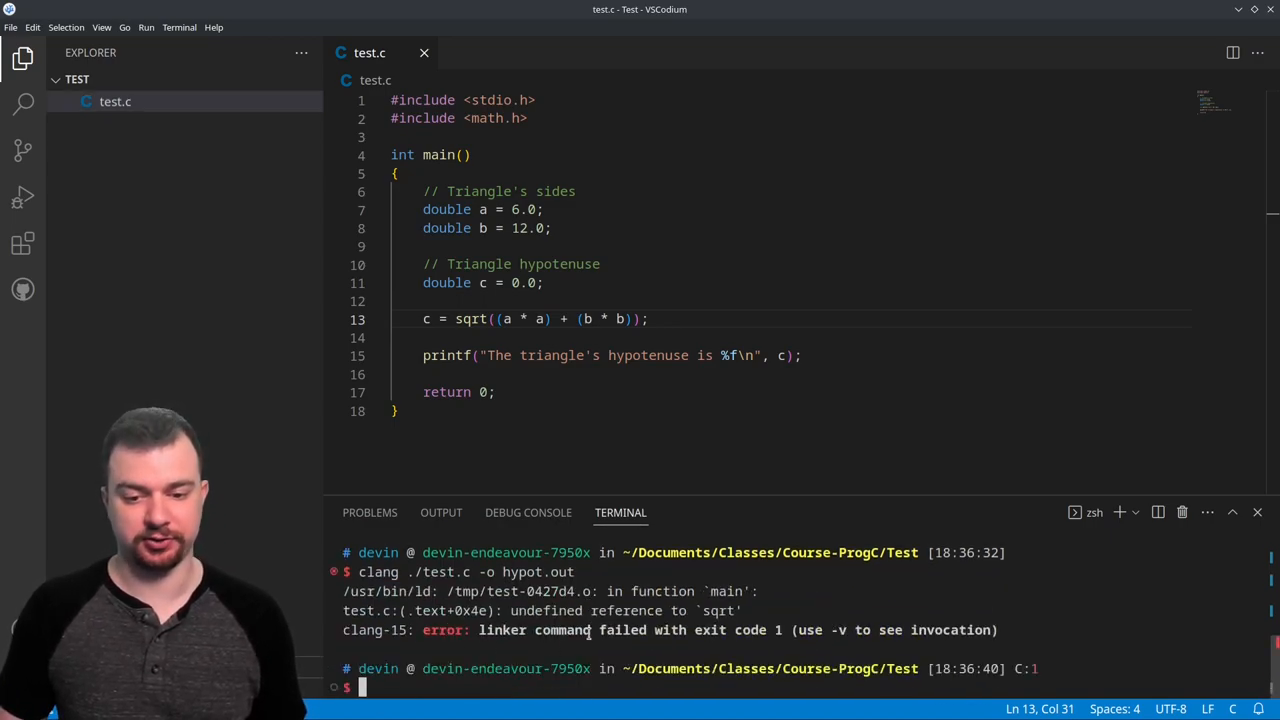
pyautogui.moveTo(680, 630)
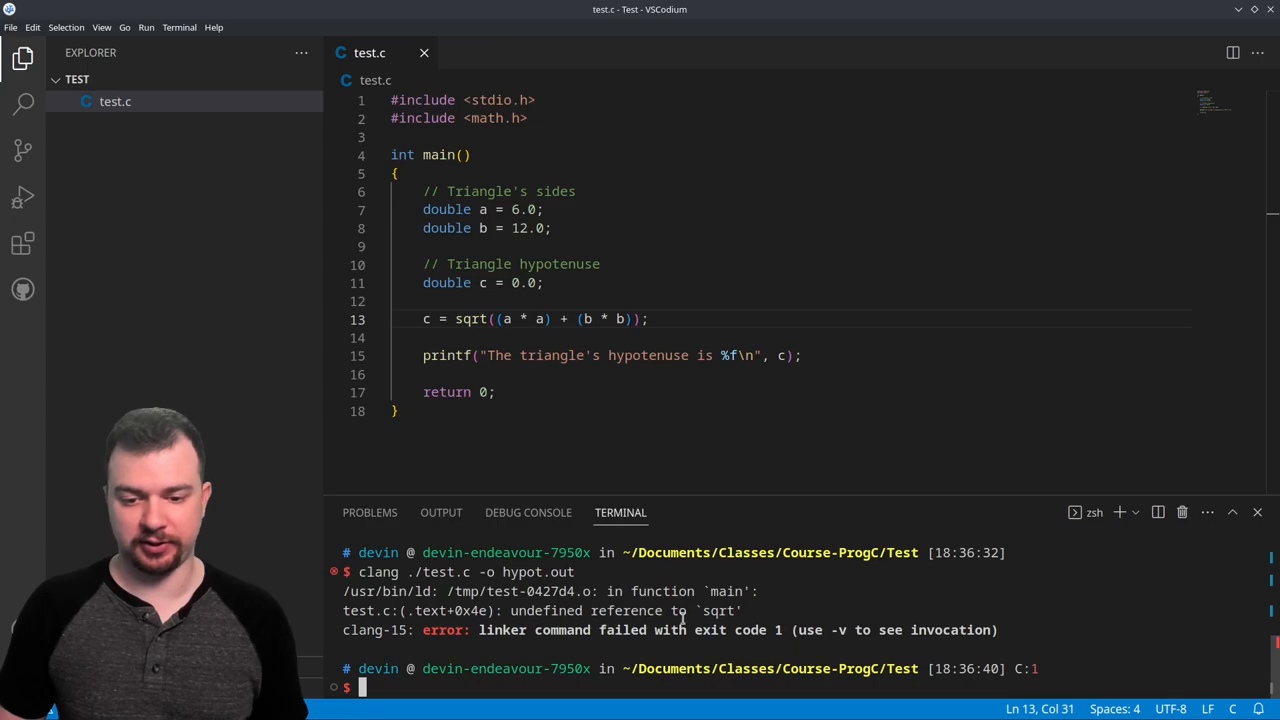
pyautogui.write('clang ./test.c -o hypot.out')
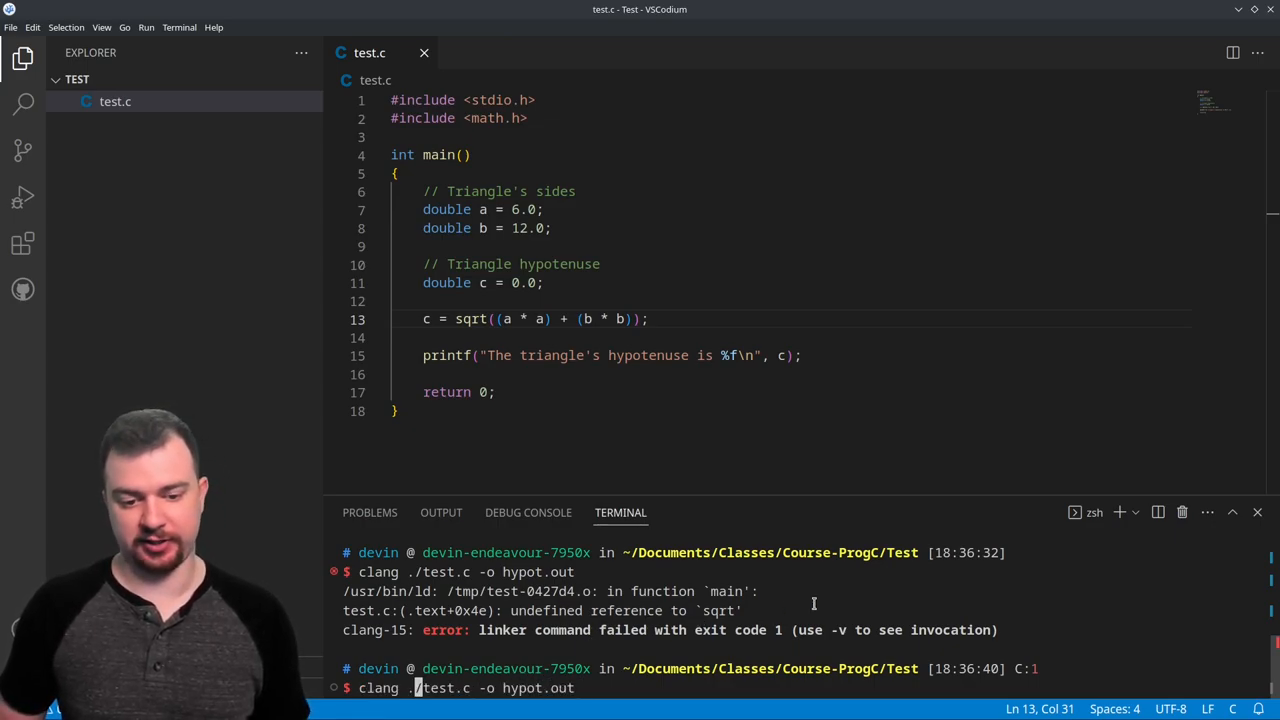
pyautogui.write('-lm')
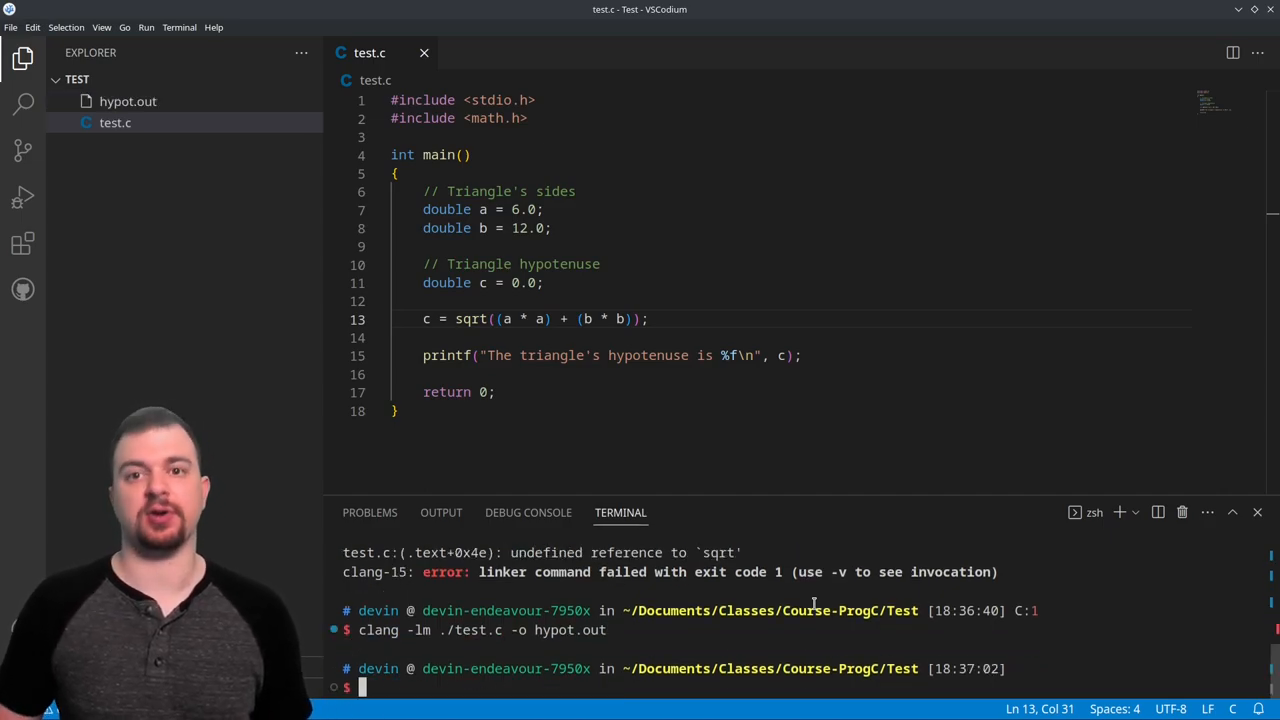
pyautogui.write('./')
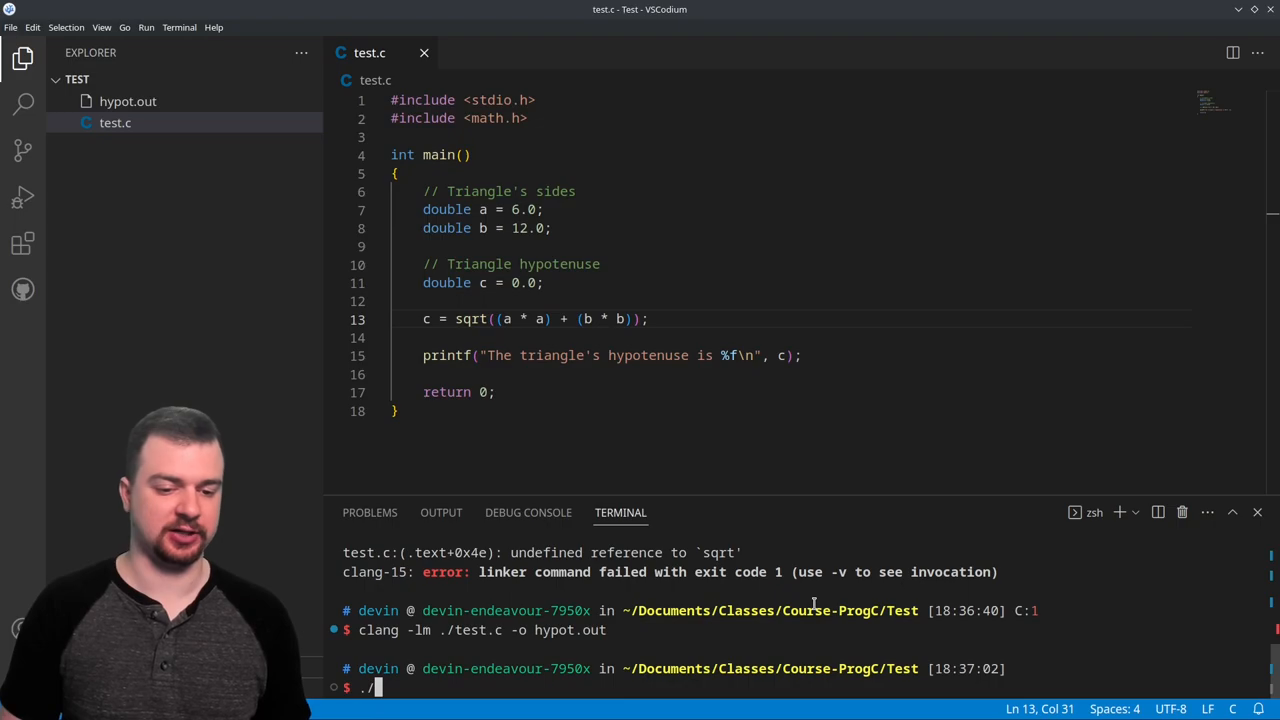
pyautogui.write('hypot.out')
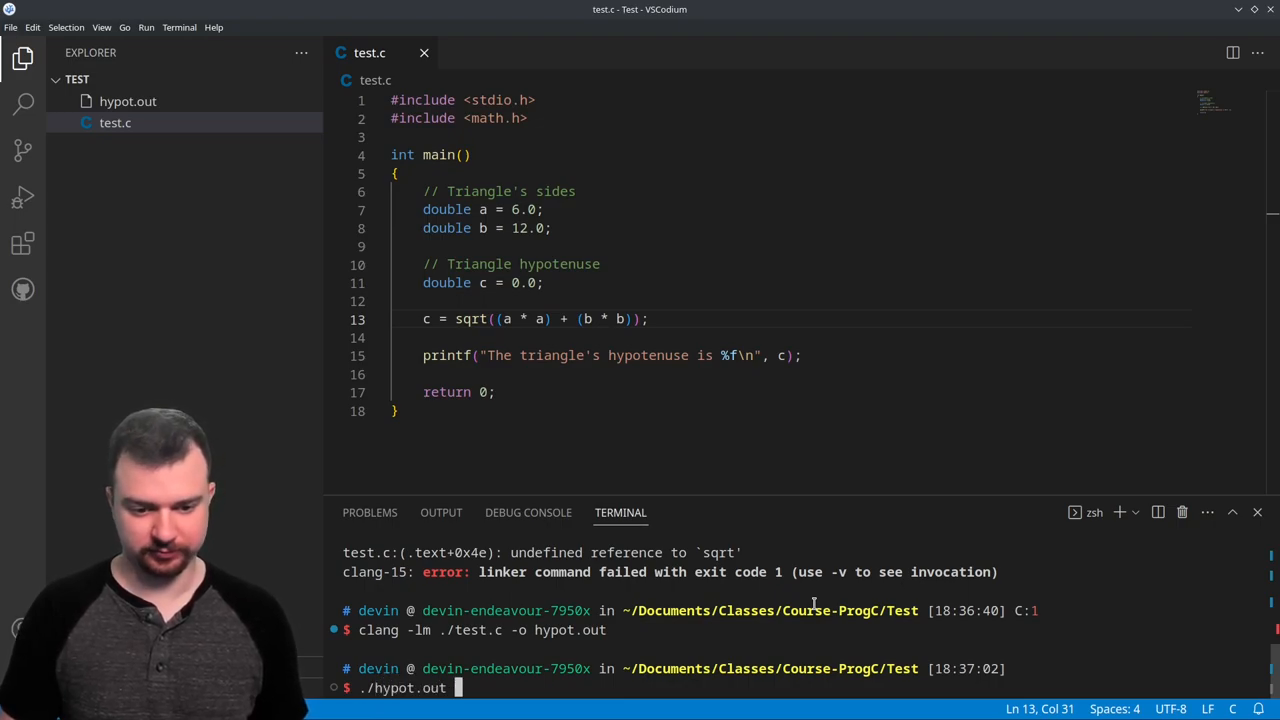
pyautogui.press('Enter')
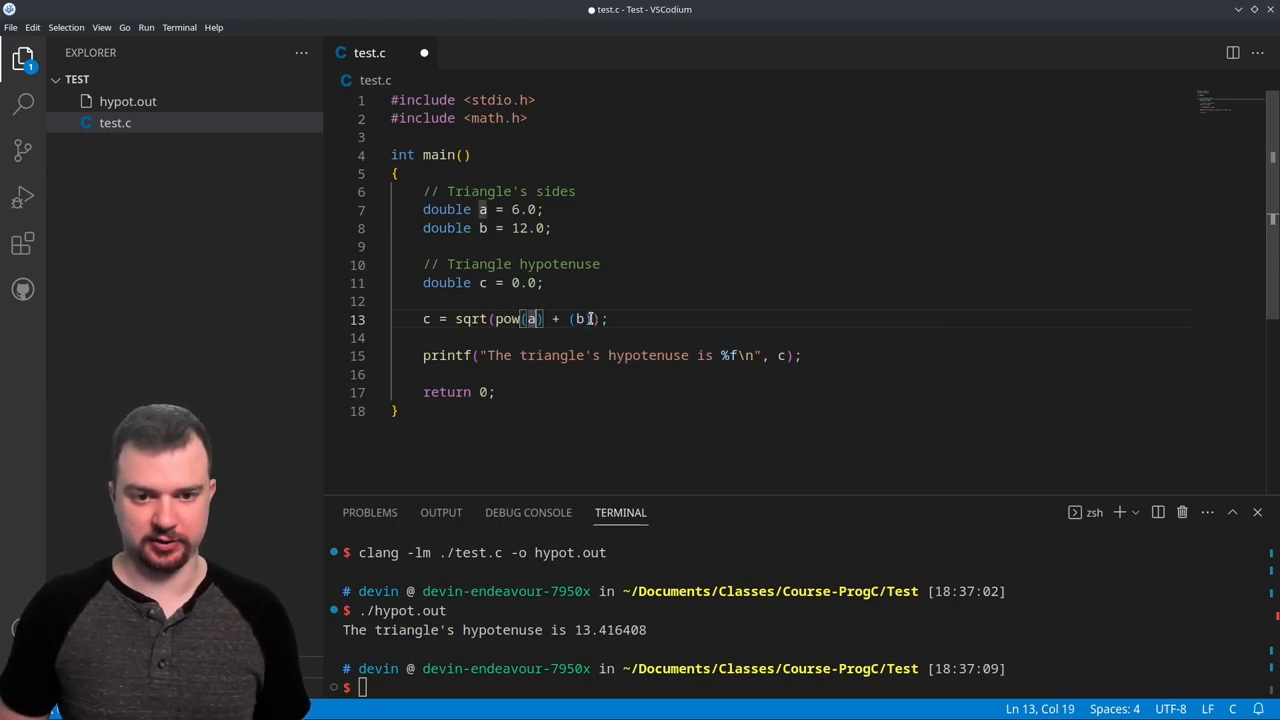
# Rewrite line 13 as sqrt(pow(a, 2) + pow(b, 2)), rebuild with -lm; output stays 13.416408
pyautogui.write(', 2')
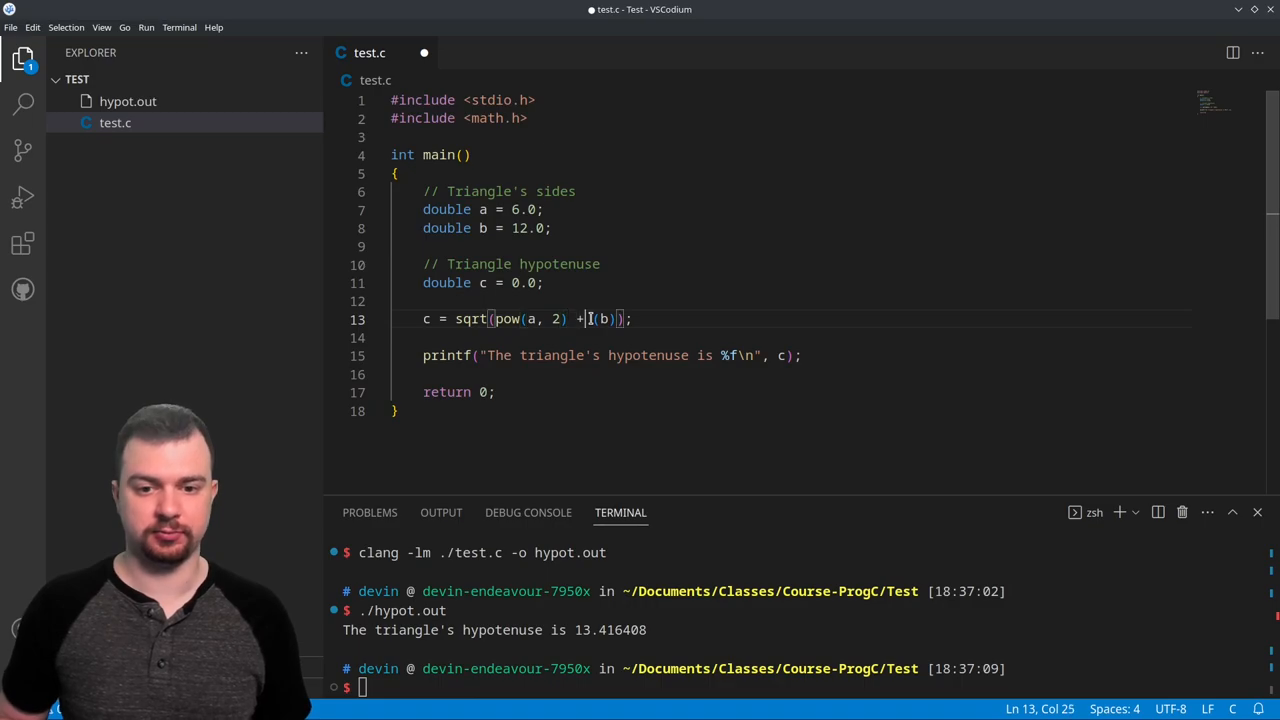
pyautogui.write('pow')
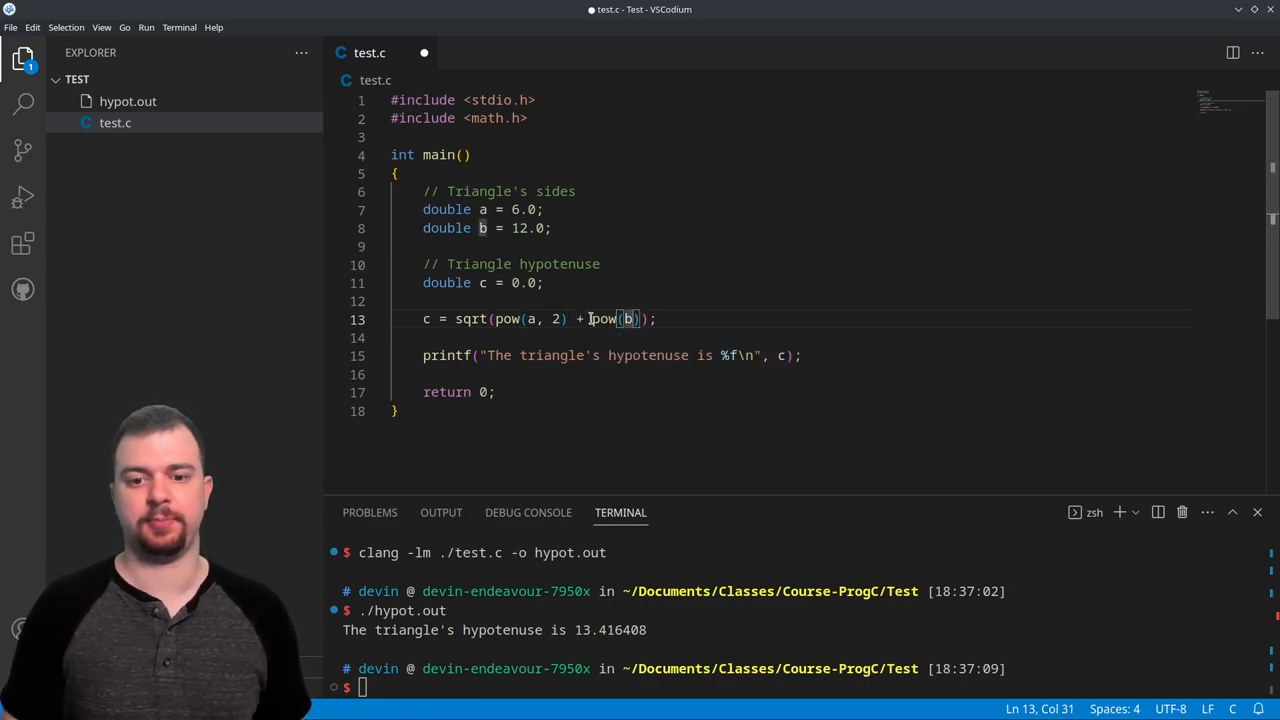
pyautogui.write(', 2')
pyautogui.click(800, 686)
pyautogui.write('clang -lm ./test.c -o hypot.out')
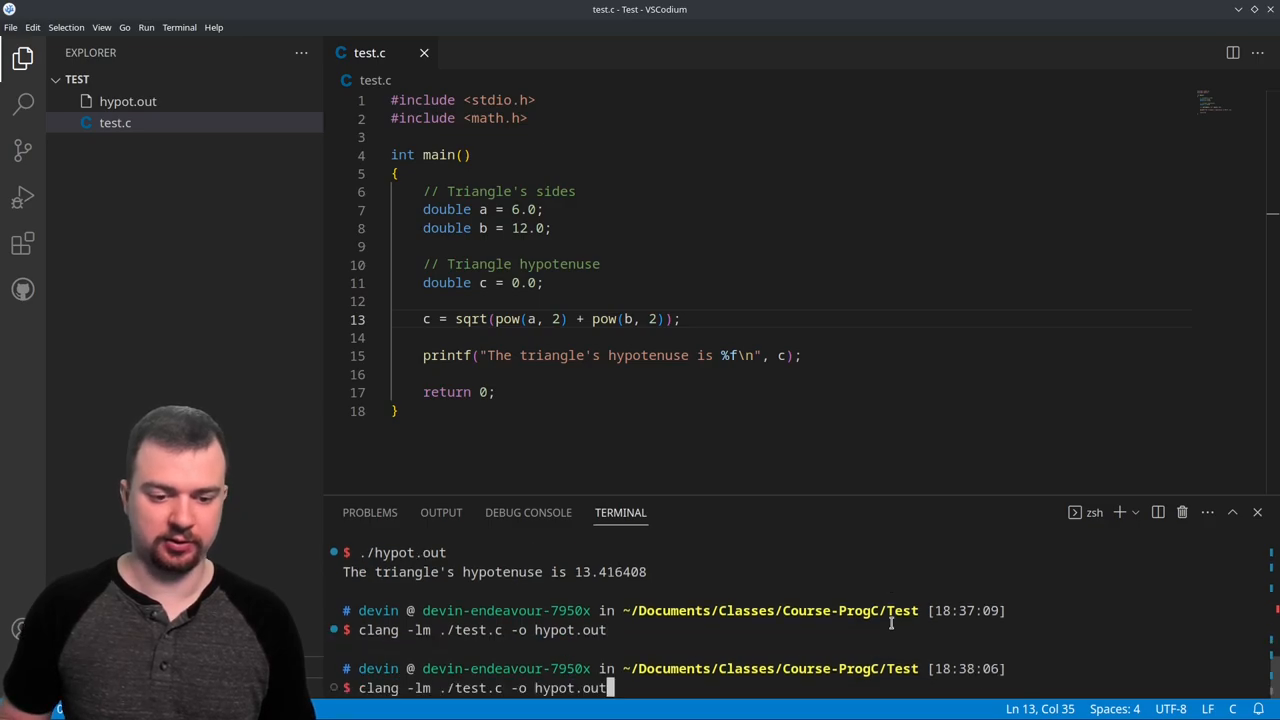
pyautogui.press('Enter')
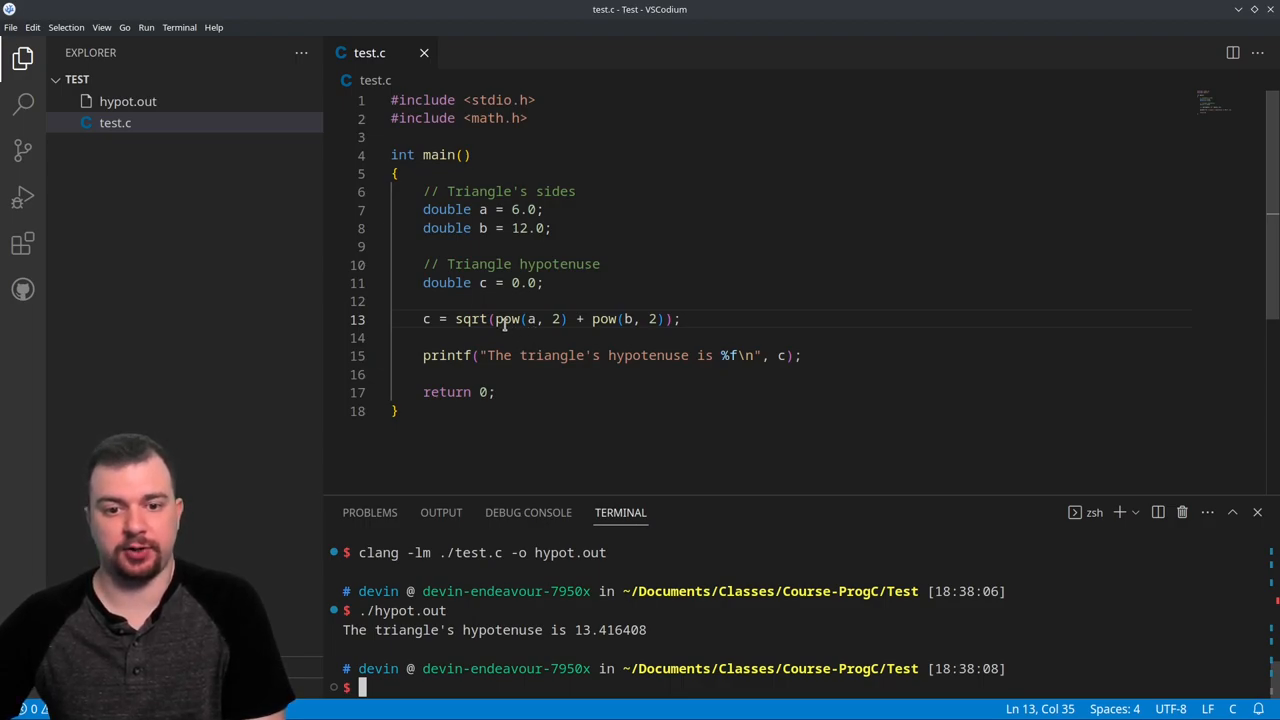
pyautogui.moveTo(496, 320); pyautogui.dragTo(664, 320)
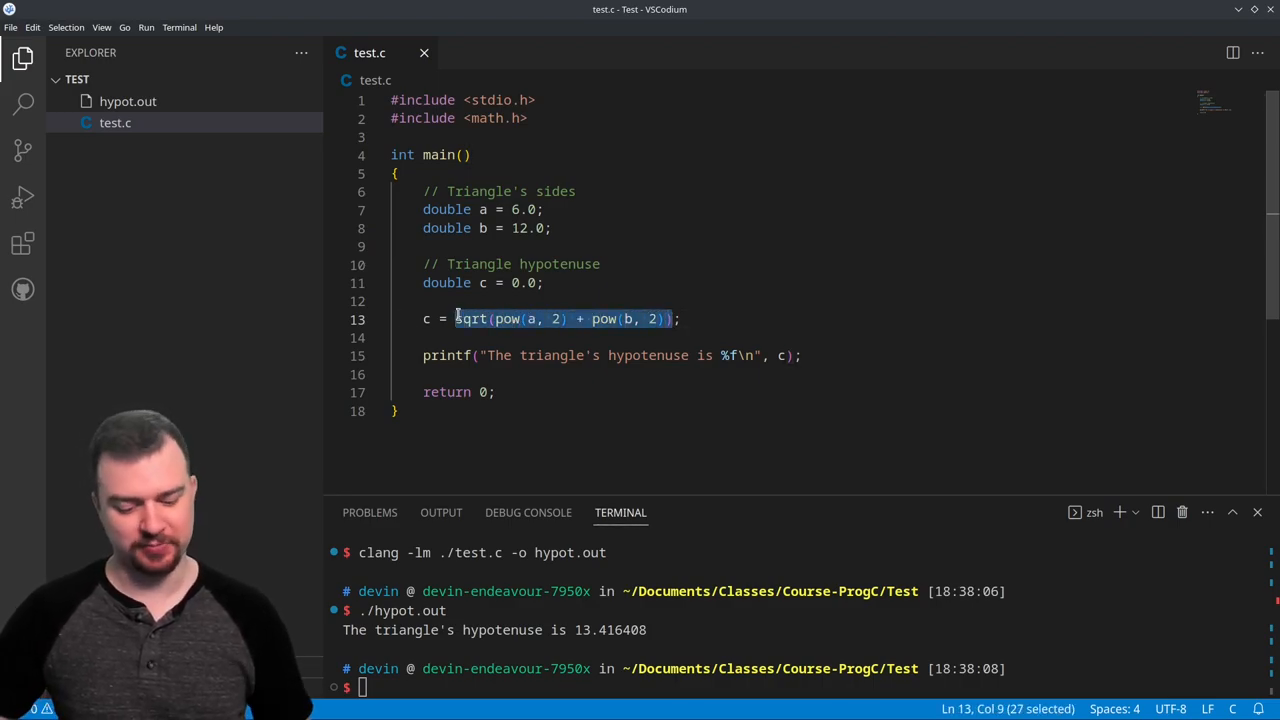
# Replace the sqrt expression with hypot(a, b), recompile and run; it still prints 13.416408
pyautogui.write('hypot;')
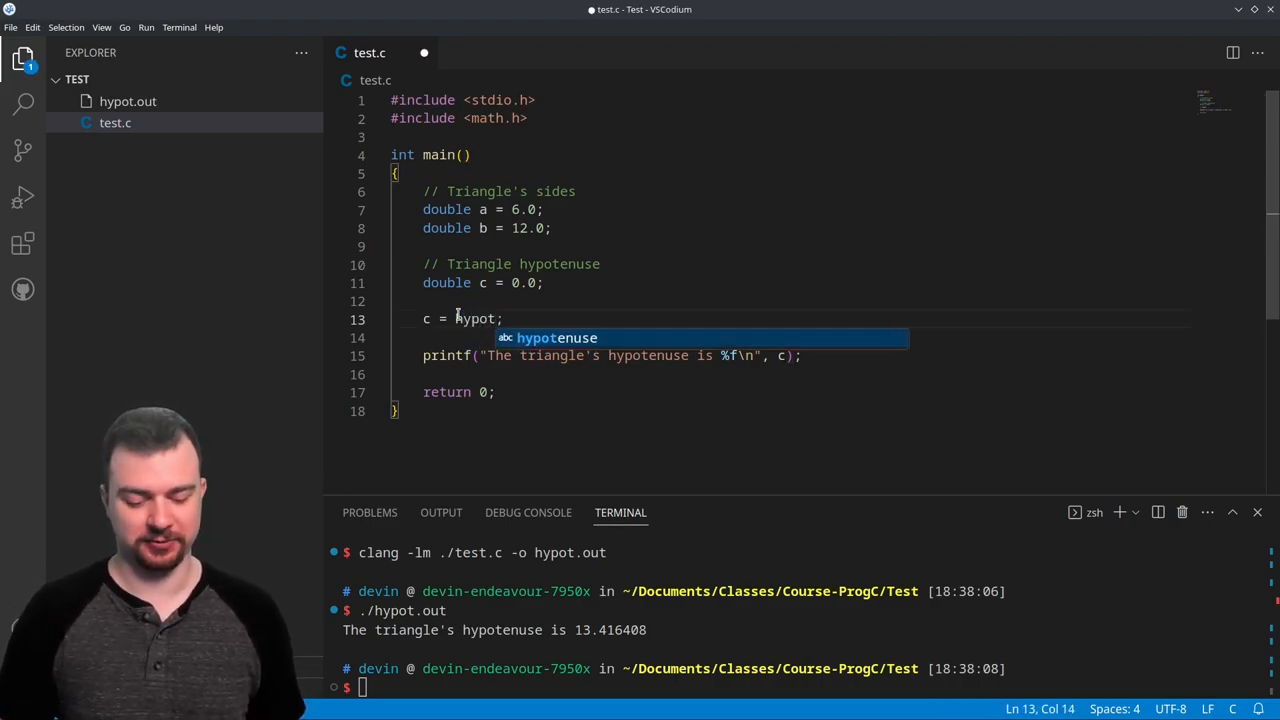
pyautogui.write('(a, b)')
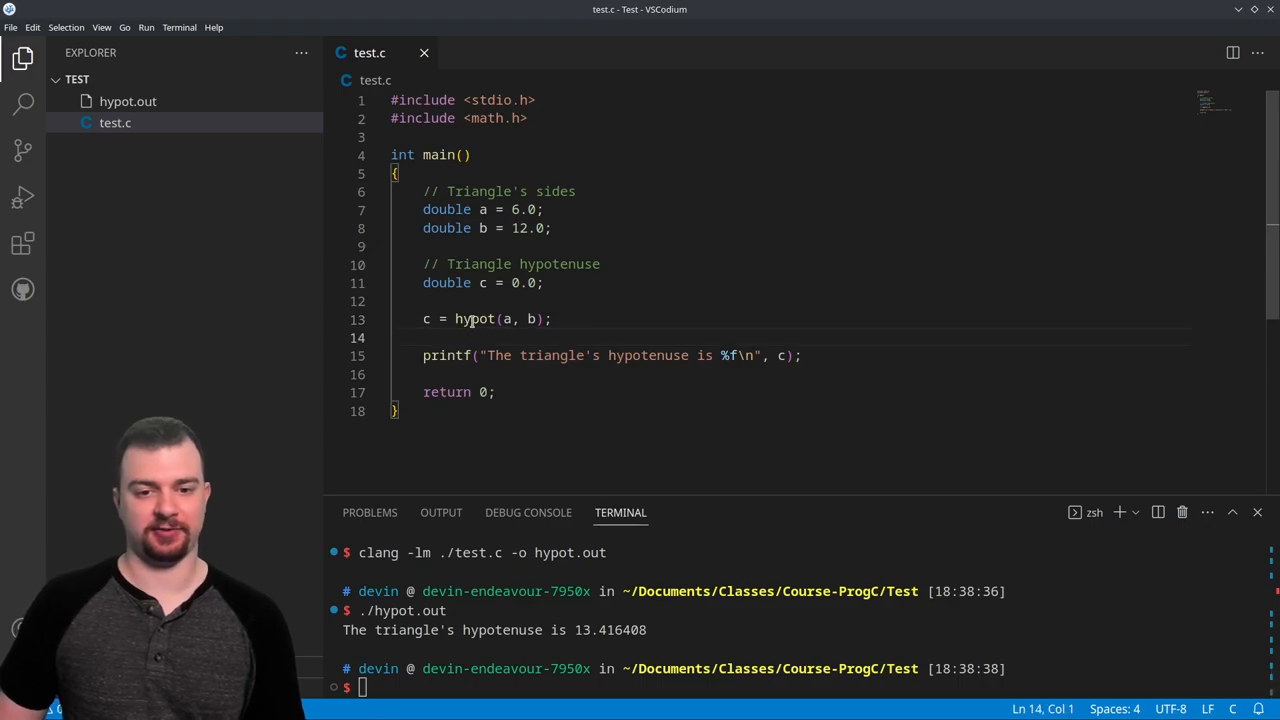
pyautogui.doubleClick(472, 318)
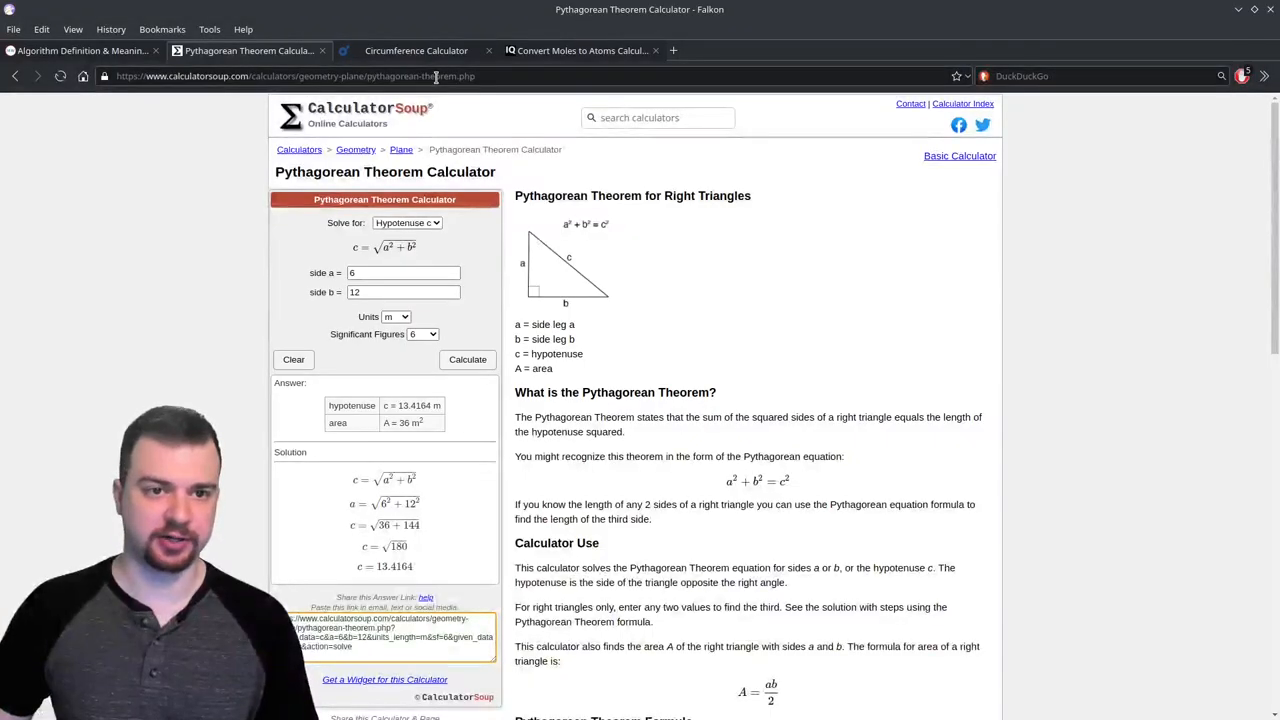
# Switch Falkon to the Circumference Calculator tab and highlight the C = 2πR formula
pyautogui.click(416, 50)
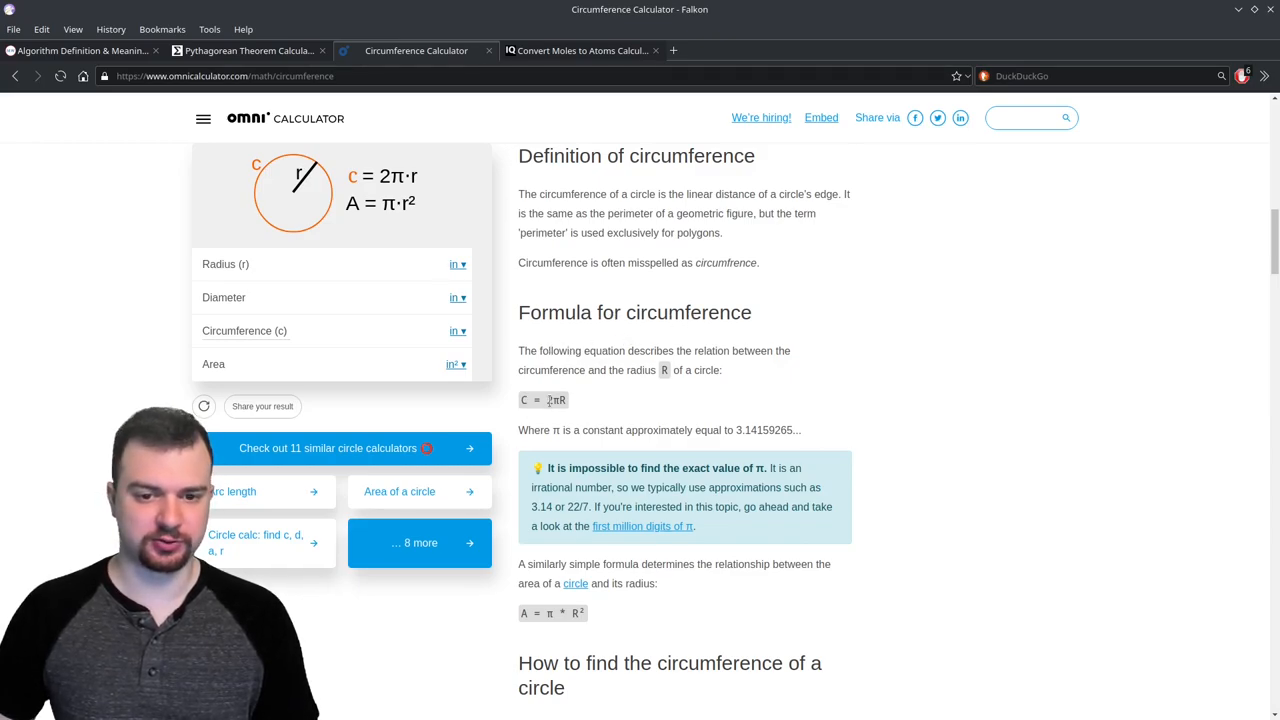
pyautogui.doubleClick(556, 400)
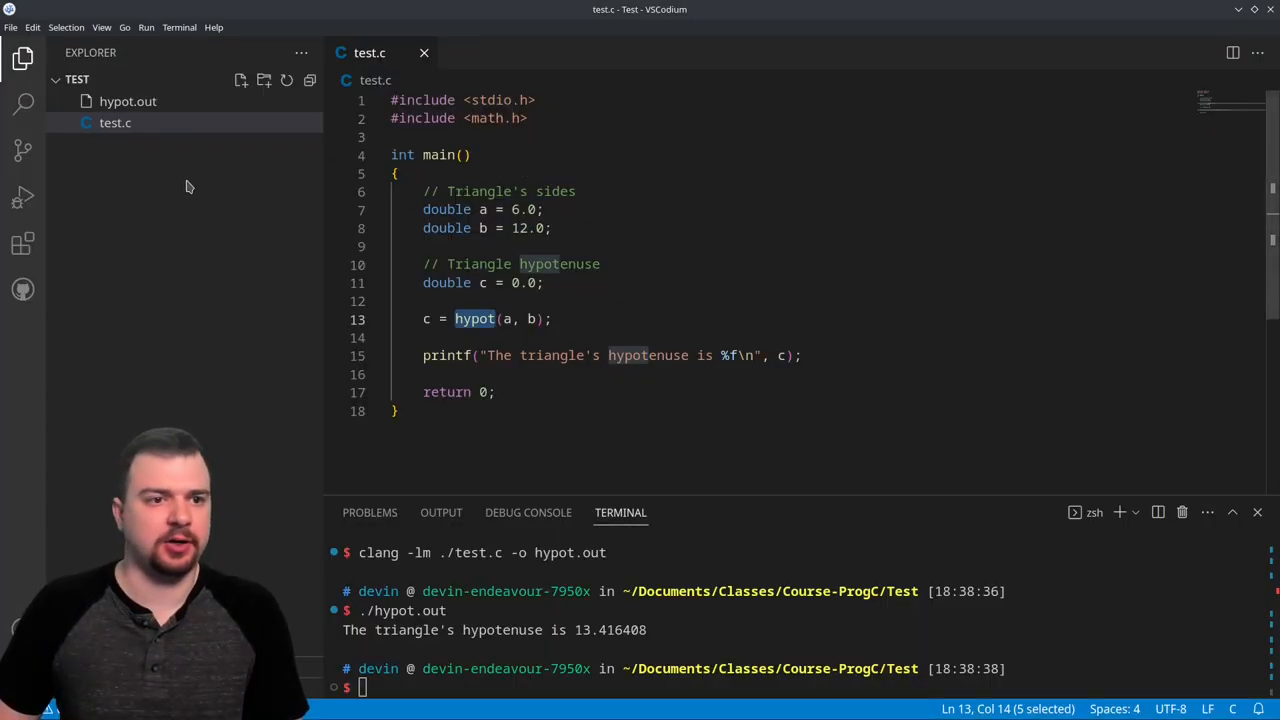
pyautogui.moveTo(136, 104)
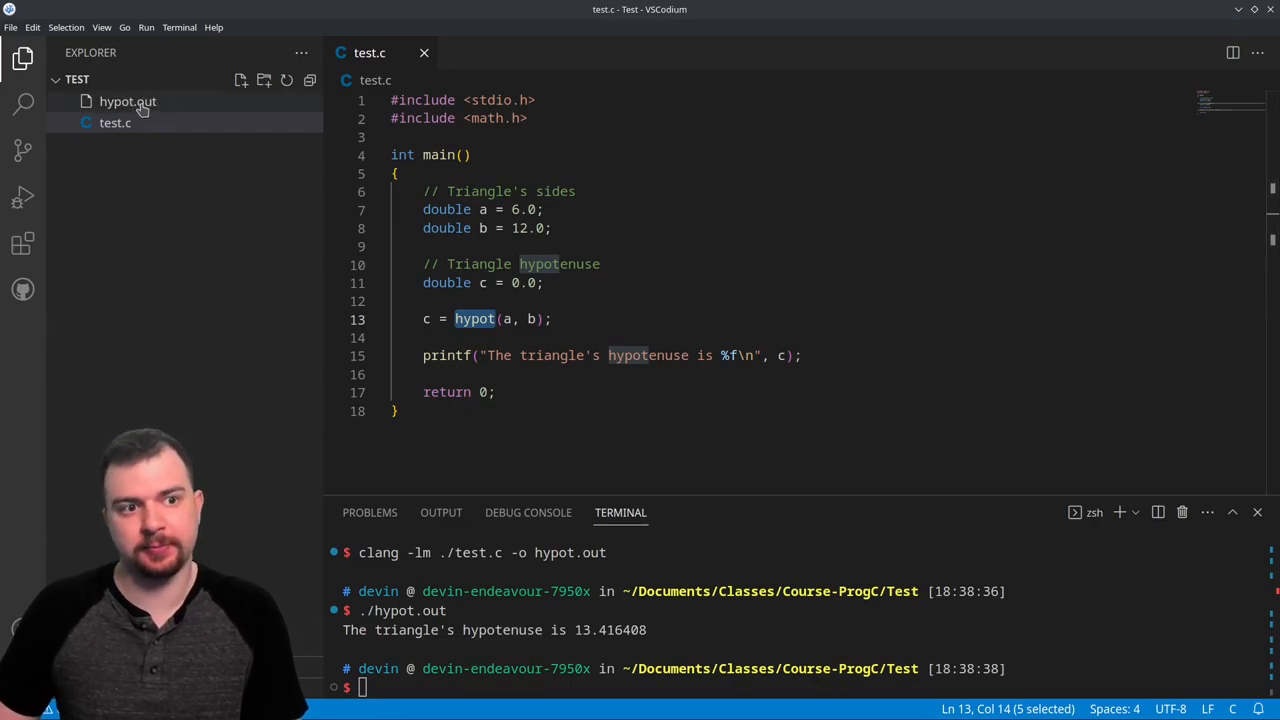
pyautogui.moveTo(164, 112)
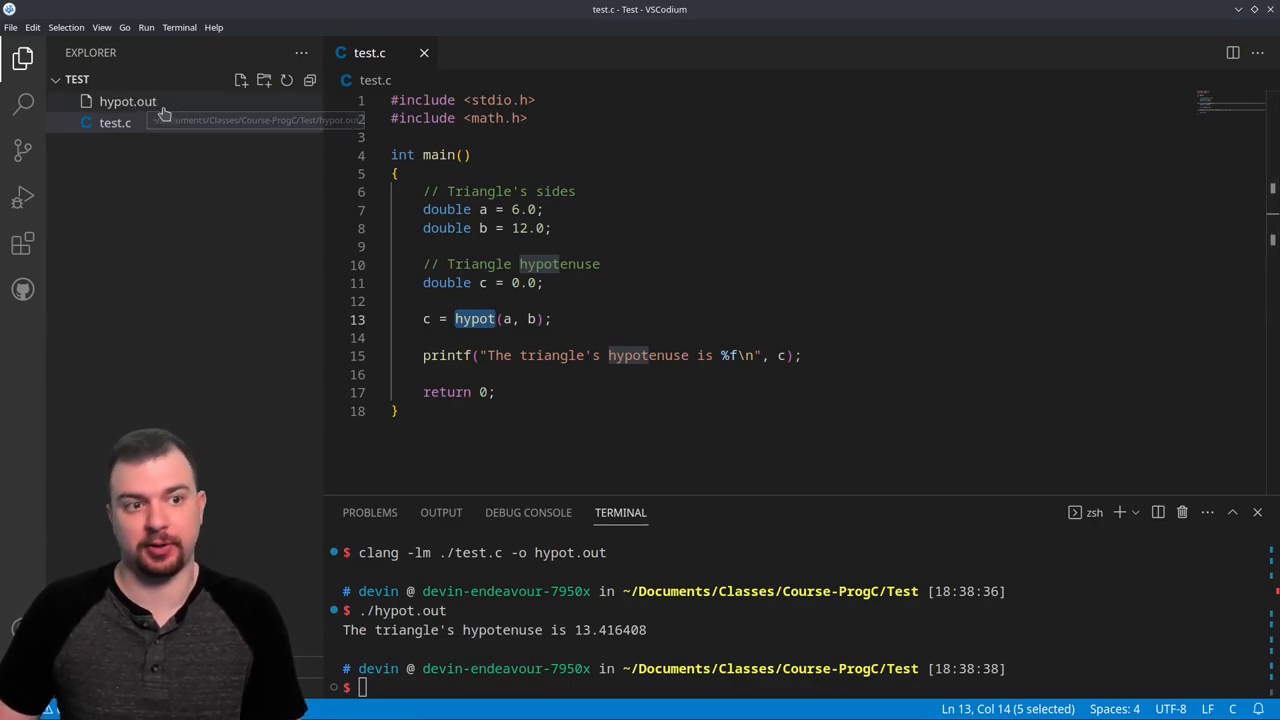
pyautogui.moveTo(514, 392)
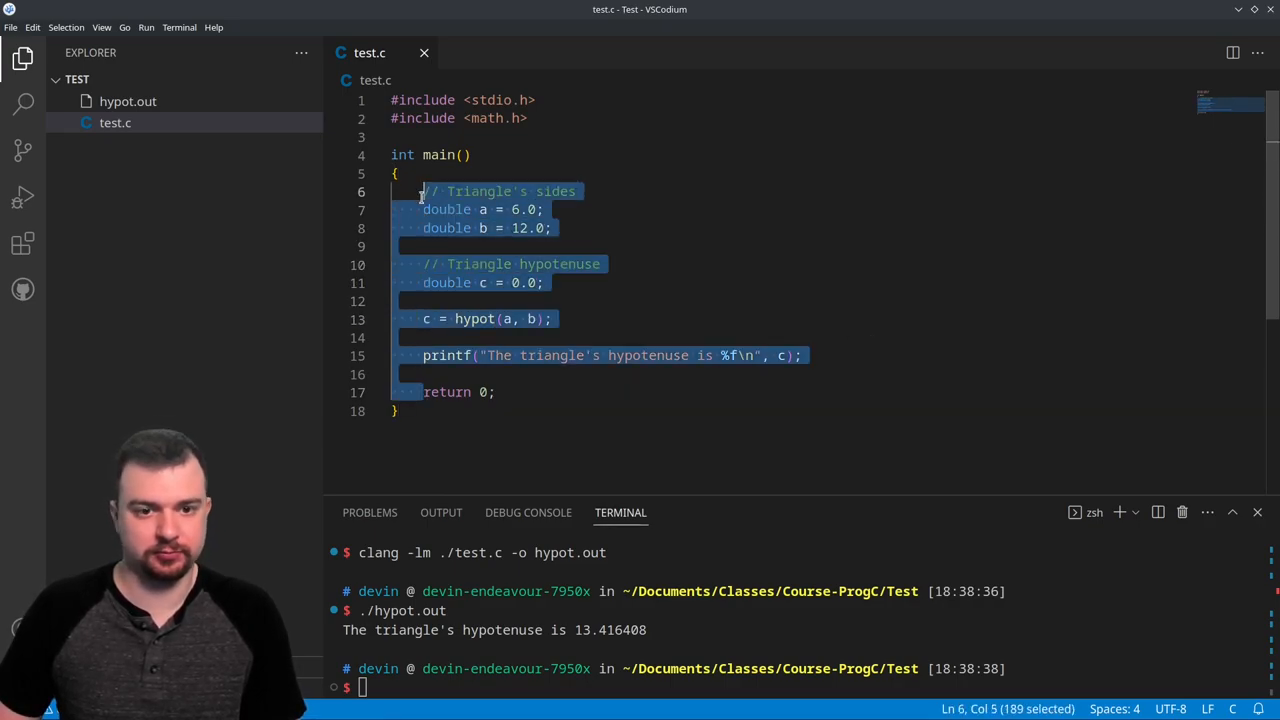
# Delete the triangle code from main and start a '// Circle Radius' comment
pyautogui.press('Delete')
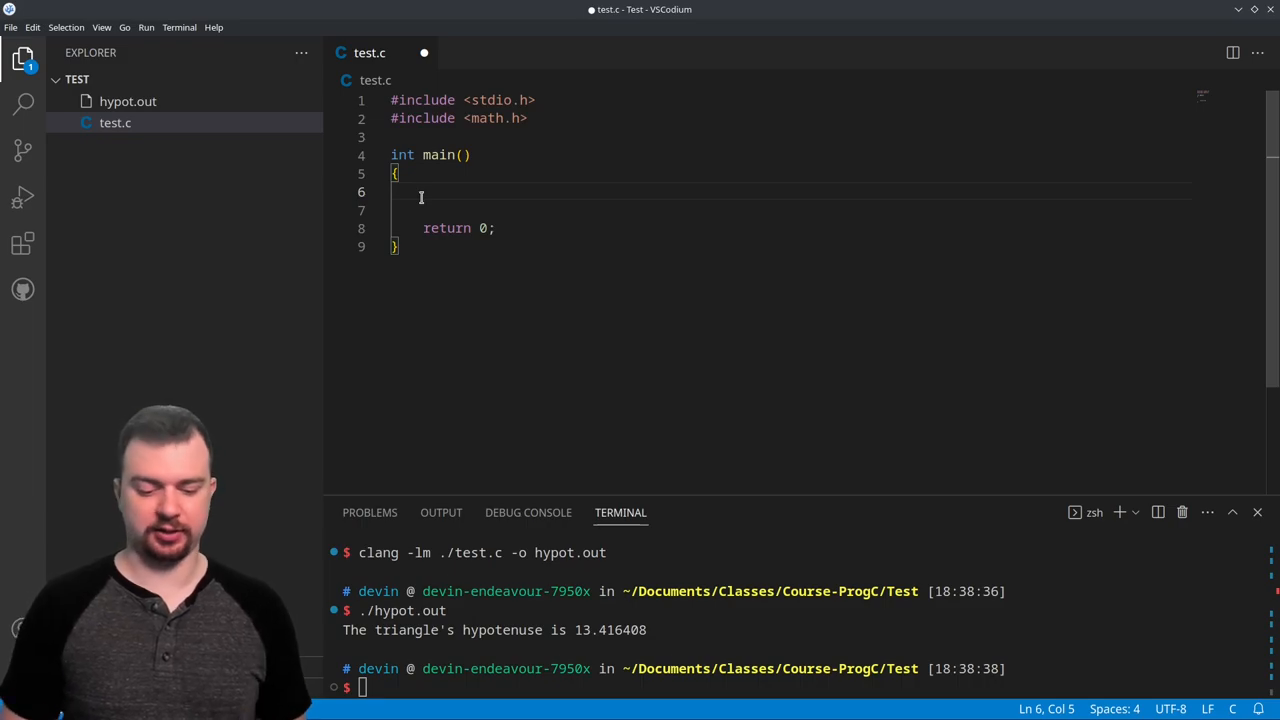
pyautogui.write('//')
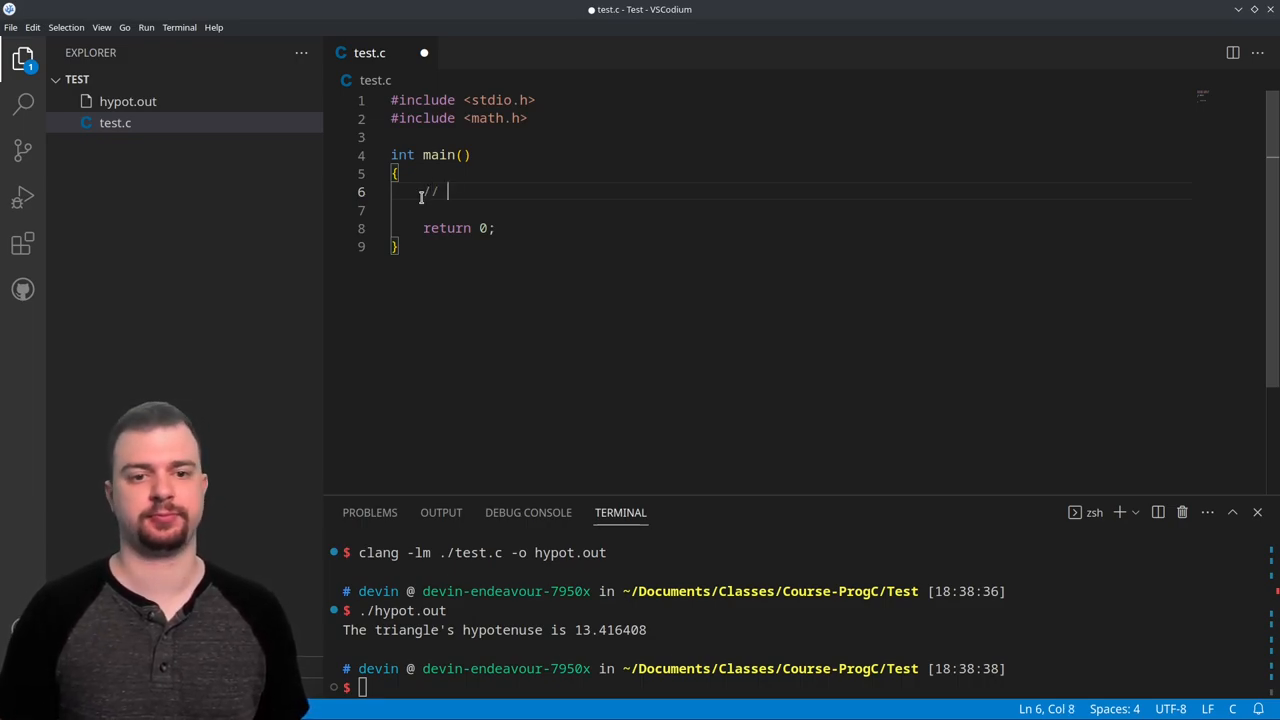
pyautogui.write('Circle')
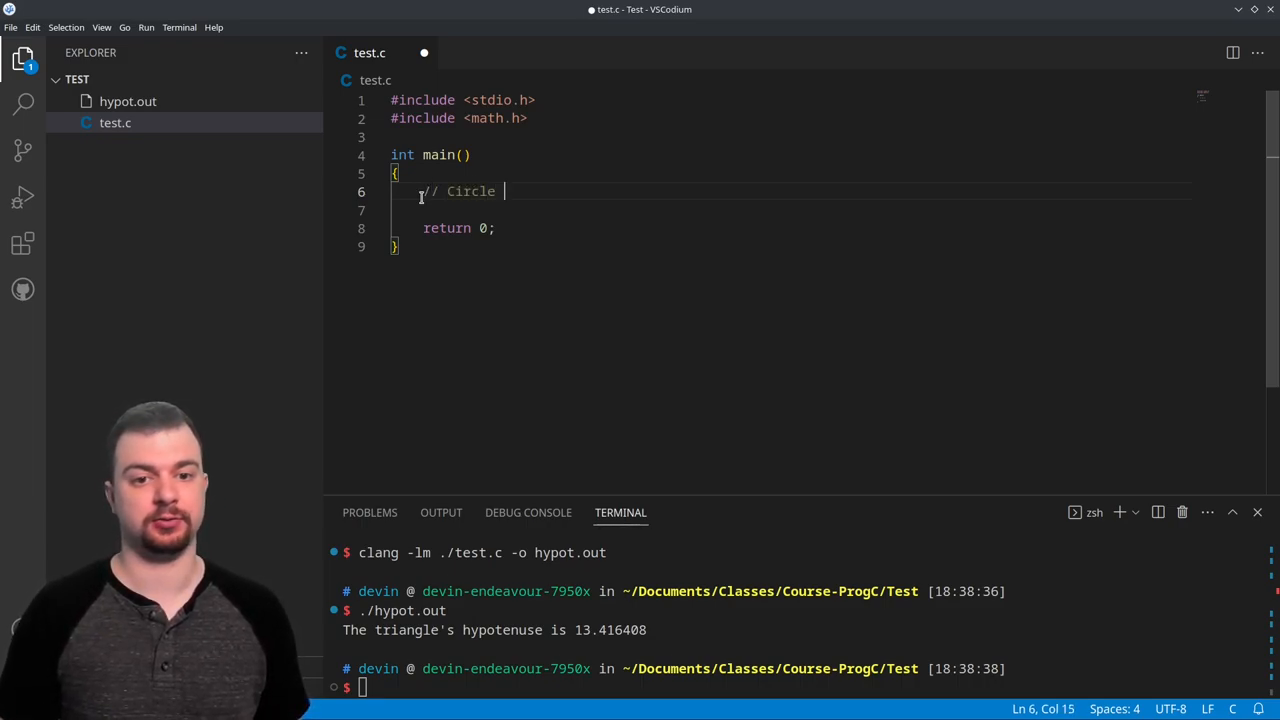
pyautogui.write('Rai')
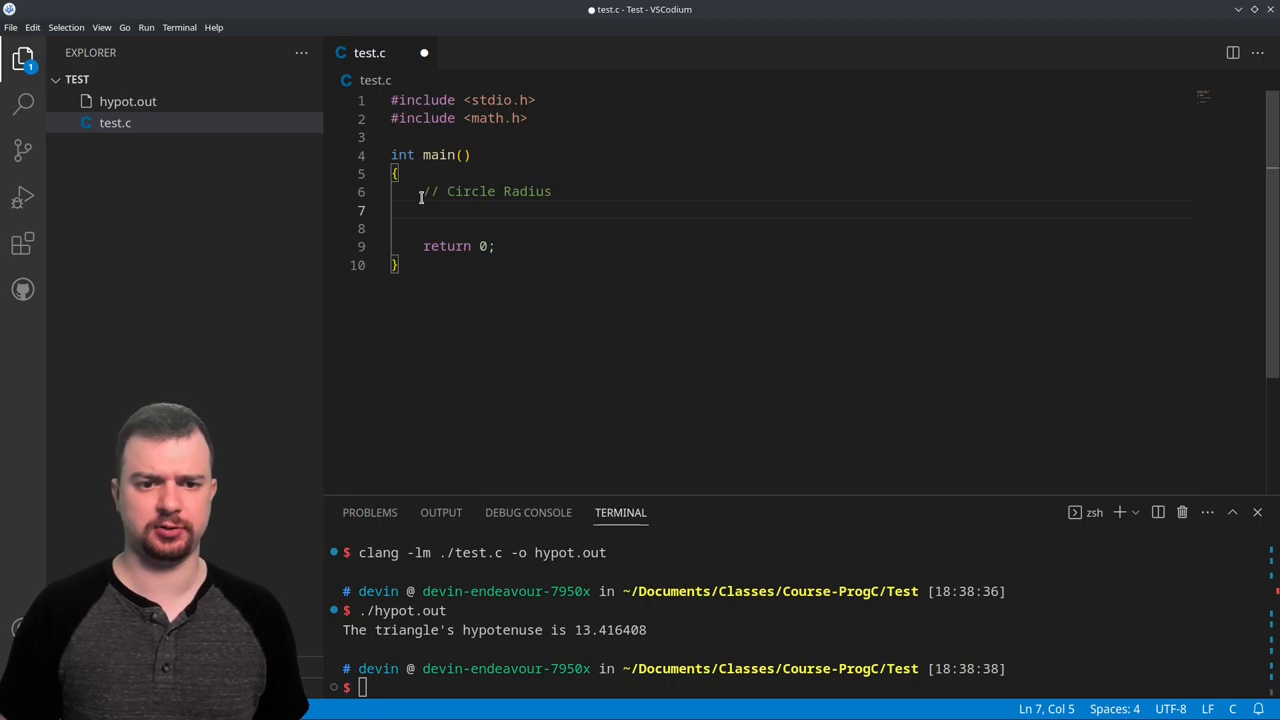
# Declare double circRadius = 2; correcting the mistyped variable name along the way
pyautogui.write('double')
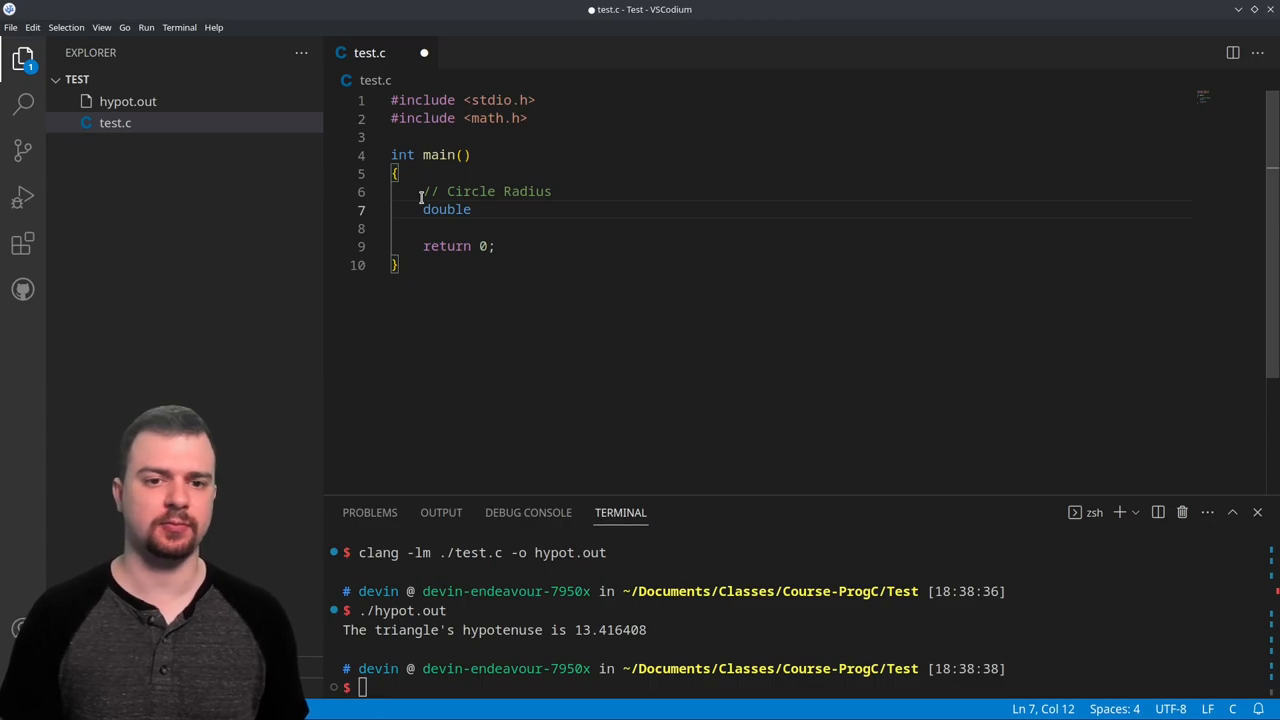
pyautogui.write('radius')
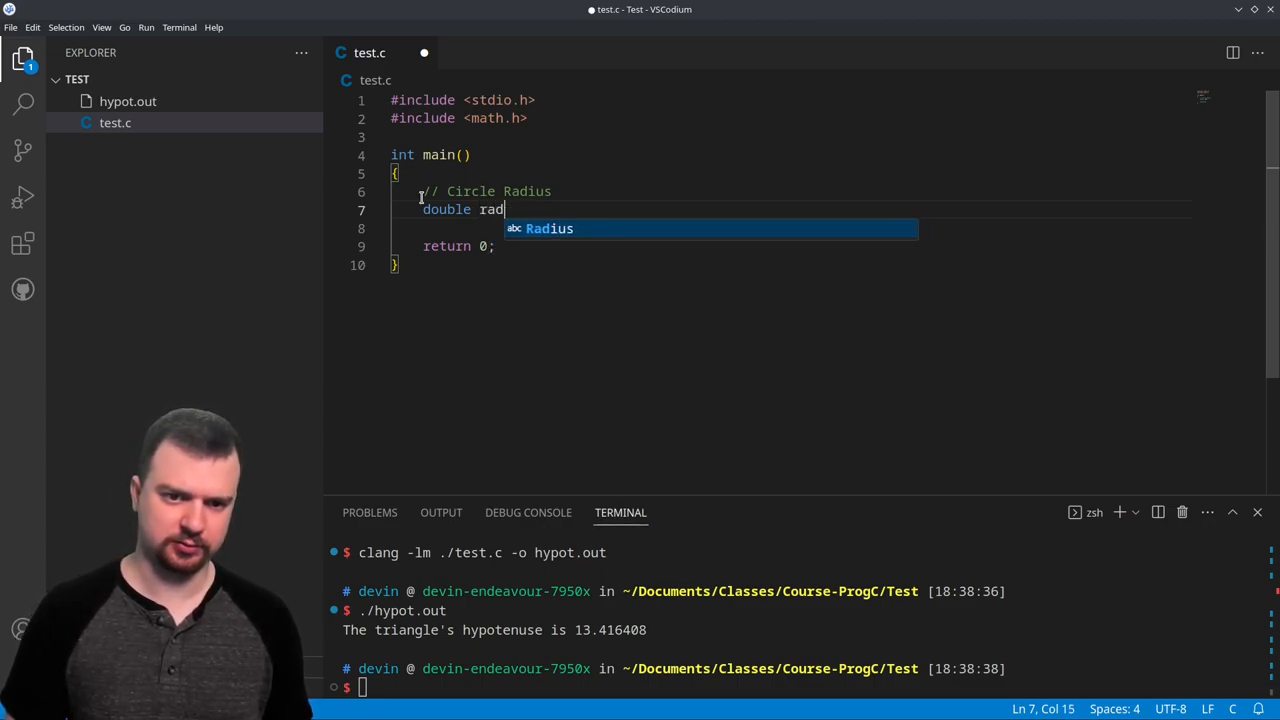
pyautogui.press('Backspace')
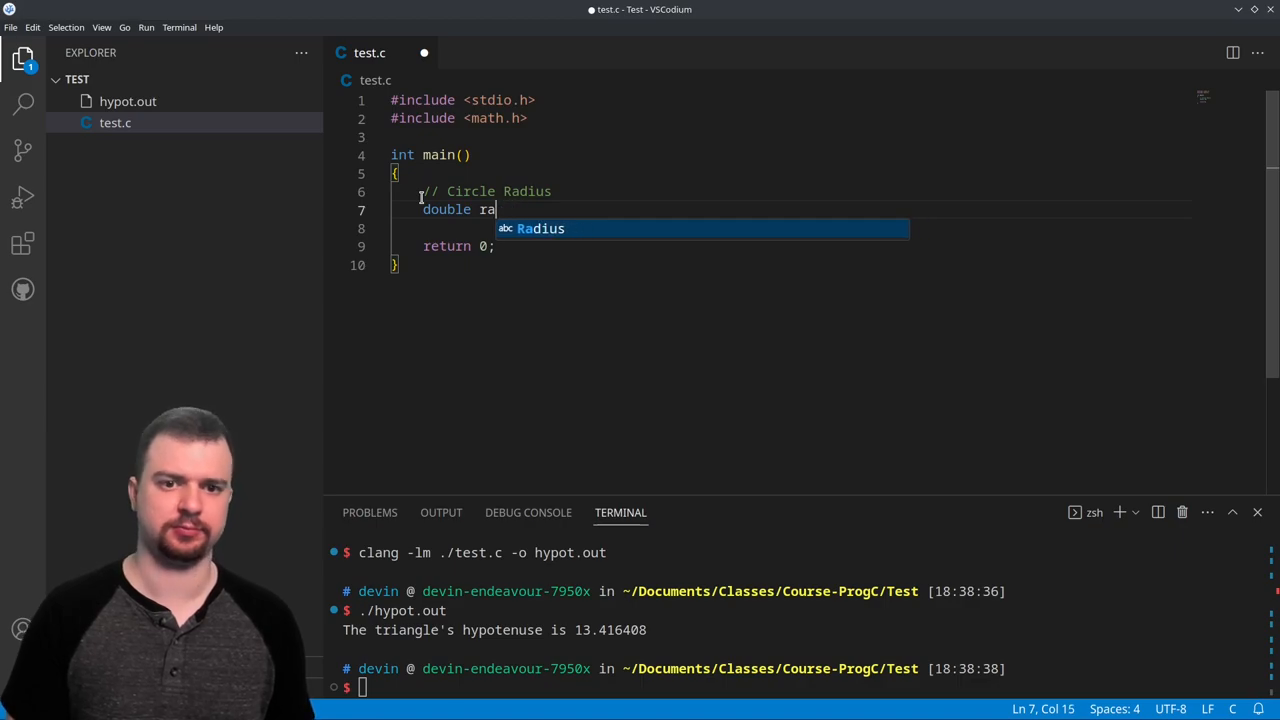
pyautogui.write('circRadi')
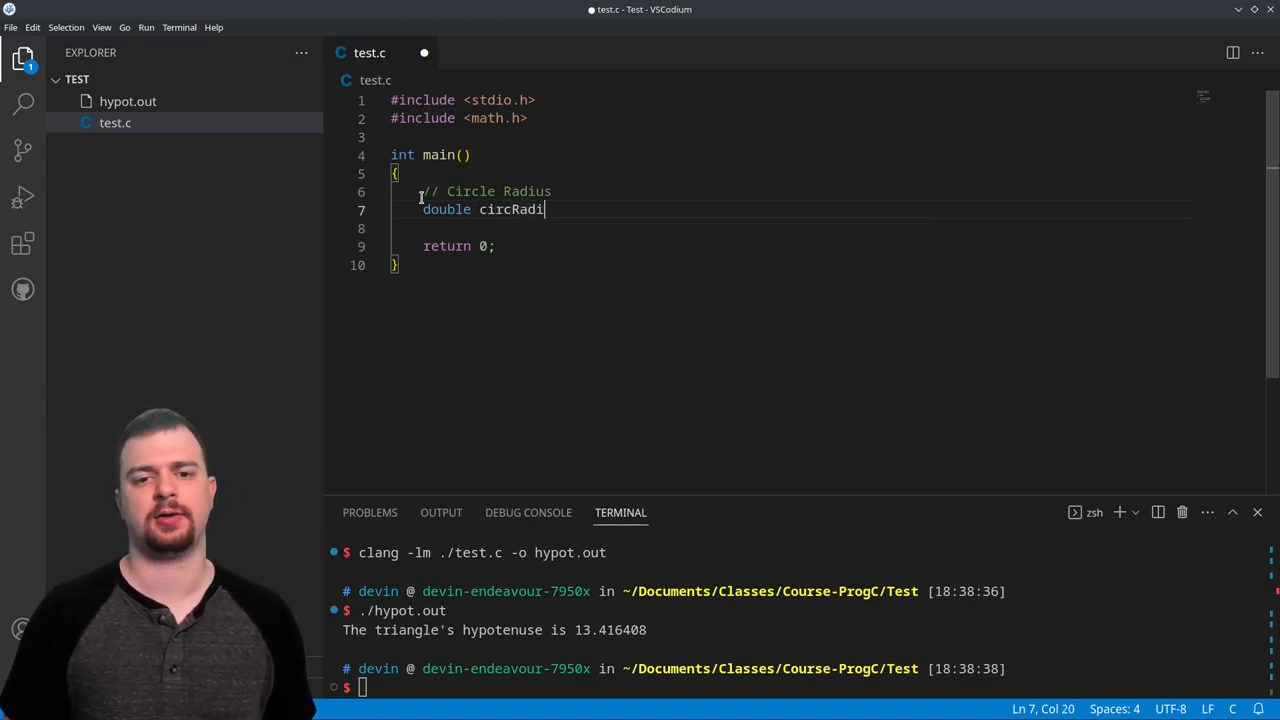
pyautogui.write('us =')
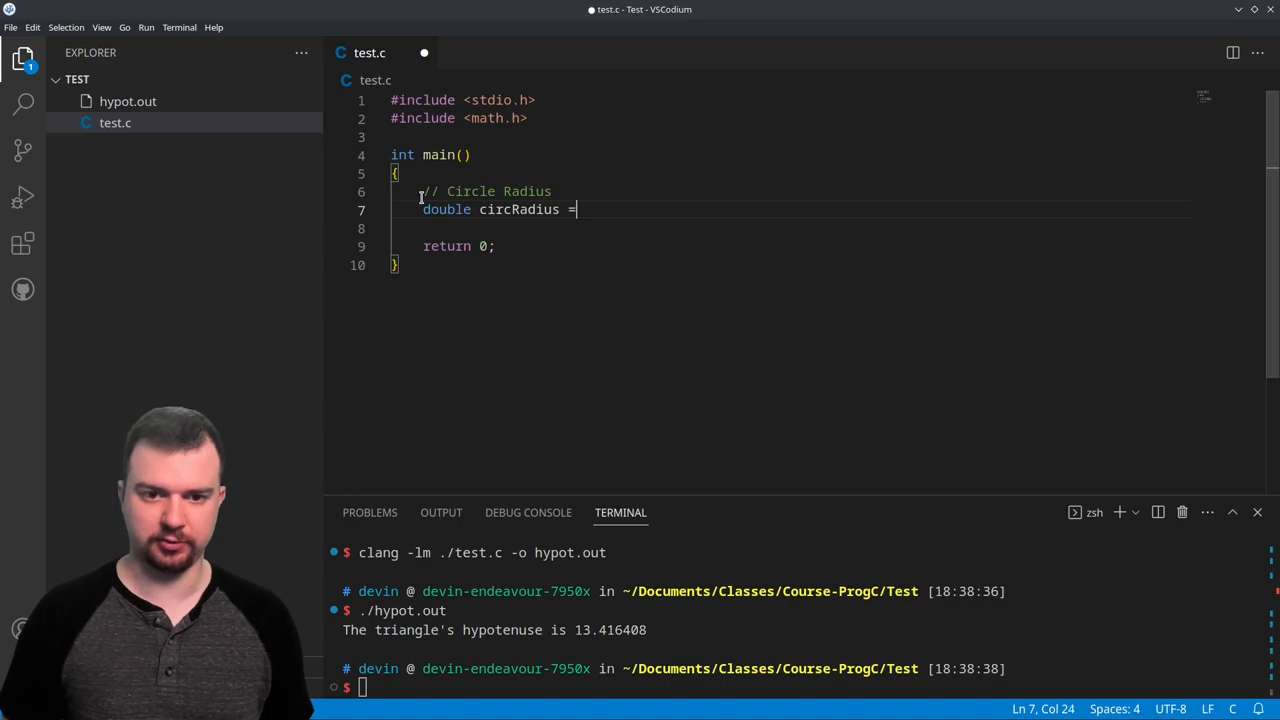
pyautogui.write('2;')
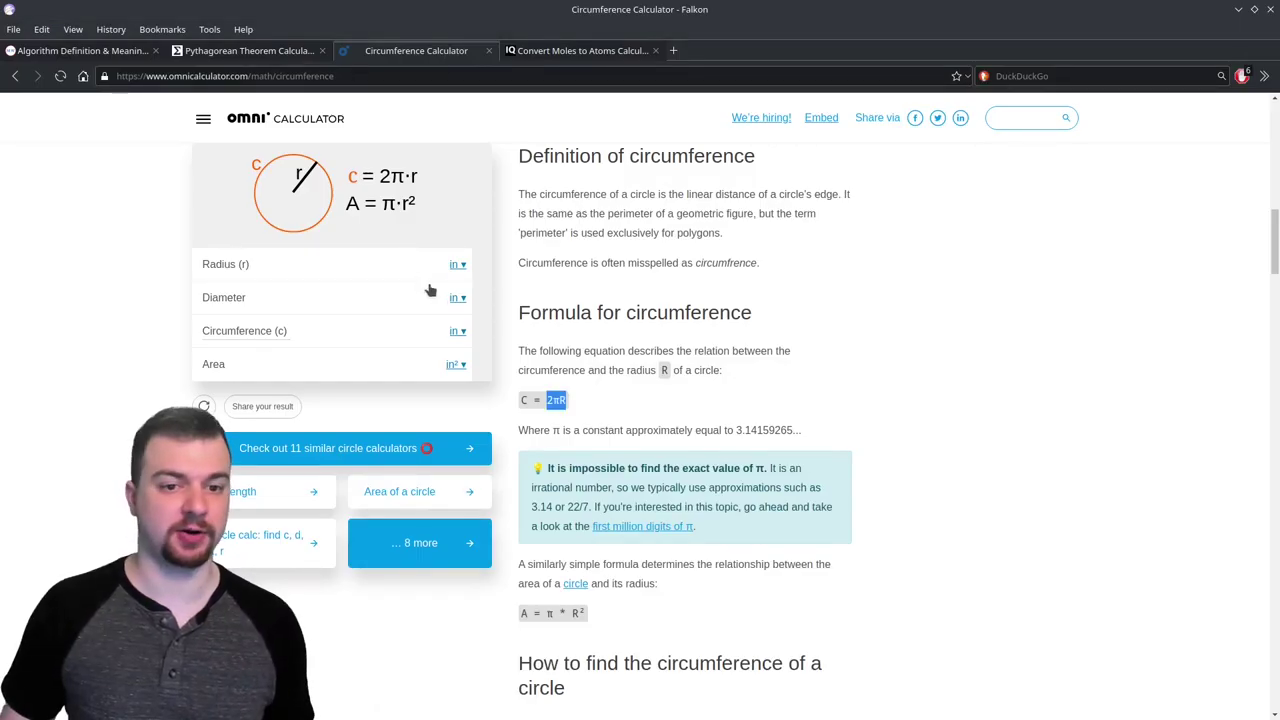
# Enter radius values 2 and 3 in Omni's circumference calculator; radius 3 gives circumference 18.84956
pyautogui.write('2')
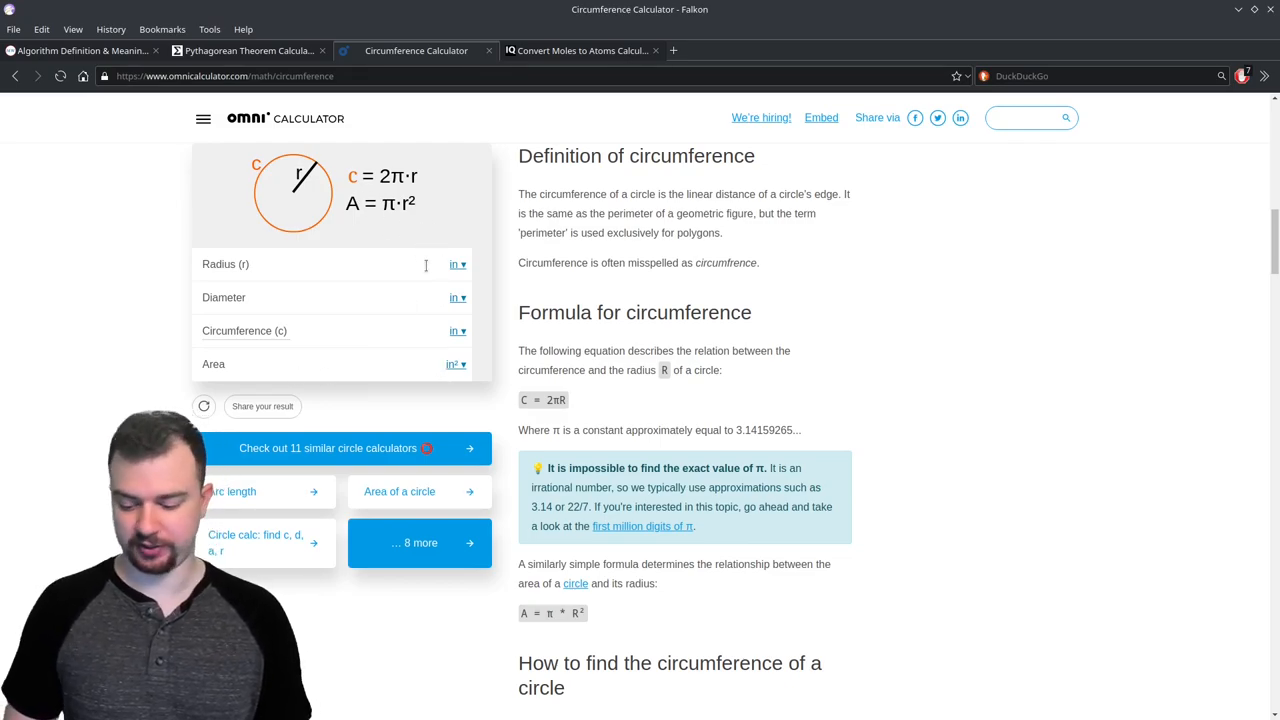
pyautogui.write('3')
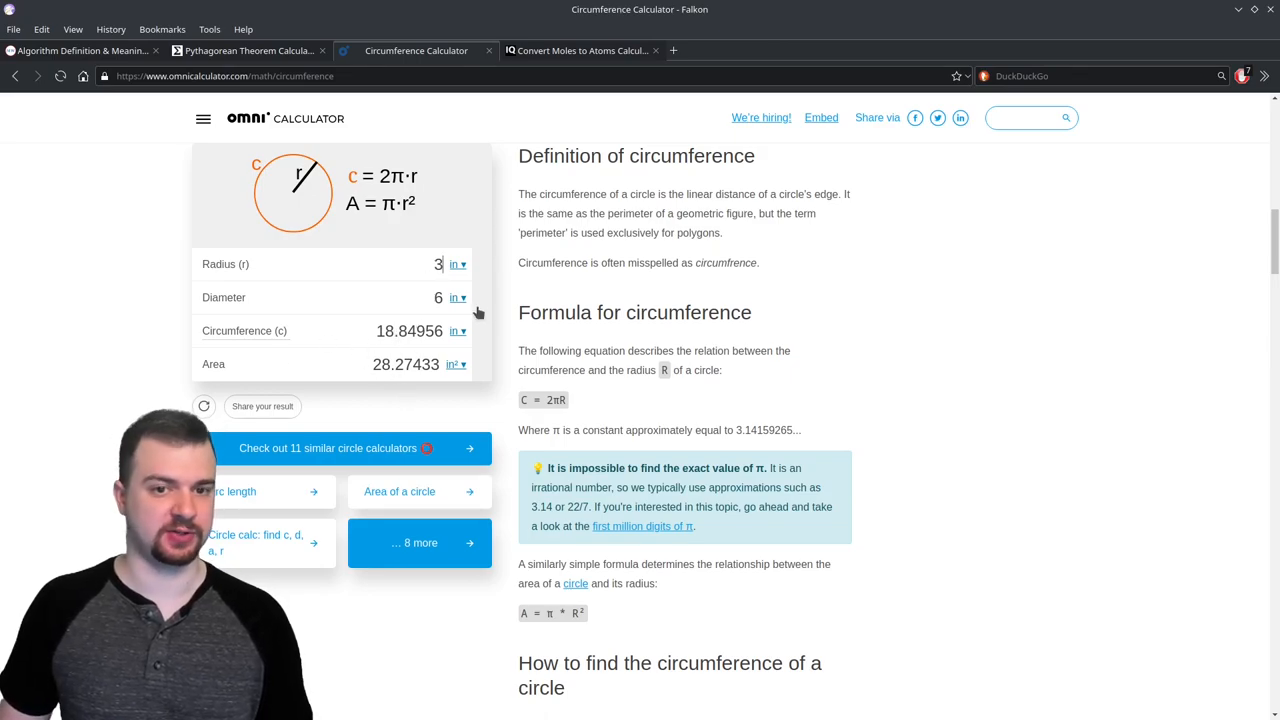
pyautogui.write('2;')
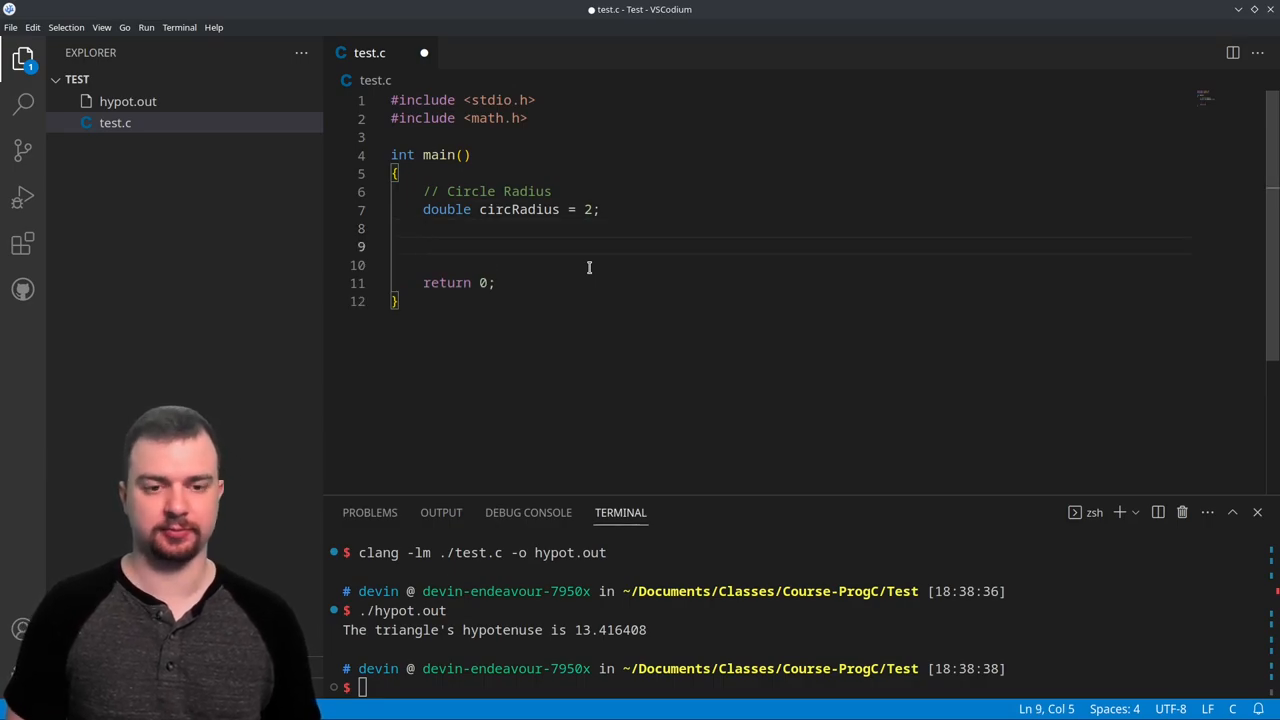
# Declare double circDiameter = 0.0; and change circRadius to 2.0
pyautogui.write('double')
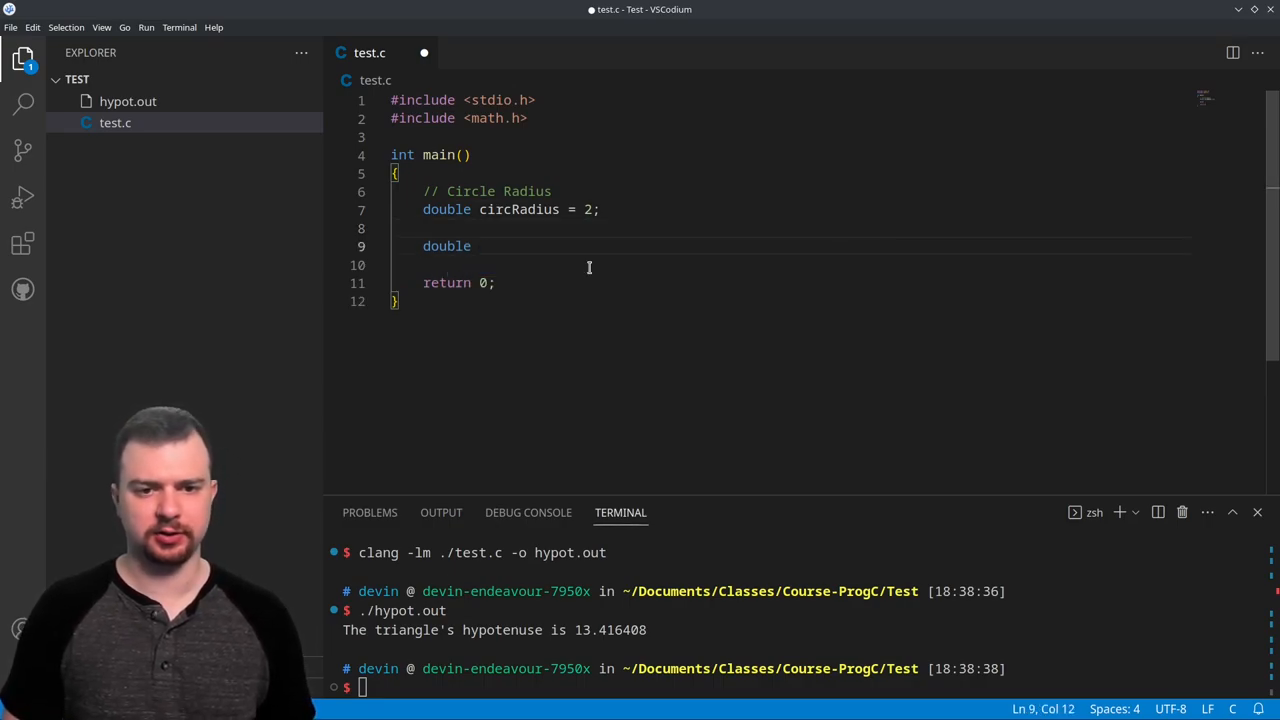
pyautogui.write('circDiamer')
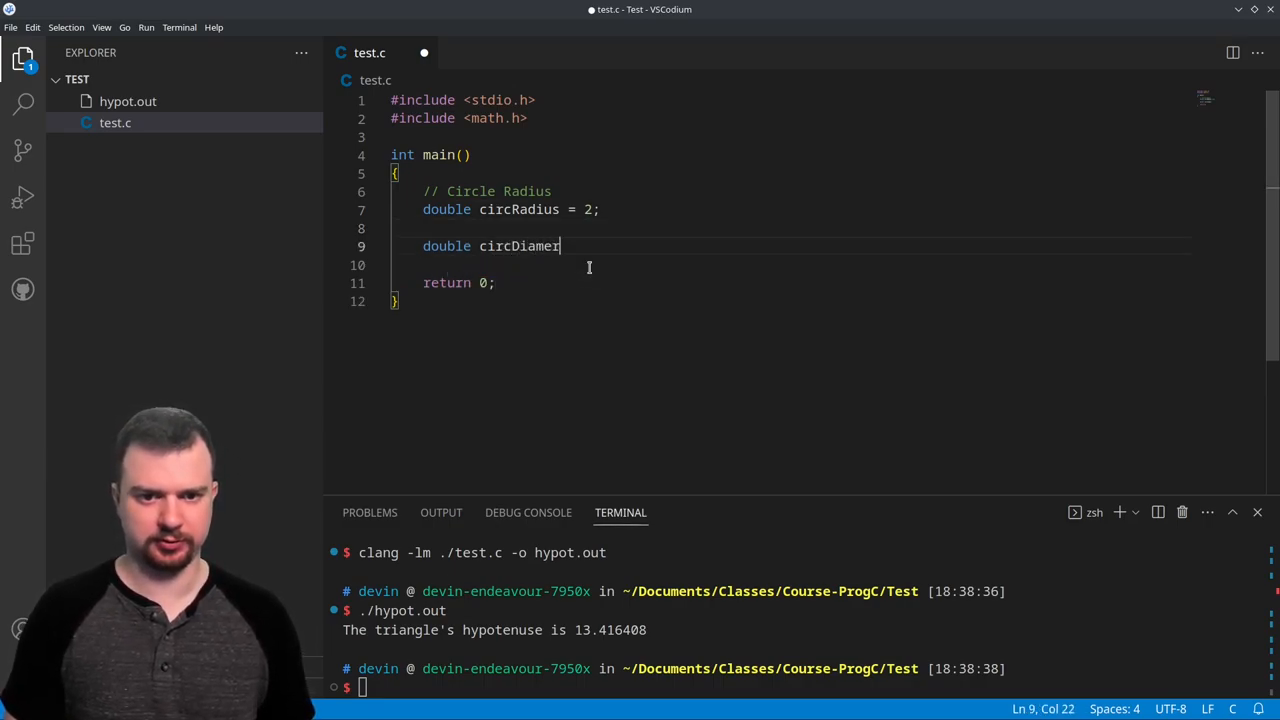
pyautogui.write('ter')
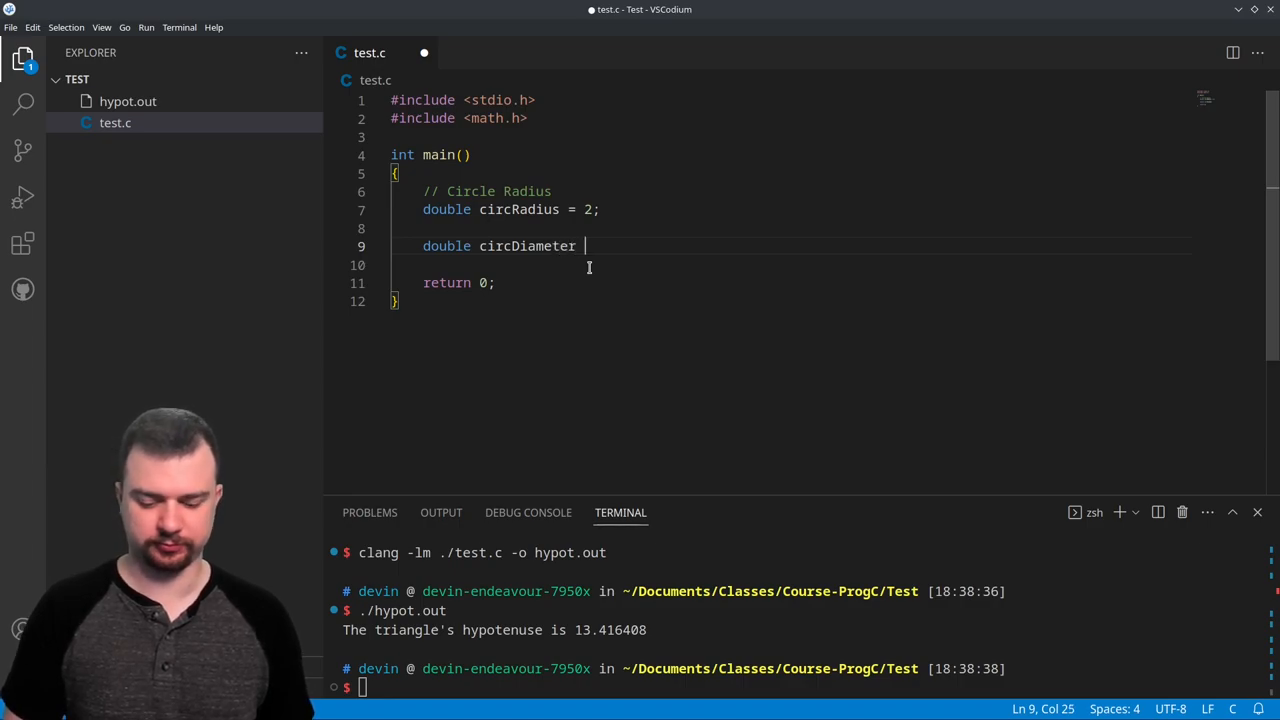
pyautogui.write('= 0.0;')
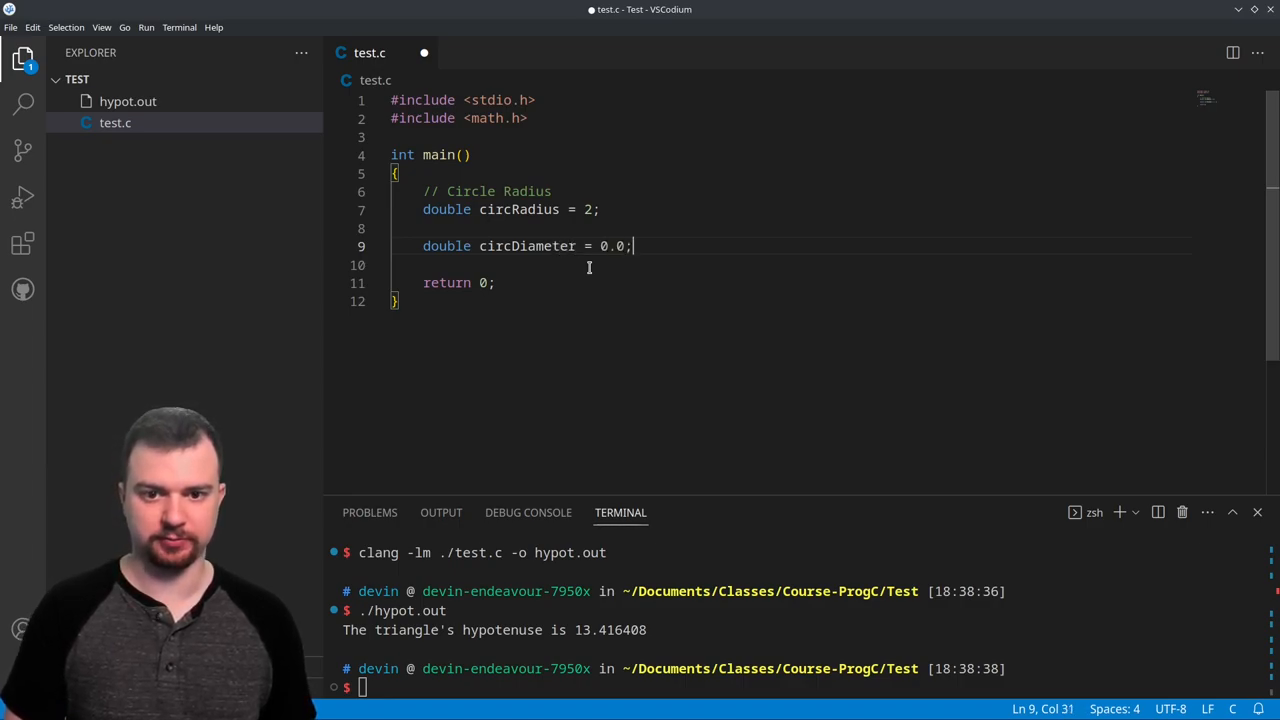
pyautogui.write('.0')
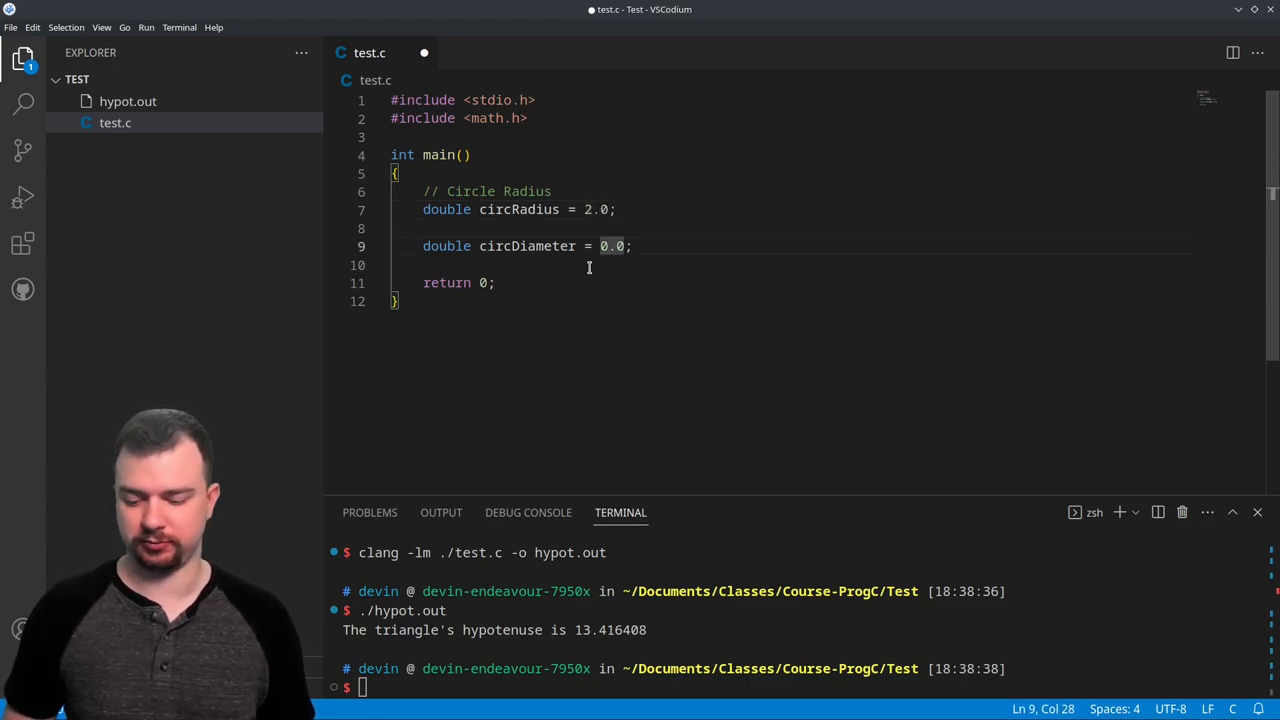
# Declare double circCircumference = 0.0; and double circArea = 0.0; below it
pyautogui.write('double')
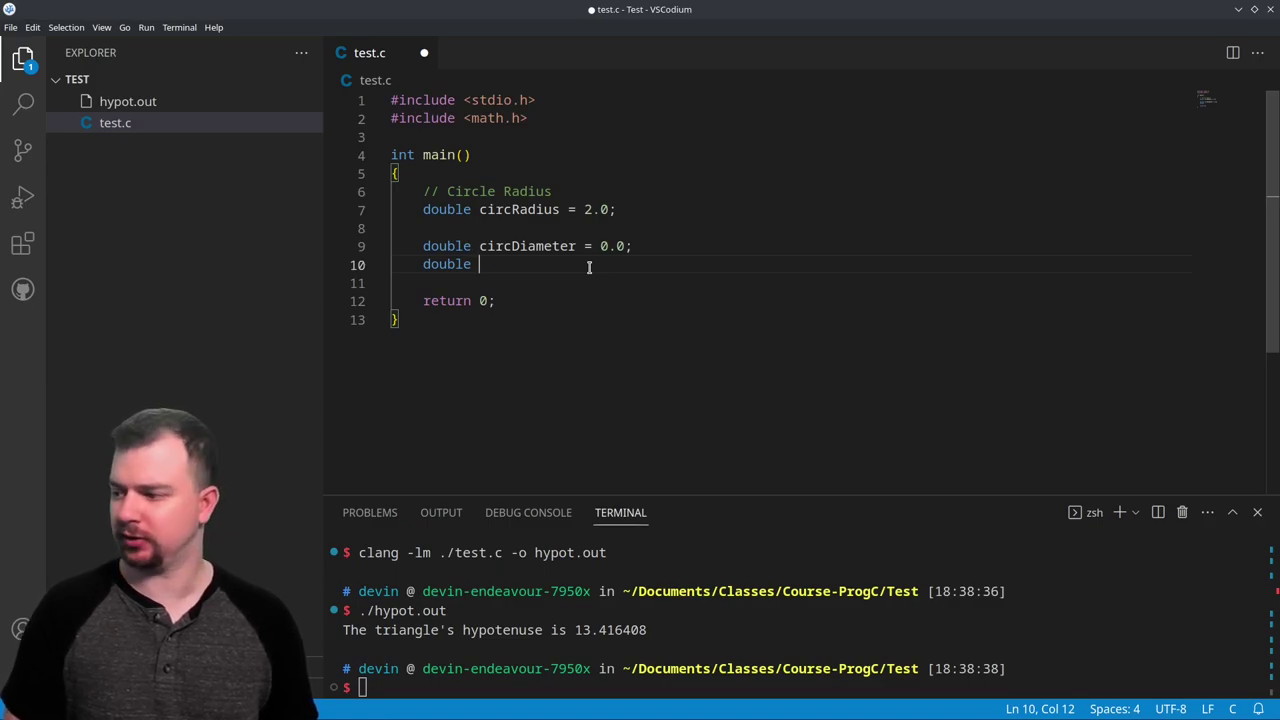
pyautogui.write('circ')
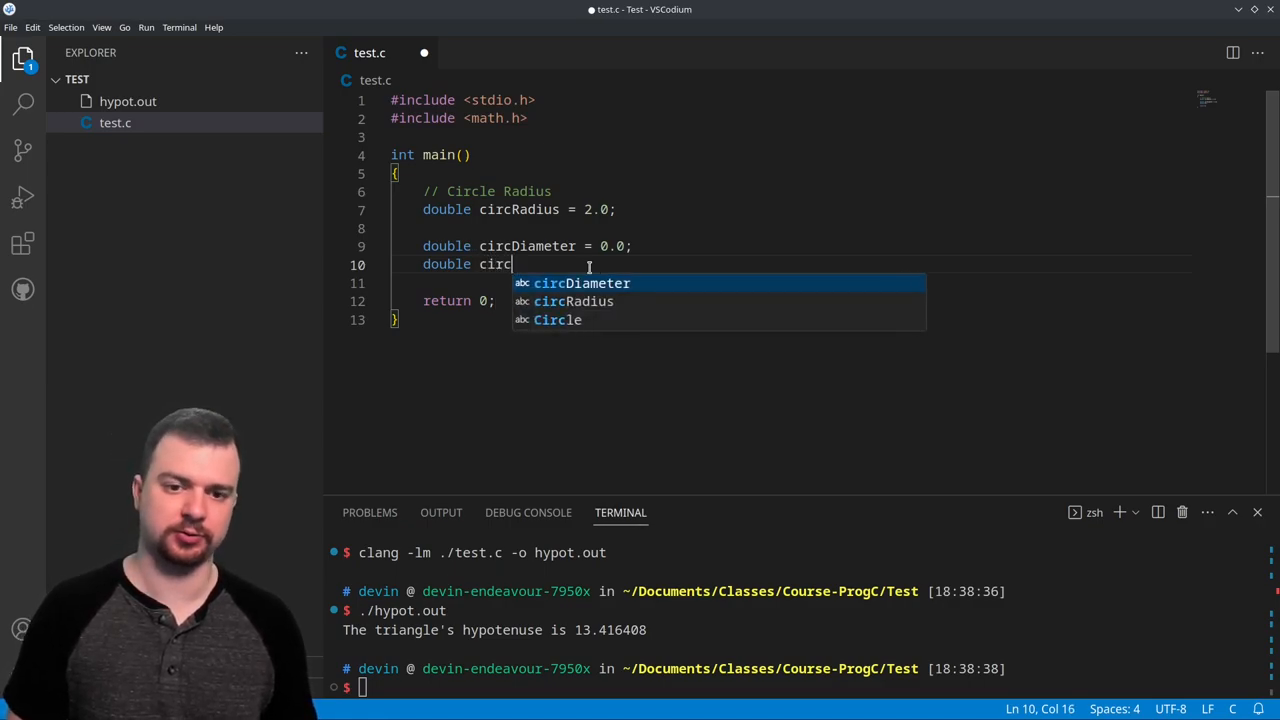
pyautogui.write('Circumfer')
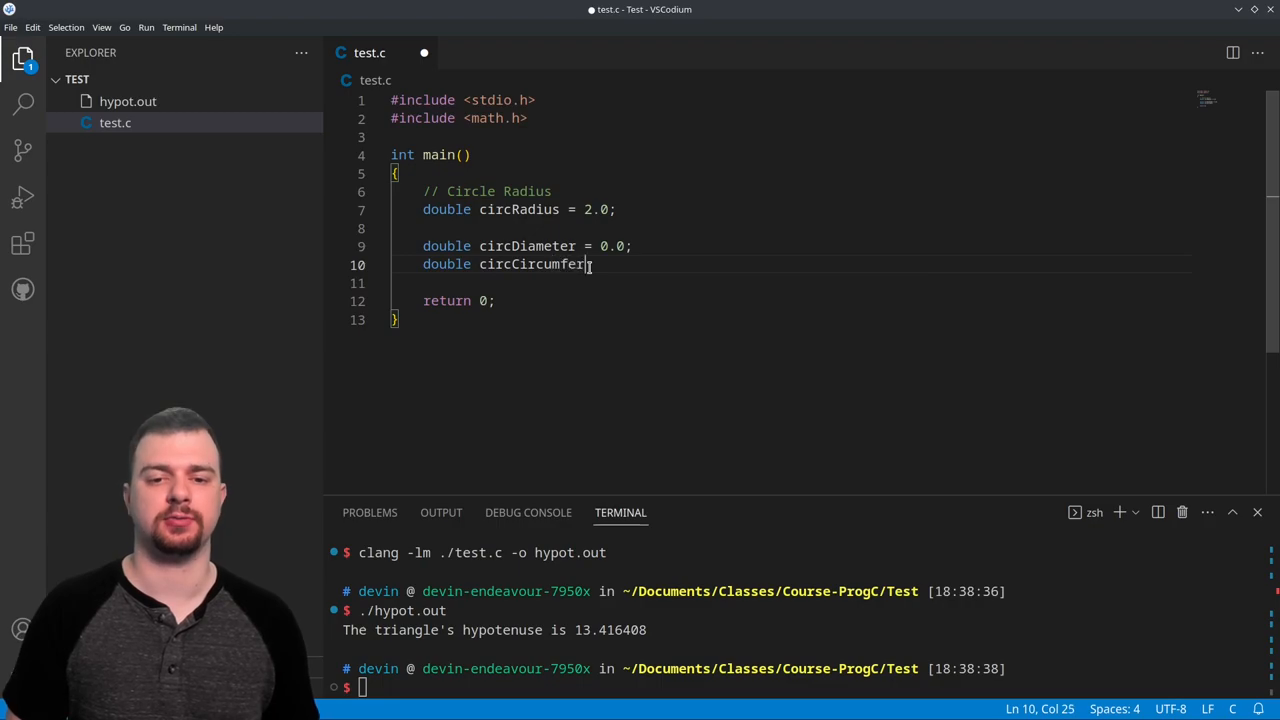
pyautogui.write('= 0.')
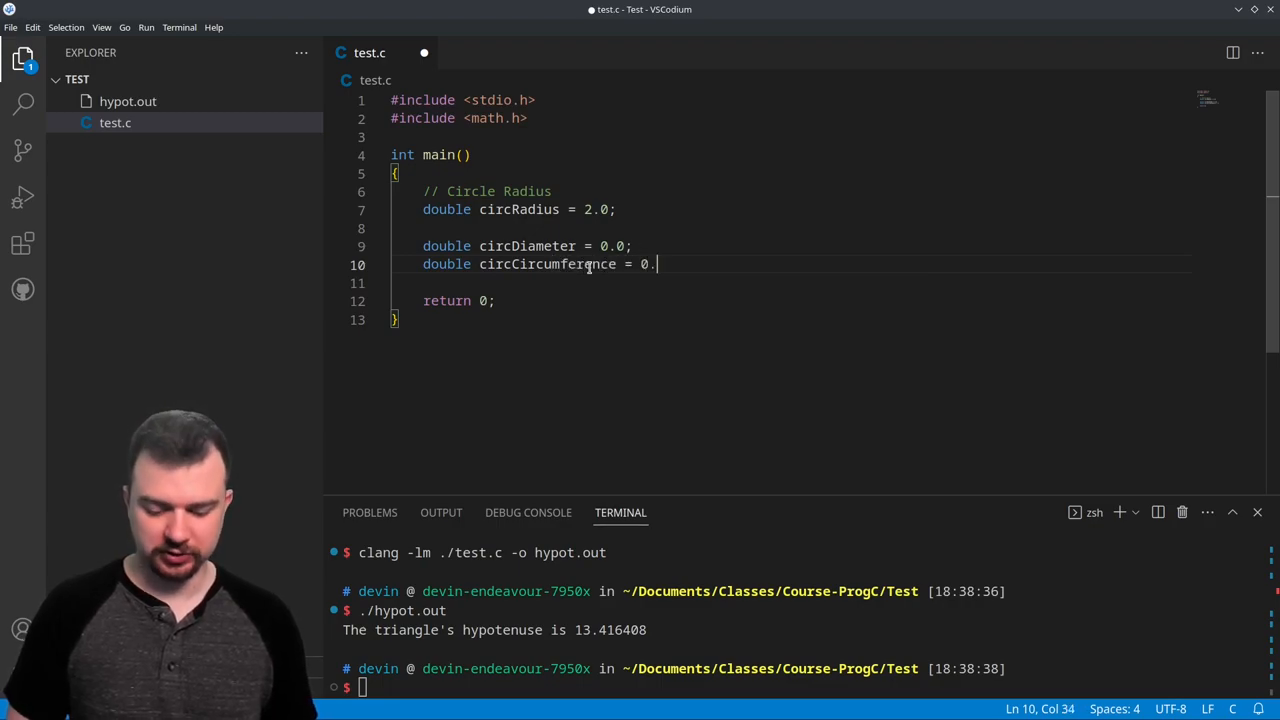
pyautogui.write('0;')
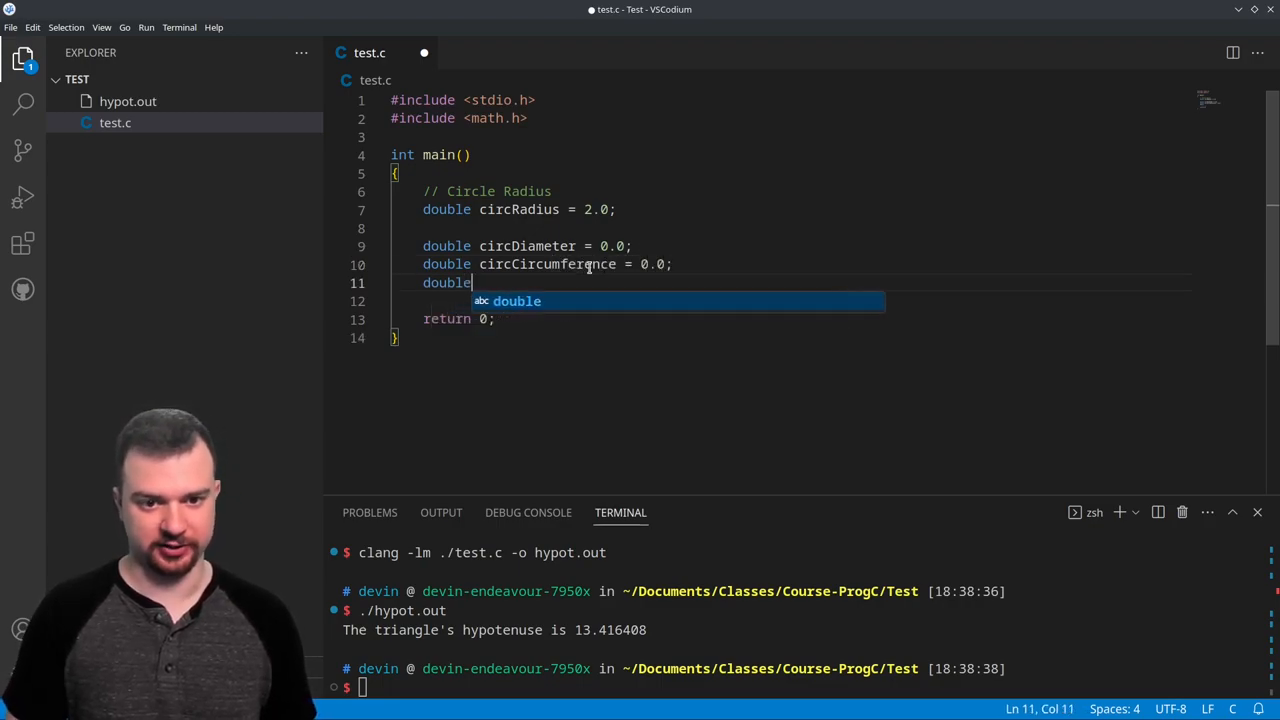
pyautogui.write('circ')
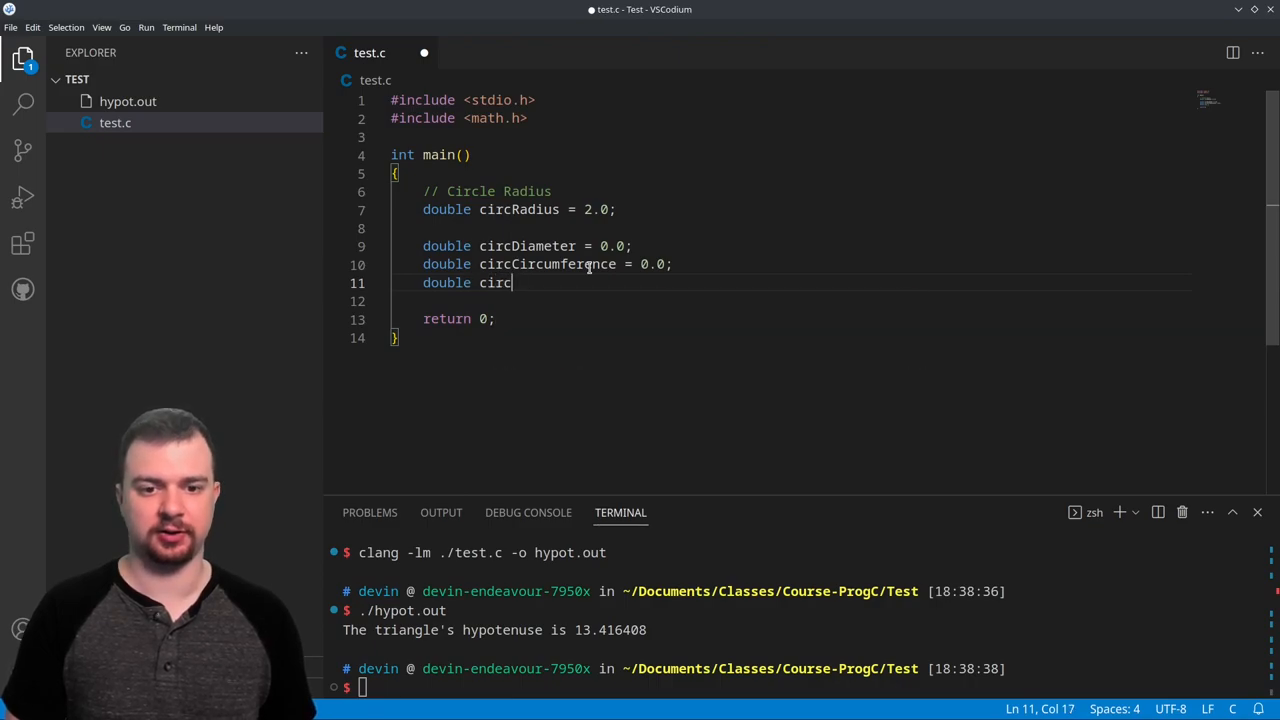
pyautogui.write('Area = 0')
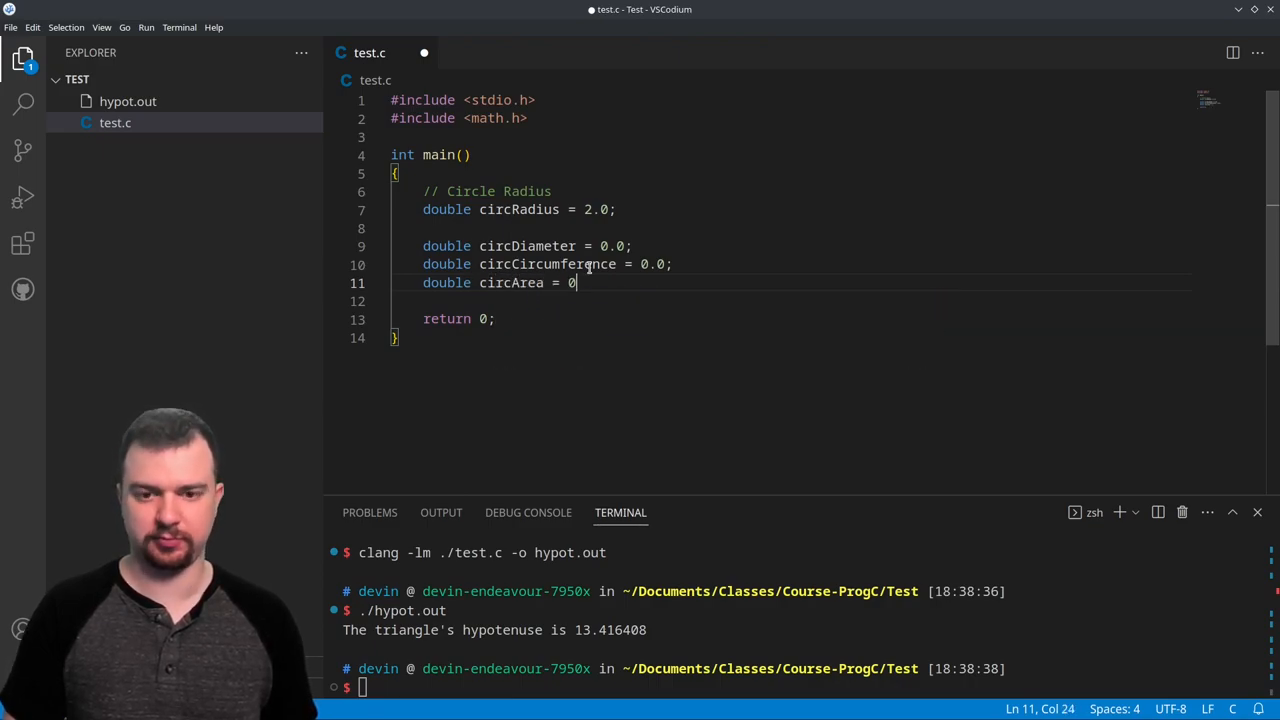
pyautogui.write('.0;')
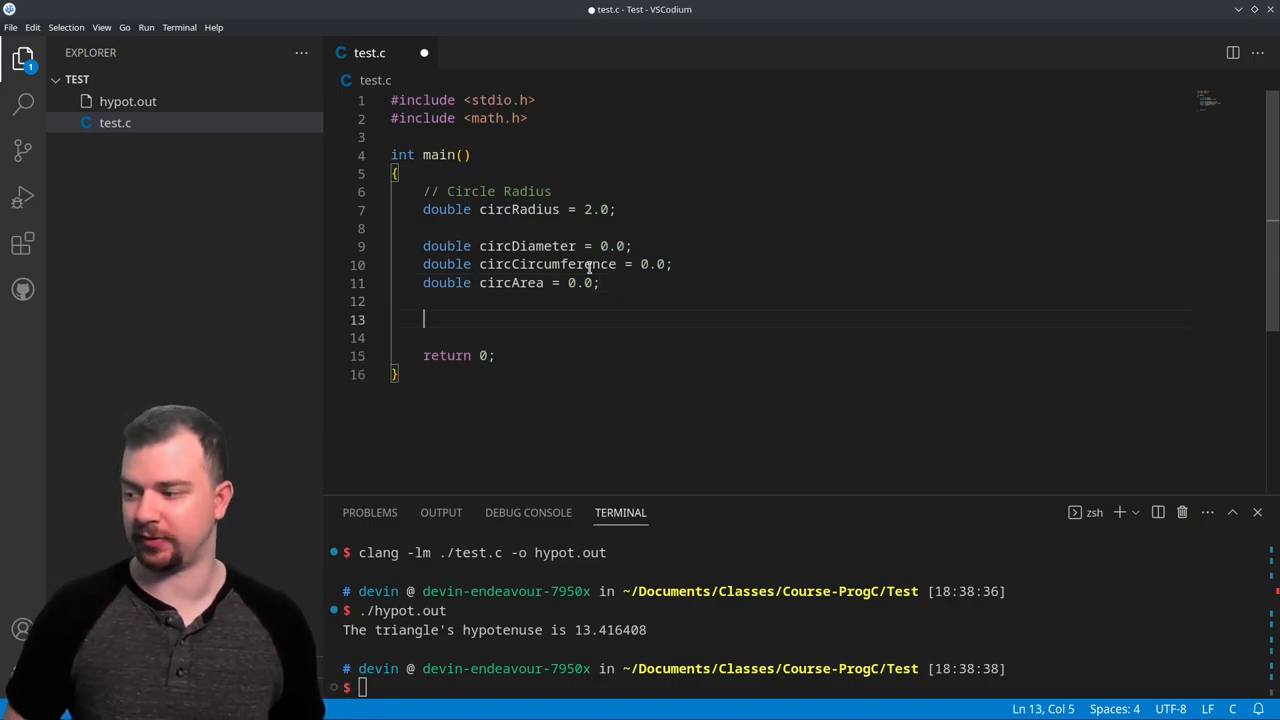
# Add circDiameter = circRadius * 2; followed by blank spacing lines
pyautogui.write('circ')
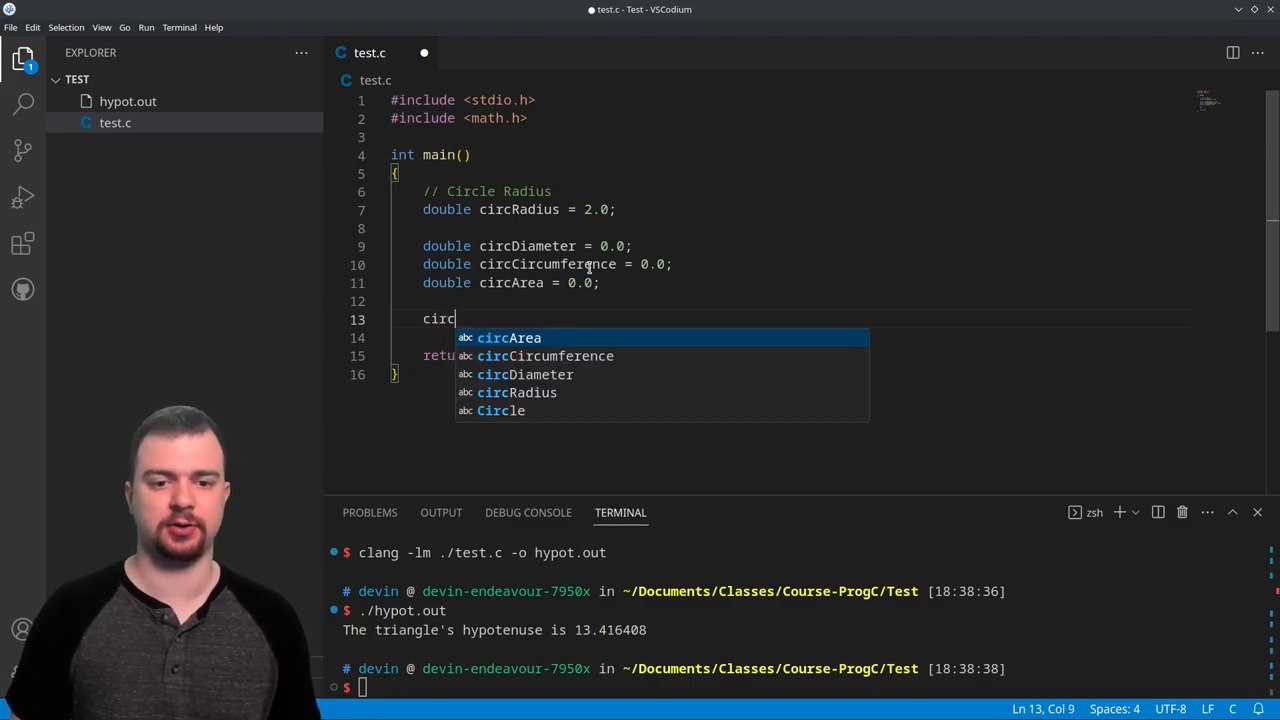
pyautogui.write('Diameter =')
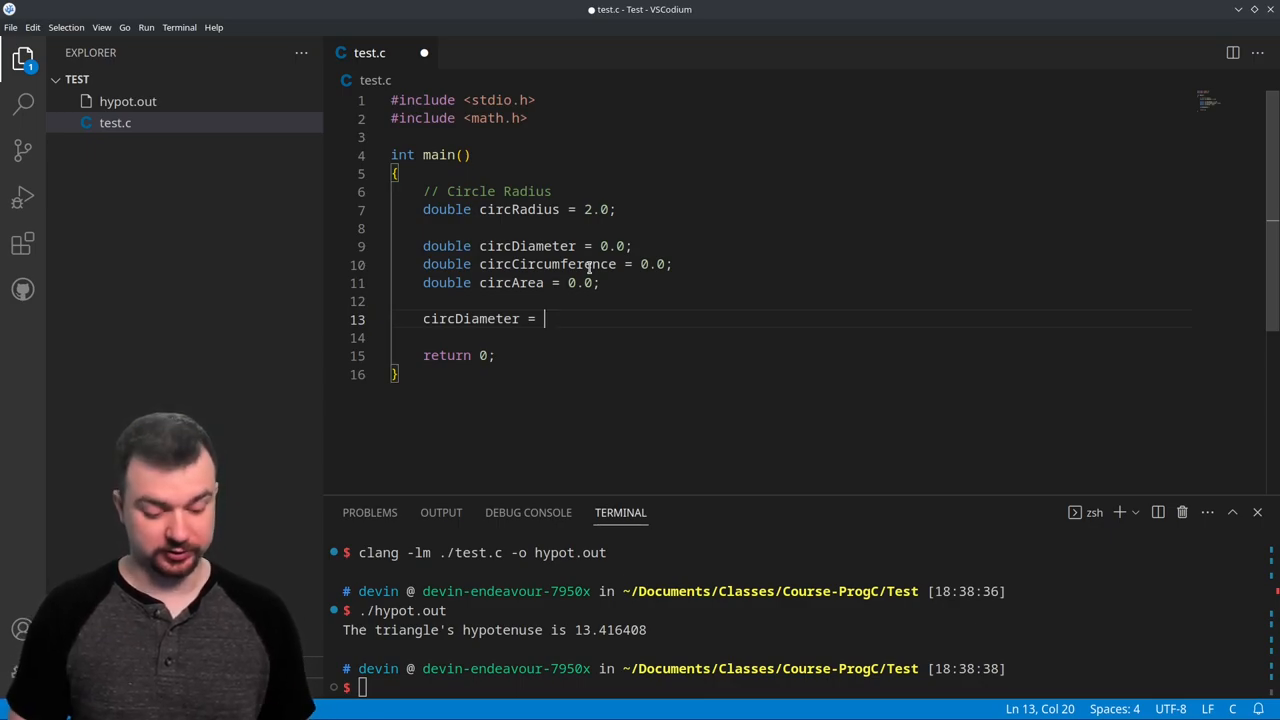
pyautogui.write('circRadius *')
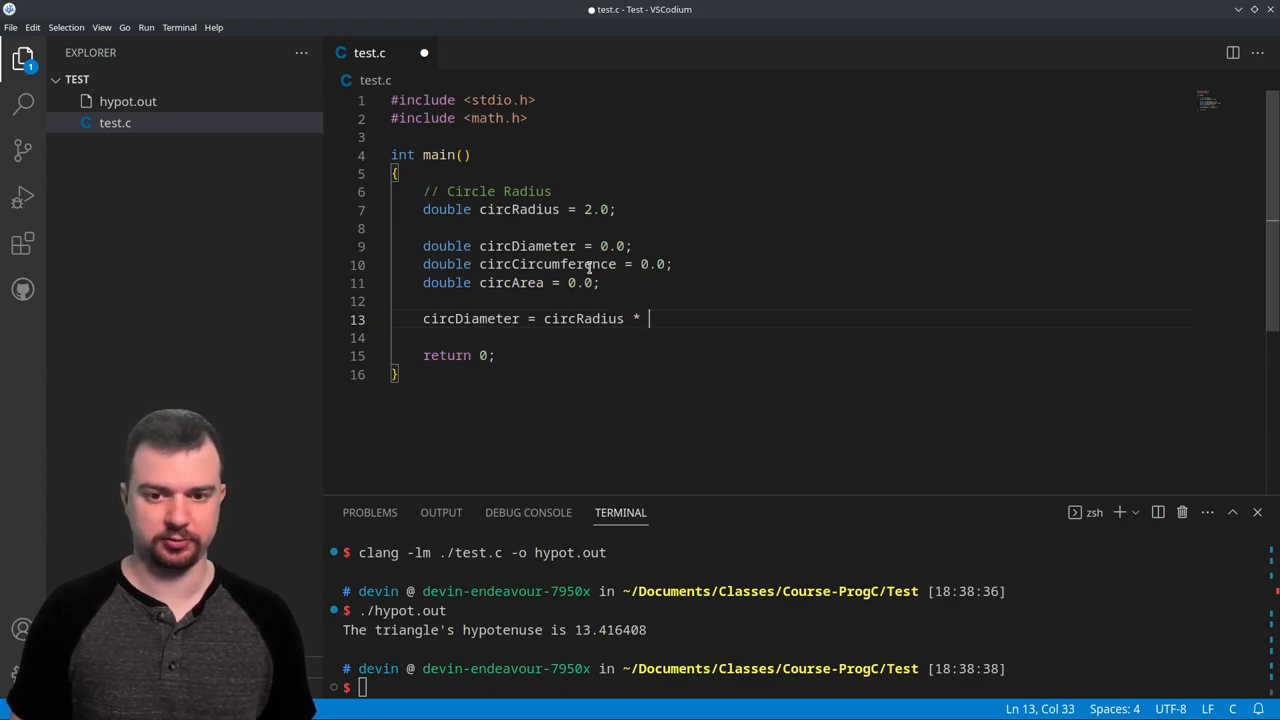
pyautogui.write('2;')
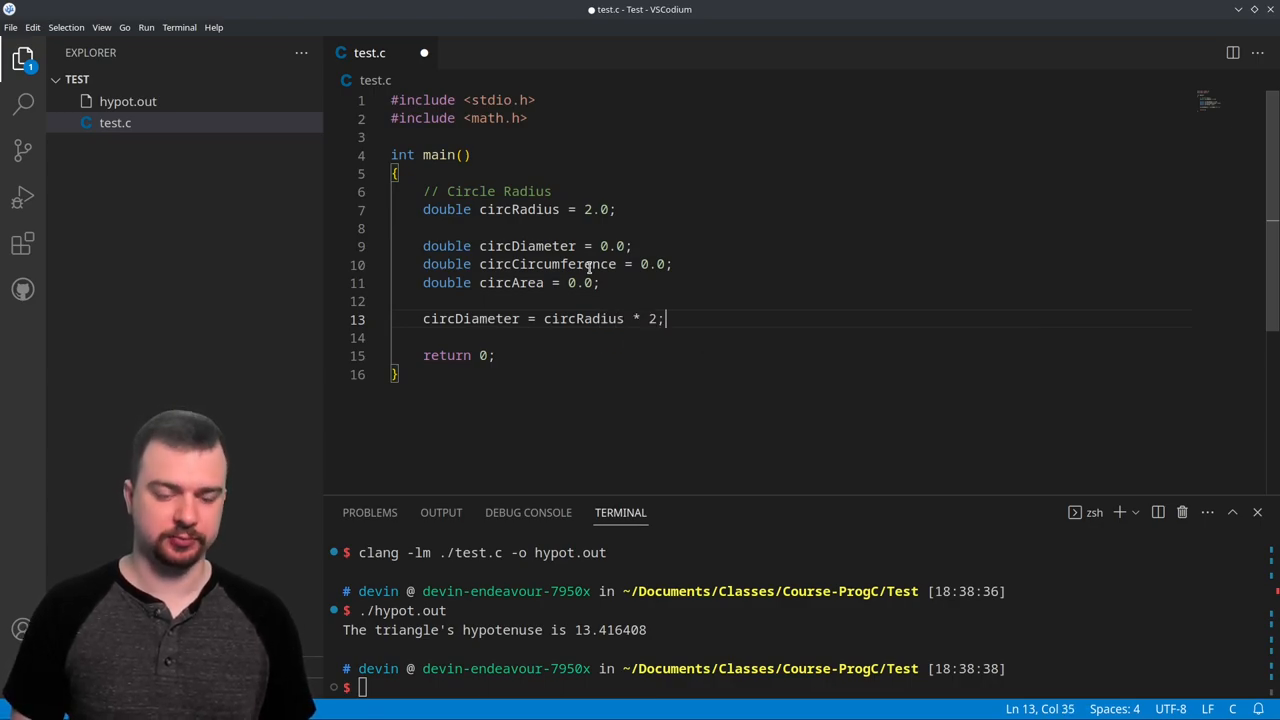
pyautogui.press('Enter')
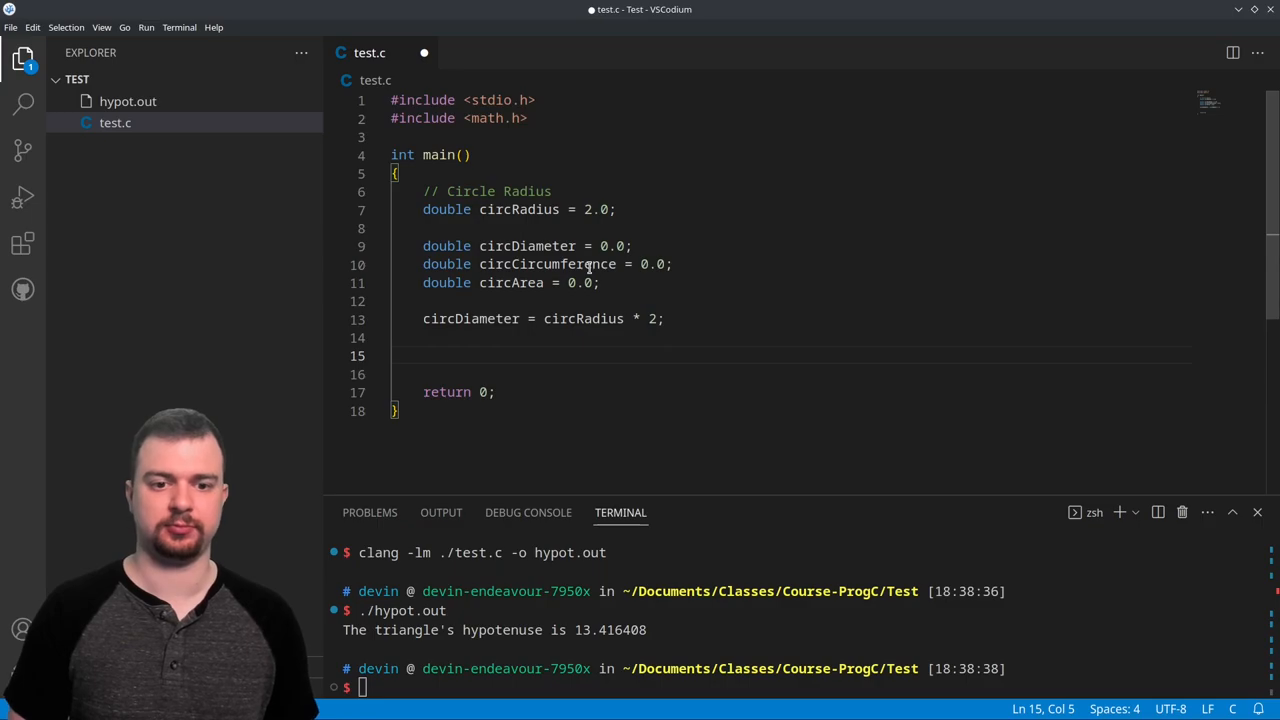
pyautogui.press('Backspace')
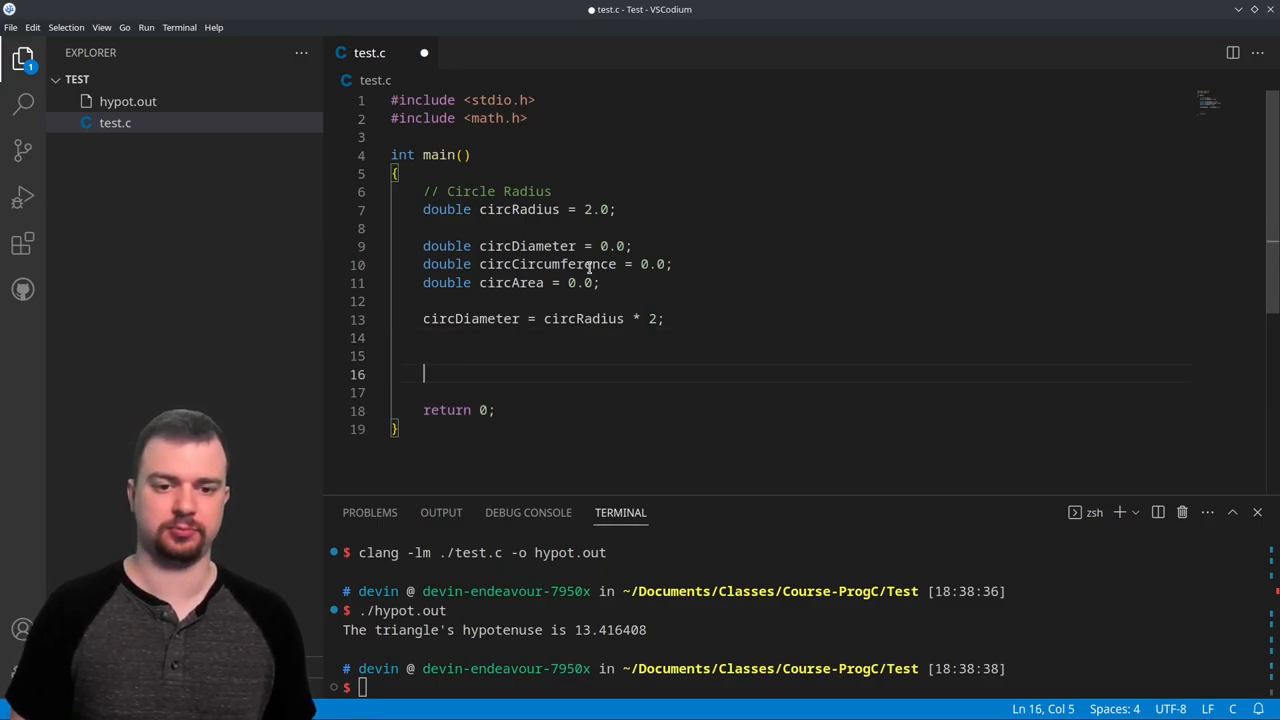
# Write printf("The circle has a diameter of %f\n", circDiameter); completing circDiameter via autocomplete
pyautogui.write('printf("The circle has a di')
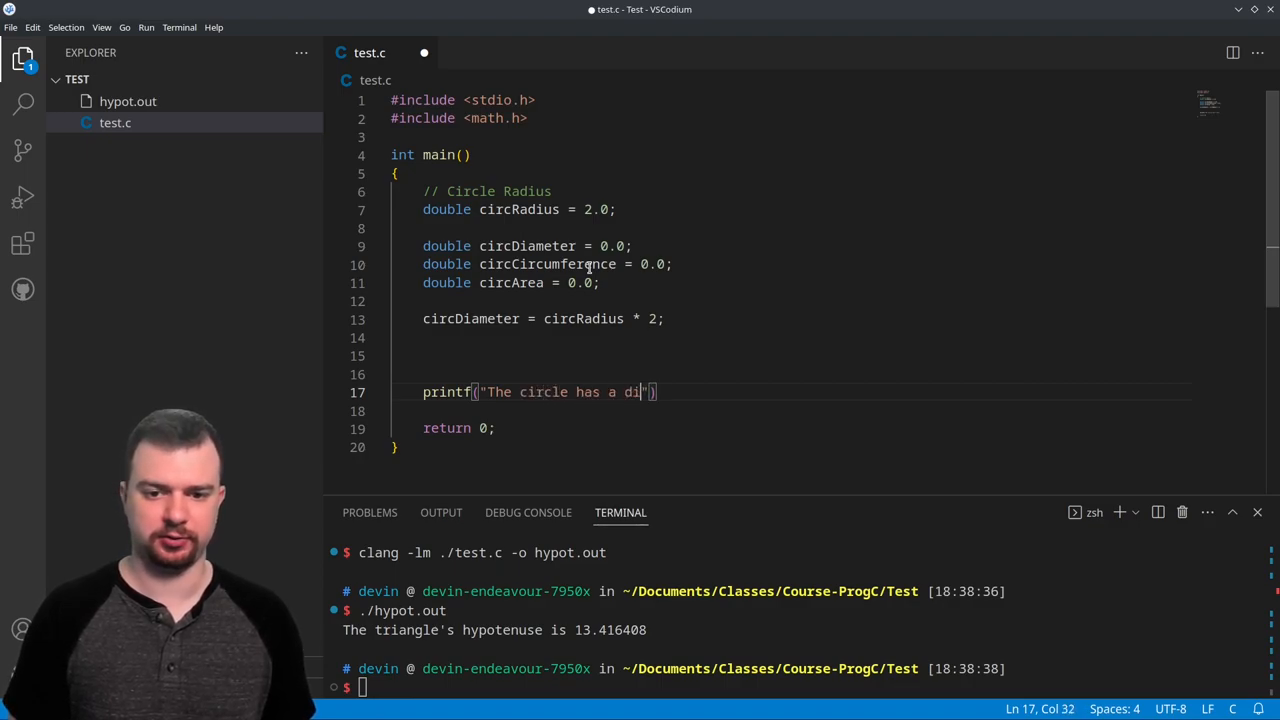
pyautogui.write('ameter of')
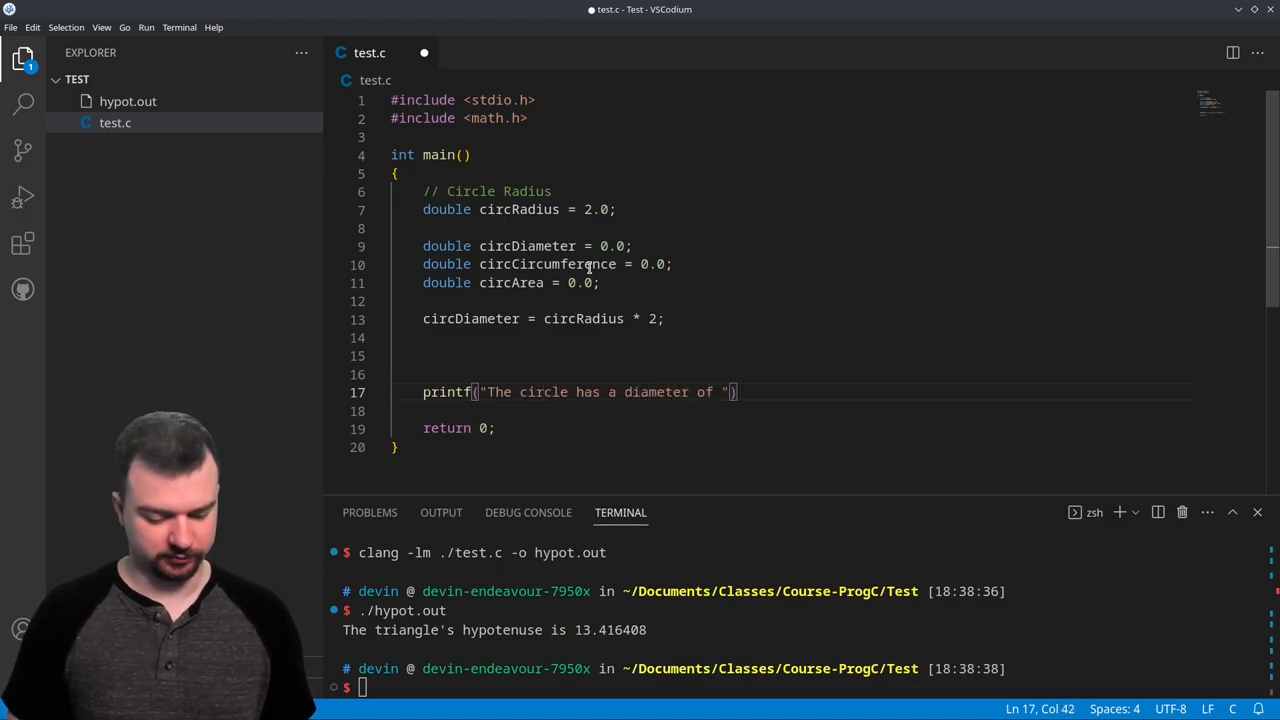
pyautogui.write('%f')
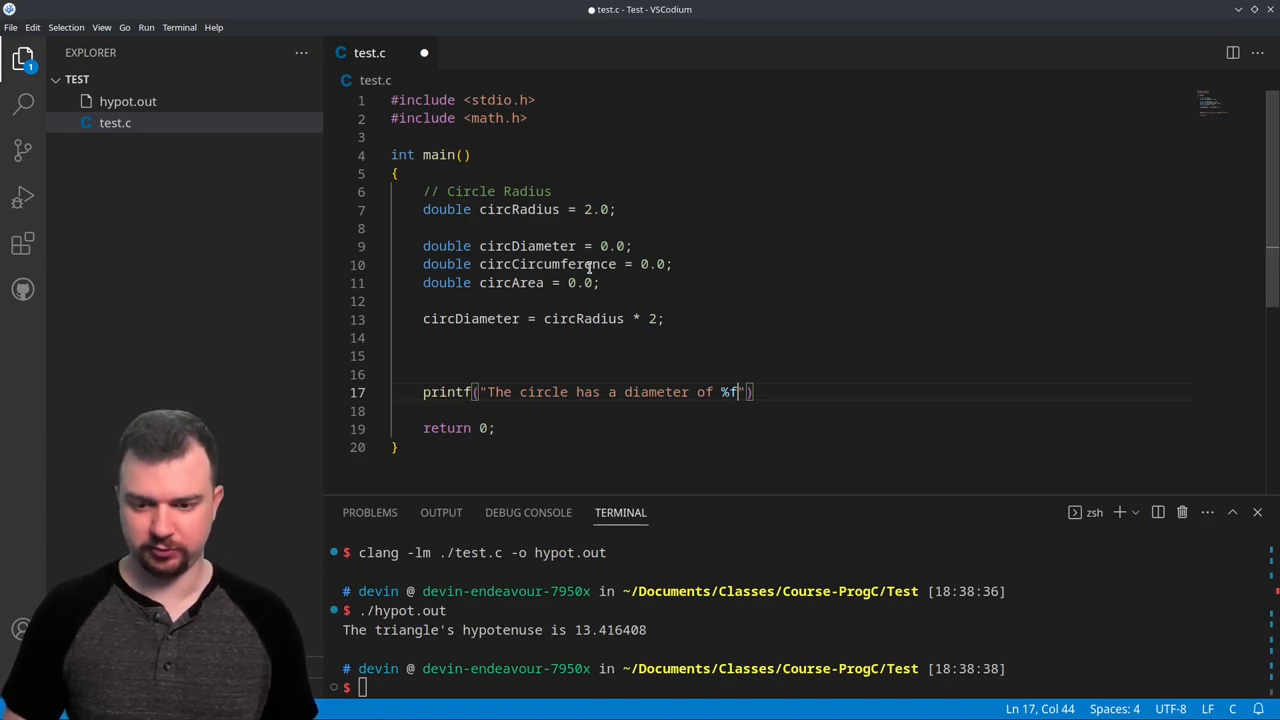
pyautogui.write('\\n')
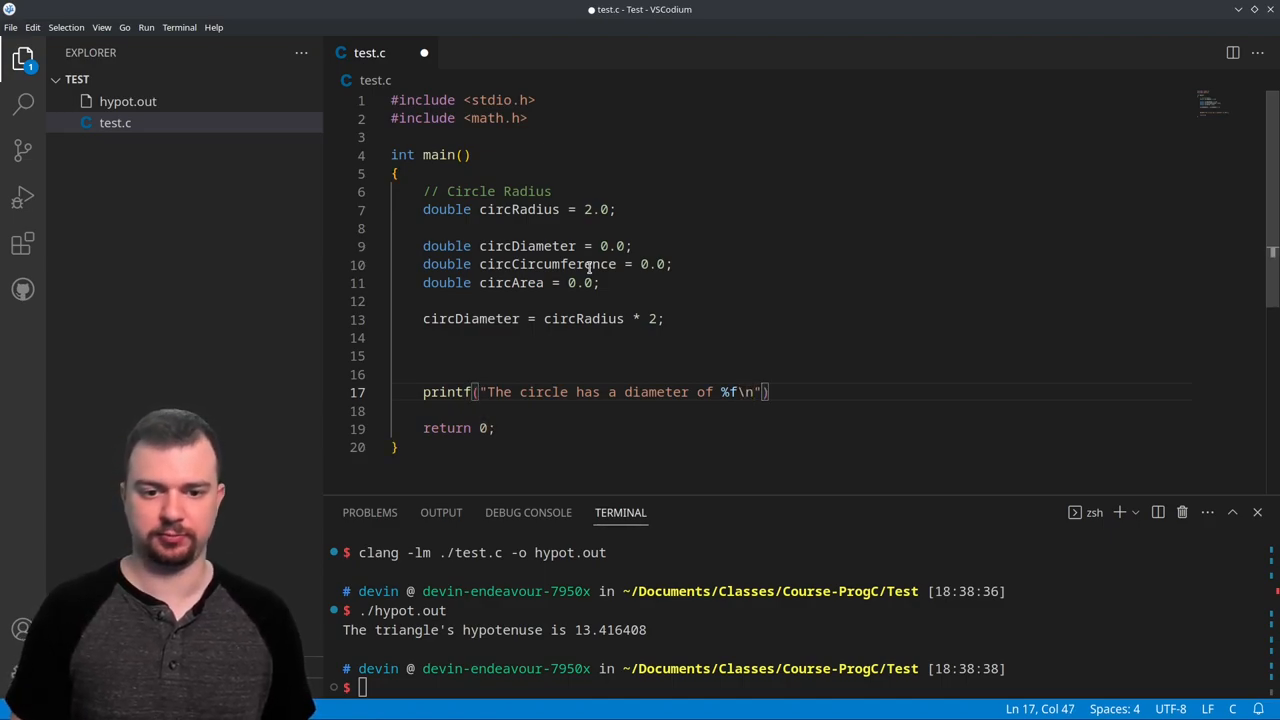
pyautogui.write(', circD')
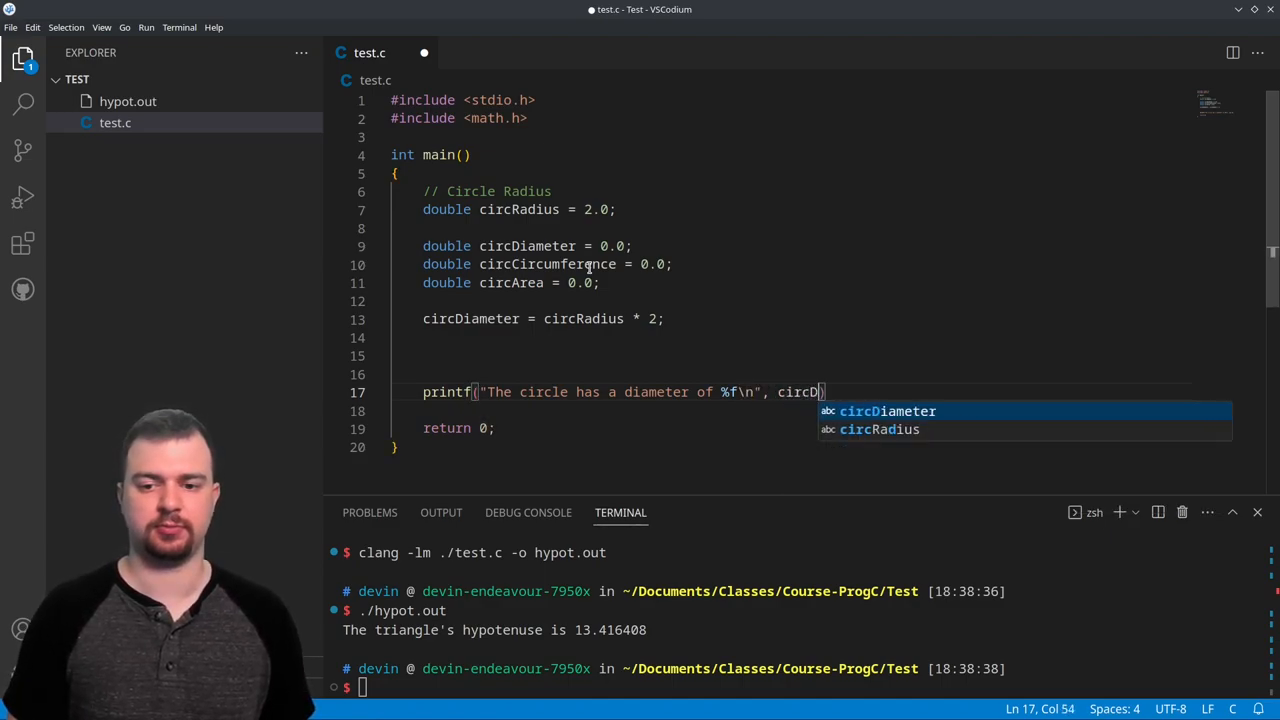
pyautogui.press('Tab')
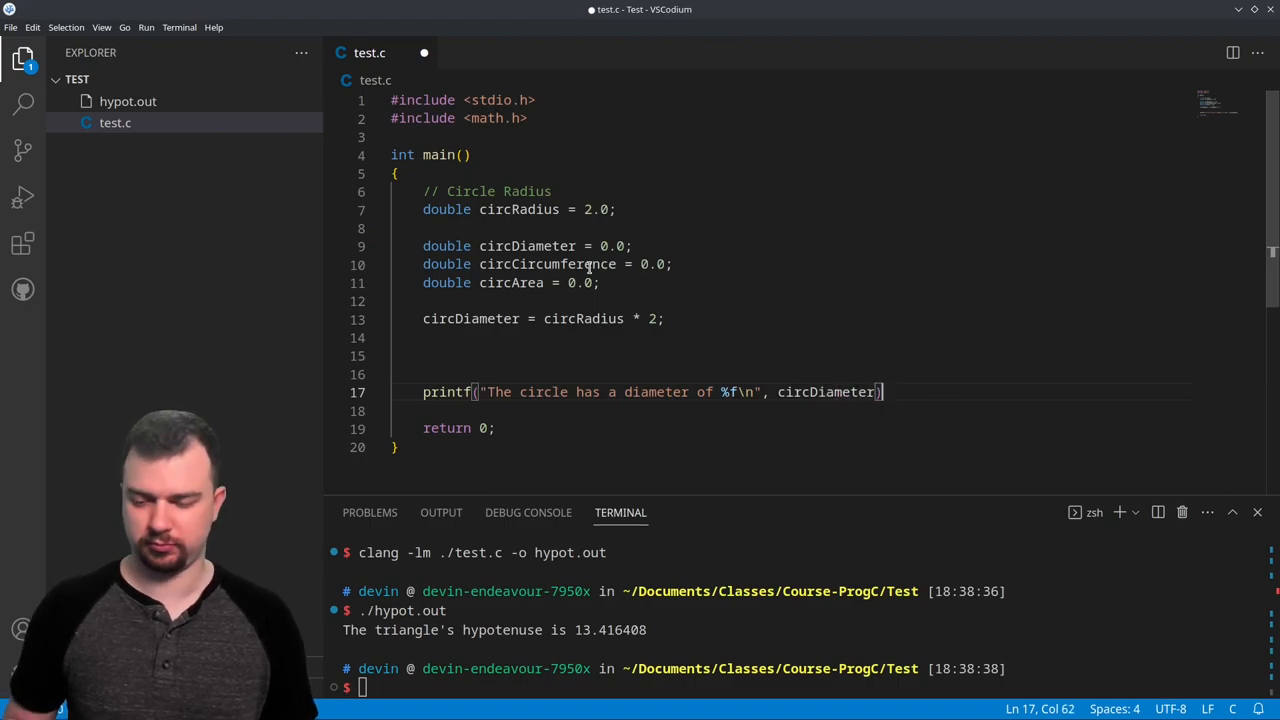
pyautogui.write(';')
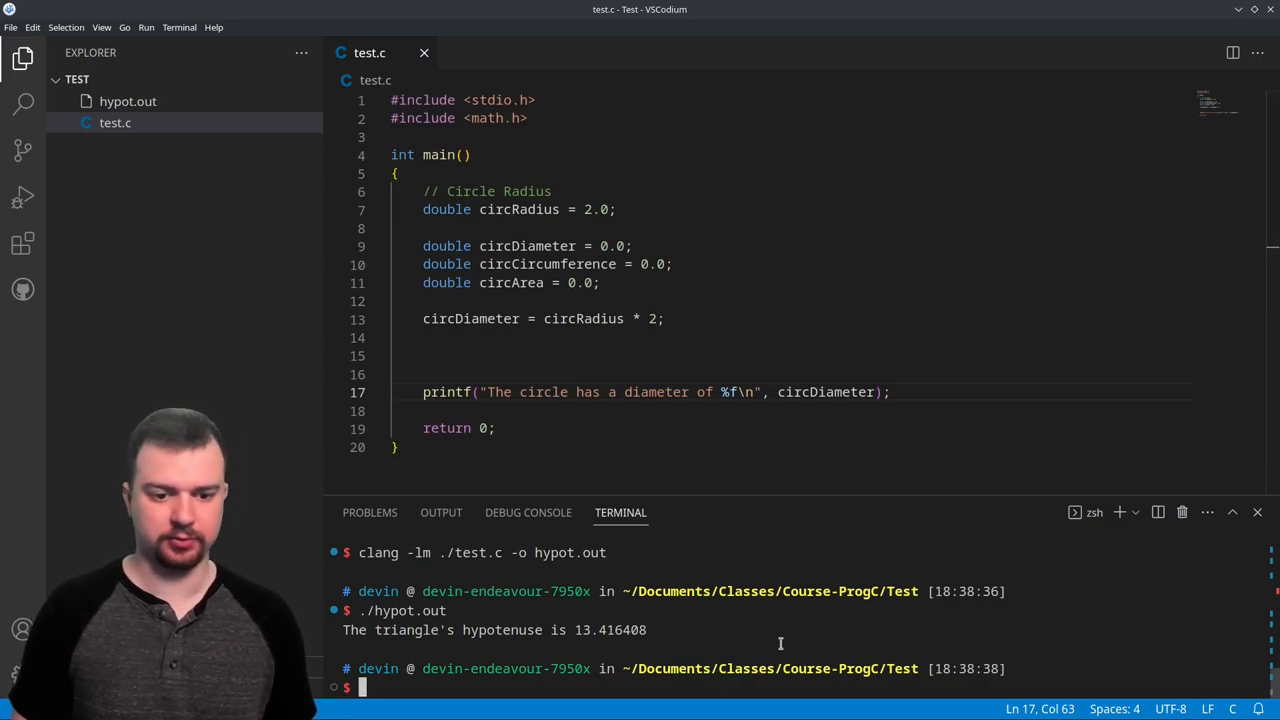
pyautogui.moveTo(692, 470)
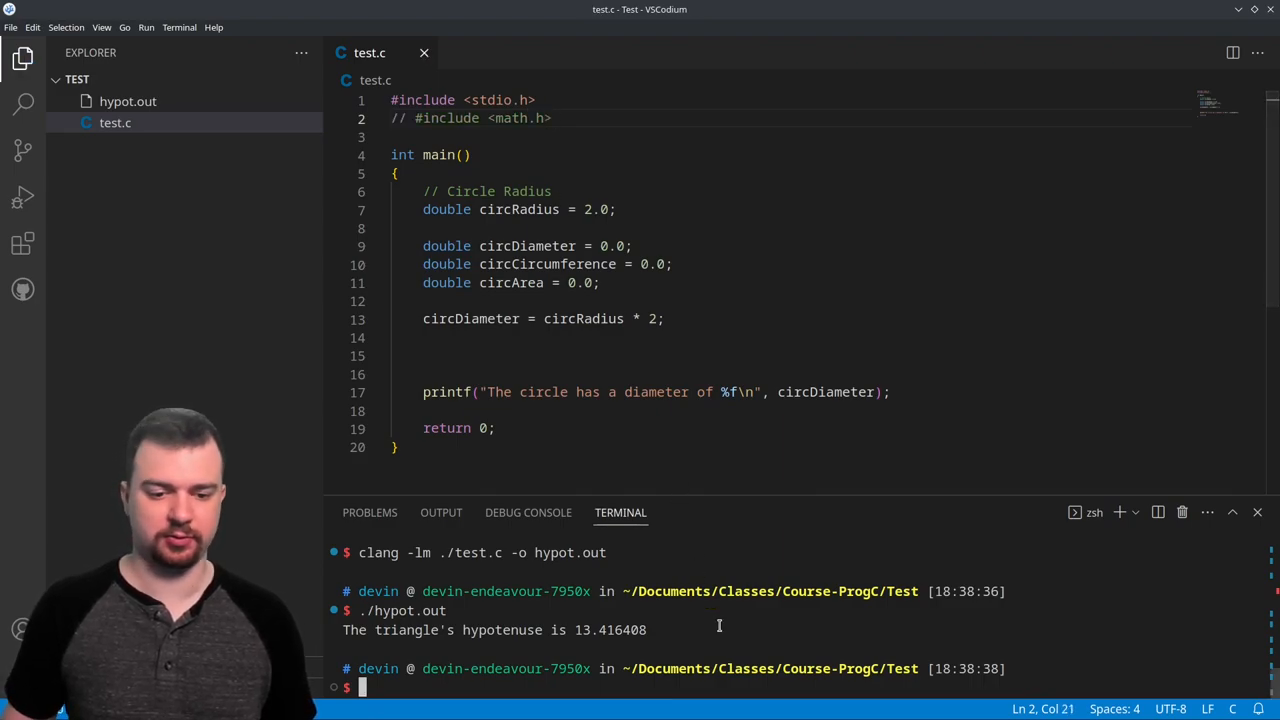
# Compile with clang -lm ./test.c -o circ.out and run it, printing diameter 4.000000
pyautogui.write('clang -lm ./test.c -o hypot.ou')
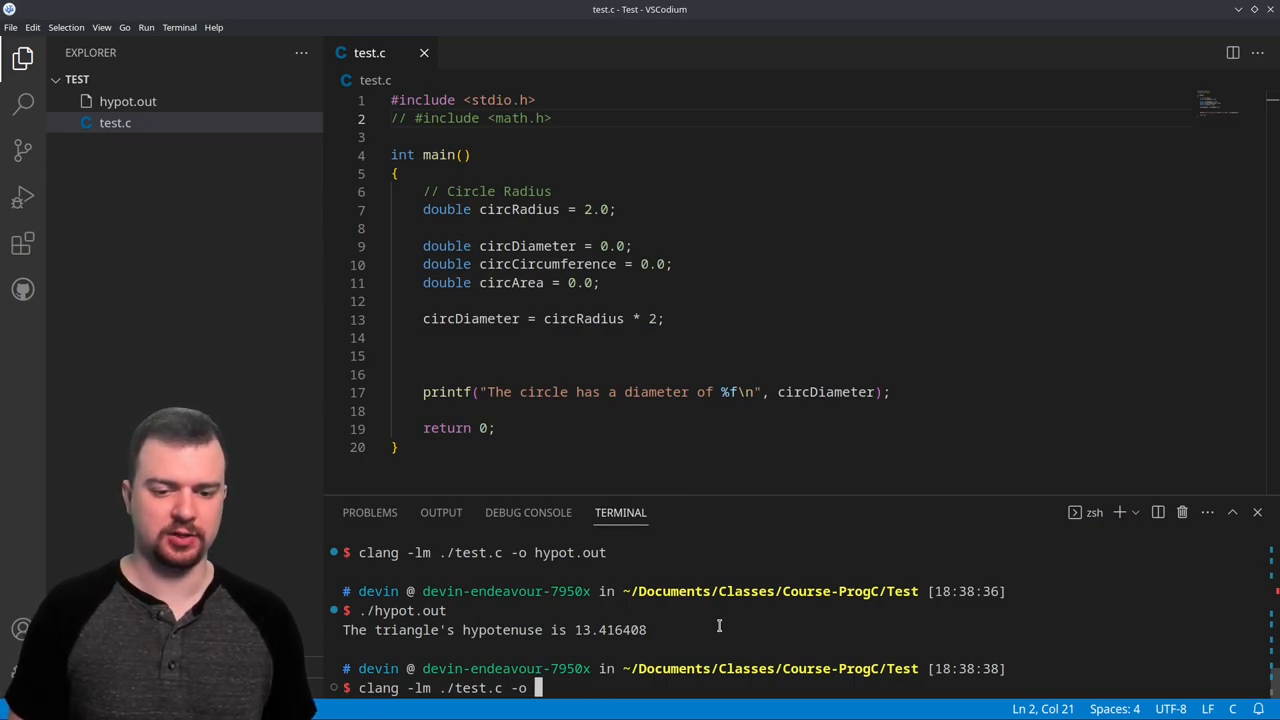
pyautogui.write('circ.')
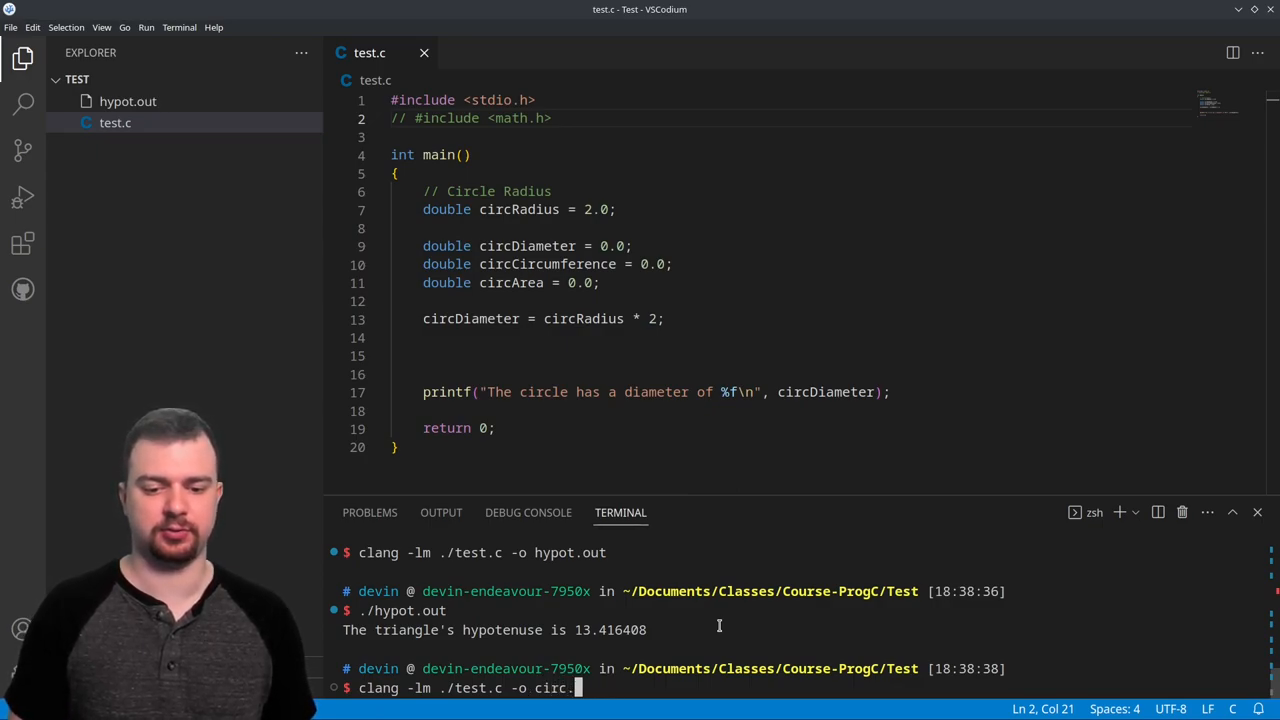
pyautogui.write('out')
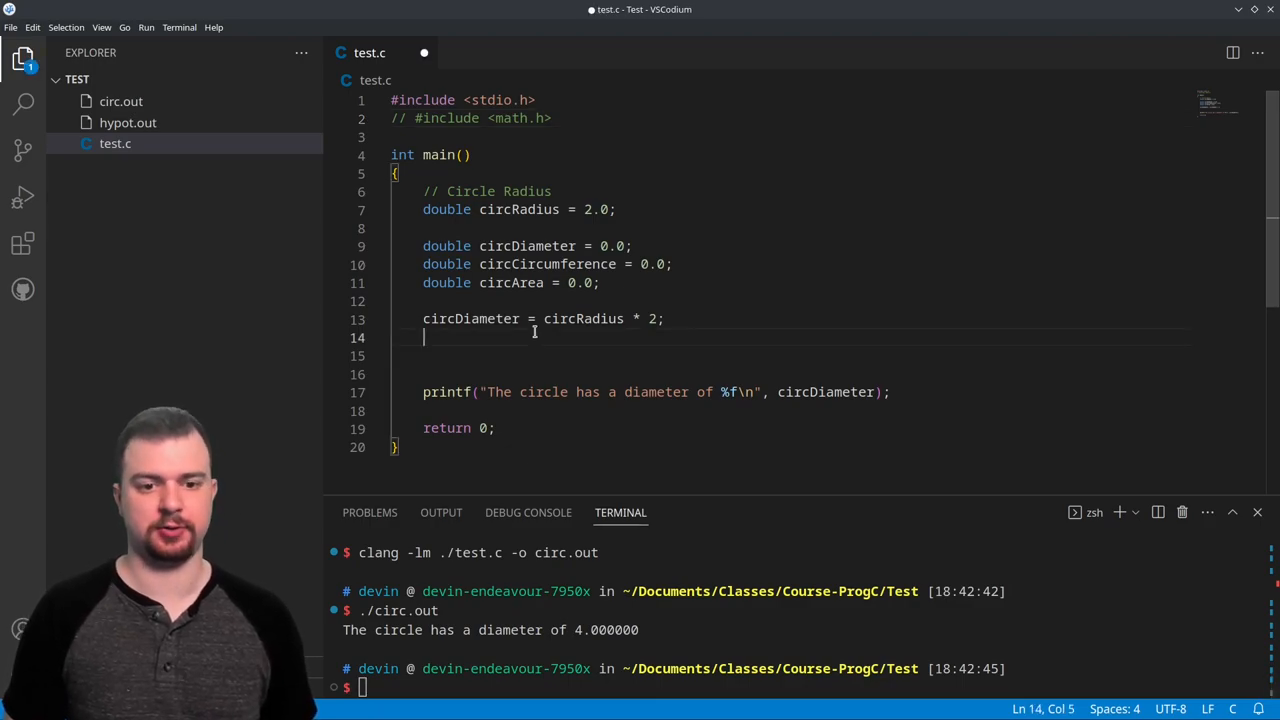
# Set circCircumference = circDiameter * 3.14; and duplicate the diameter printf line
pyautogui.write('circCircumference =')
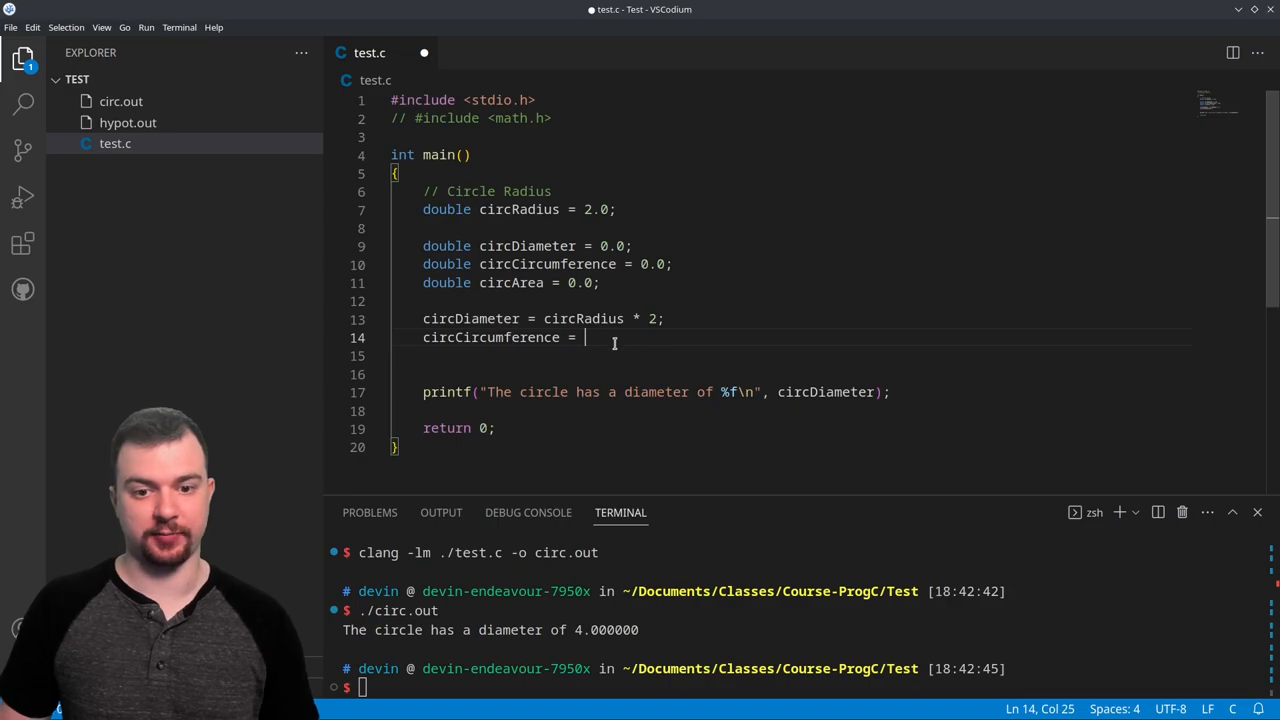
pyautogui.write('circDiameter')
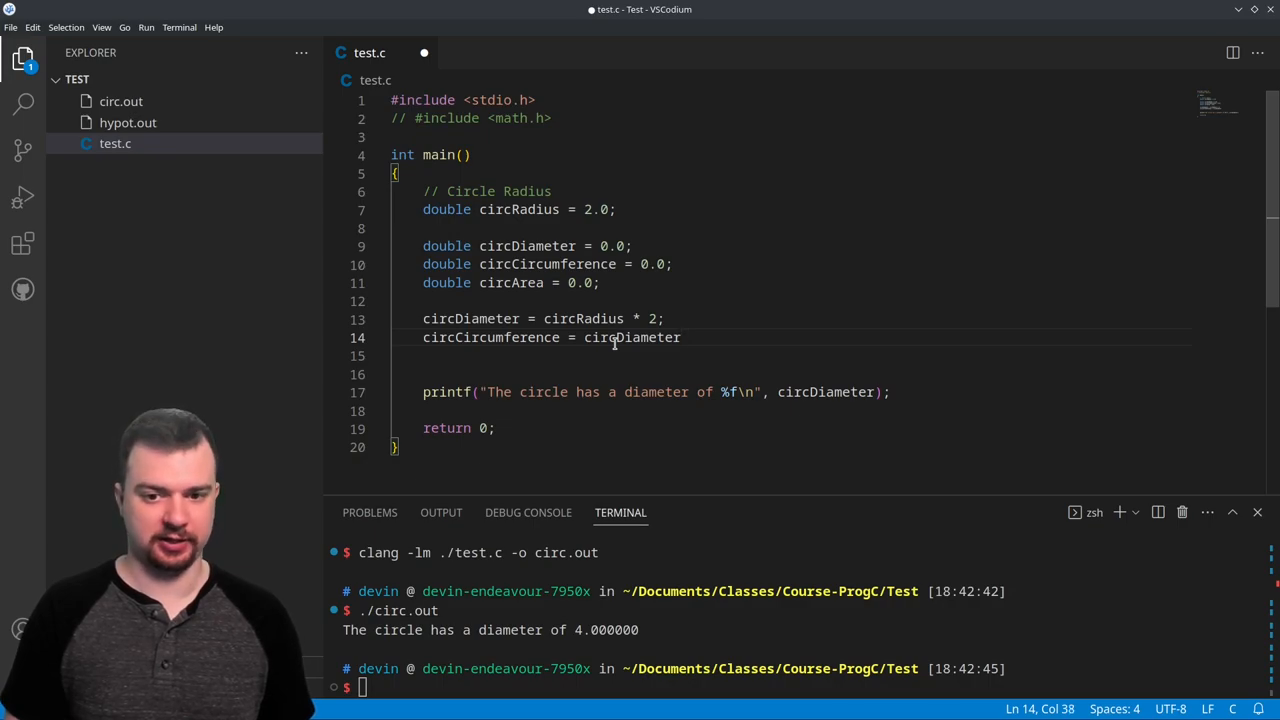
pyautogui.write('*')
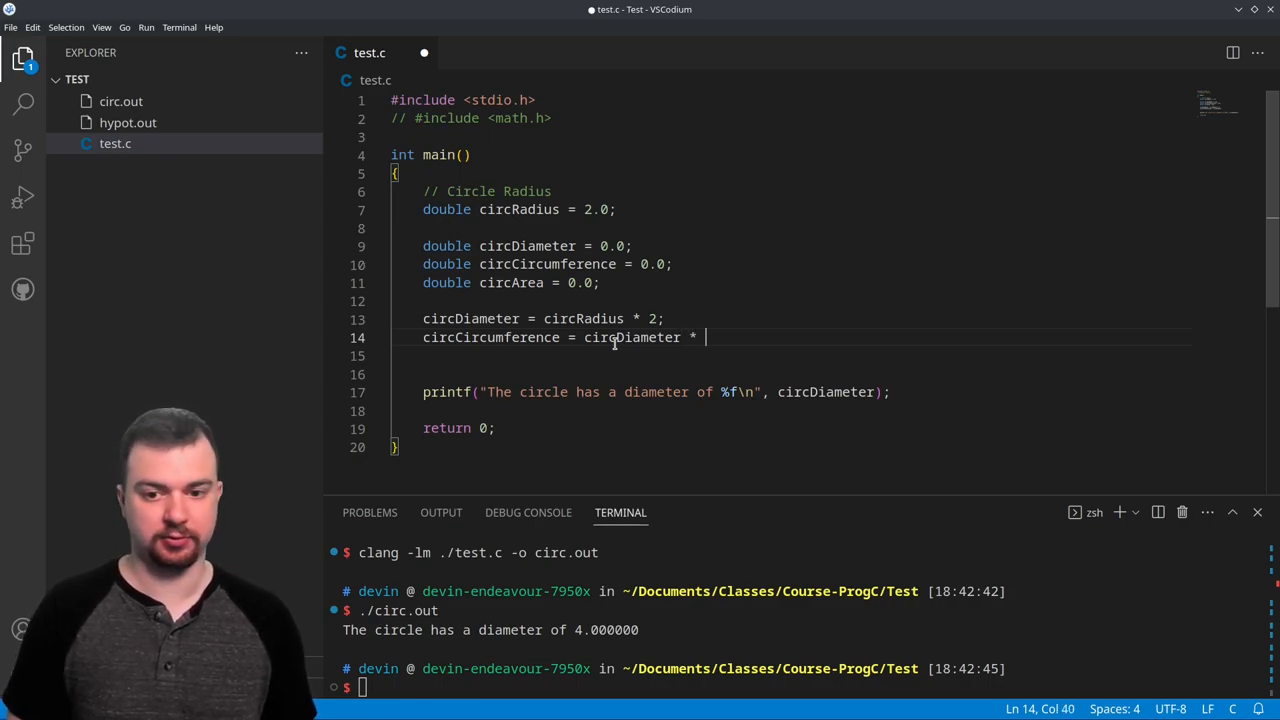
pyautogui.write('3.14')
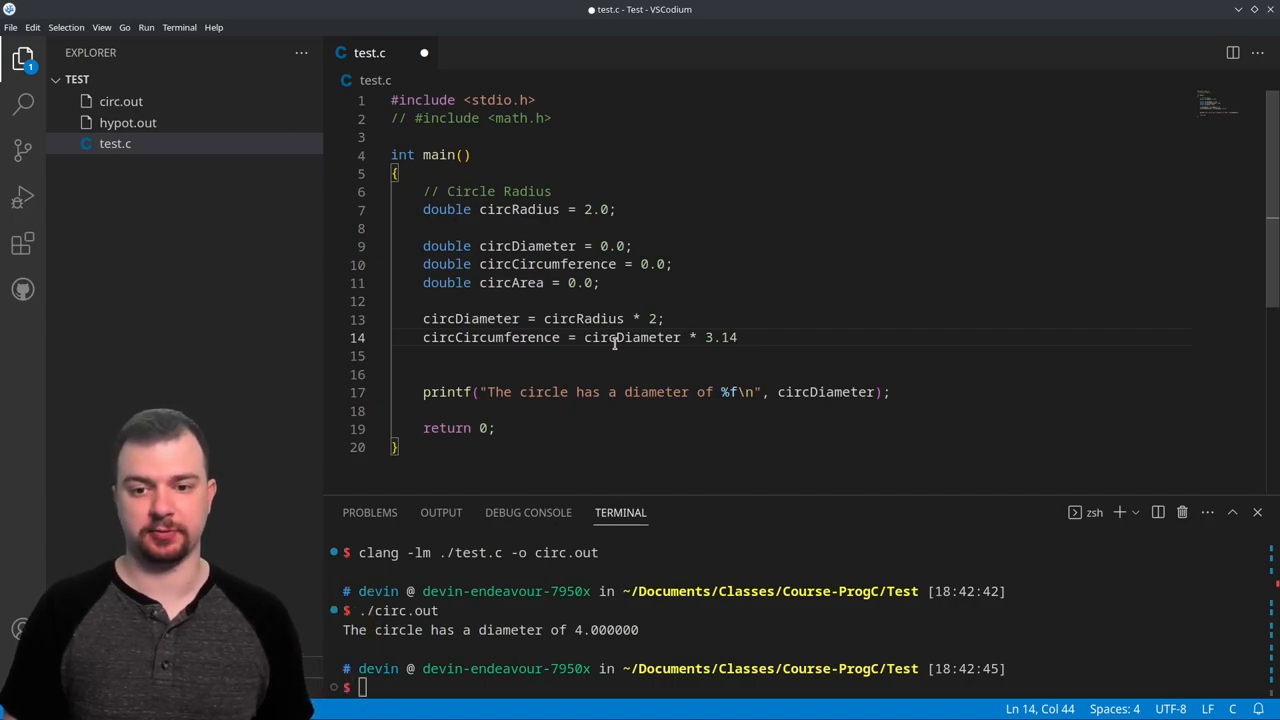
pyautogui.write(';')
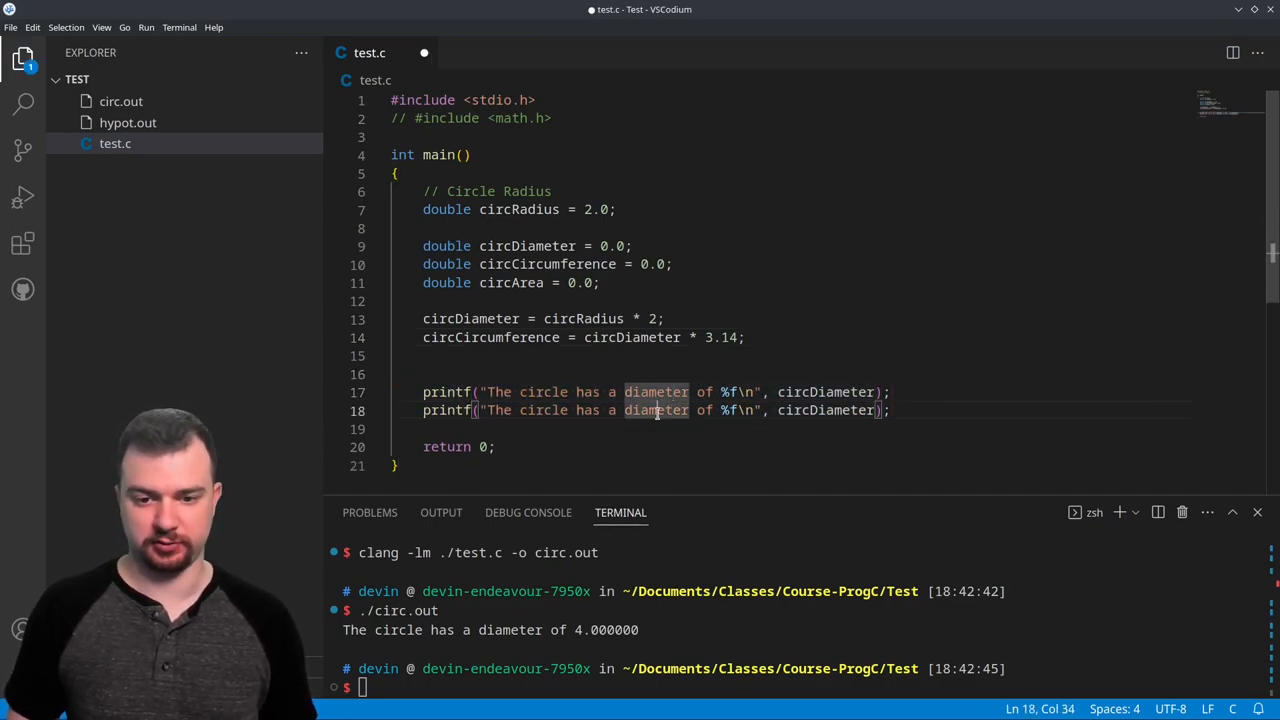
# Change the copied printf to report circumference, rebuild and run ./circ.out showing 12.560000
pyautogui.doubleClick(656, 410)
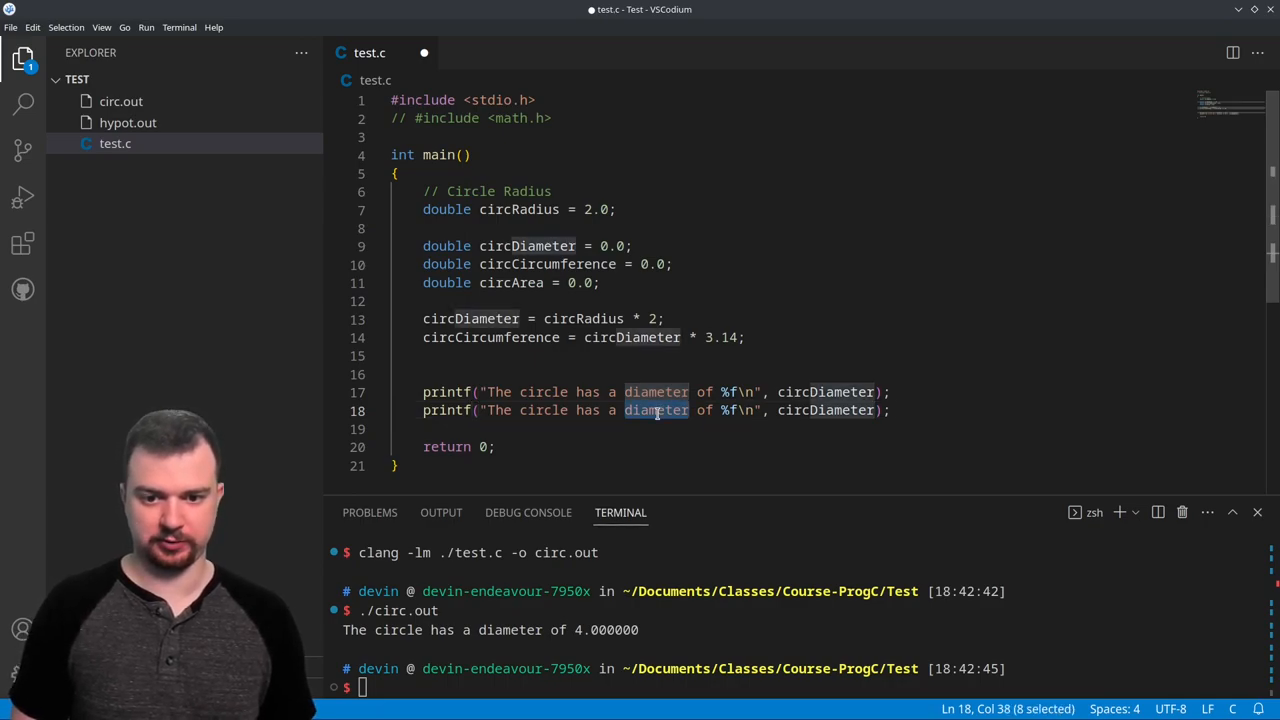
pyautogui.write('circumference')
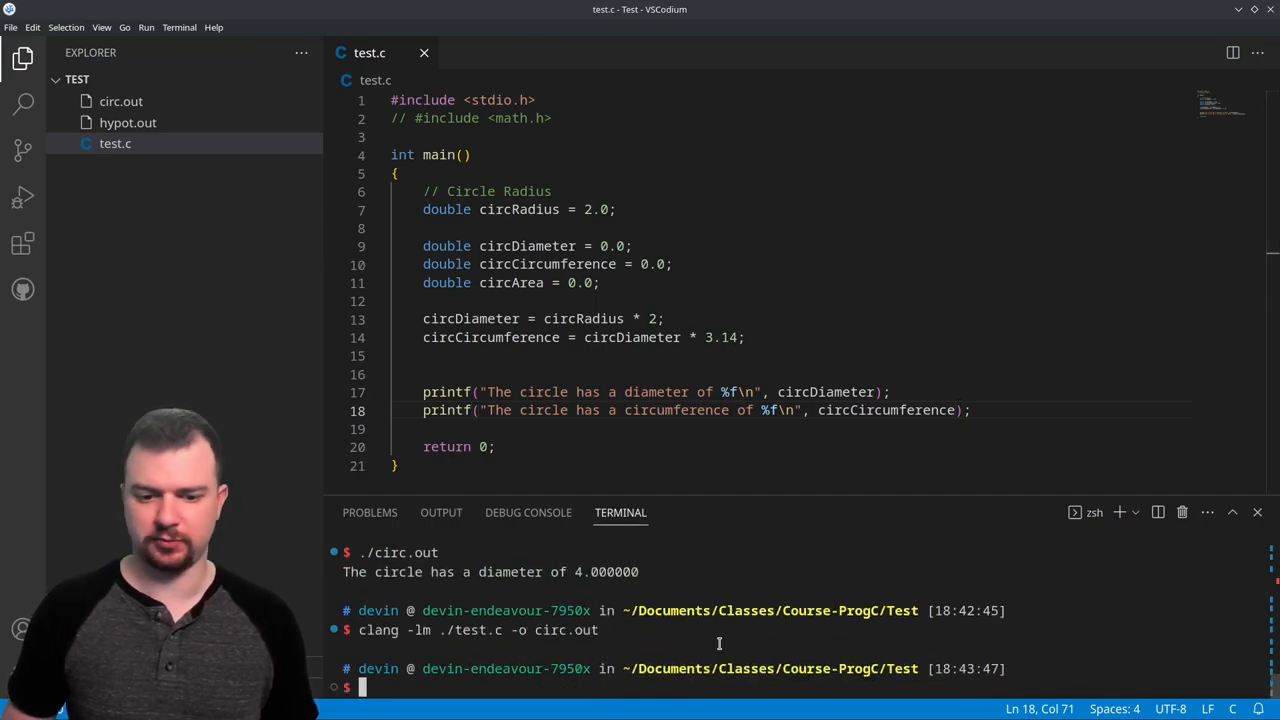
pyautogui.write('./circ.out')
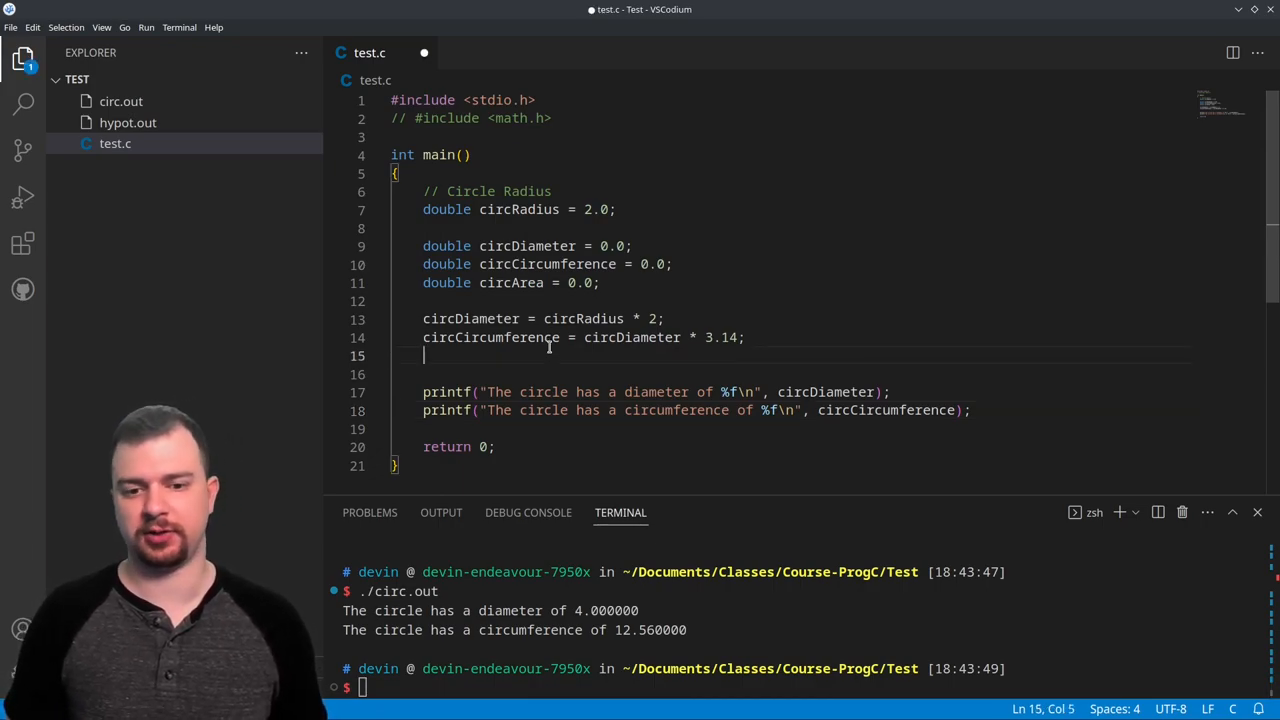
# Compute circArea = 3.14 * (circRadius * circRadius);
pyautogui.write('circArea')
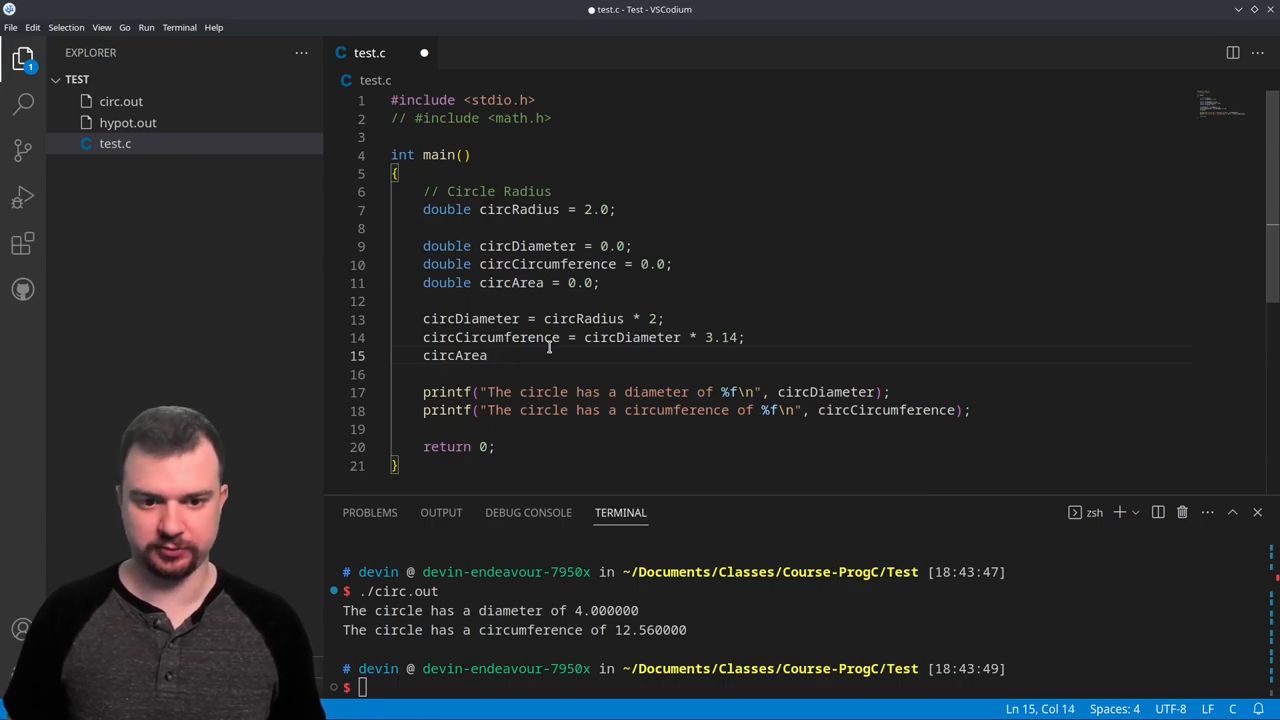
pyautogui.write('=')
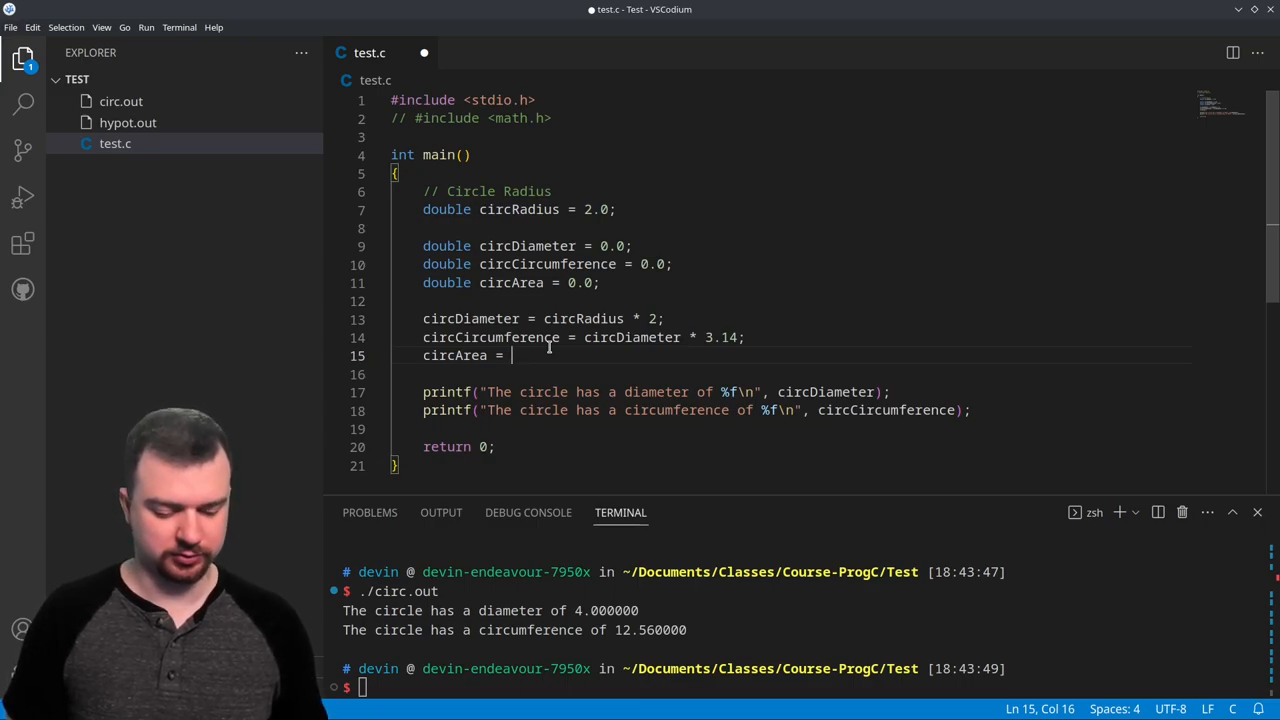
pyautogui.write('3.1')
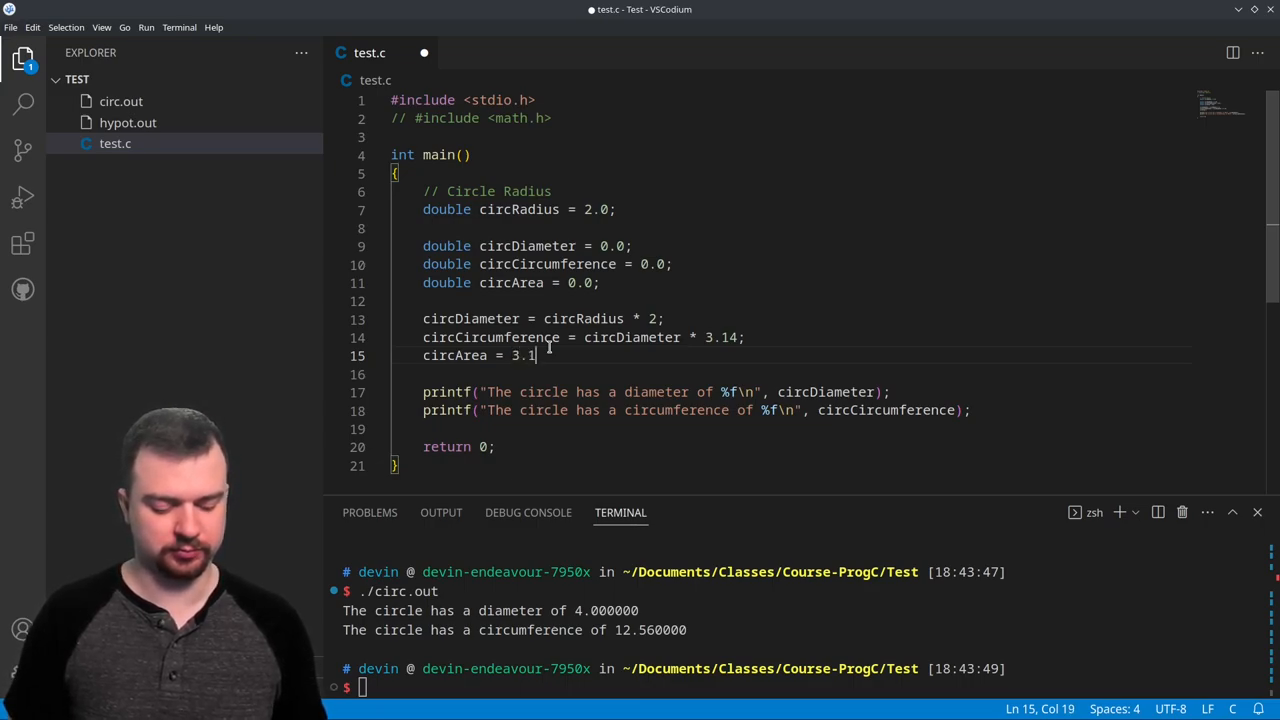
pyautogui.write('4 * (')
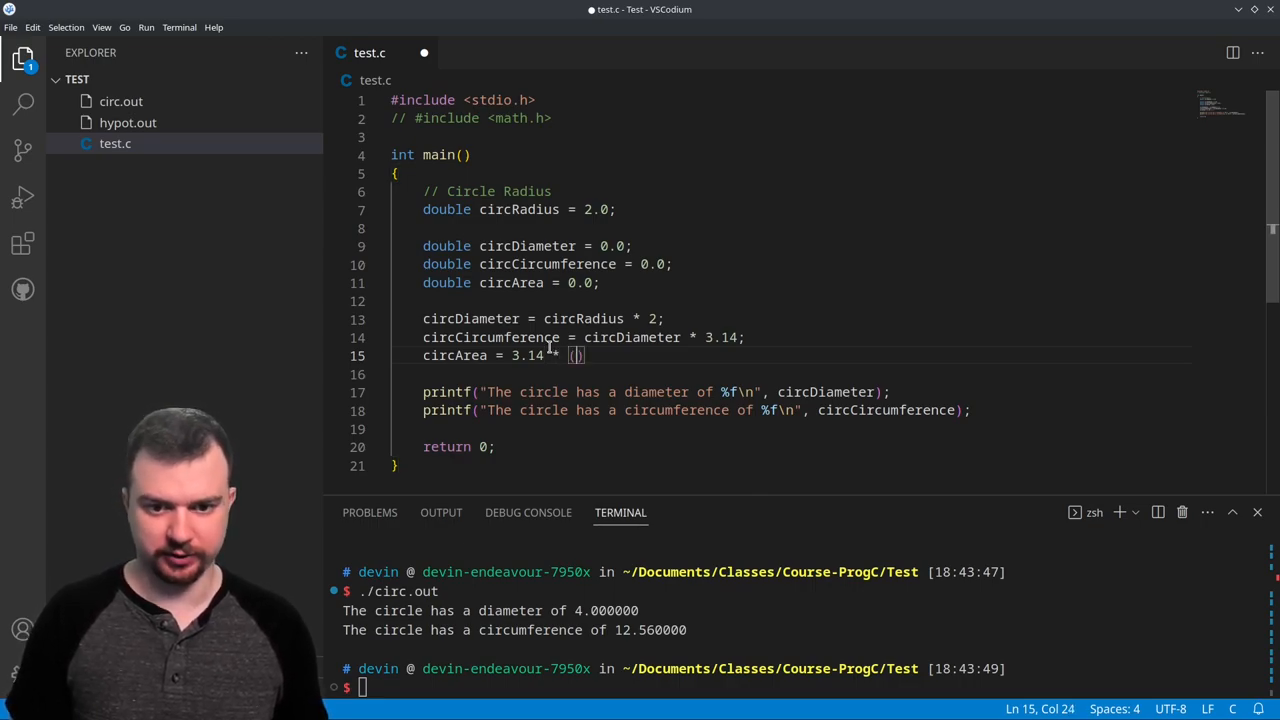
pyautogui.write('circRadius *')
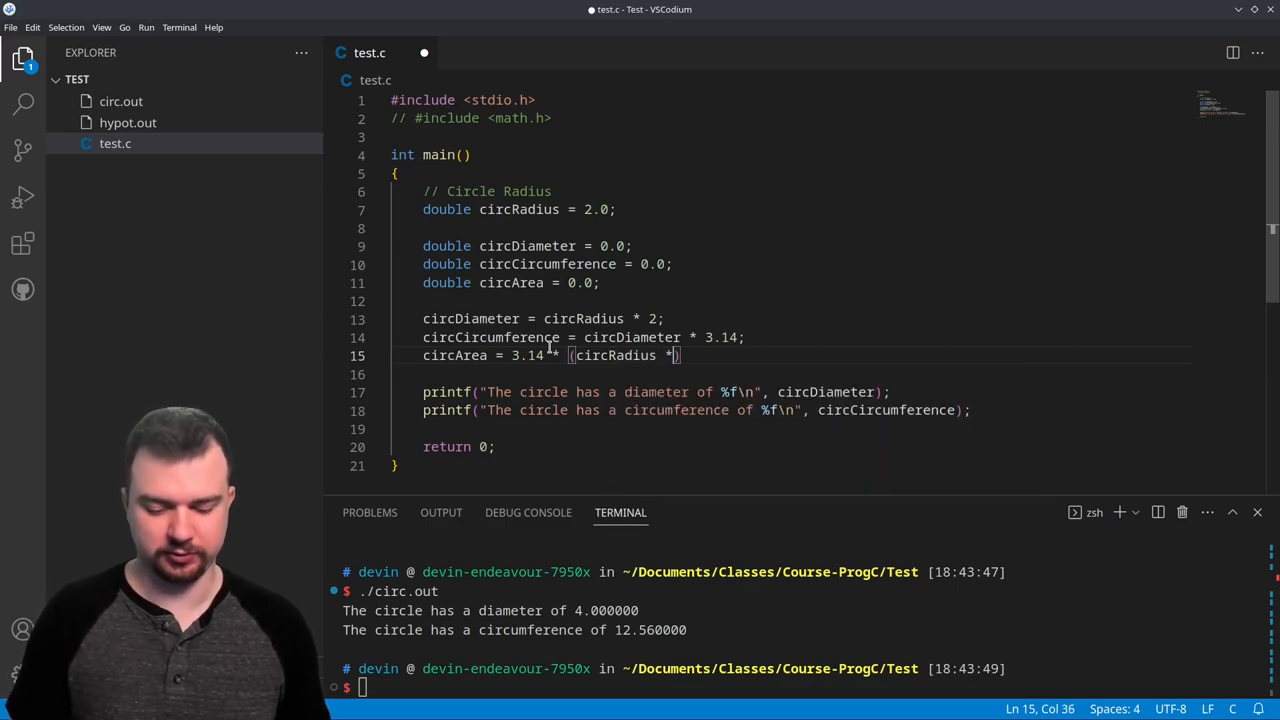
pyautogui.write('circRadius')
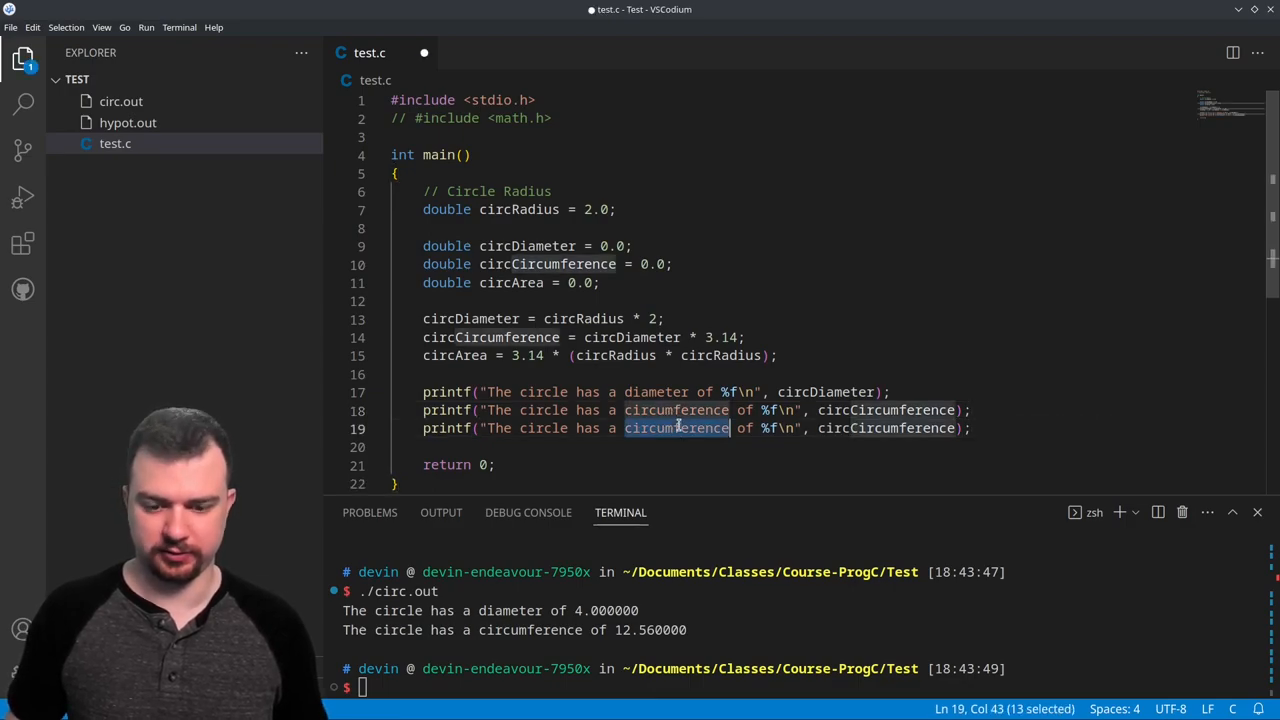
# Add a printf reporting an area with circArea, then rebuild and run circ.out showing area 12.560000
pyautogui.write('an area')
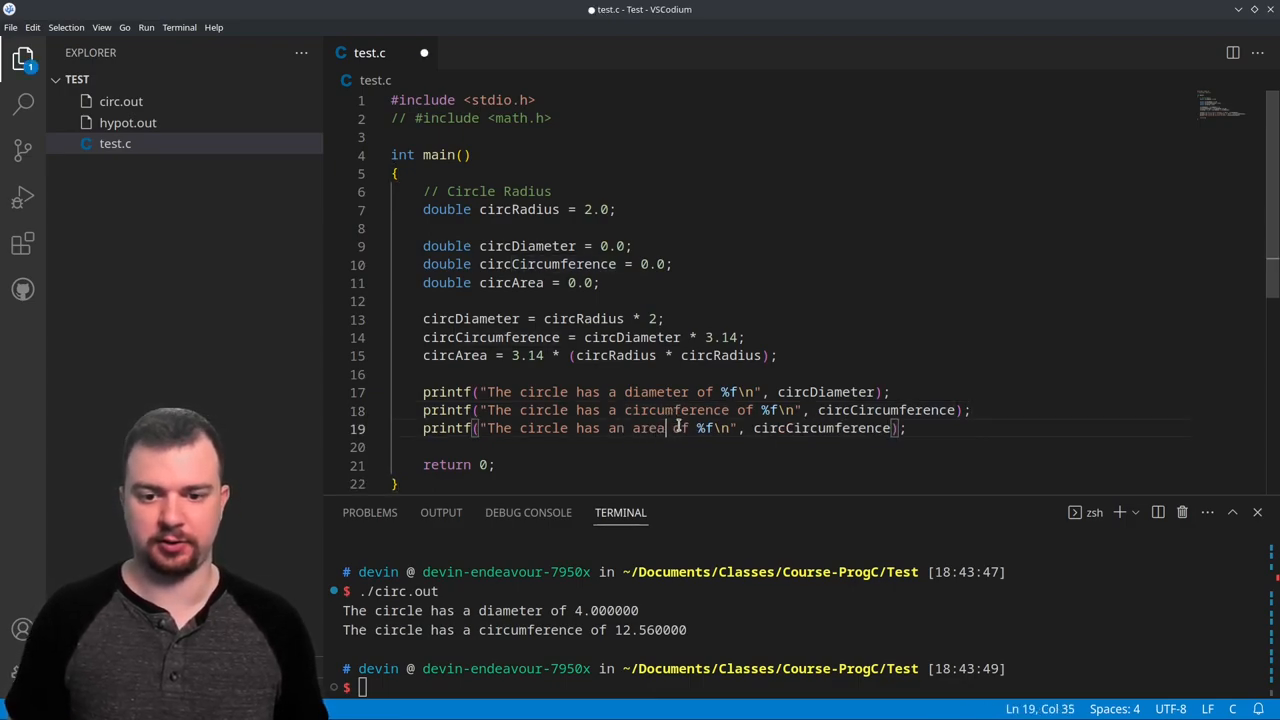
pyautogui.write('c')
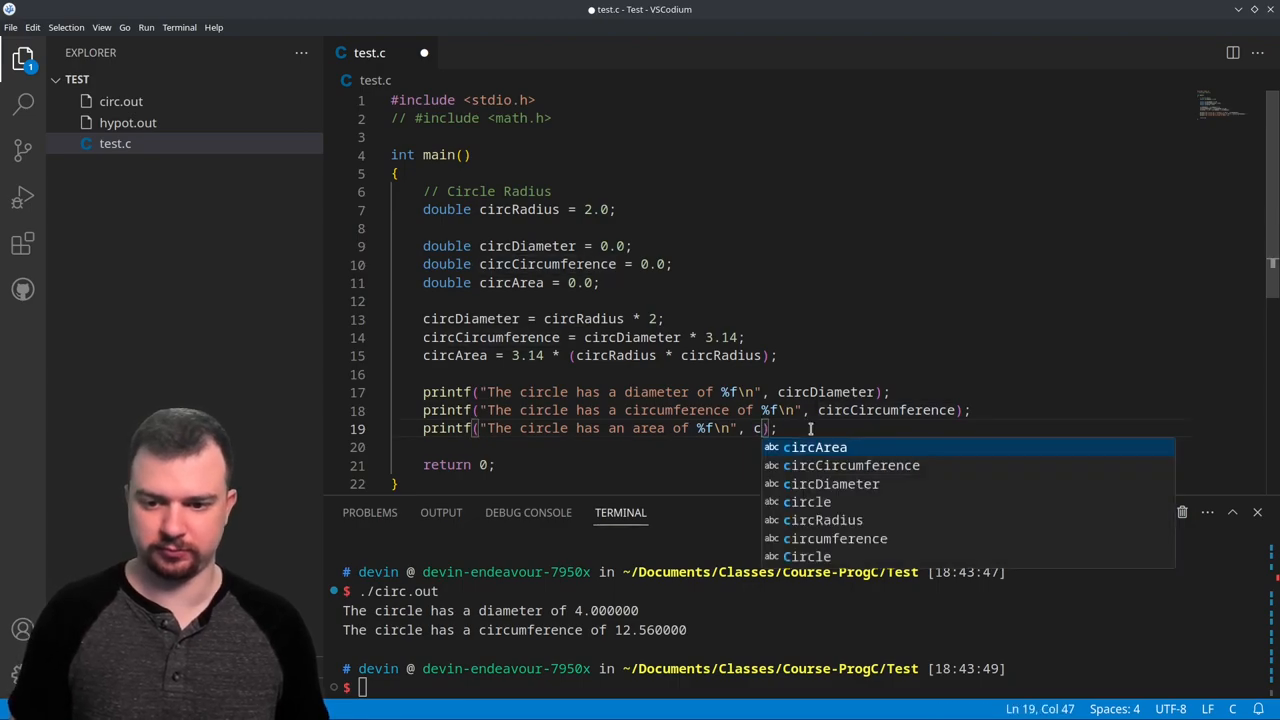
pyautogui.press('Tab')
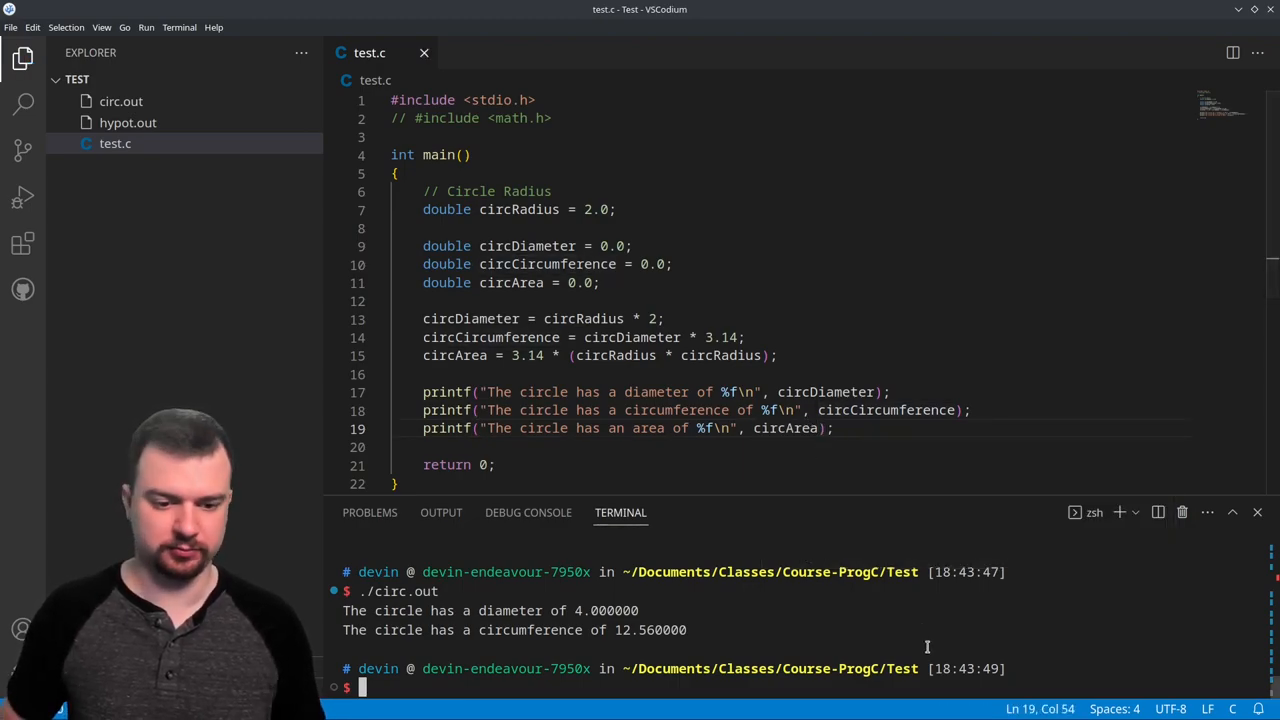
pyautogui.write('clang -lm ./test.c -o circ.out')
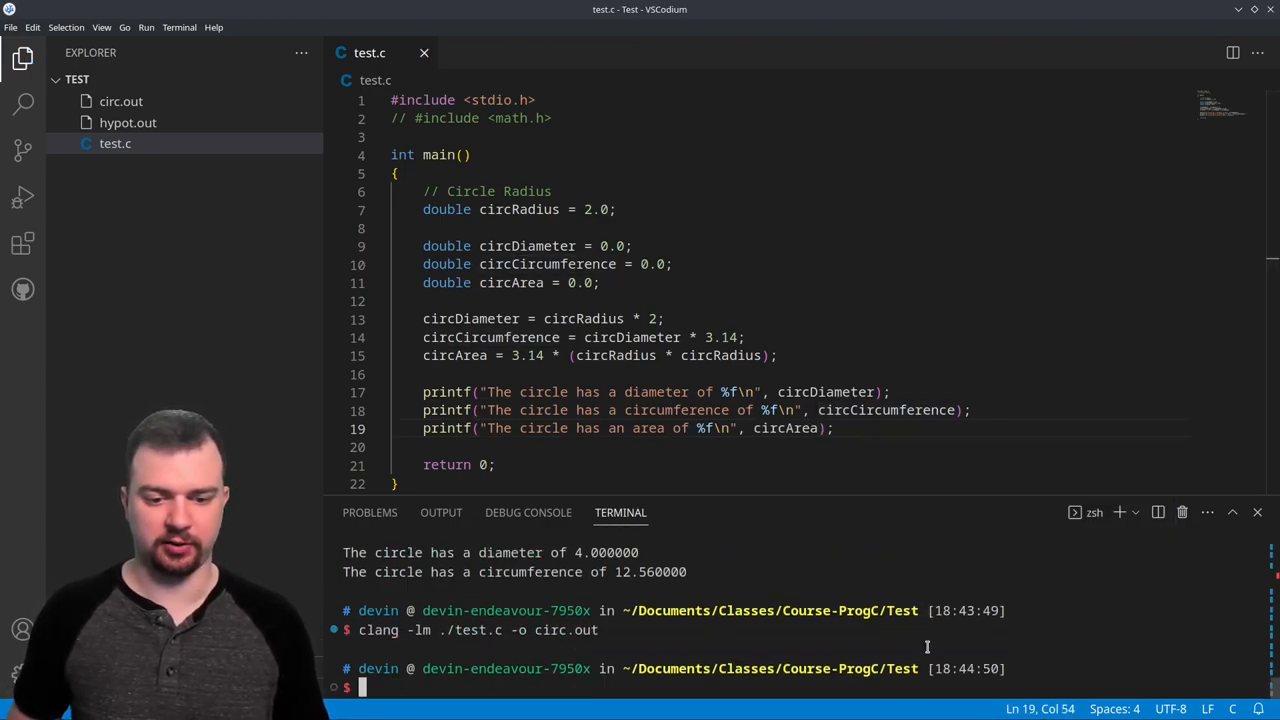
pyautogui.write('./circ.out')
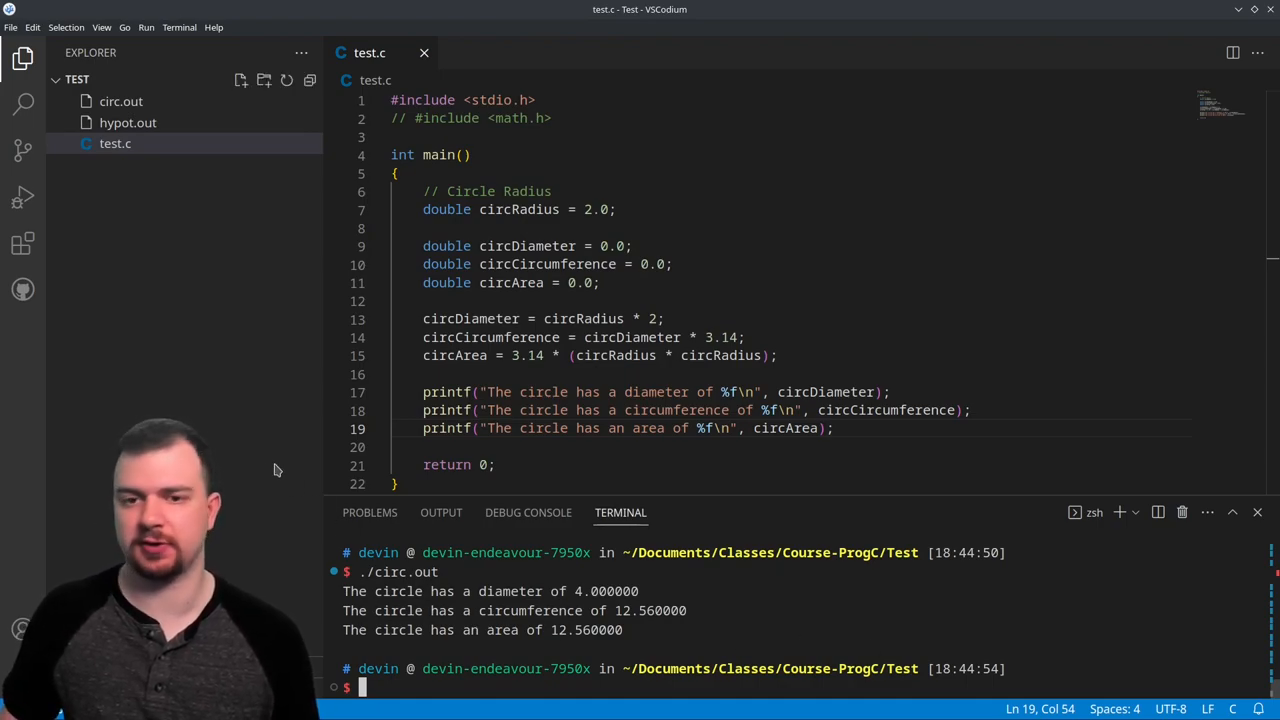
# Uncomment #include <math.h> and compute the area with pow(circRadius, 2)
pyautogui.click(560, 118)
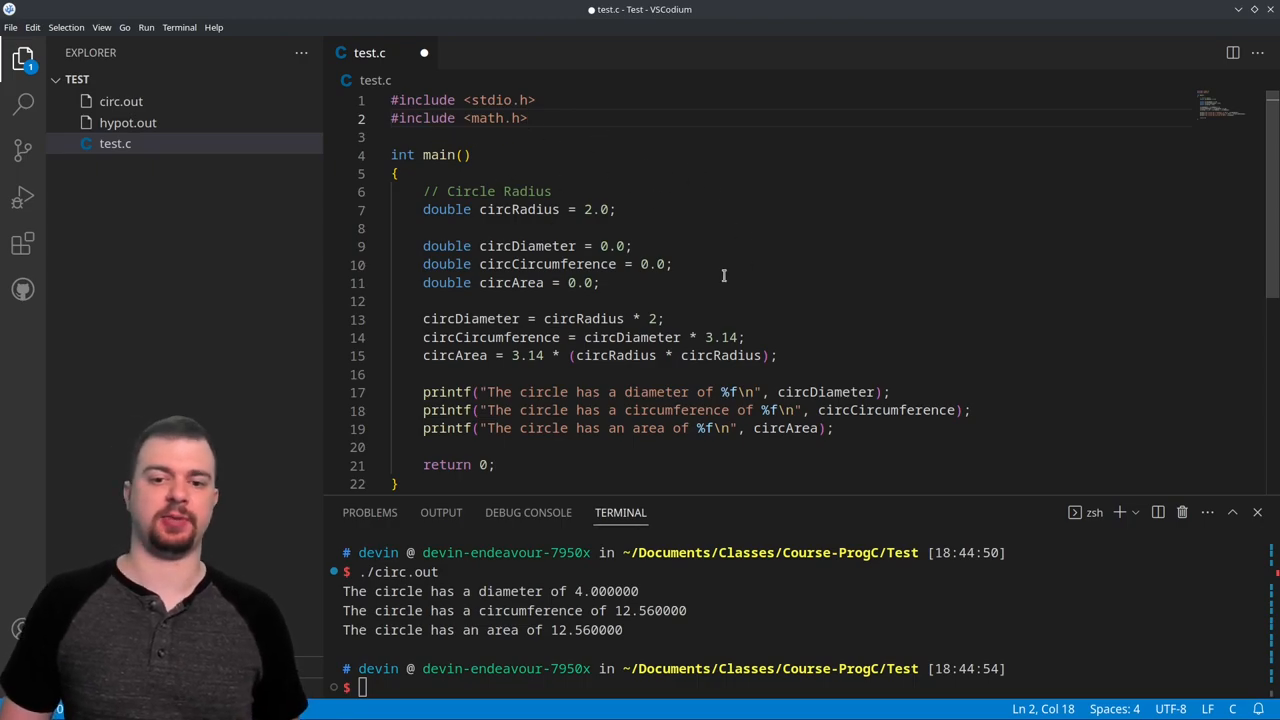
pyautogui.moveTo(590, 356); pyautogui.dragTo(760, 356)
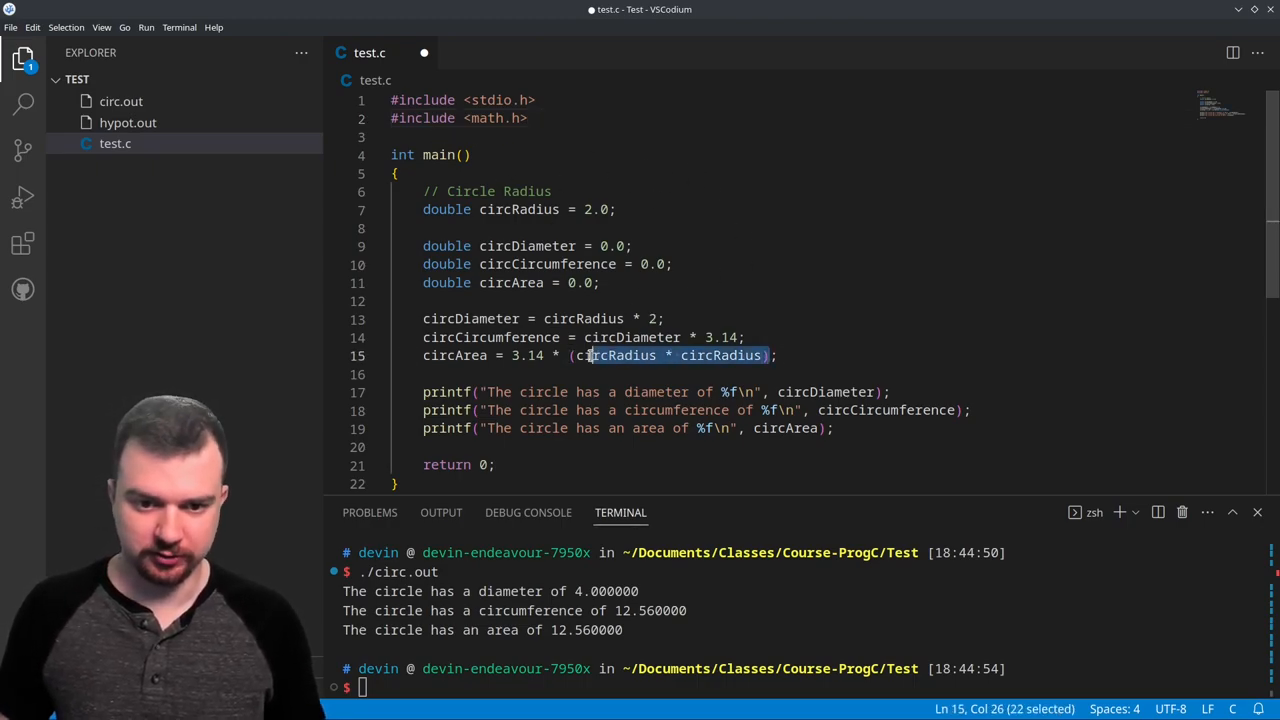
pyautogui.write('pow;')
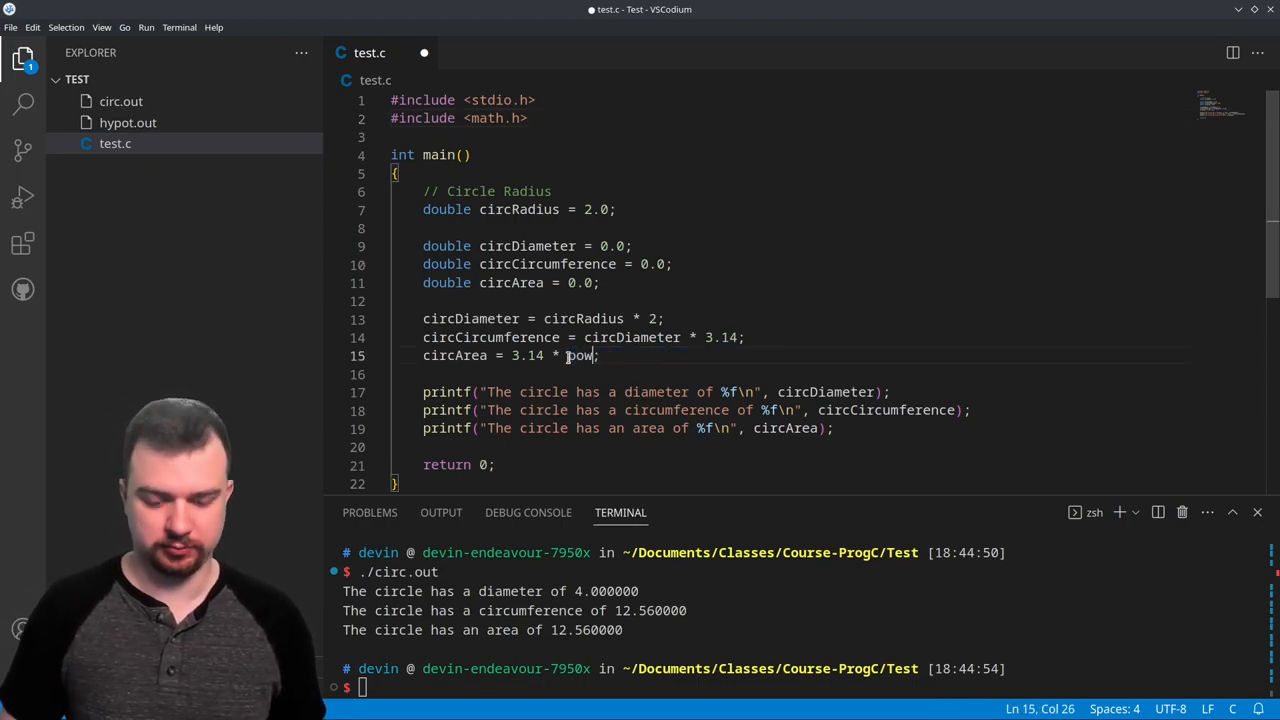
pyautogui.write('(circRadius, 2')
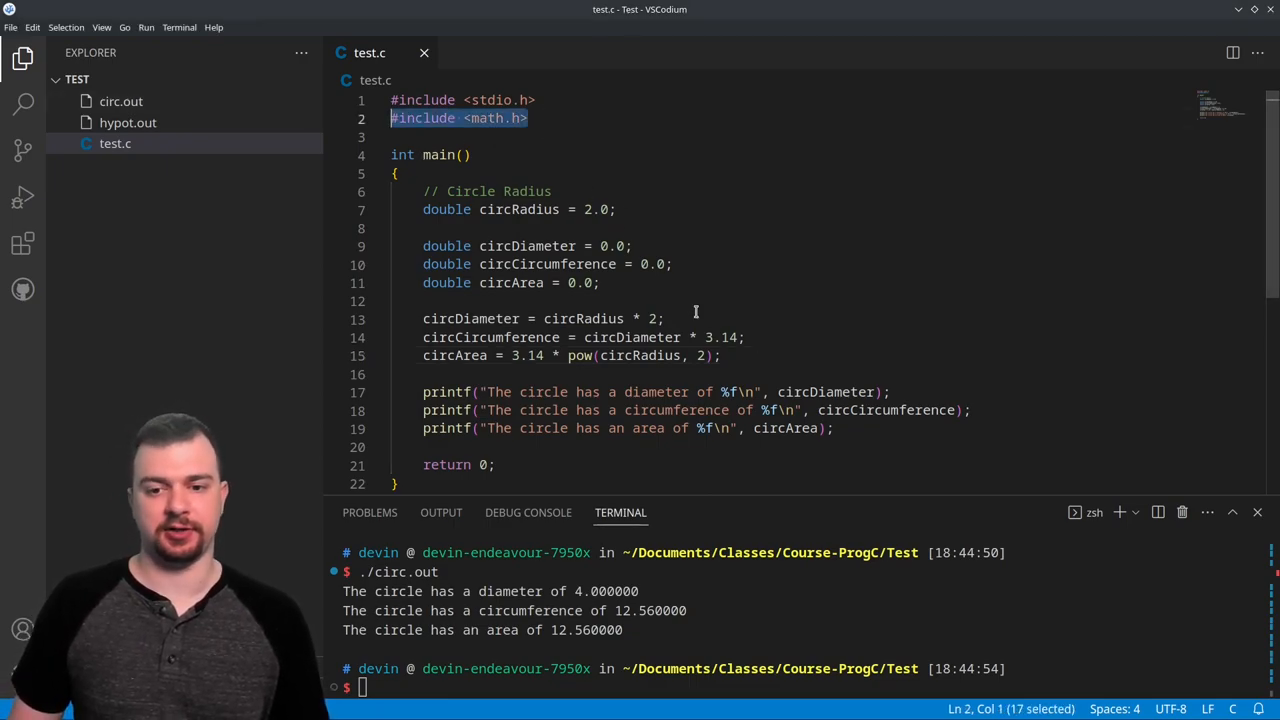
# Replace both 3.14 constants with M_PI in the circumference and area formulas
pyautogui.doubleClick(722, 336)
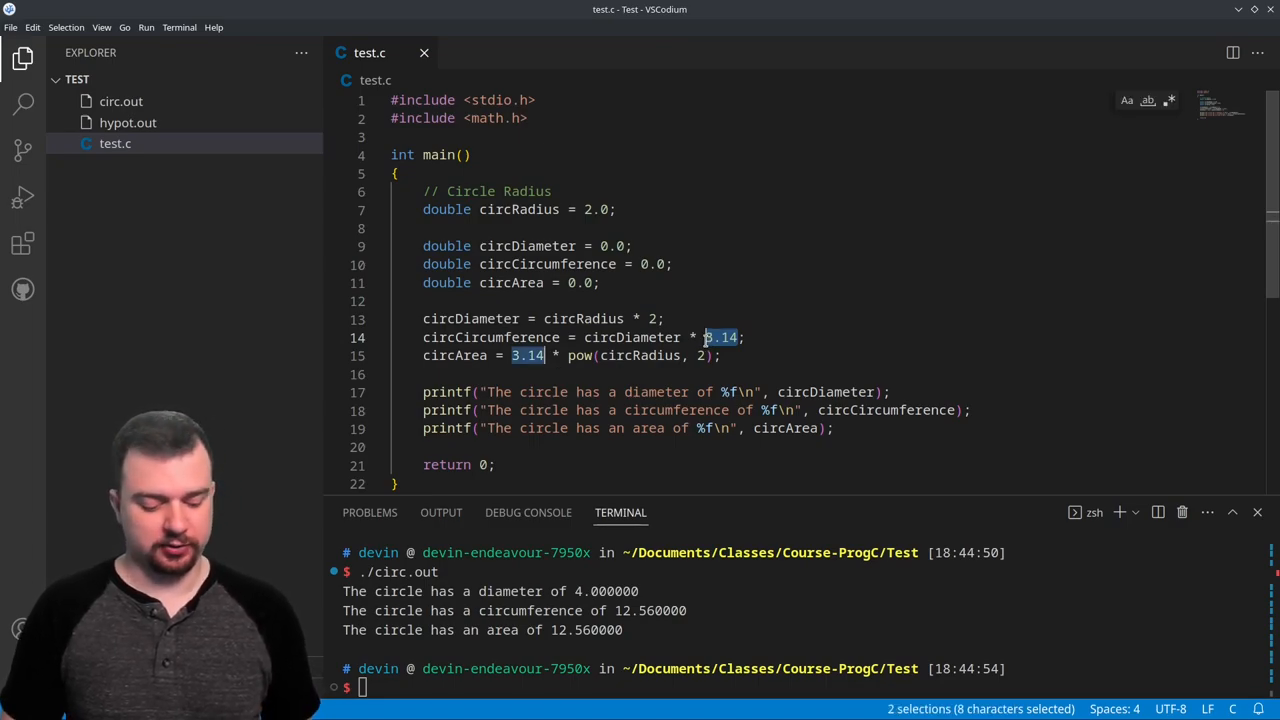
pyautogui.write('M_PI')
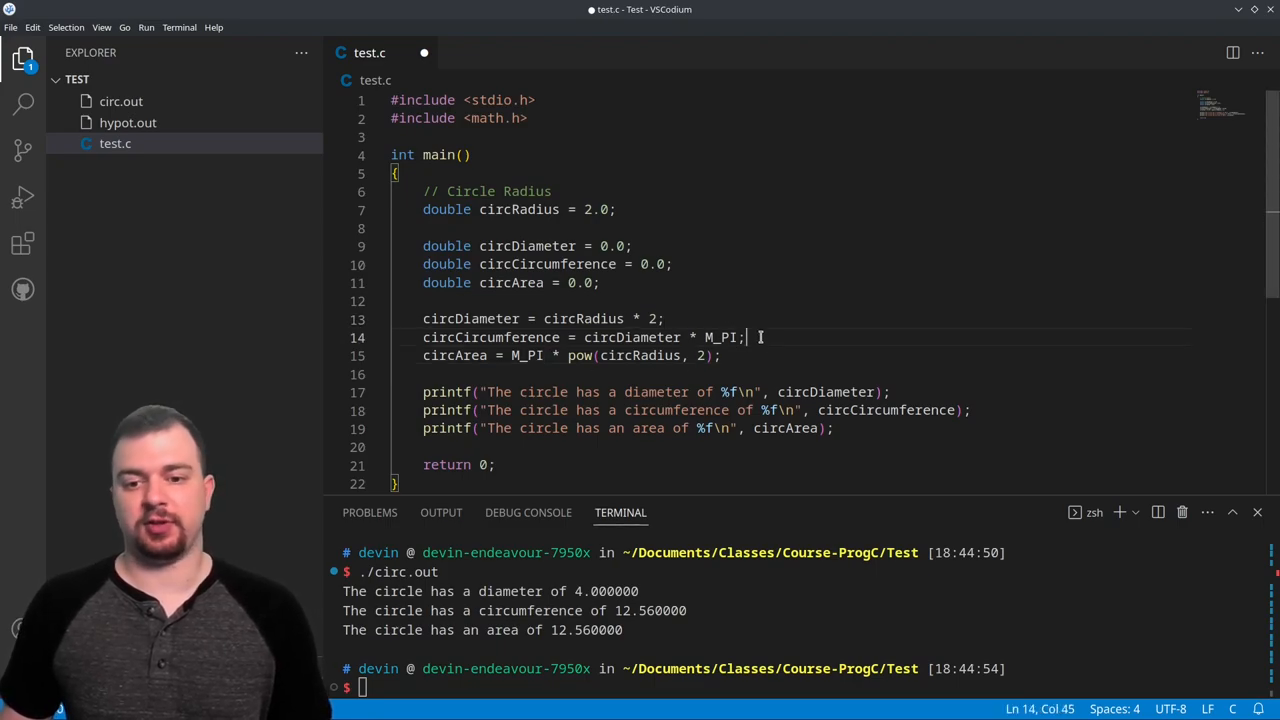
pyautogui.press('Backspace')
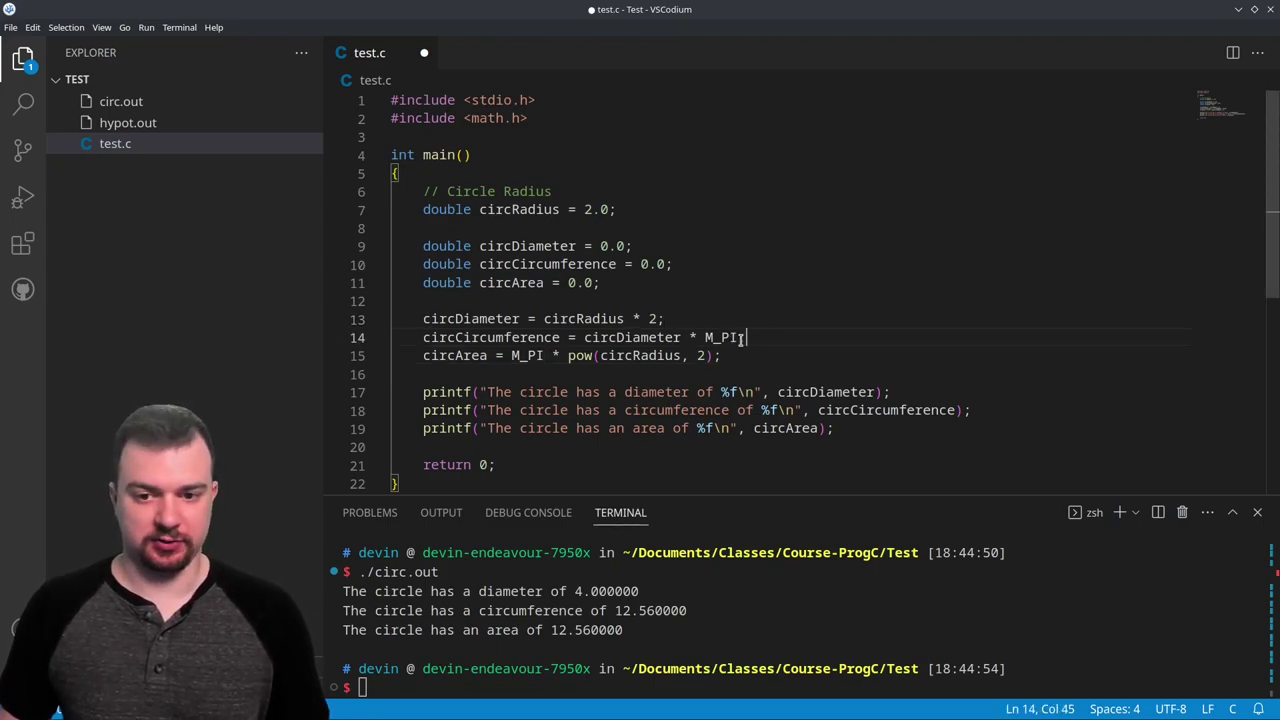
pyautogui.doubleClick(722, 336)
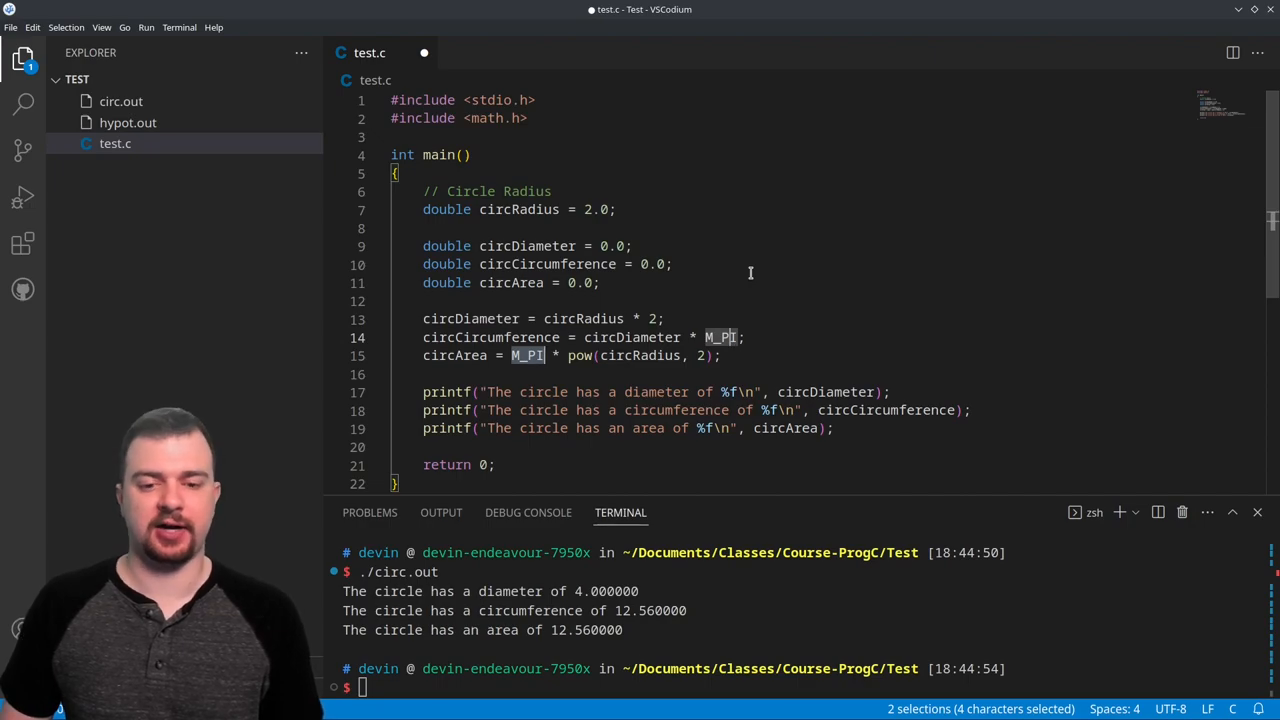
pyautogui.moveTo(660, 356)
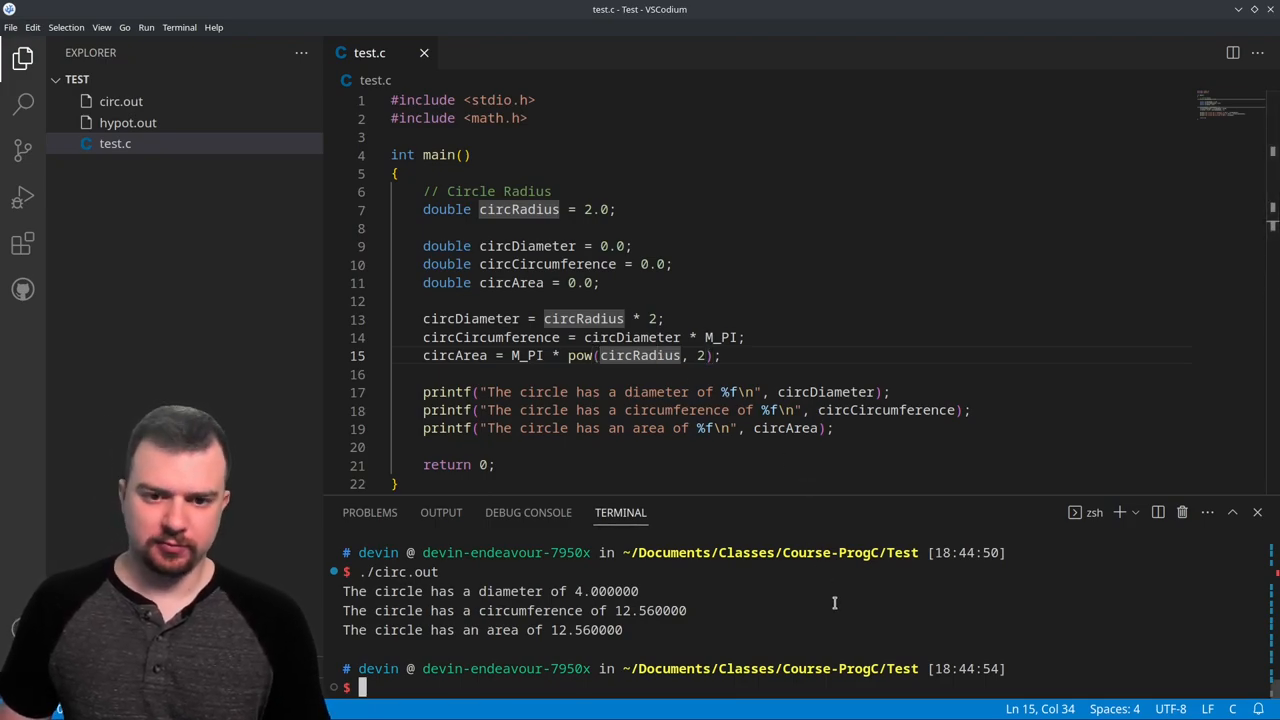
# Rebuild with clang -lm and run circ.out, printing circumference and area 12.566371
pyautogui.write('clang -lm ./test.c -o circ.out')
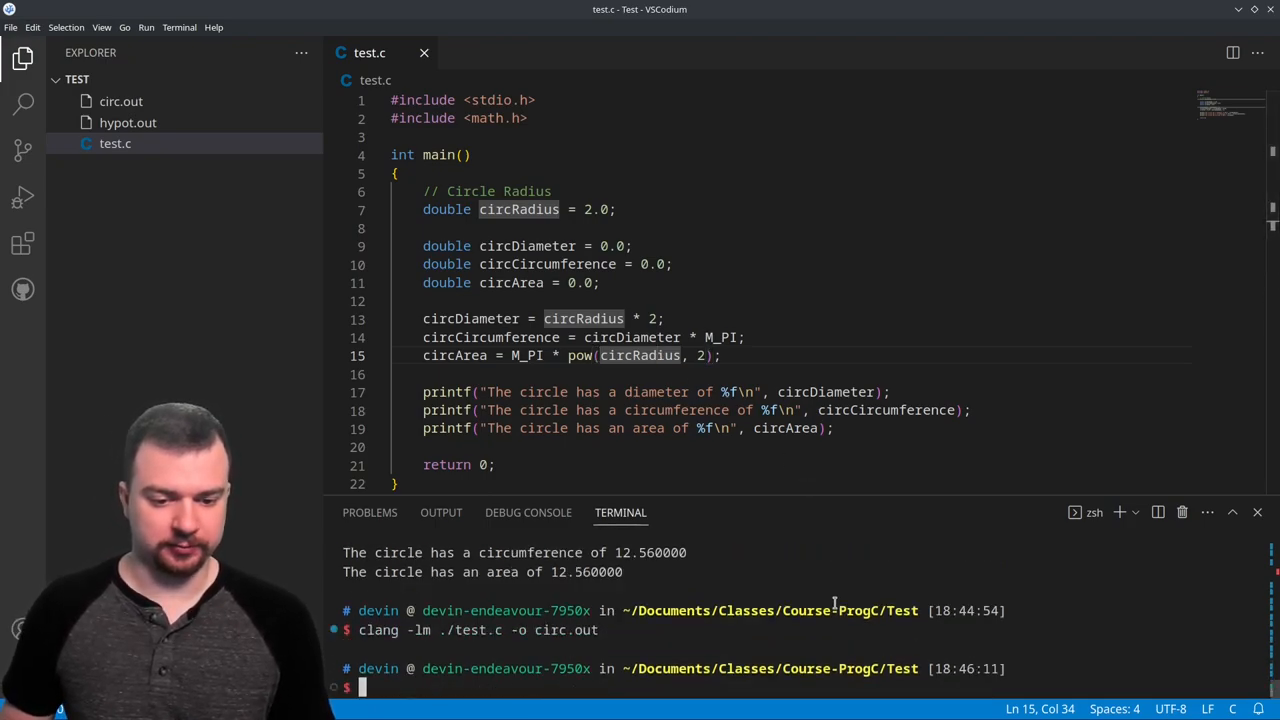
pyautogui.write('./circ.out')
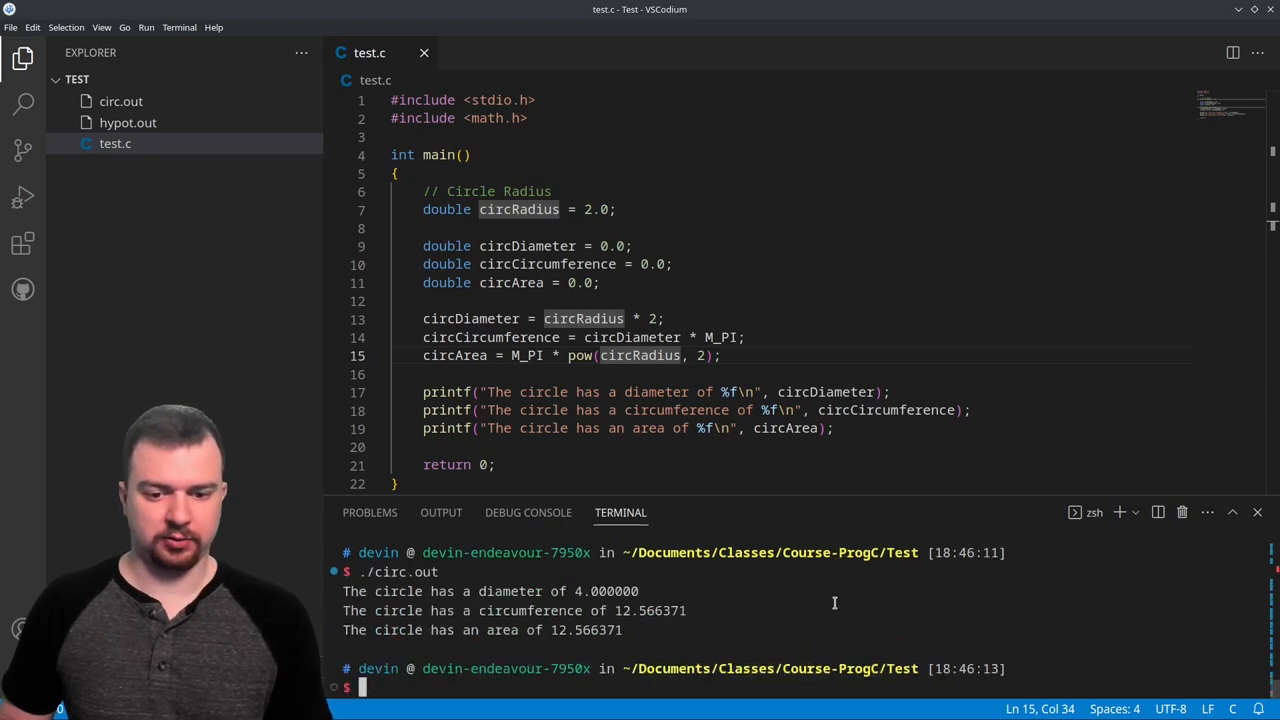
pyautogui.moveTo(636, 620)
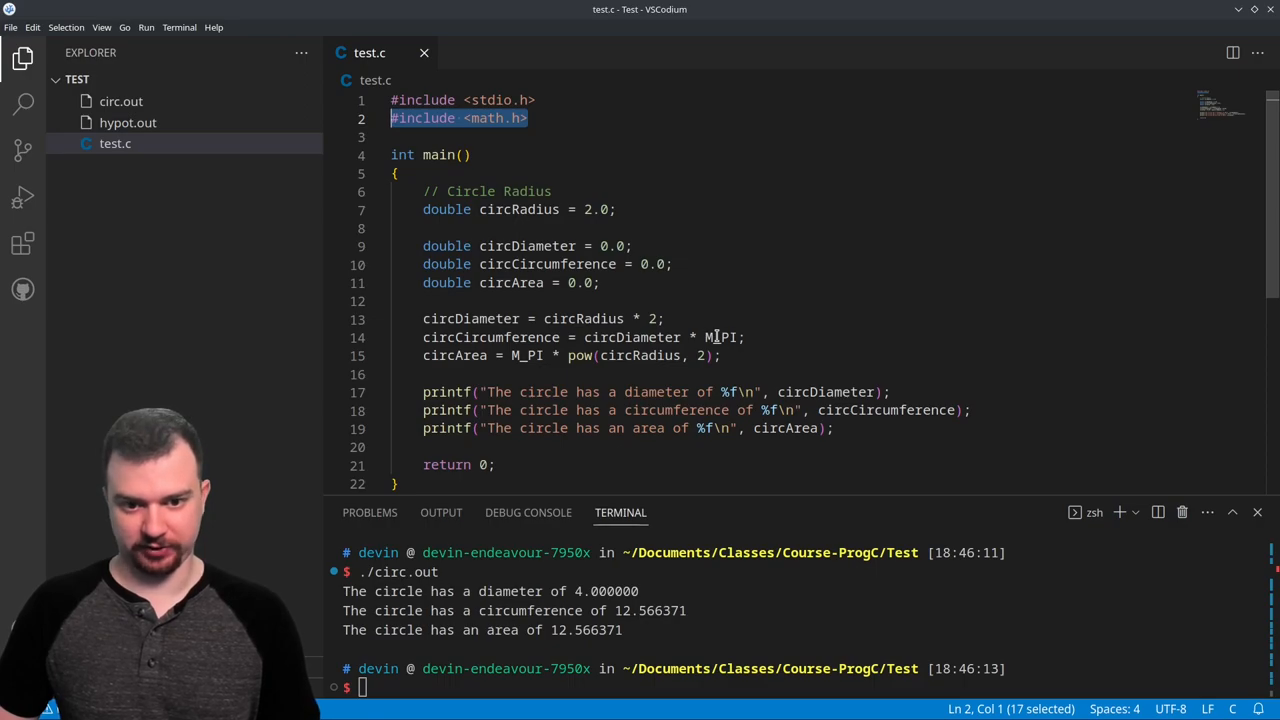
pyautogui.moveTo(816, 332)
pyautogui.write('circRadius * 2')
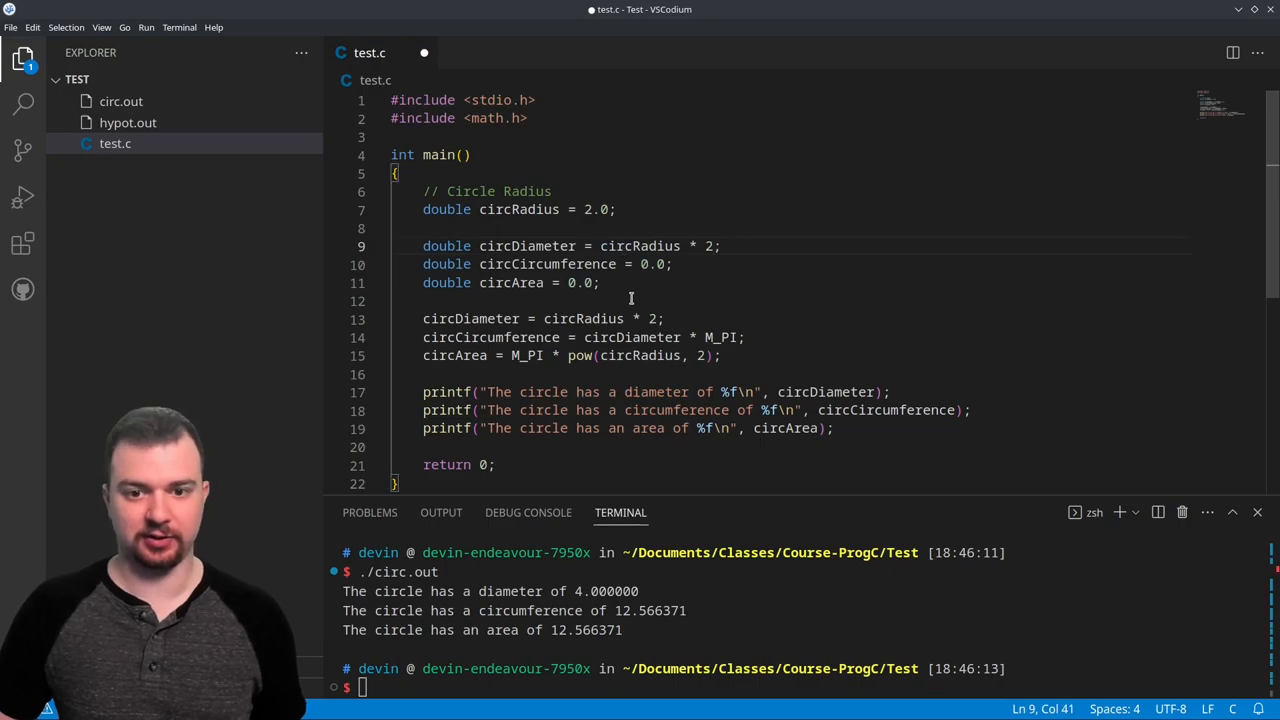
# Move the circumference and area formulas into their declarations and rerun ./circ.out
pyautogui.moveTo(584, 336); pyautogui.dragTo(736, 336)
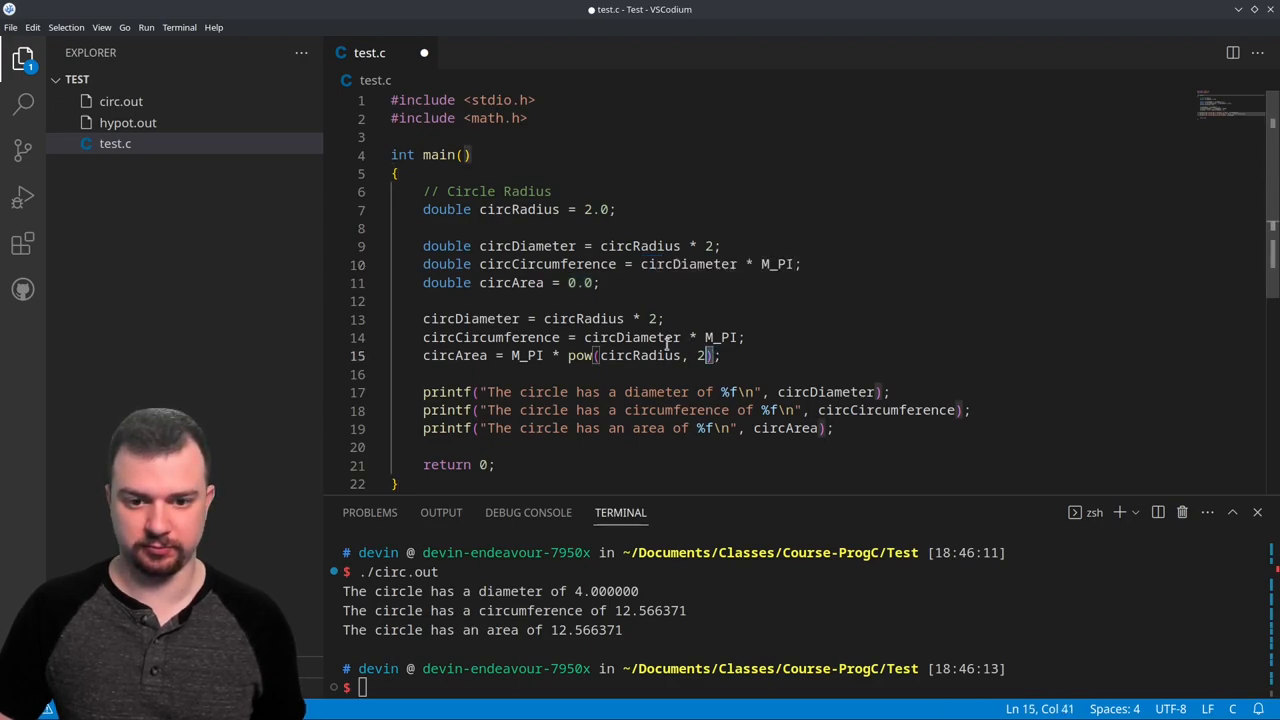
pyautogui.moveTo(510, 356); pyautogui.dragTo(710, 356)
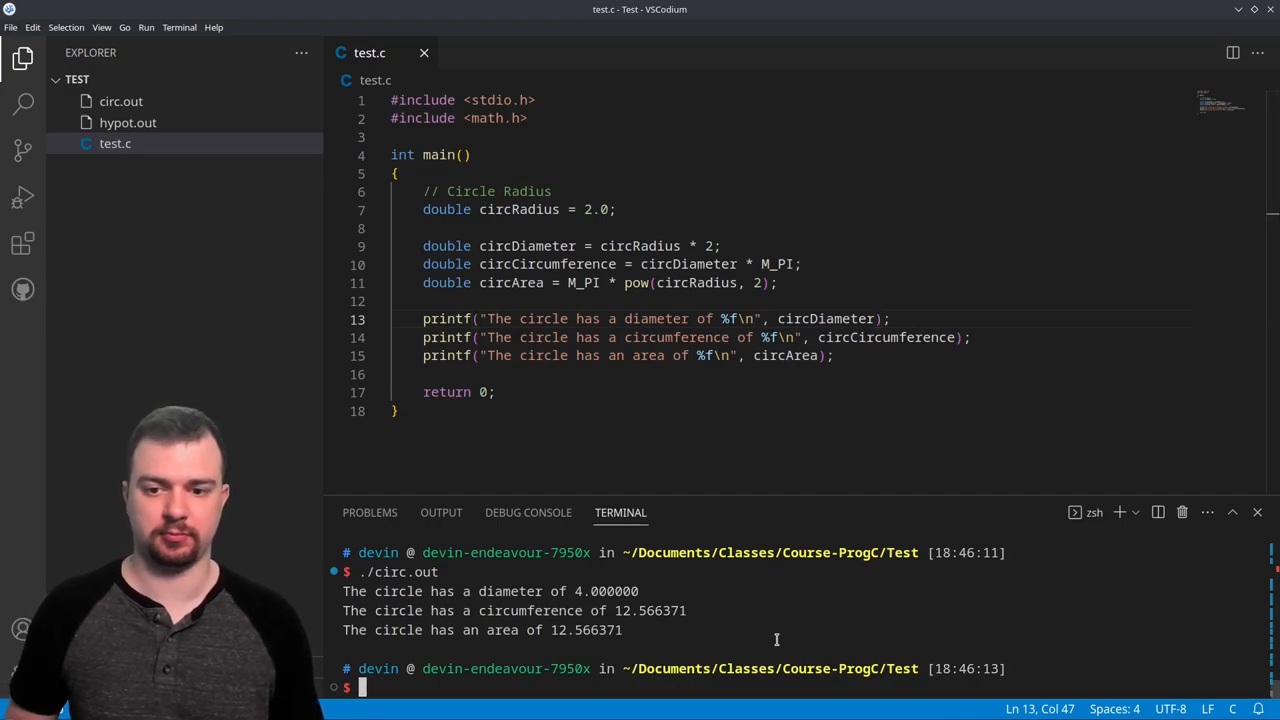
pyautogui.write('./circ.out')
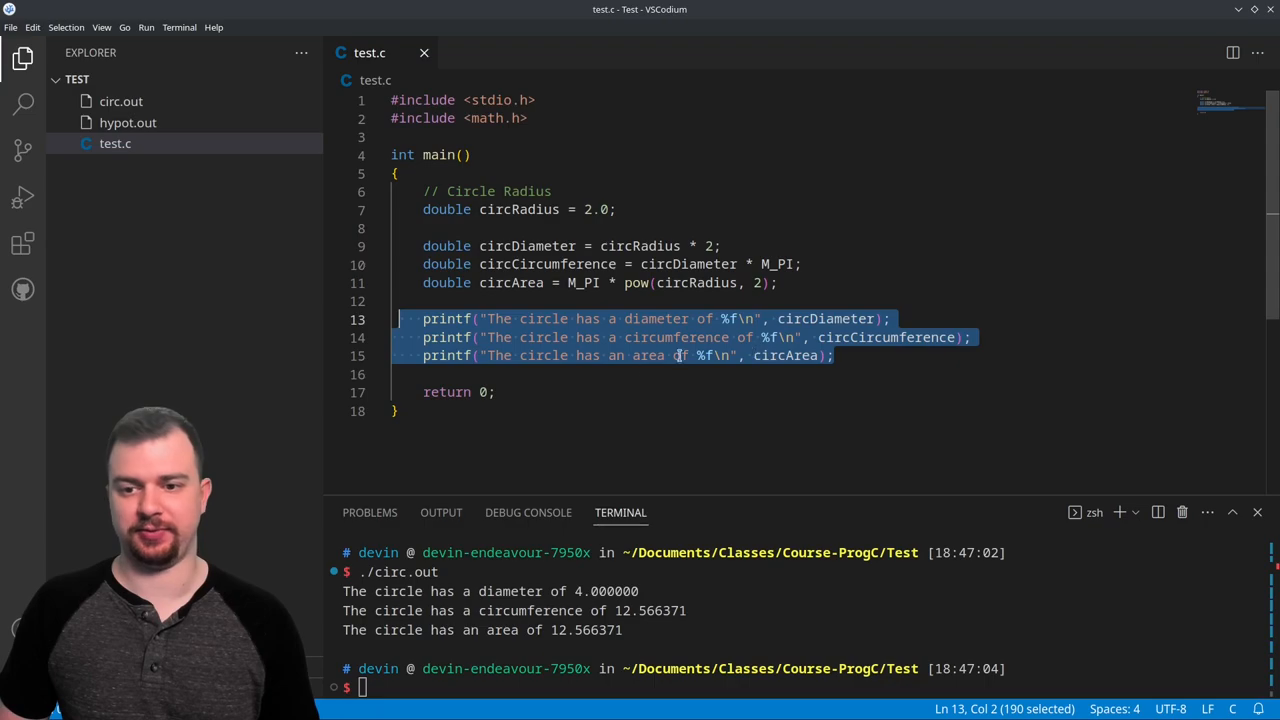
pyautogui.moveTo(1244, 232)
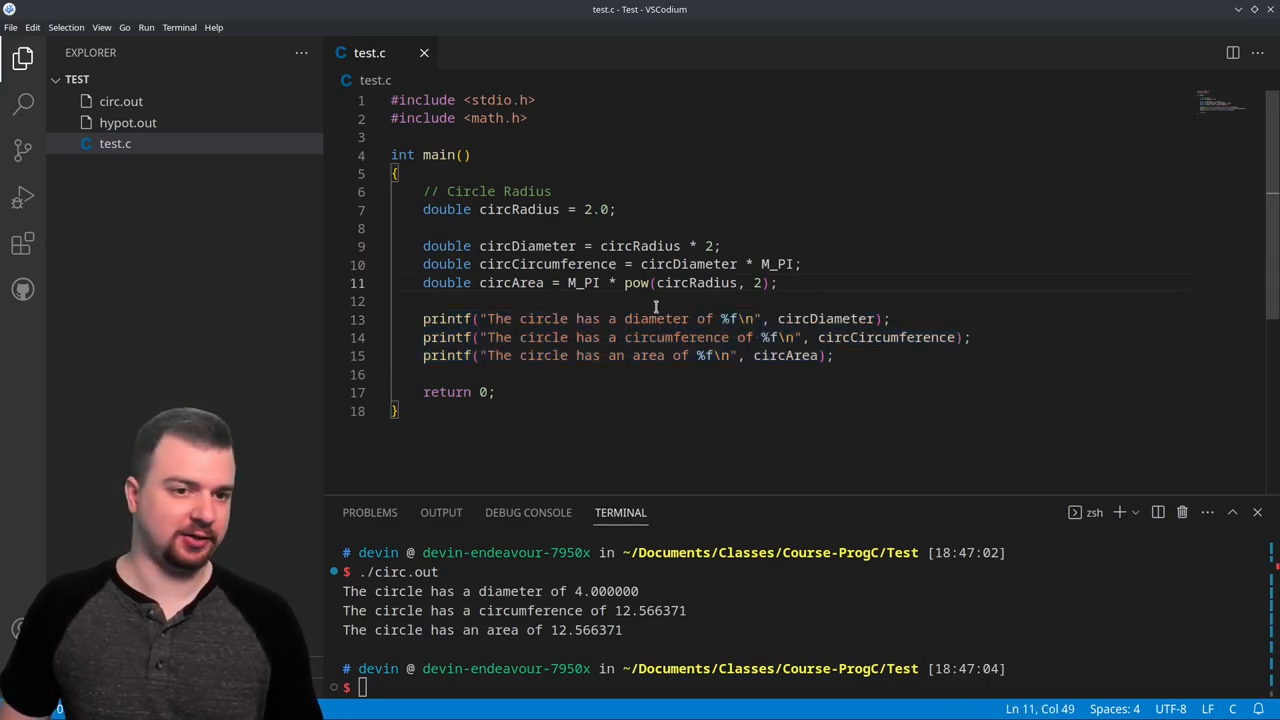
pyautogui.moveTo(508, 288)
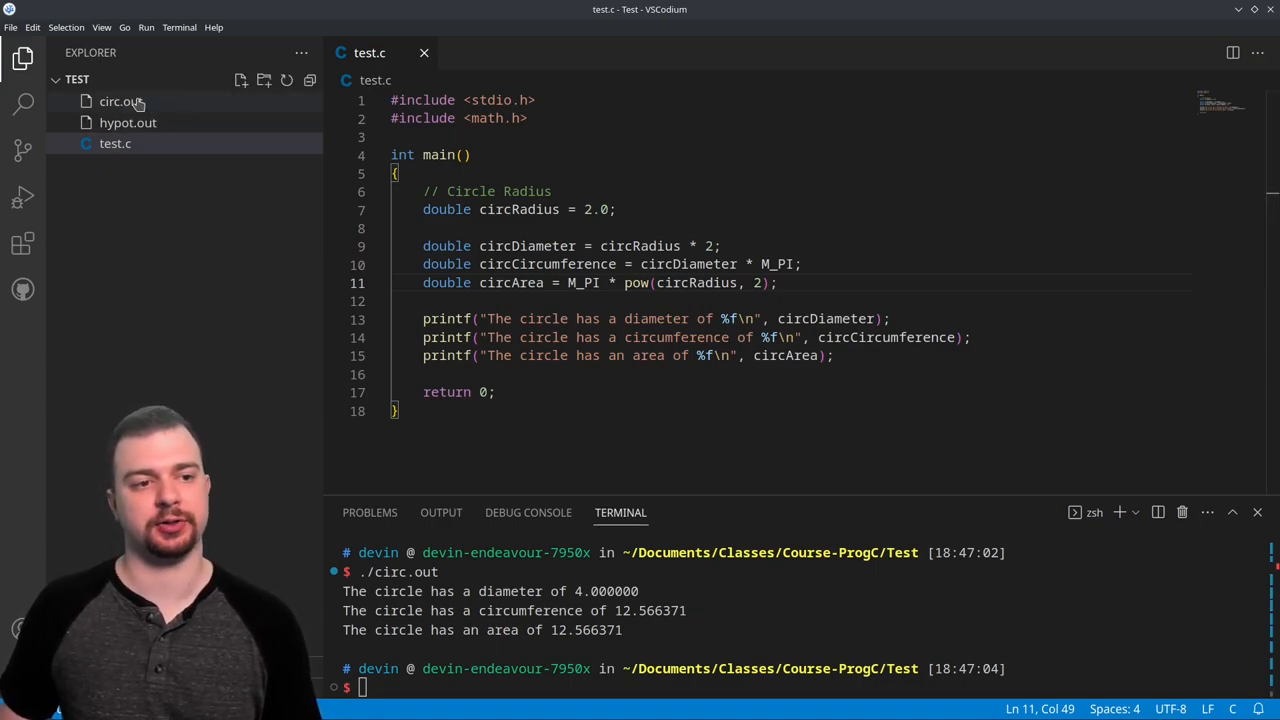
pyautogui.moveTo(158, 106)
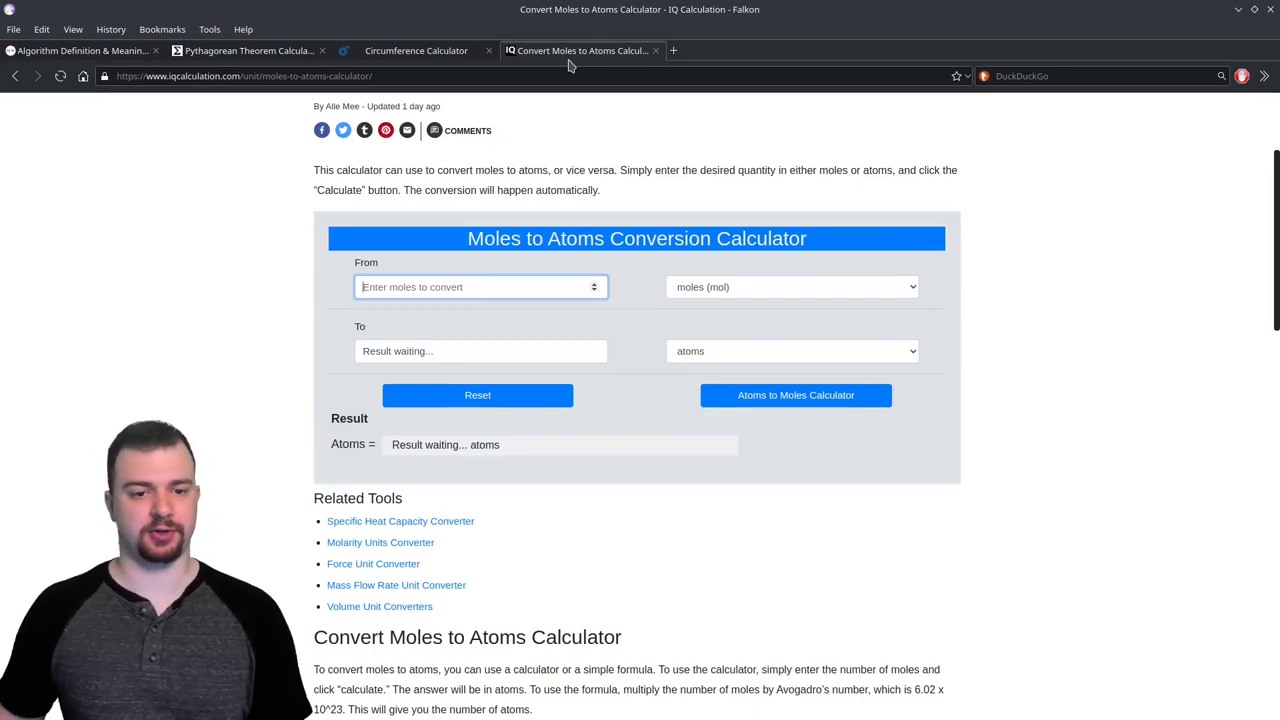
pyautogui.moveTo(240, 370)
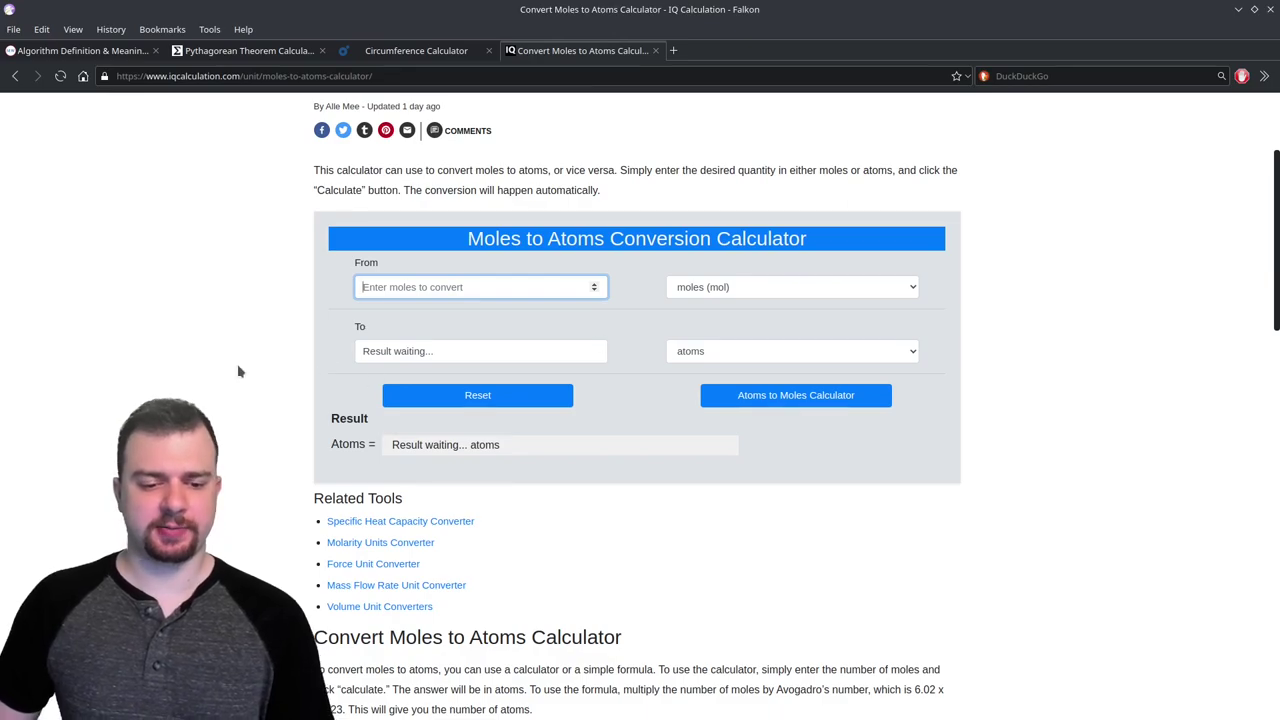
# Scroll the Moles to Atoms calculator page in Falkon and select text on the form
pyautogui.scroll(-3)
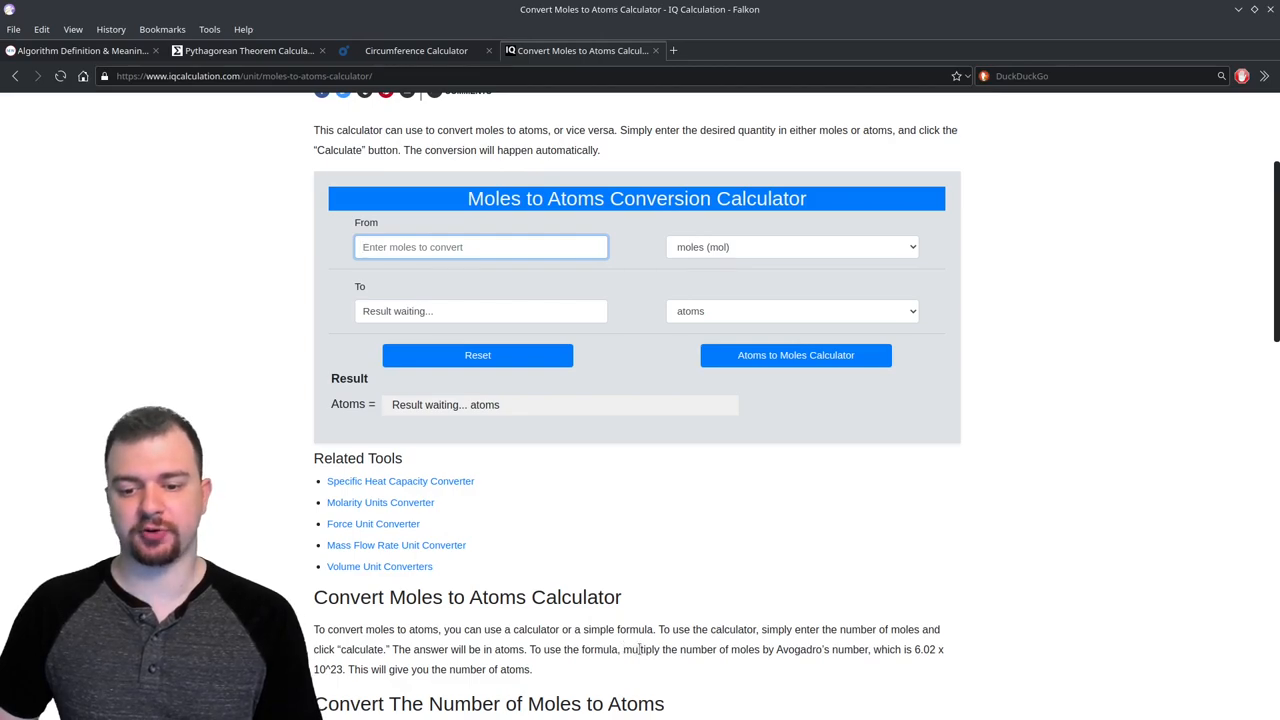
pyautogui.moveTo(636, 648); pyautogui.dragTo(844, 648)
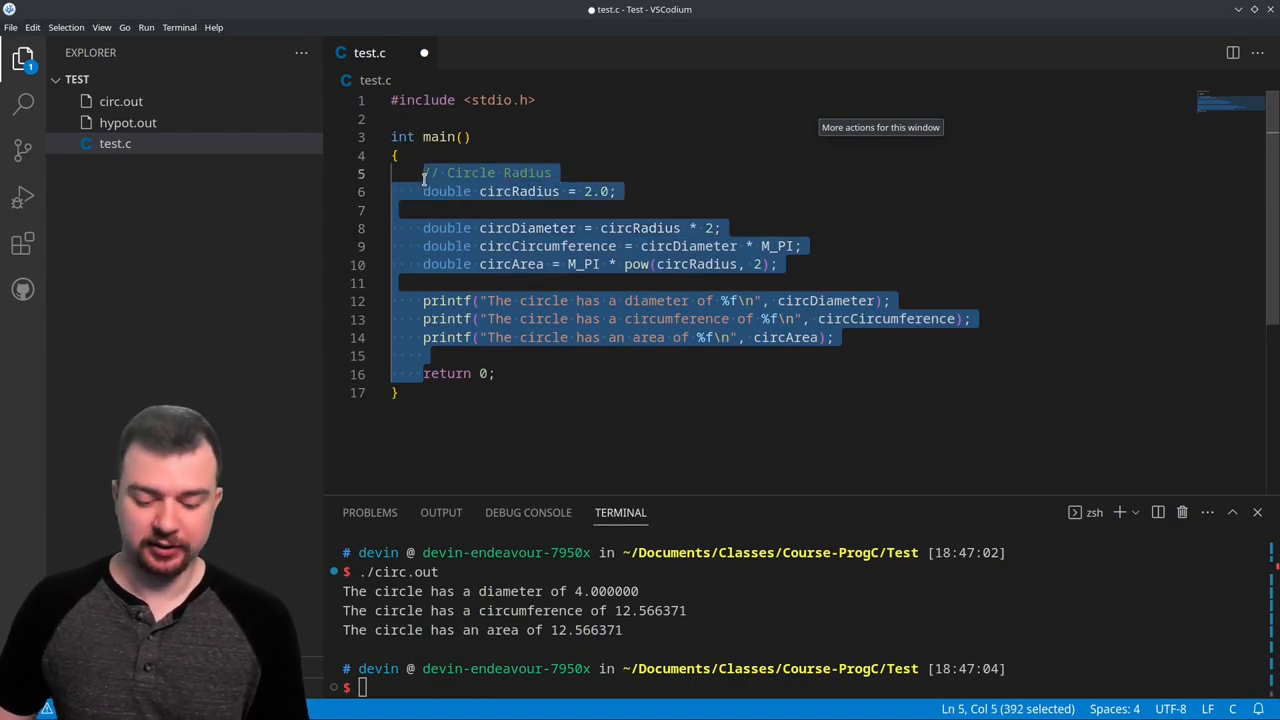
# Delete the circle code and math.h include, leaving an empty main with blank lines
pyautogui.press('Delete')
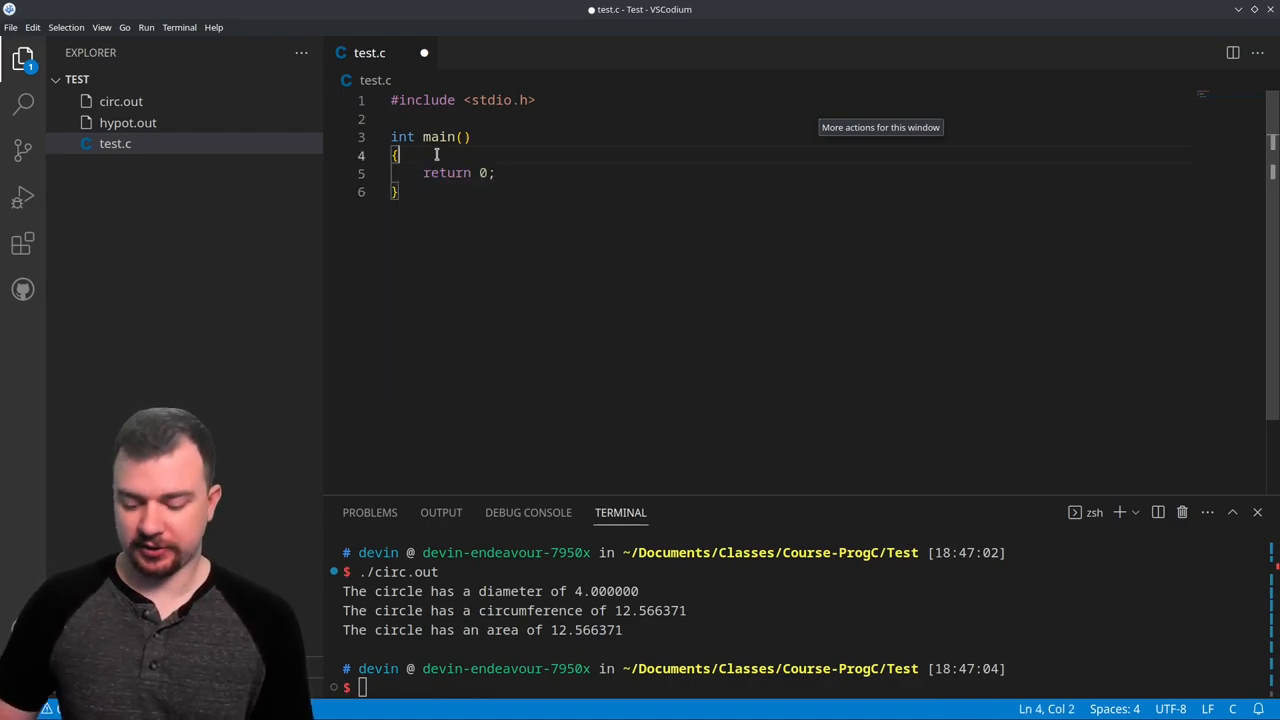
pyautogui.press('Enter')
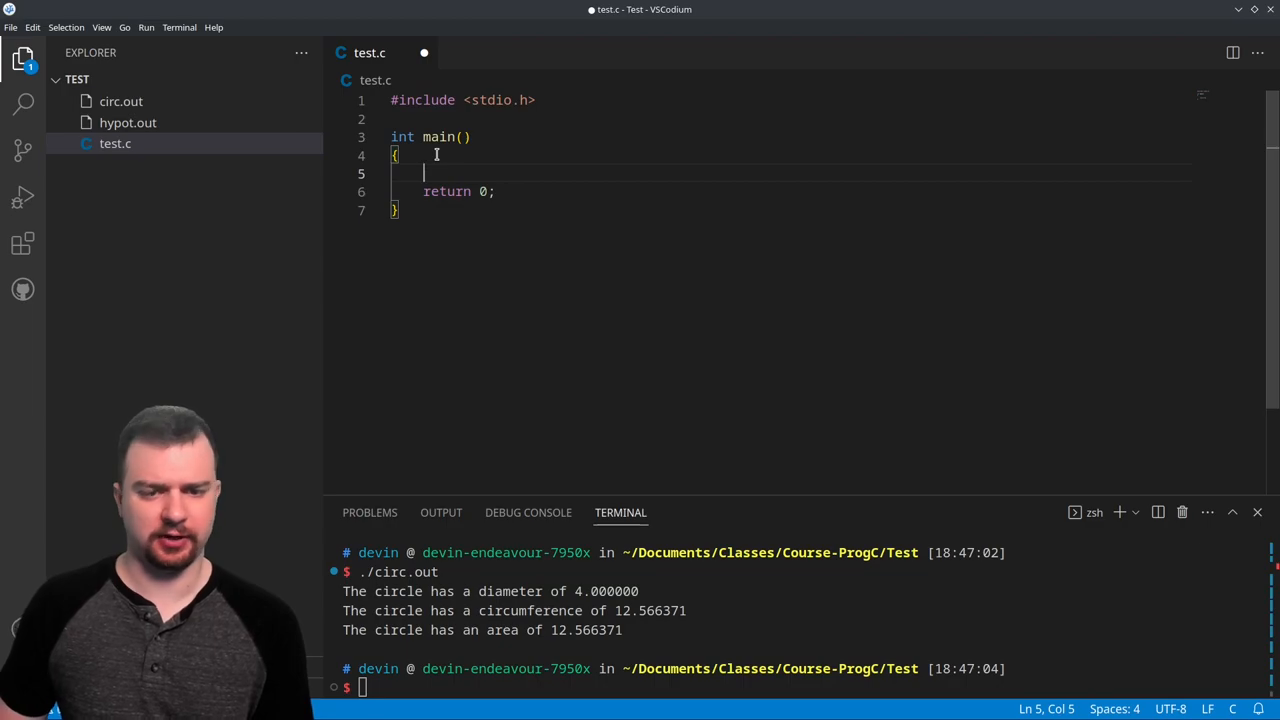
pyautogui.press('Enter')
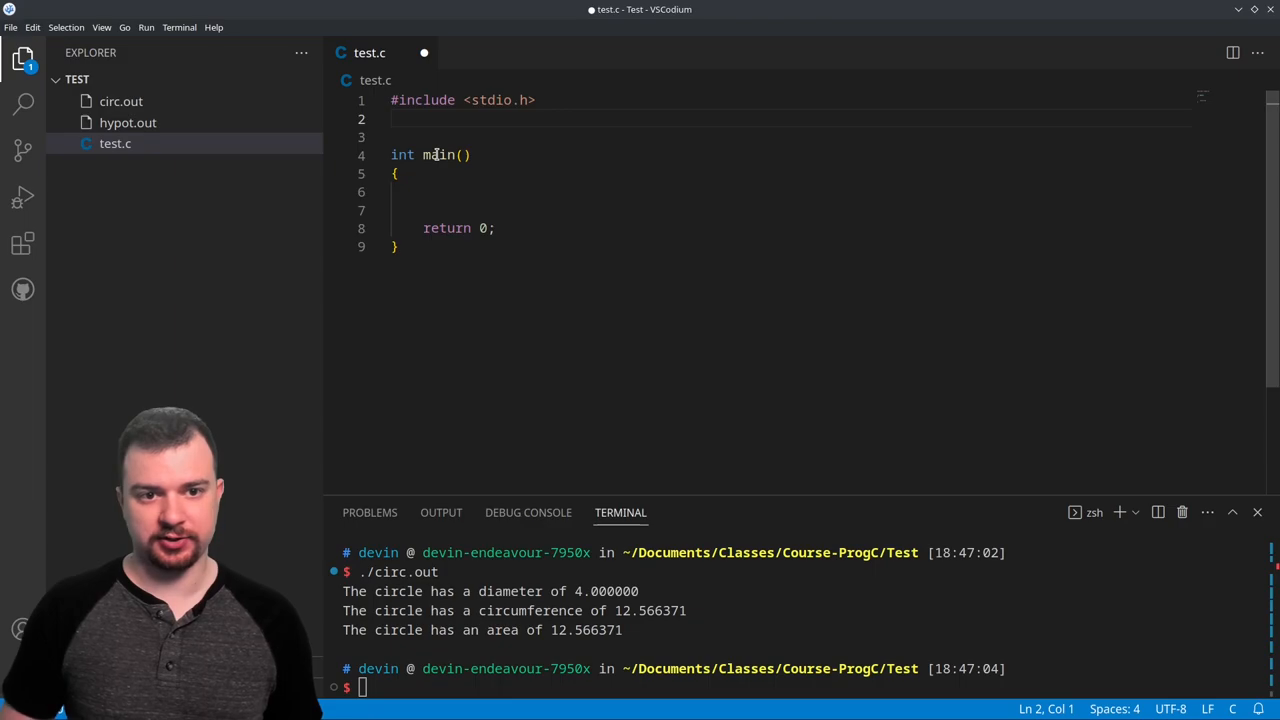
# Add #define AVO_NUM 6.022e+23 above main, then return to the empty line inside main
pyautogui.write('#ed')
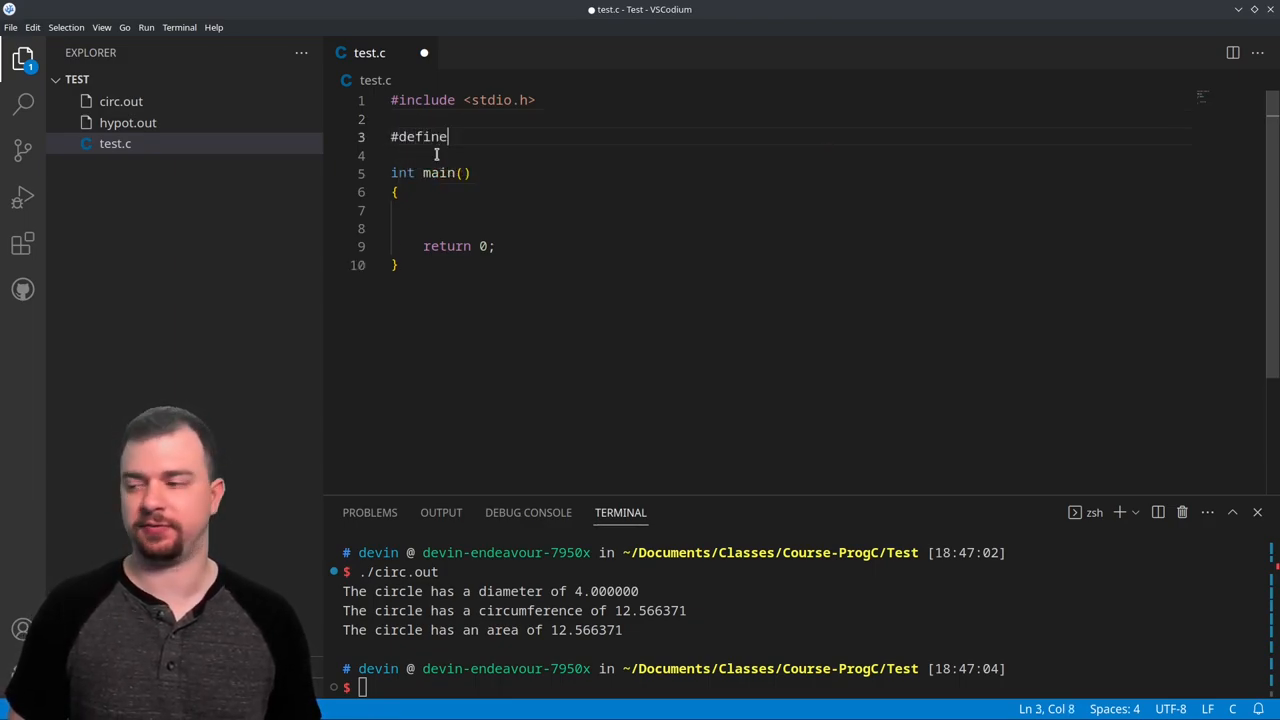
pyautogui.write('AVO')
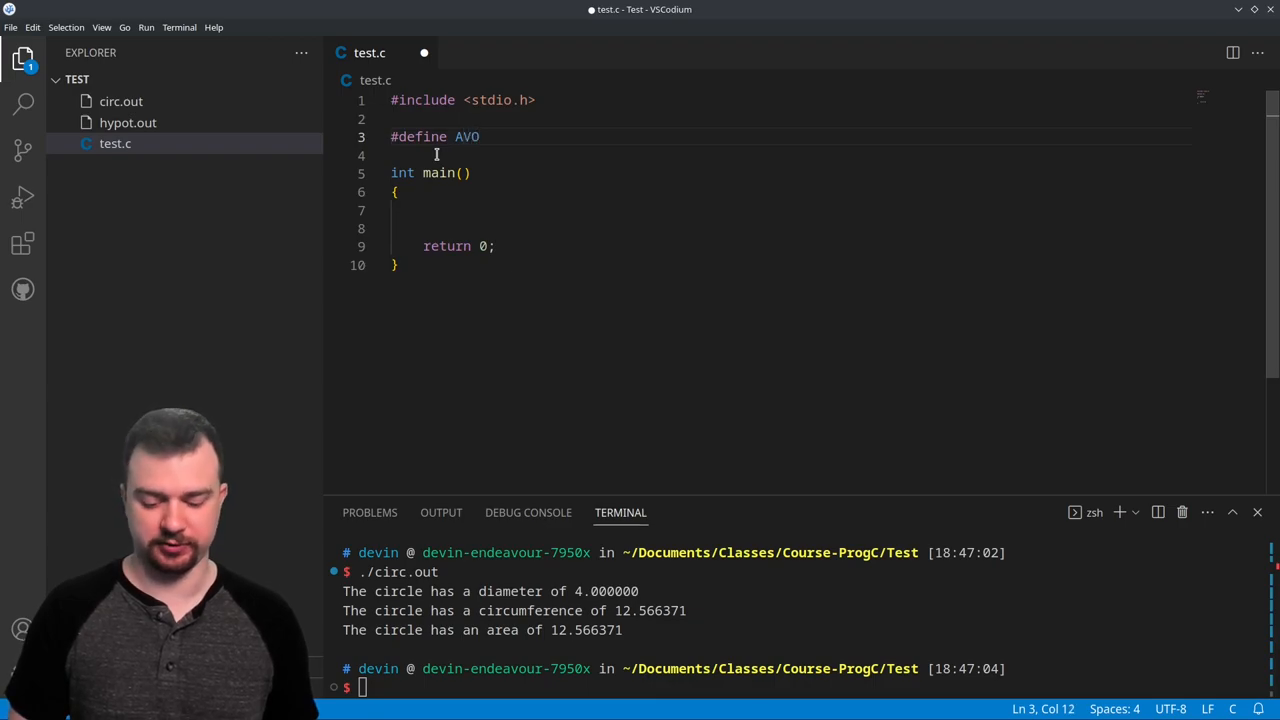
pyautogui.write('_NUM')
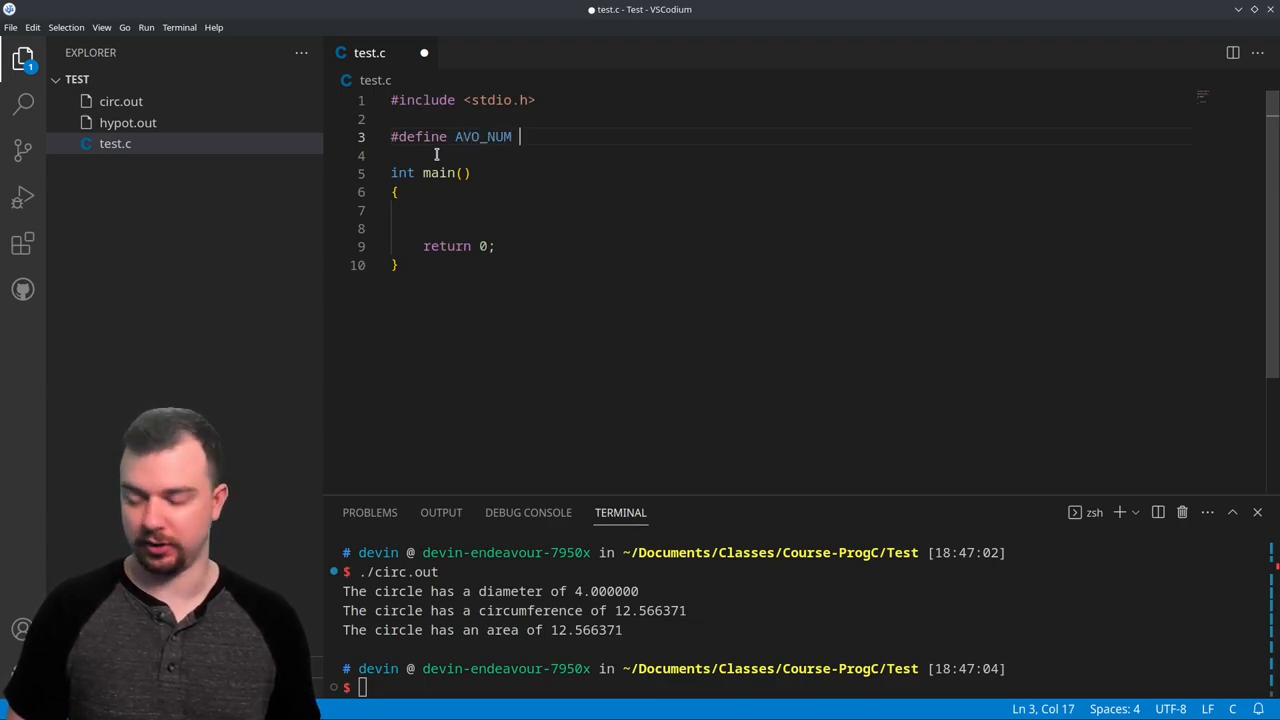
pyautogui.write('6')
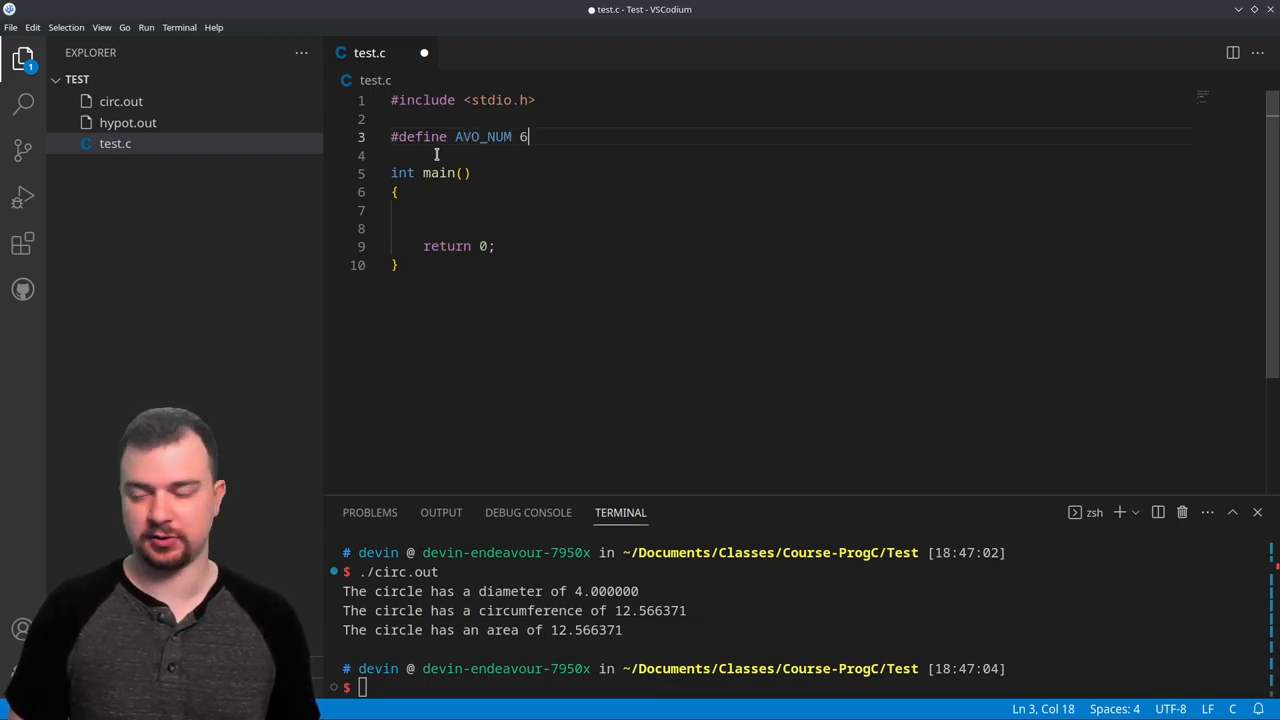
pyautogui.write('.0')
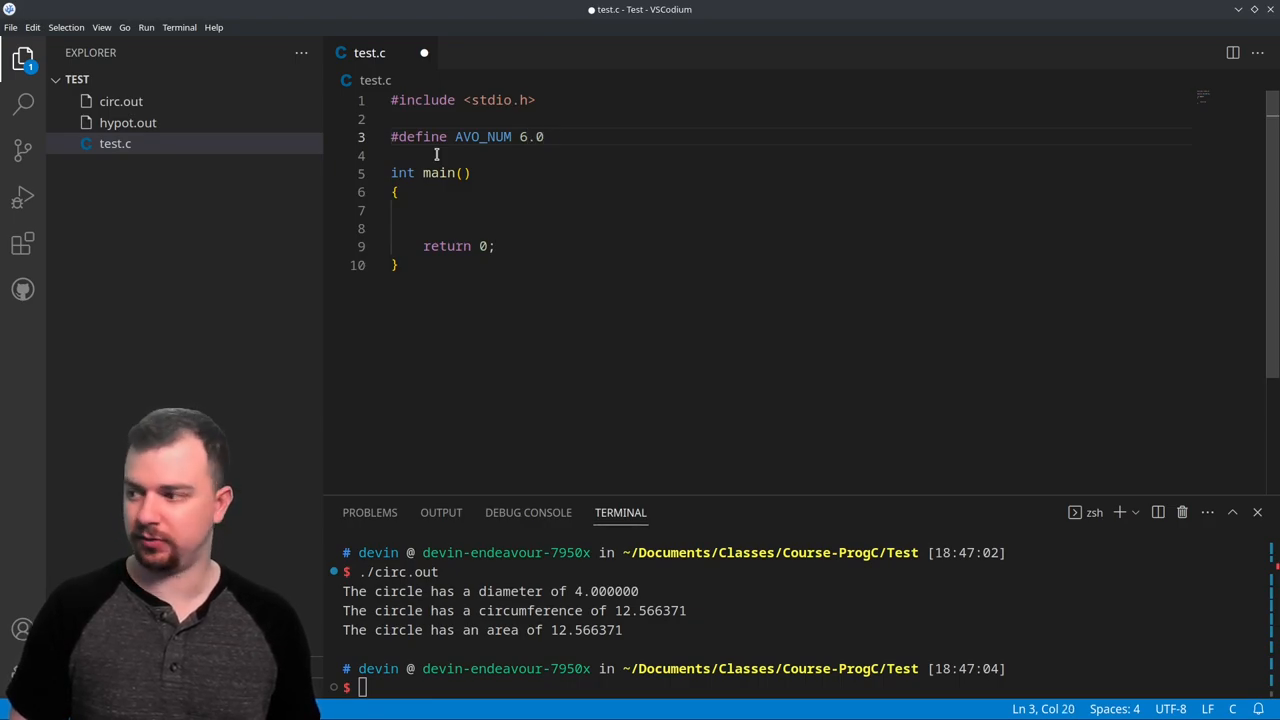
pyautogui.write('22')
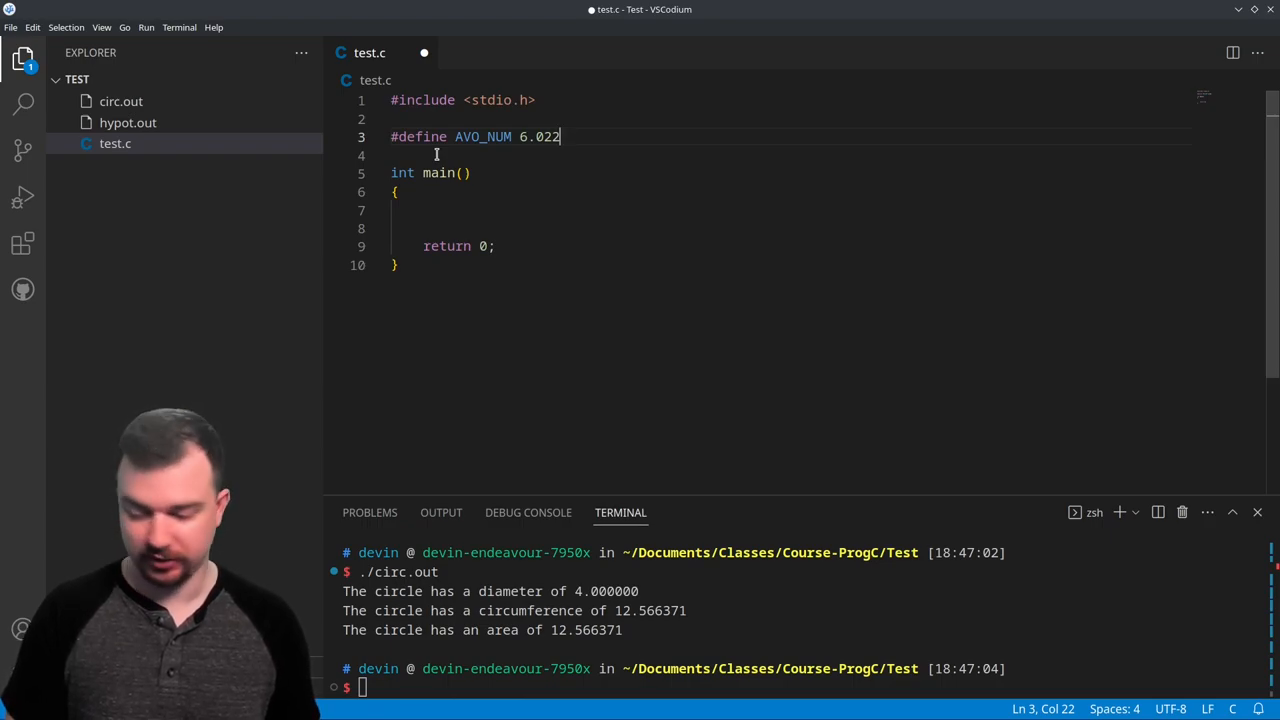
pyautogui.write('e+2')
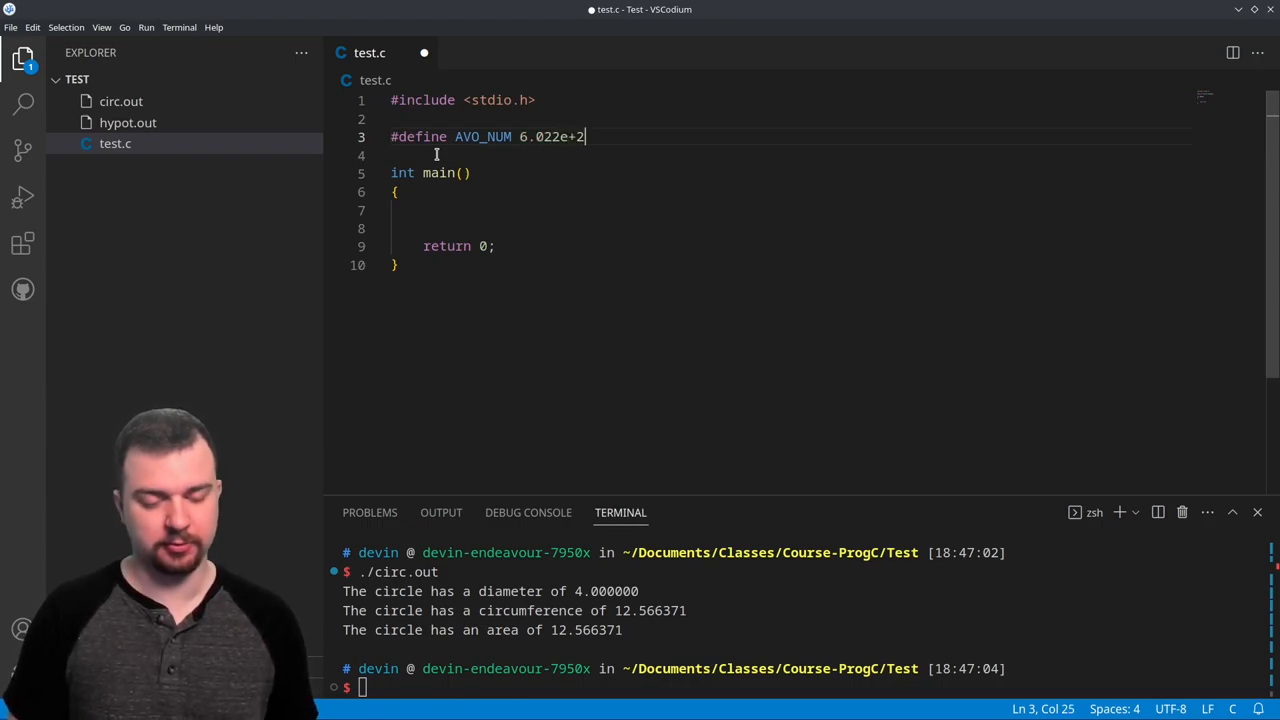
pyautogui.write('3')
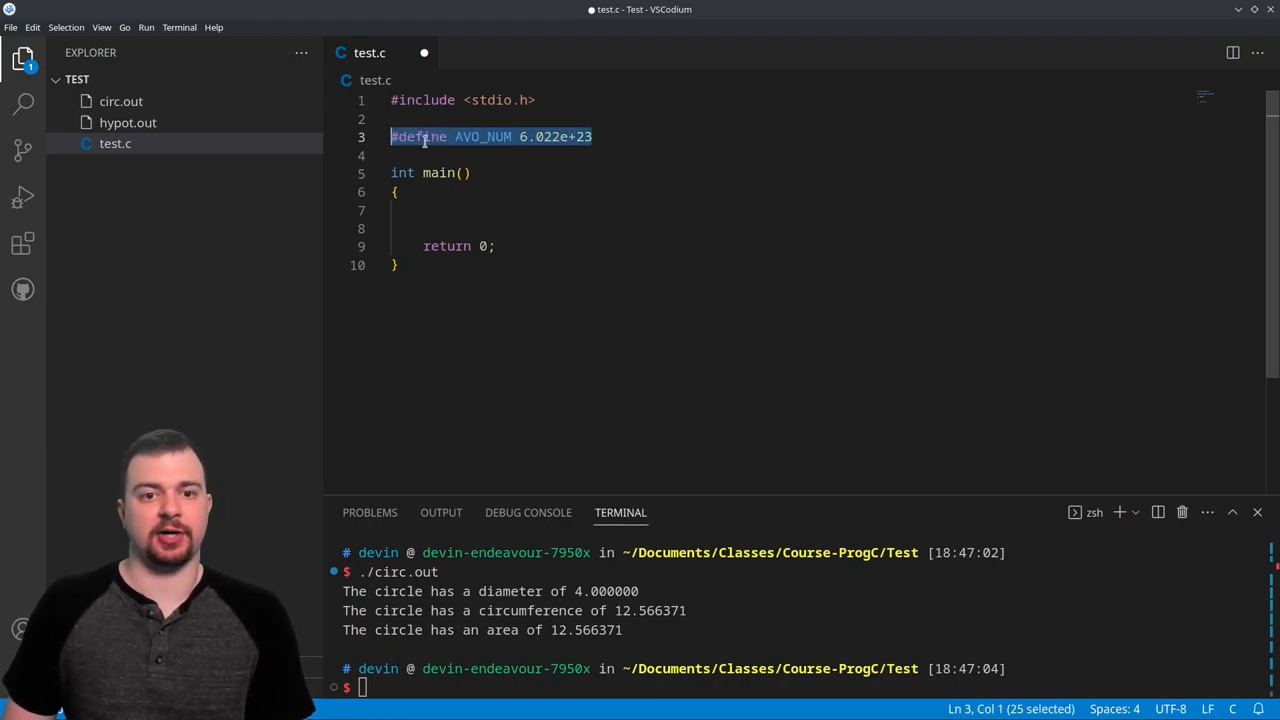
pyautogui.click(444, 210)
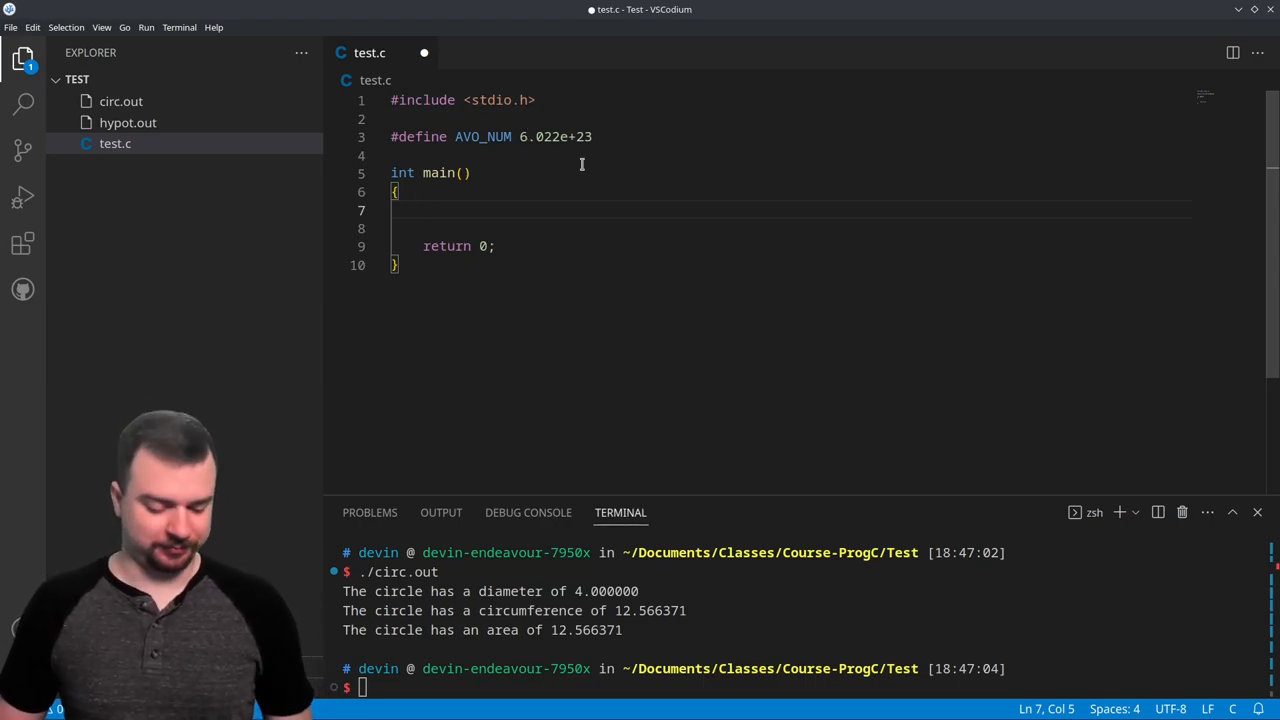
# Begin declaring double mol = 1.5 inside main
pyautogui.write('double')
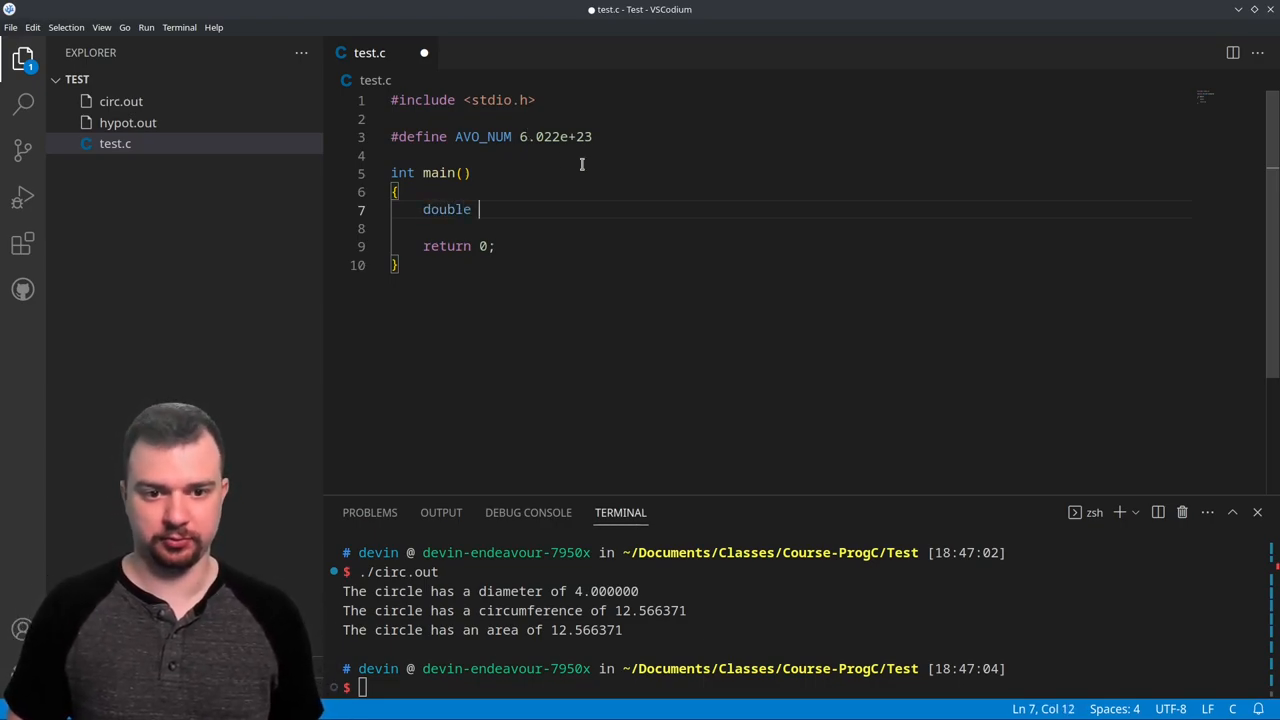
pyautogui.write('mol =')
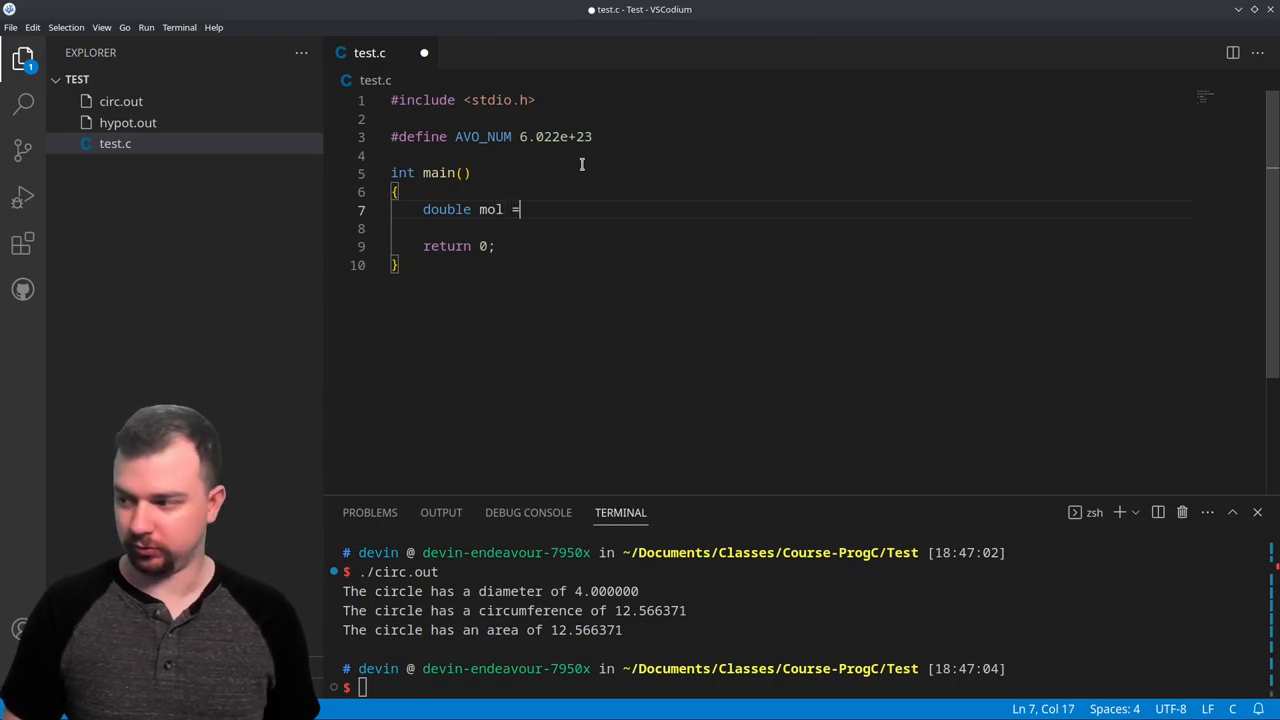
pyautogui.write('1.5')
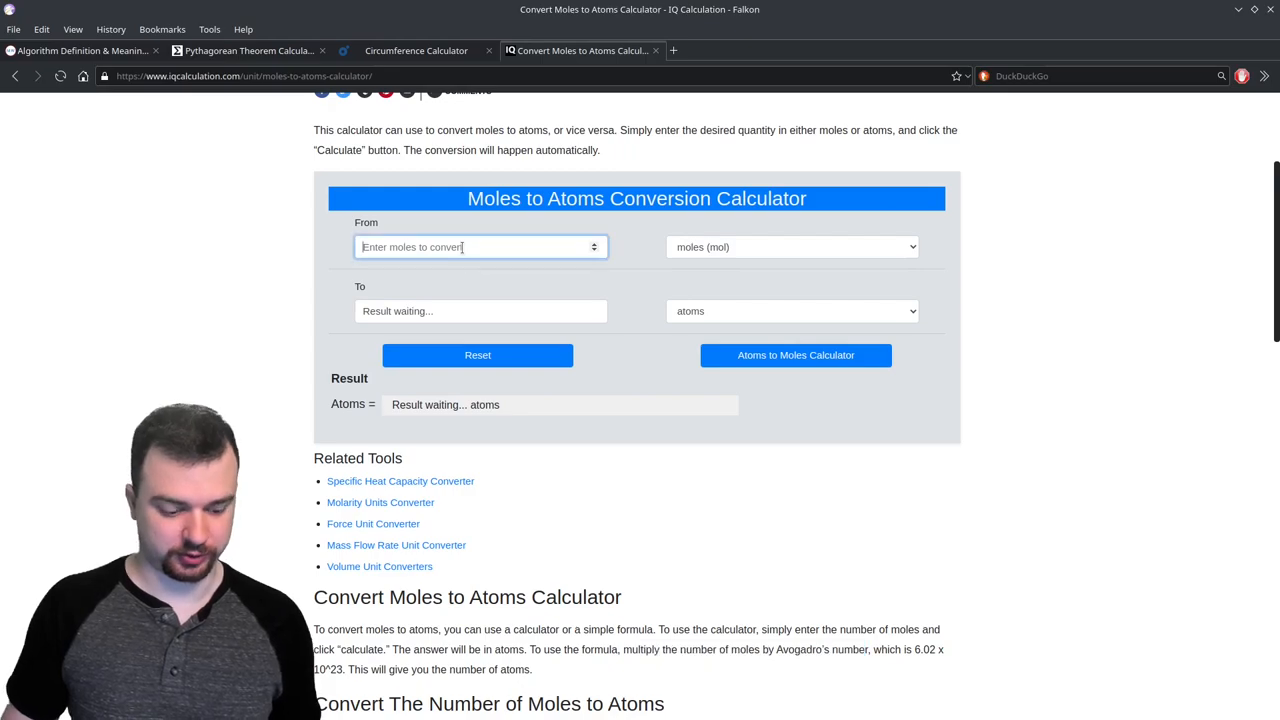
# Enter 1.5 moles in the Falkon calculator, yielding 9.03321114e+23 atoms
pyautogui.write('1.5')
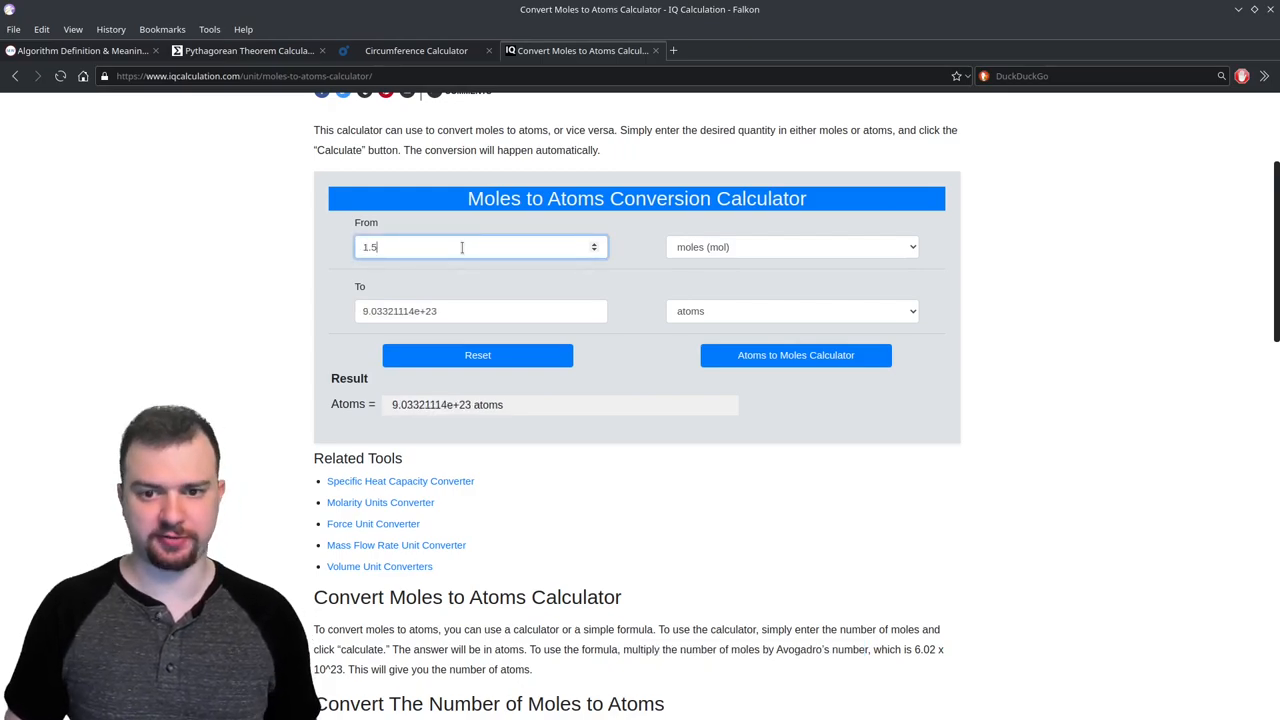
pyautogui.moveTo(400, 418)
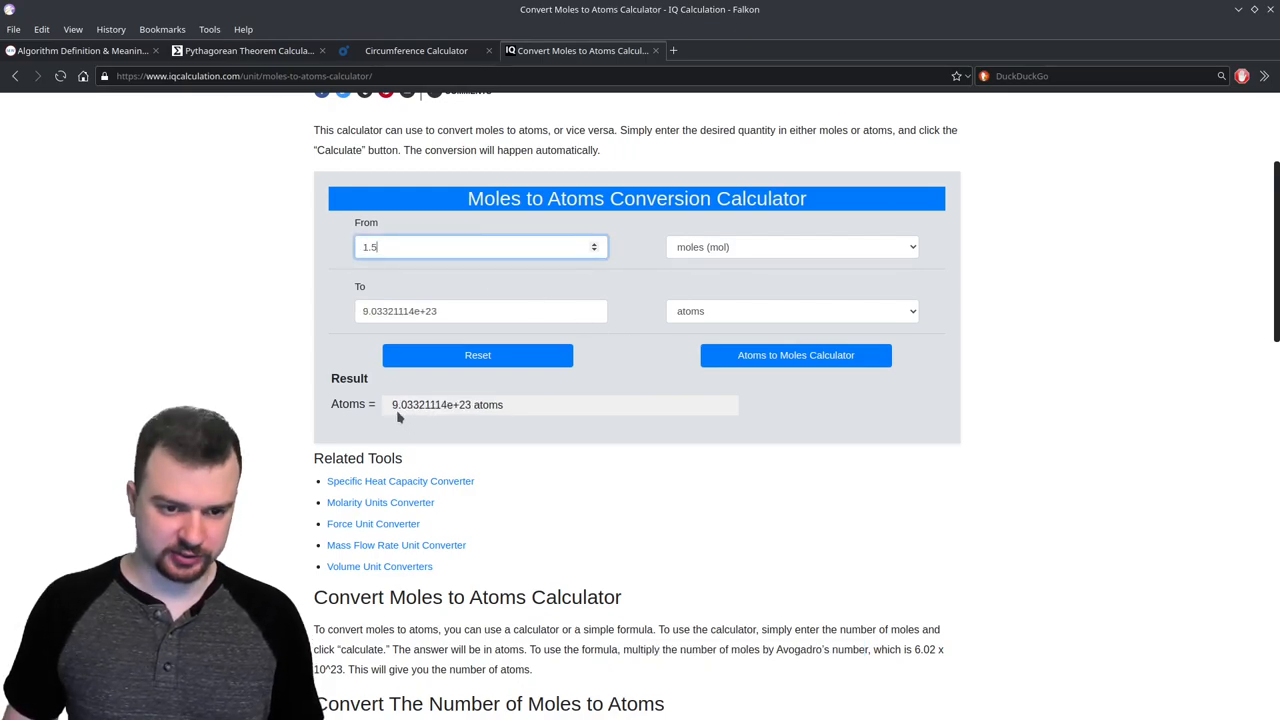
pyautogui.moveTo(420, 418)
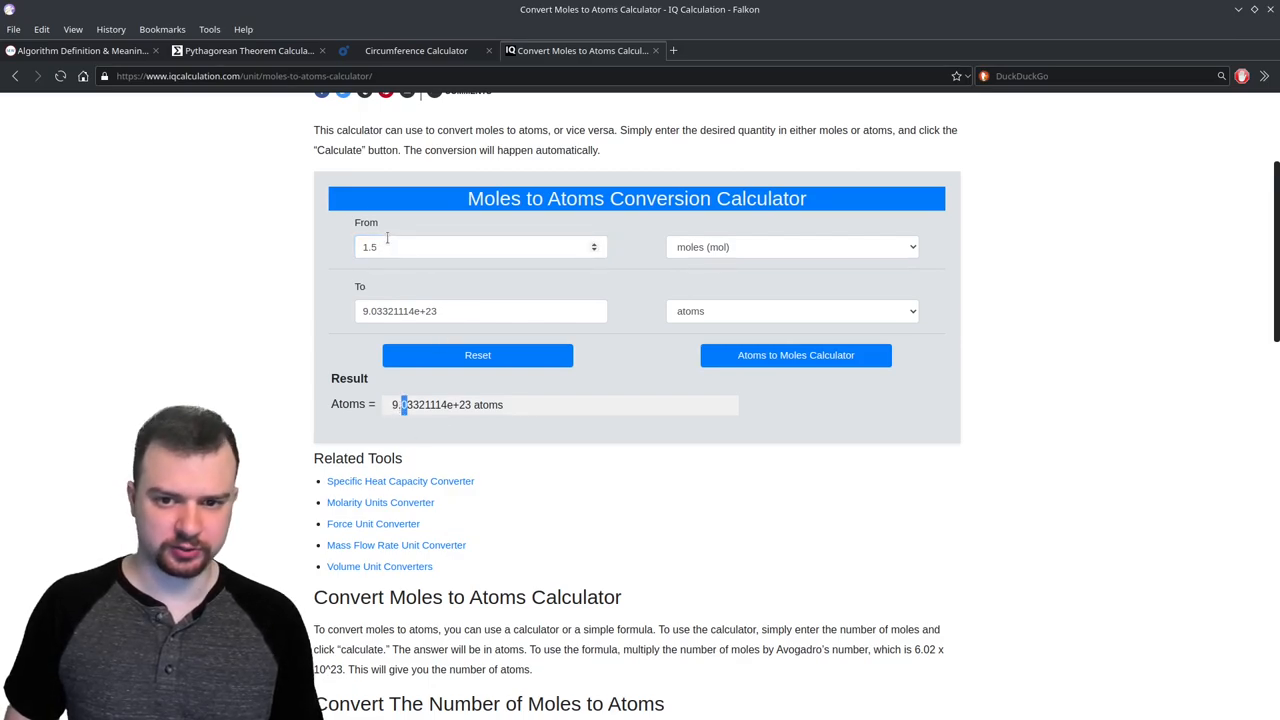
pyautogui.click(478, 248)
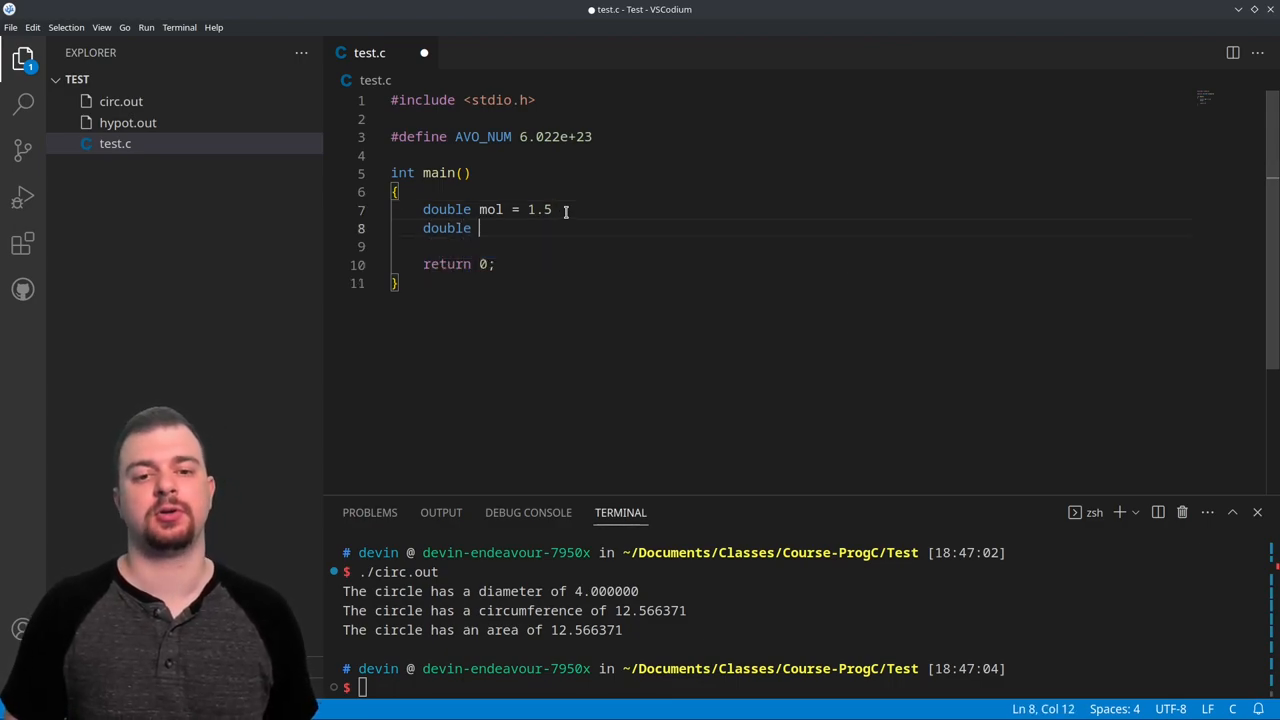
# Declare atomCount = molCount * AVO_NUM below molCount = 1.5 in main
pyautogui.write('atomCou')
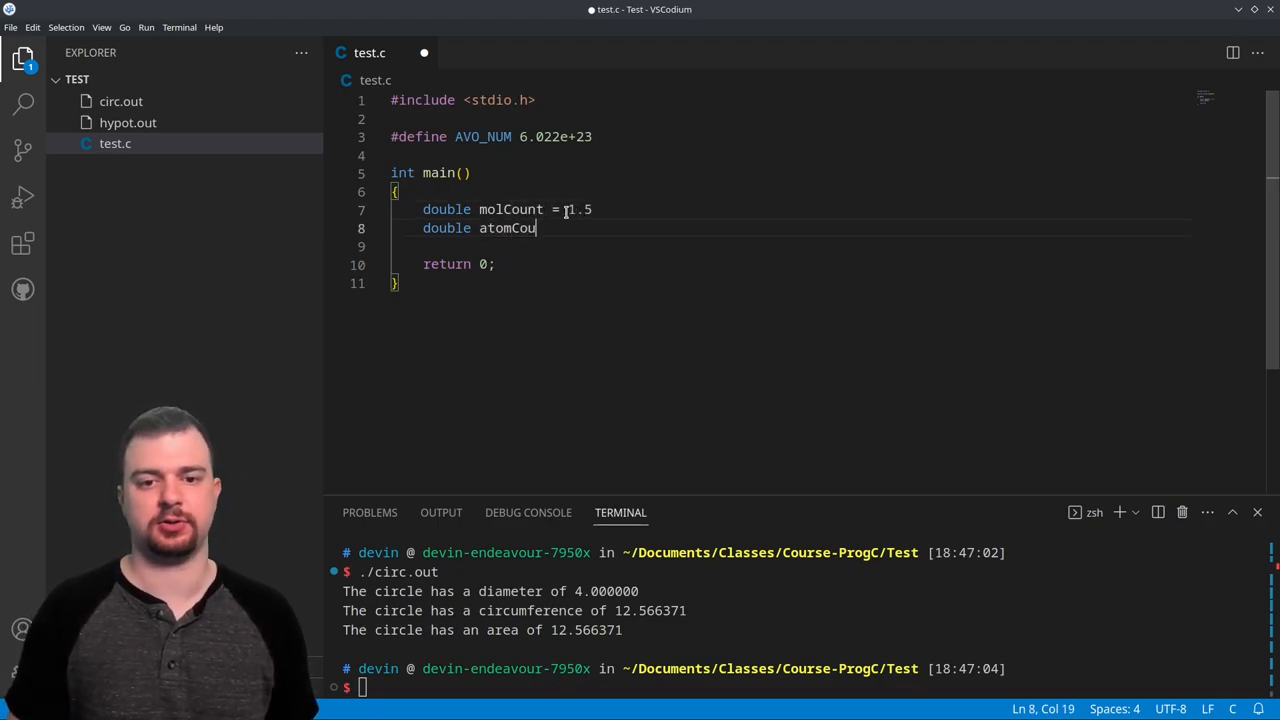
pyautogui.write('nt =')
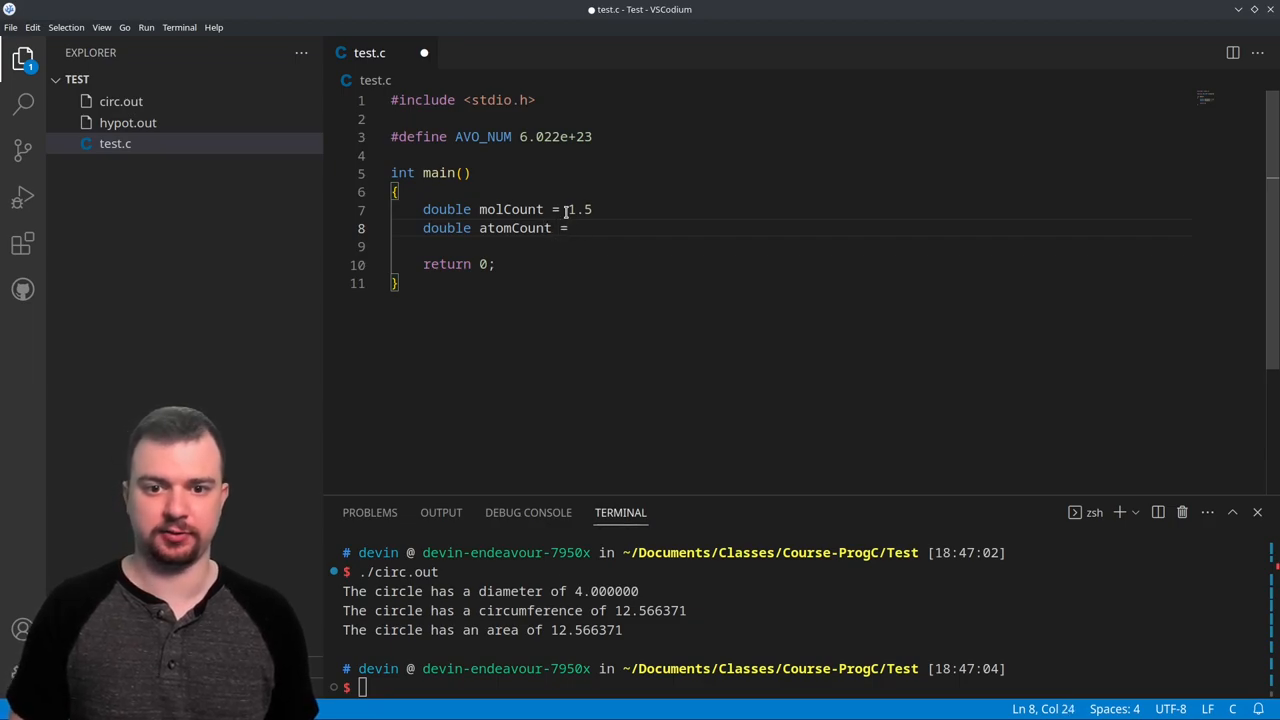
pyautogui.write('AVO_NUM *')
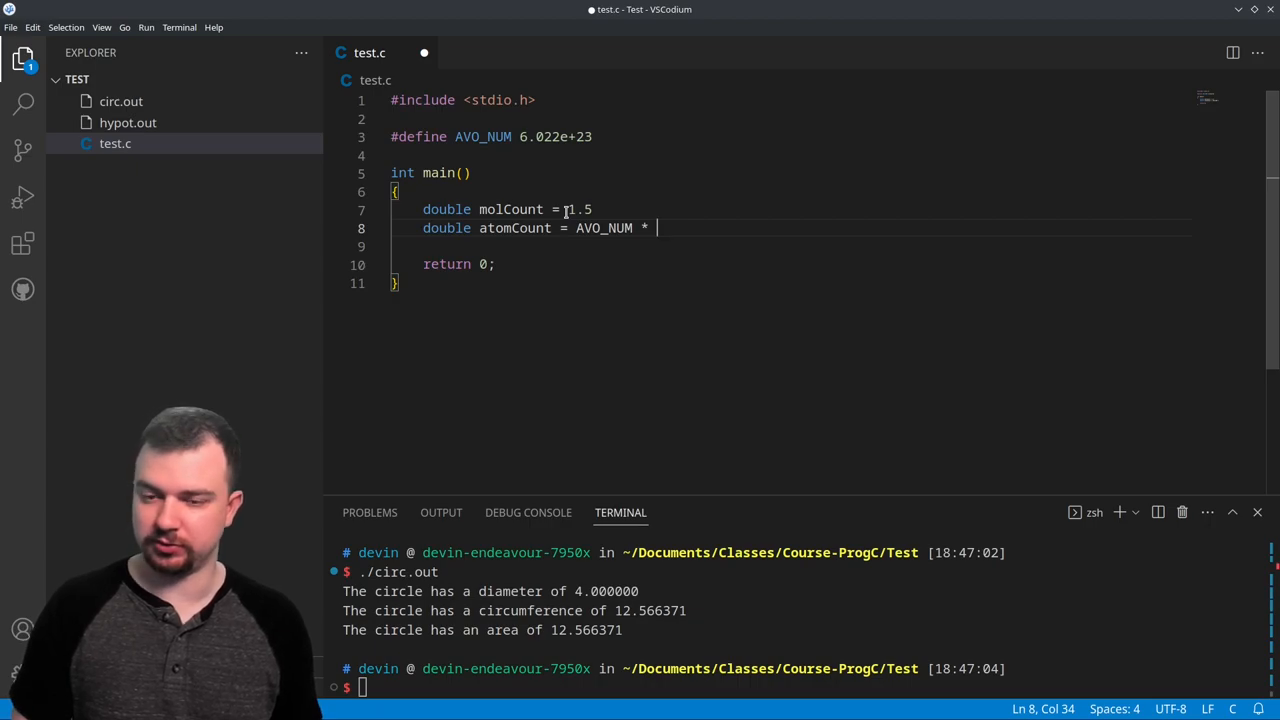
pyautogui.write('molCount')
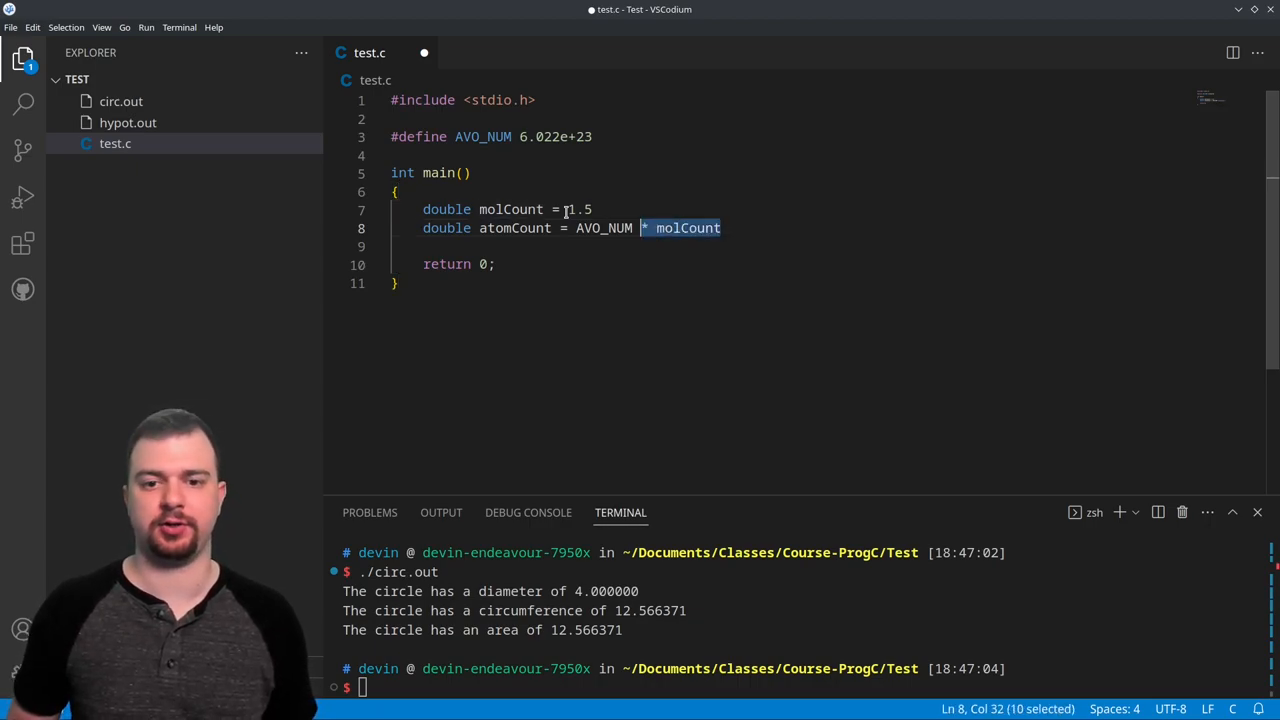
pyautogui.write('mol')
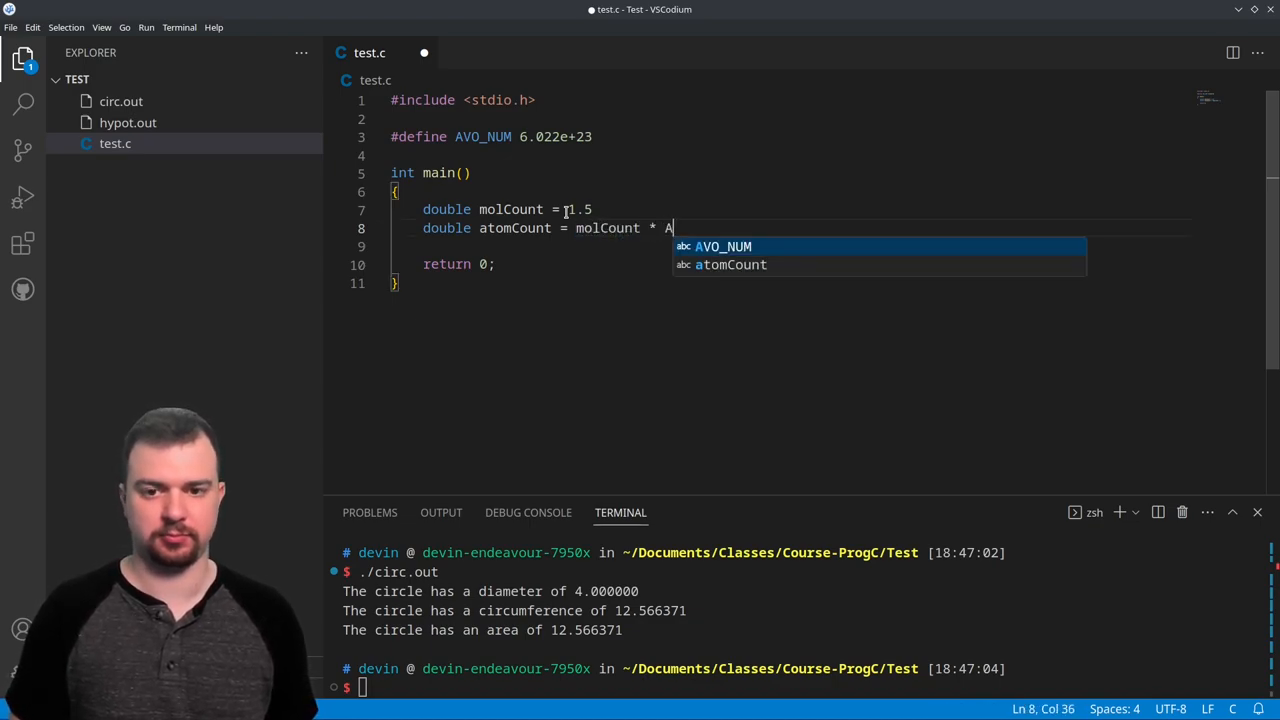
pyautogui.write('VO_NUM;')
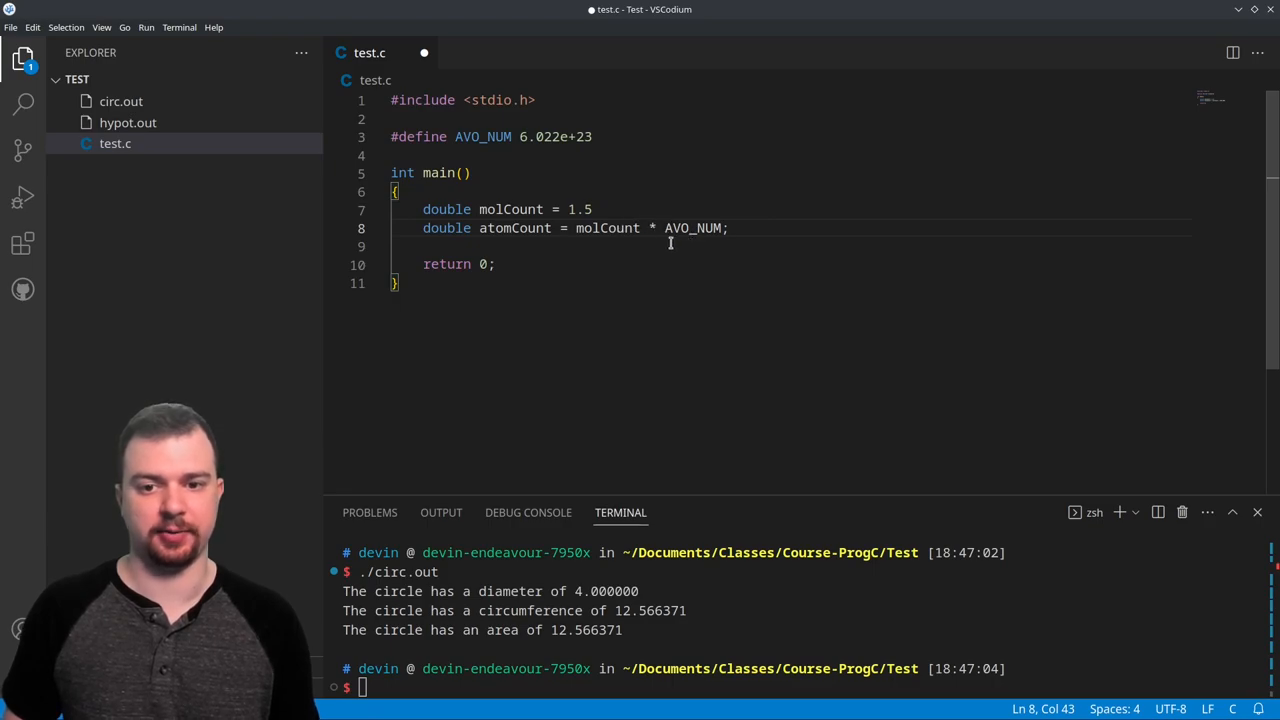
pyautogui.moveTo(752, 252)
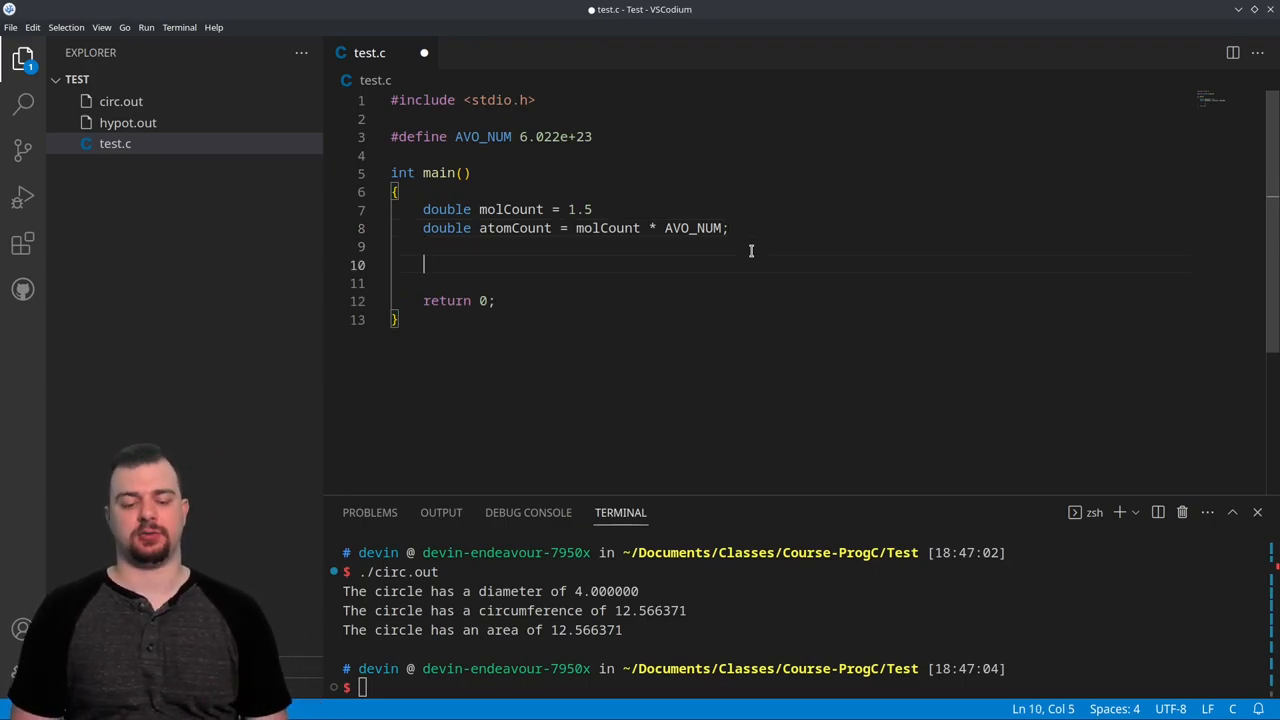
# Write printf("There are %f atoms in %f moles\n", atomCount, molCount); in main
pyautogui.write('print')
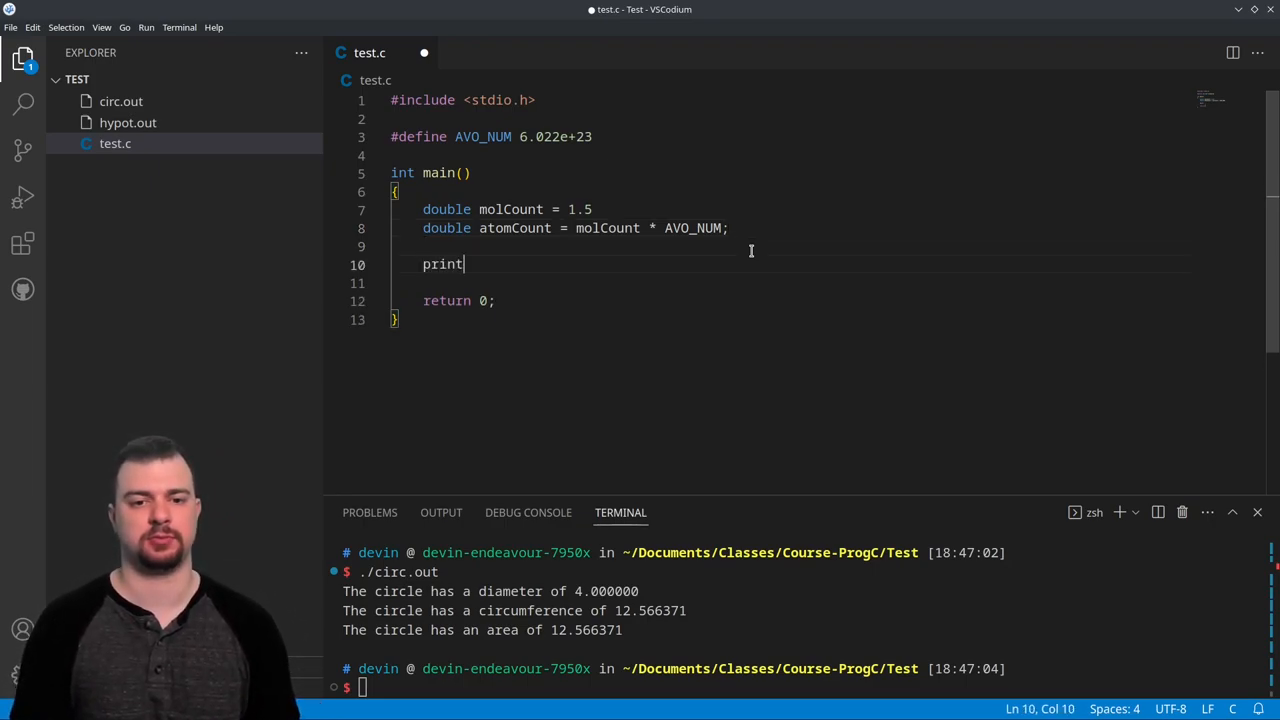
pyautogui.write('f()')
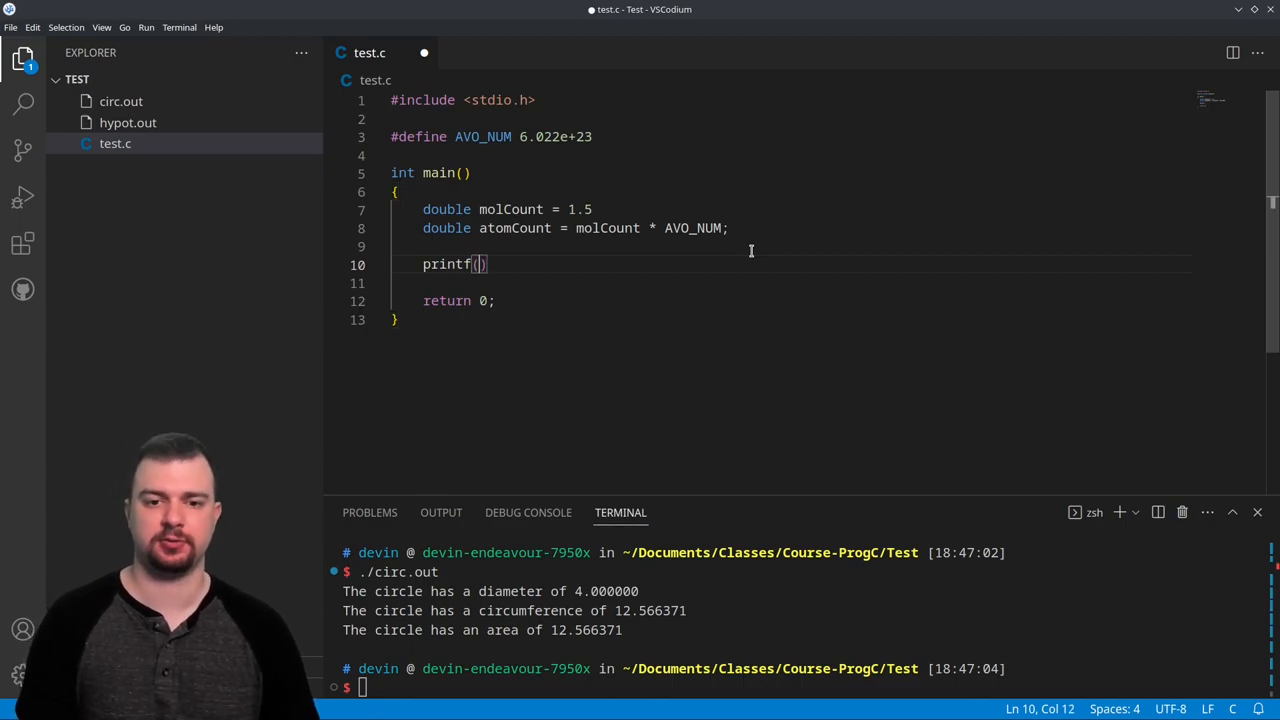
pyautogui.write('"th')
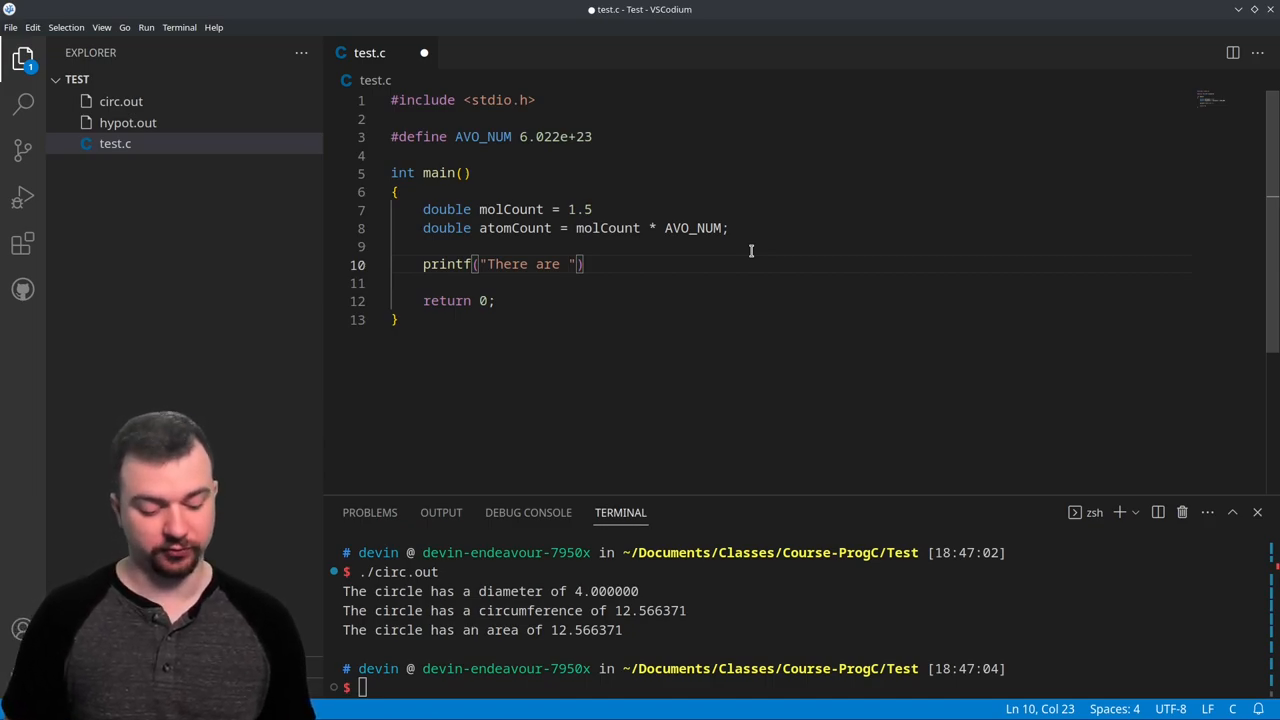
pyautogui.write('%f')
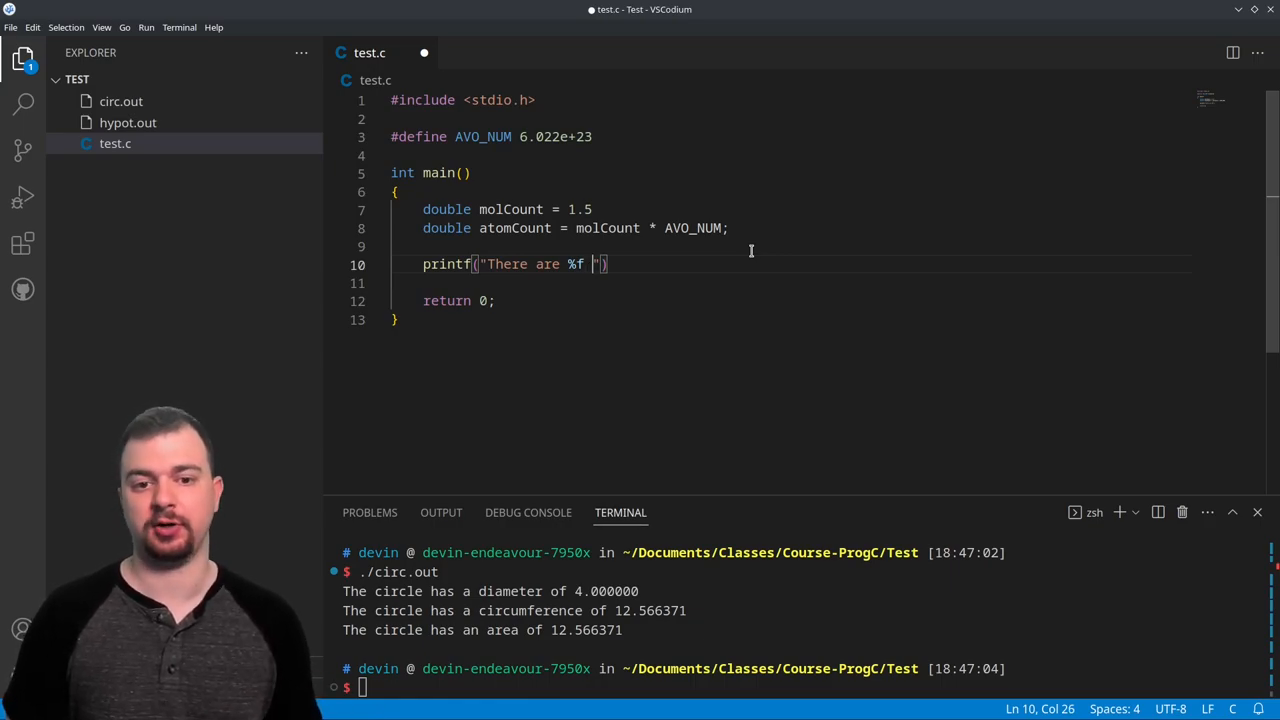
pyautogui.write('atom')
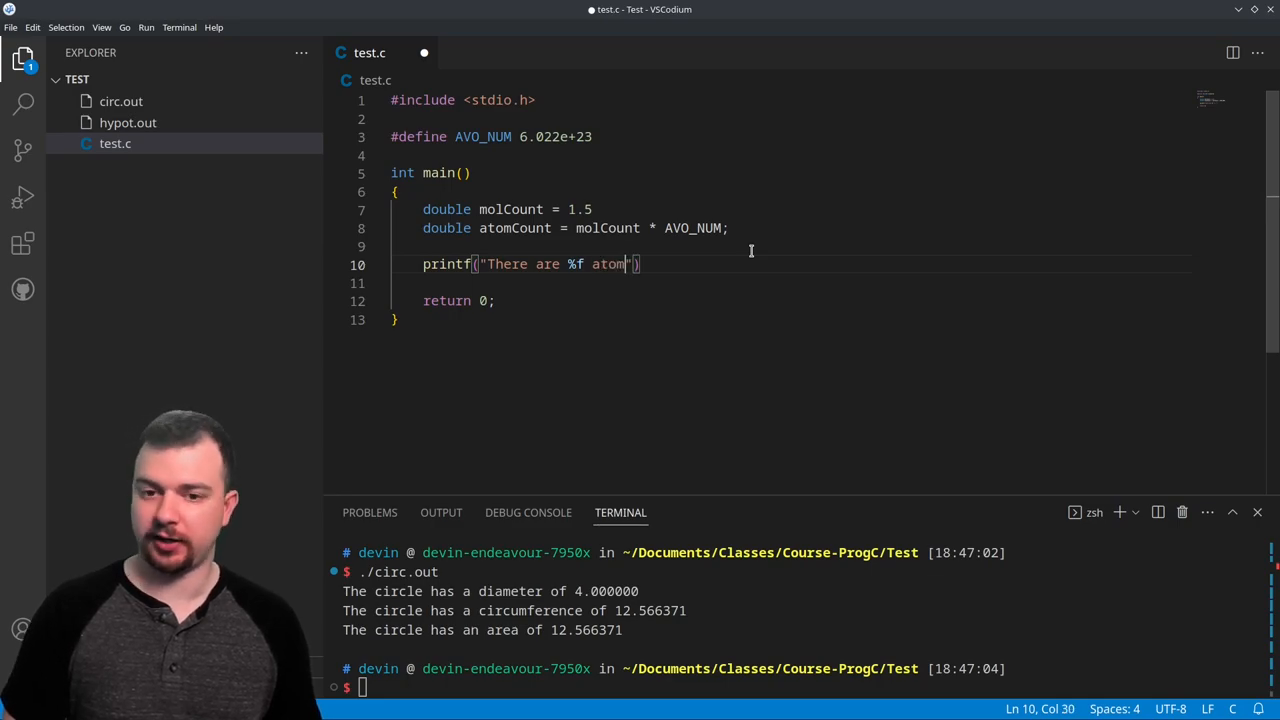
pyautogui.write('s in %f mole')
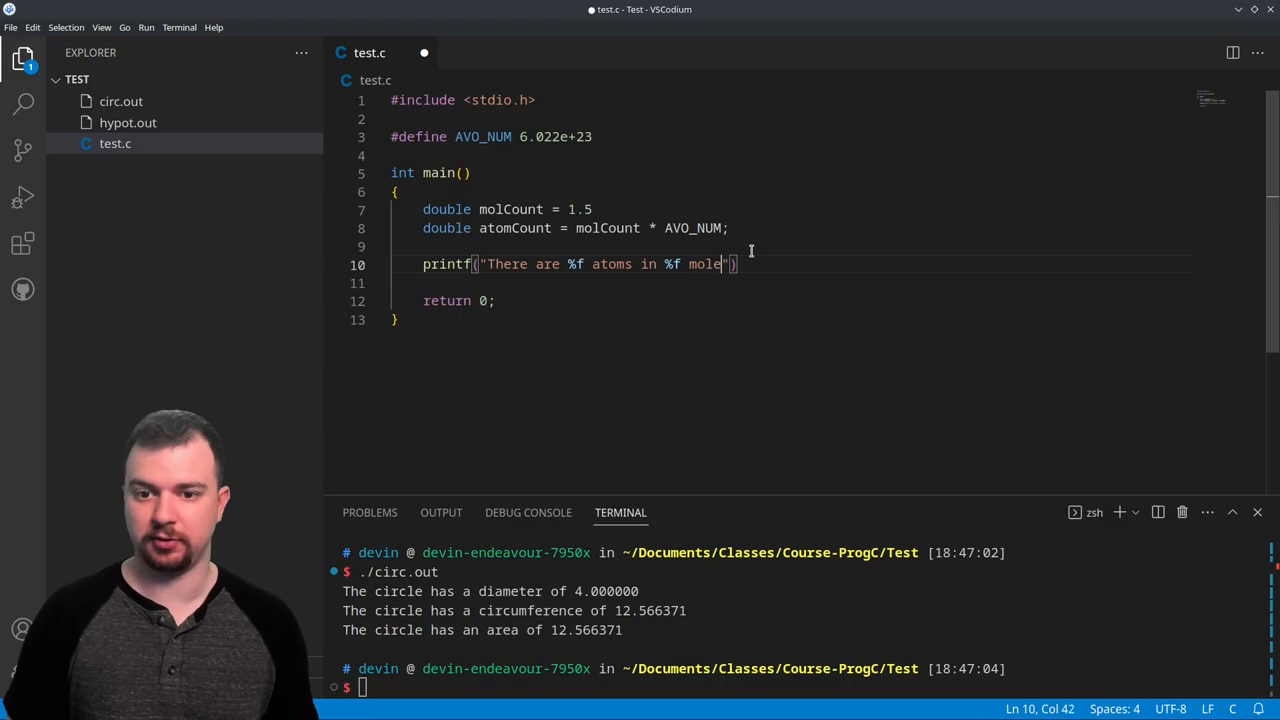
pyautogui.write('s')
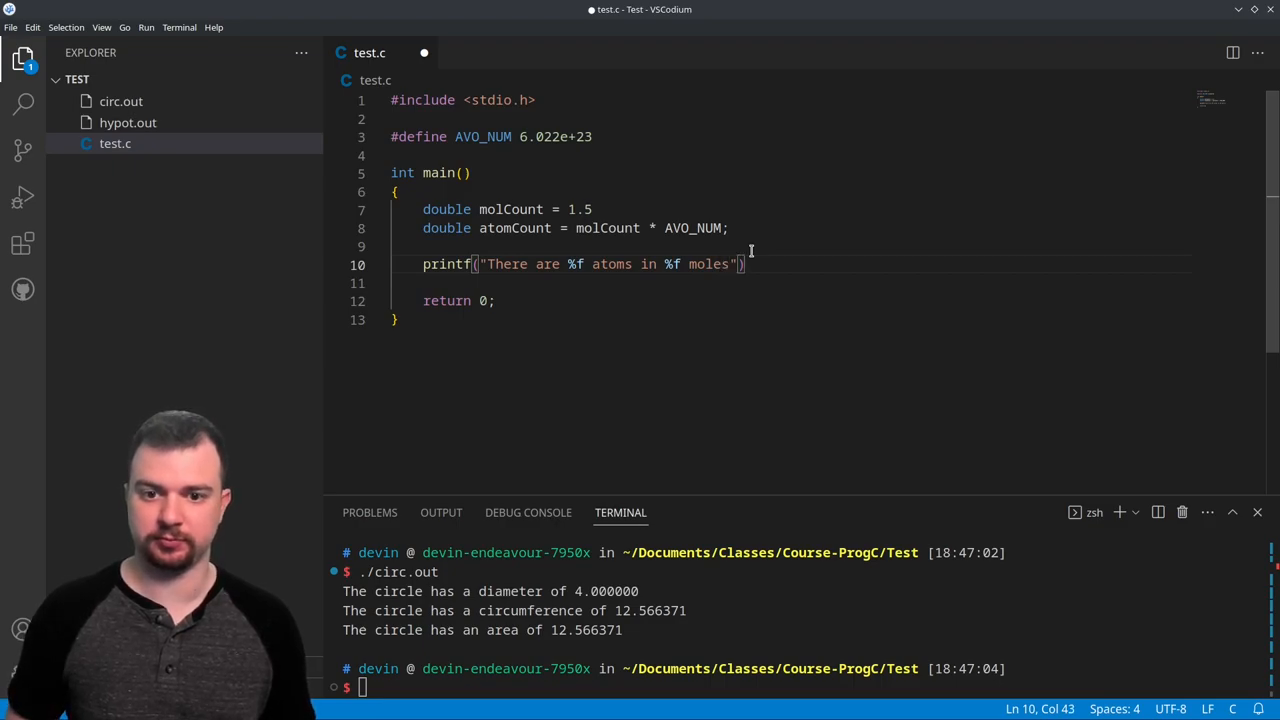
pyautogui.write('\\n')
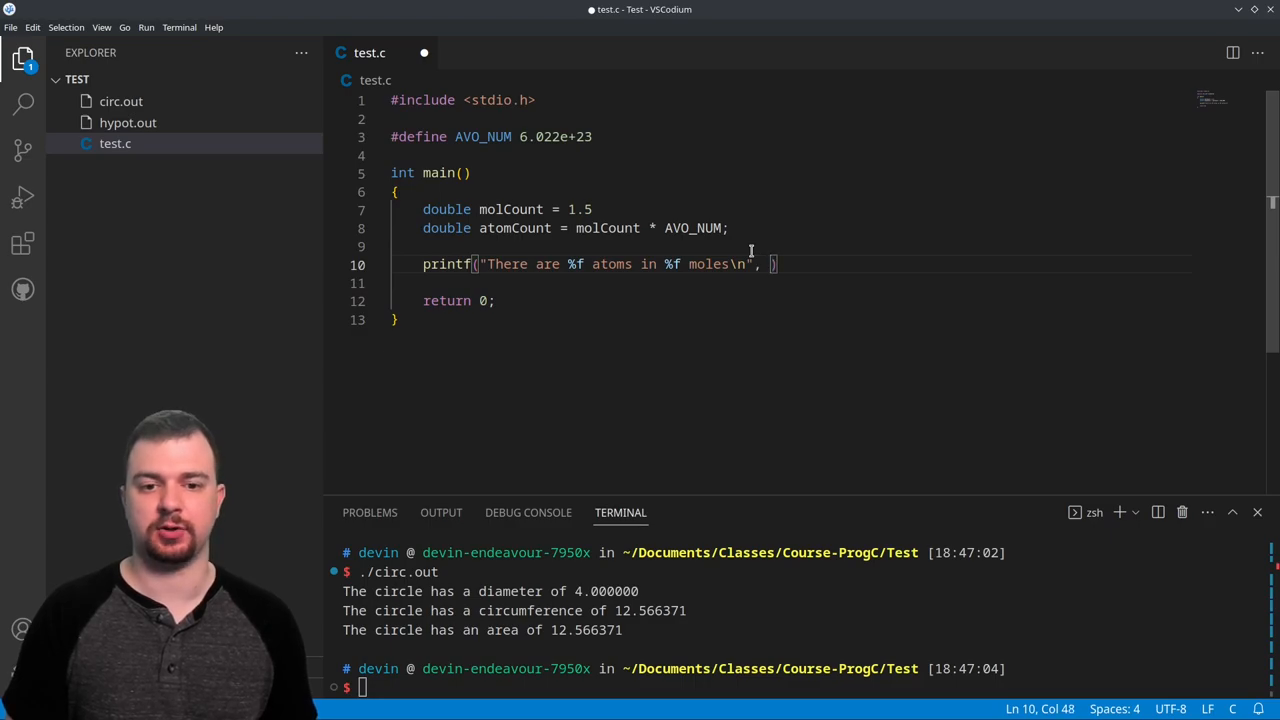
pyautogui.write('atomCoun')
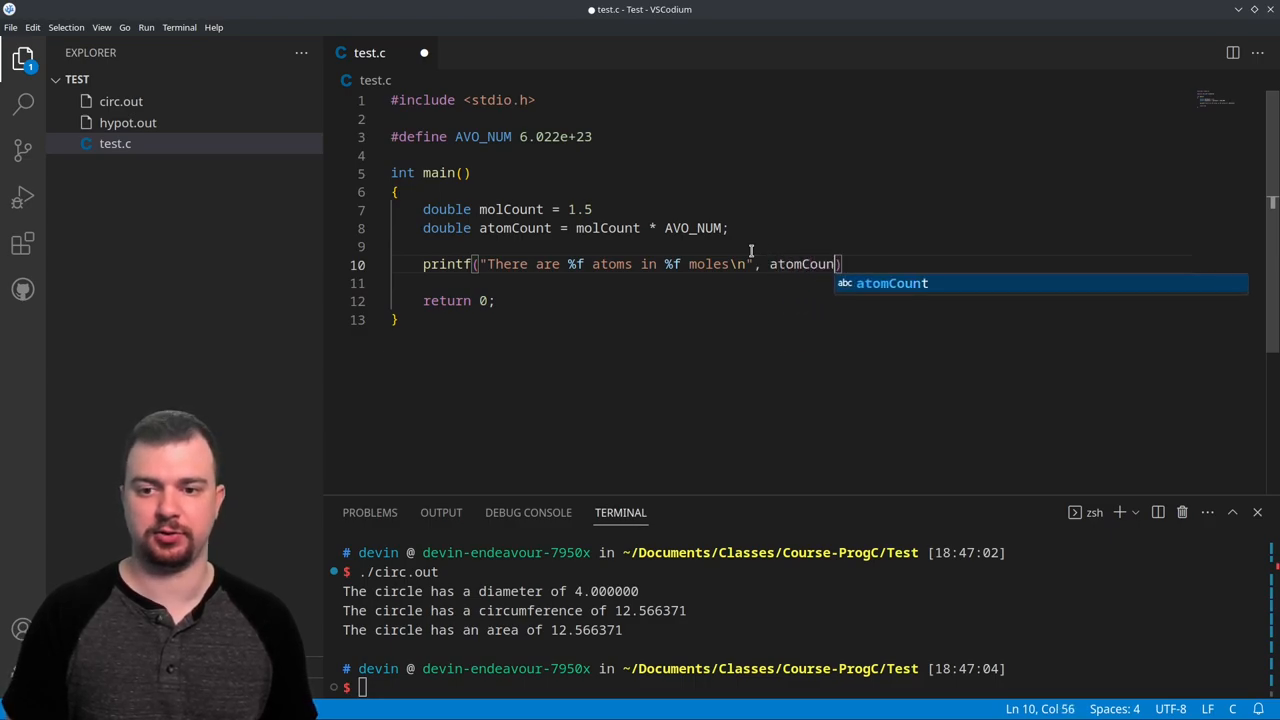
pyautogui.write('t, molCount')
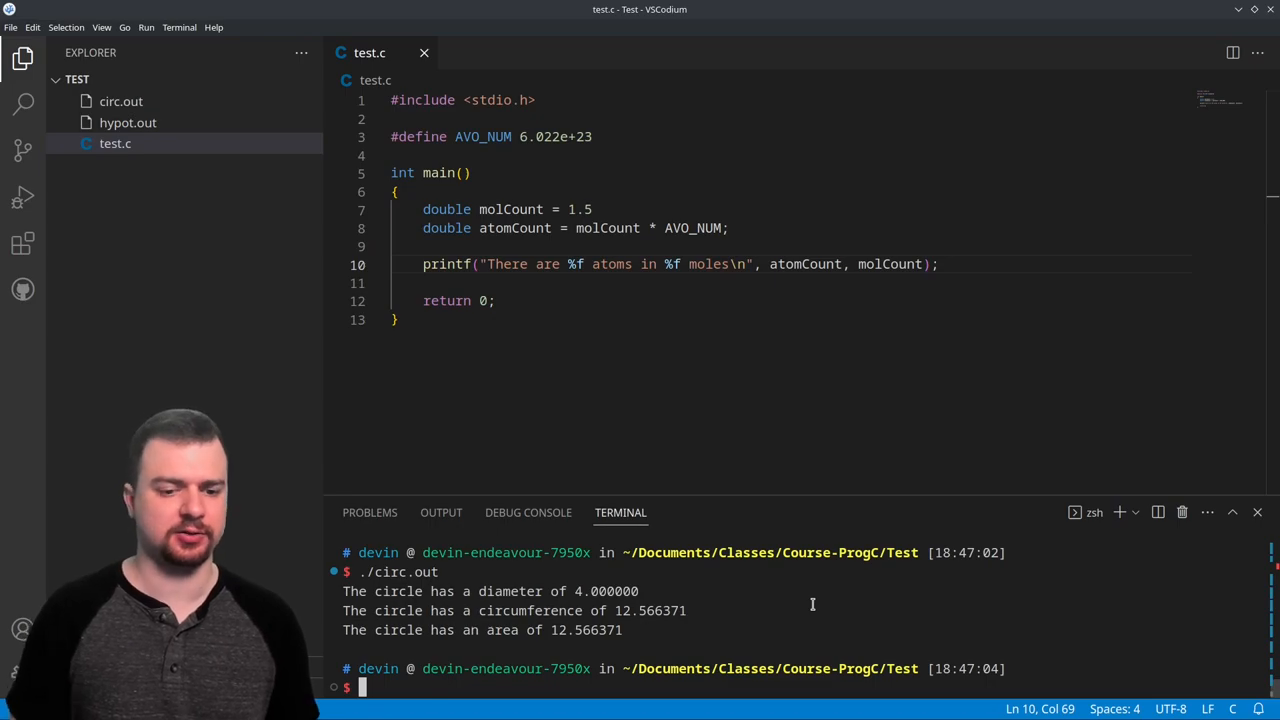
# Compile with clang ./test.c -o avo.out, which reports a missing semicolon
pyautogui.write('clang ./')
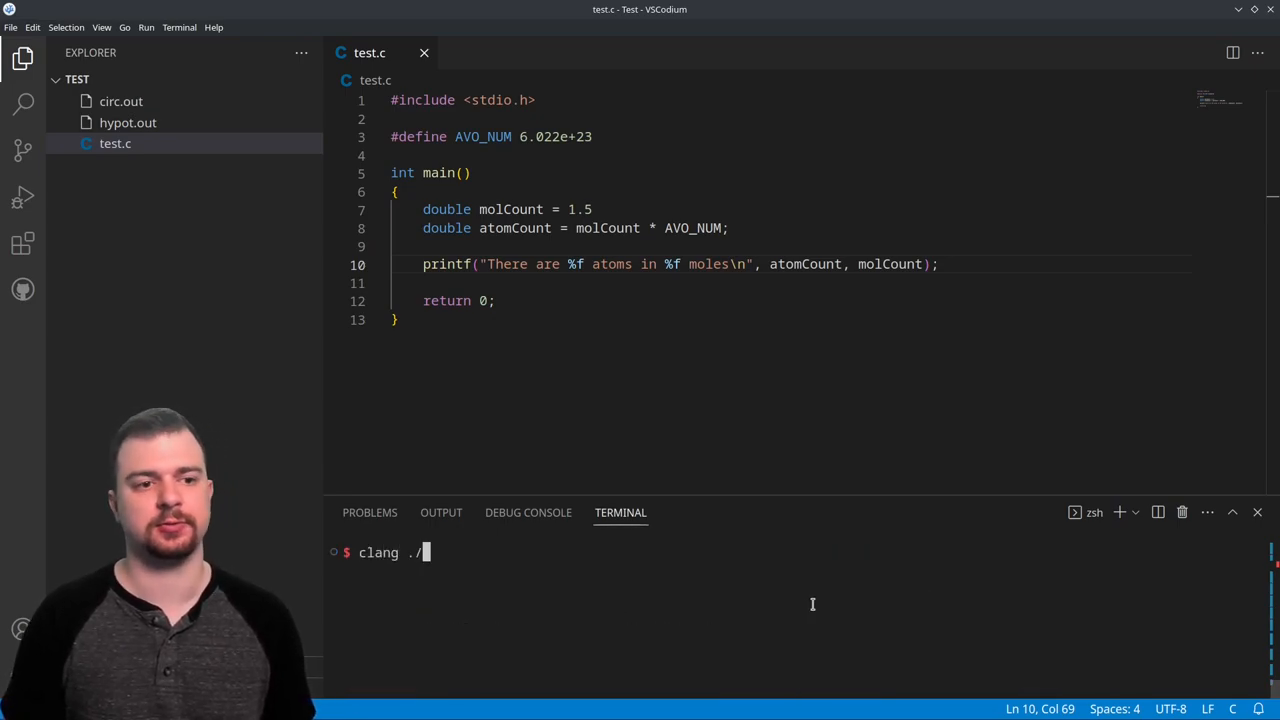
pyautogui.write('test.c -')
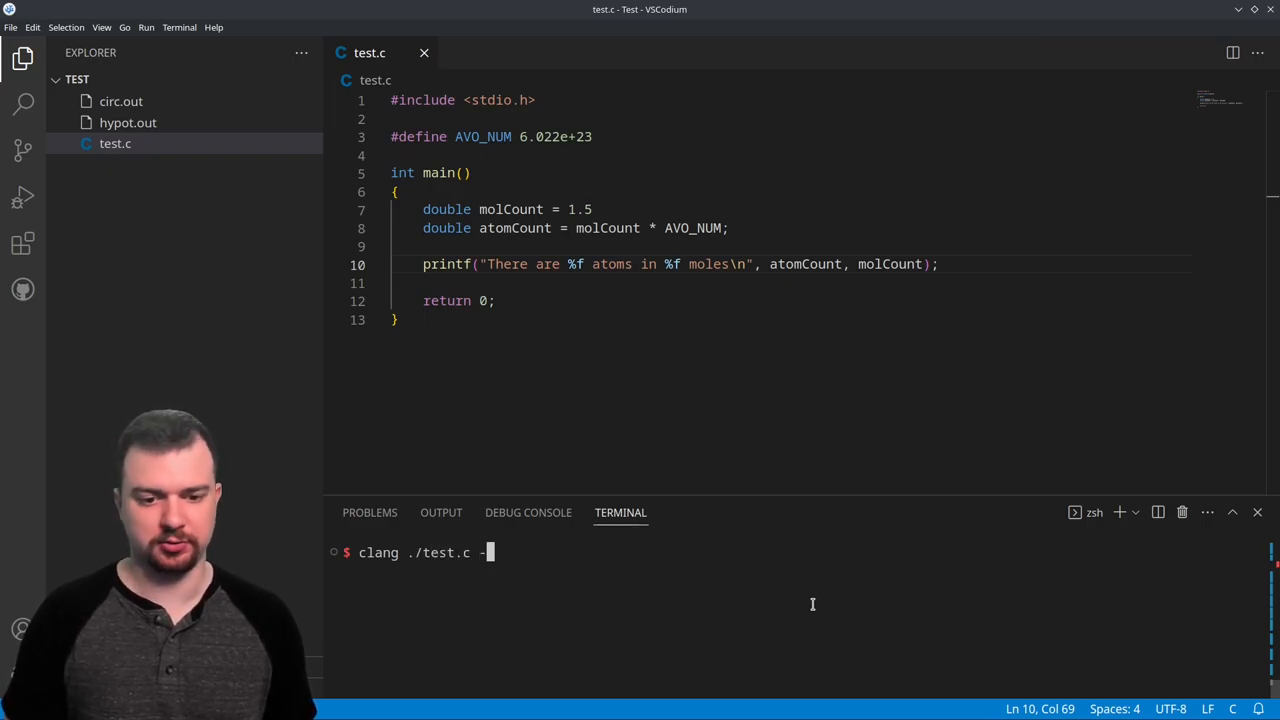
pyautogui.write('o')
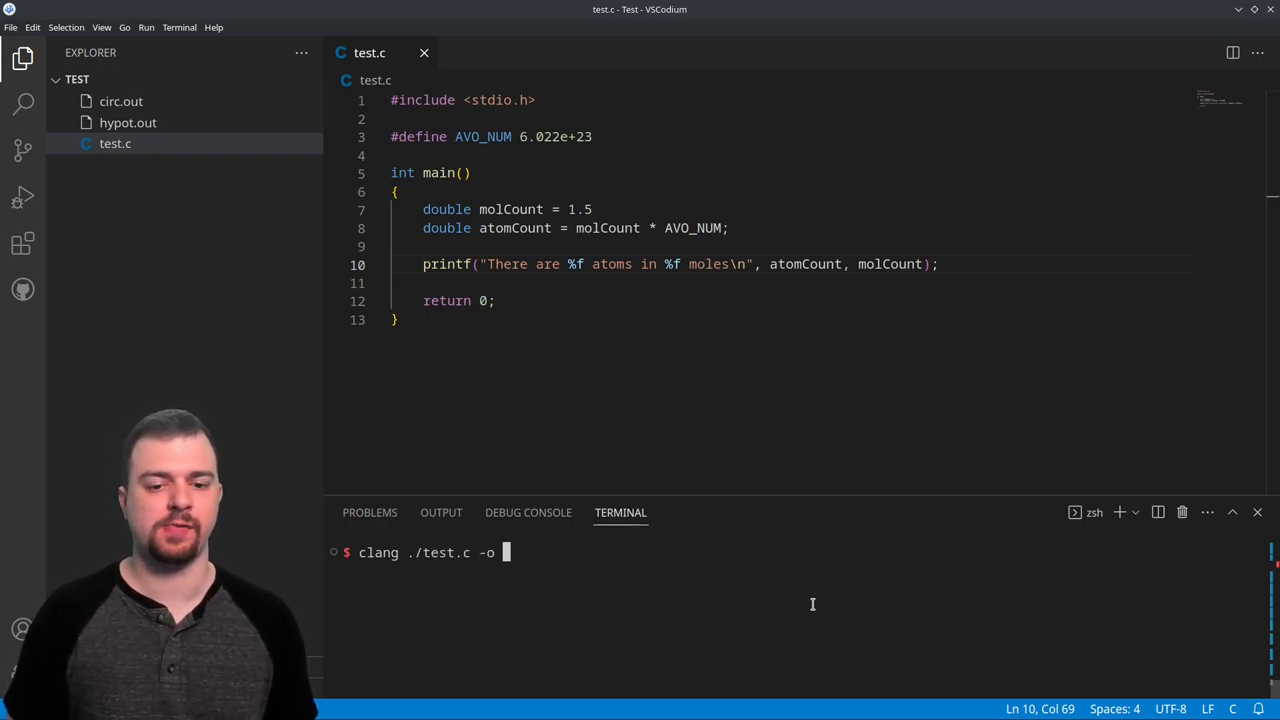
pyautogui.write('avo.')
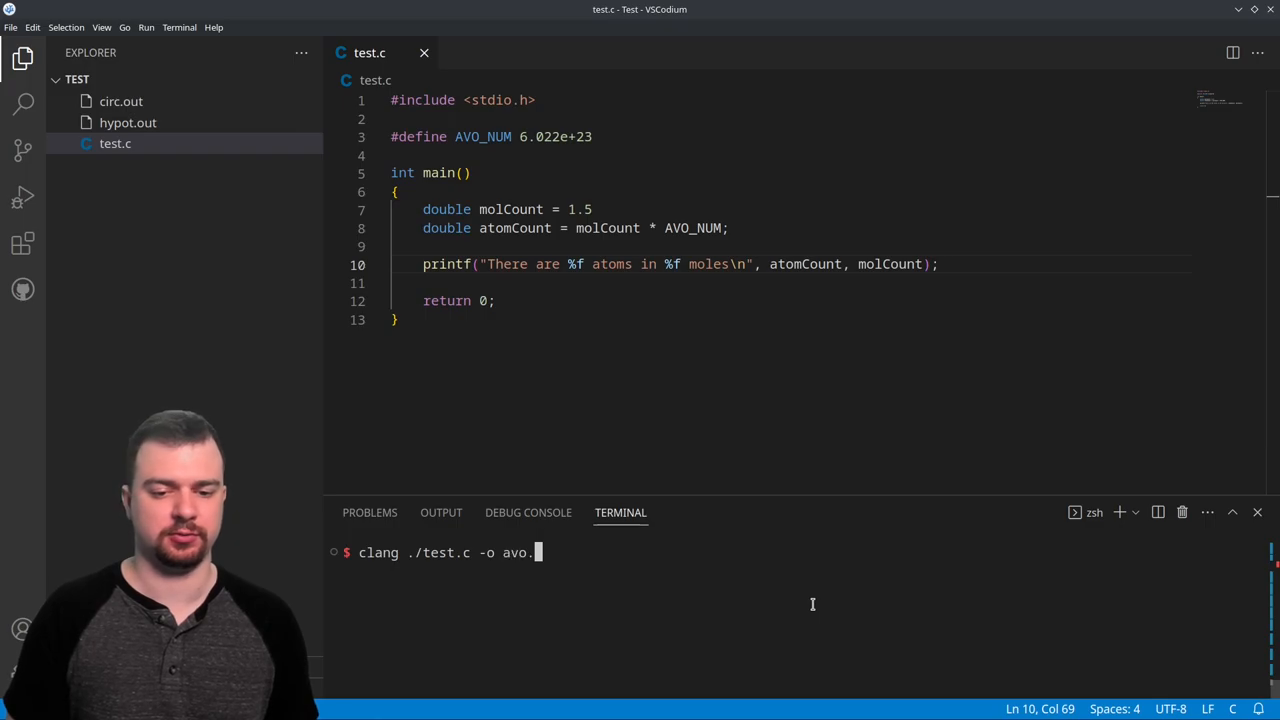
pyautogui.write('out')
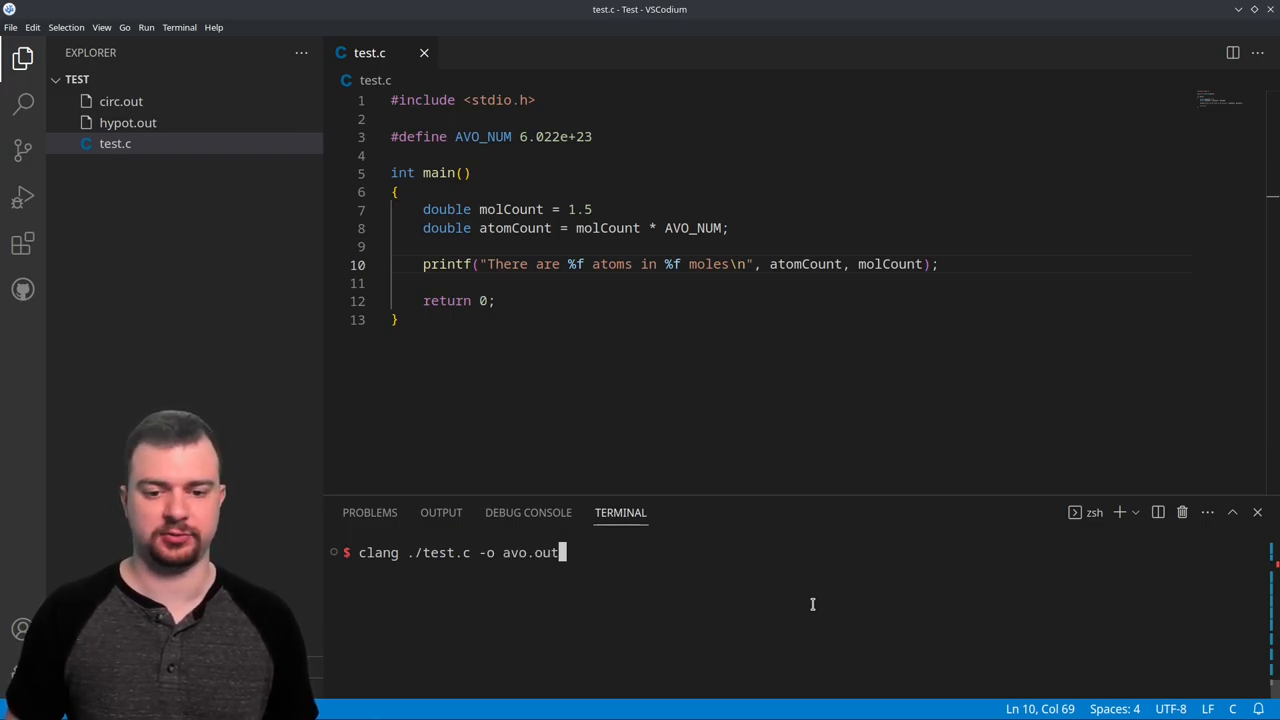
pyautogui.press('Enter')
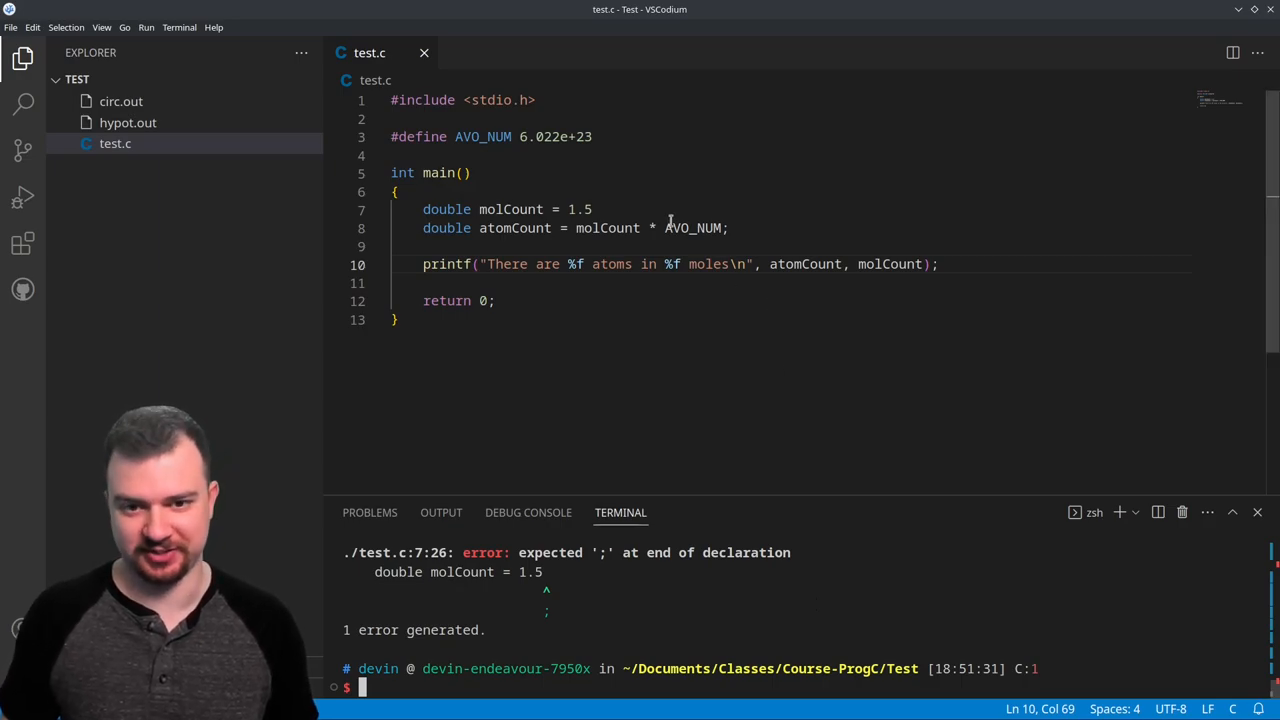
# Add the missing ; after molCount = 1.5 and rerun the clang build
pyautogui.write(';')
pyautogui.write('clang ./test.c -o avo.out')
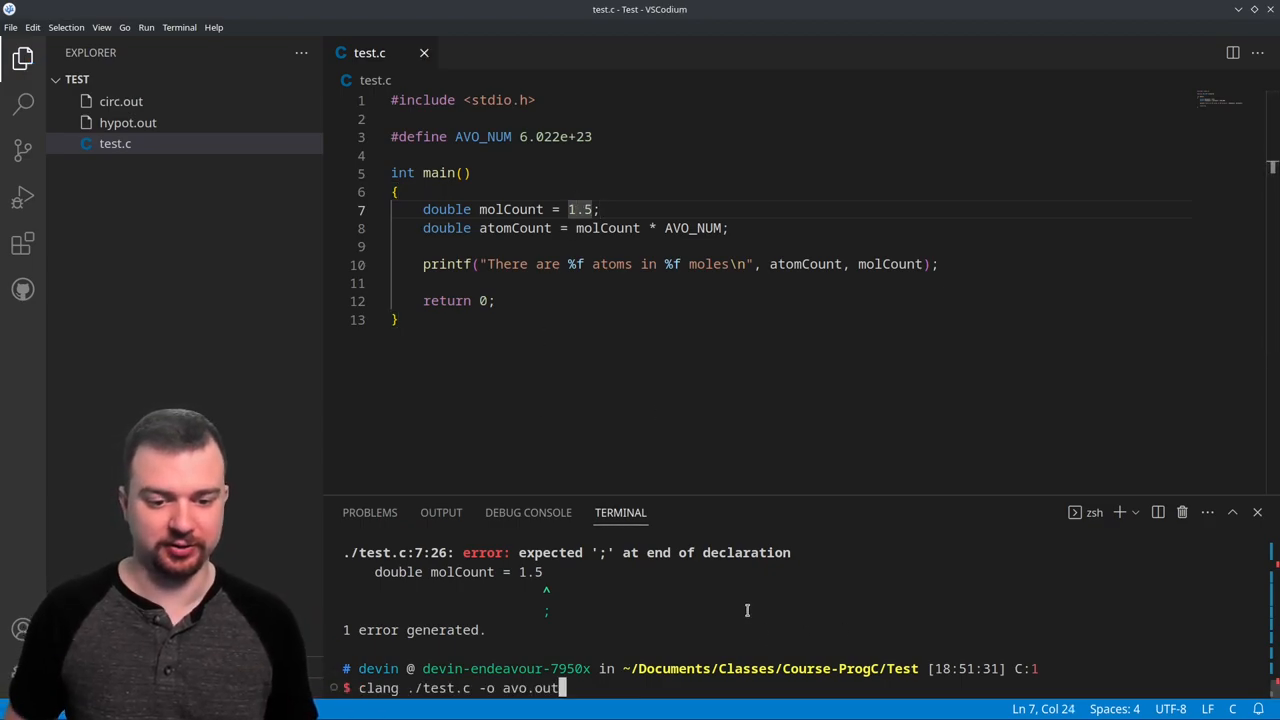
pyautogui.press('Return')
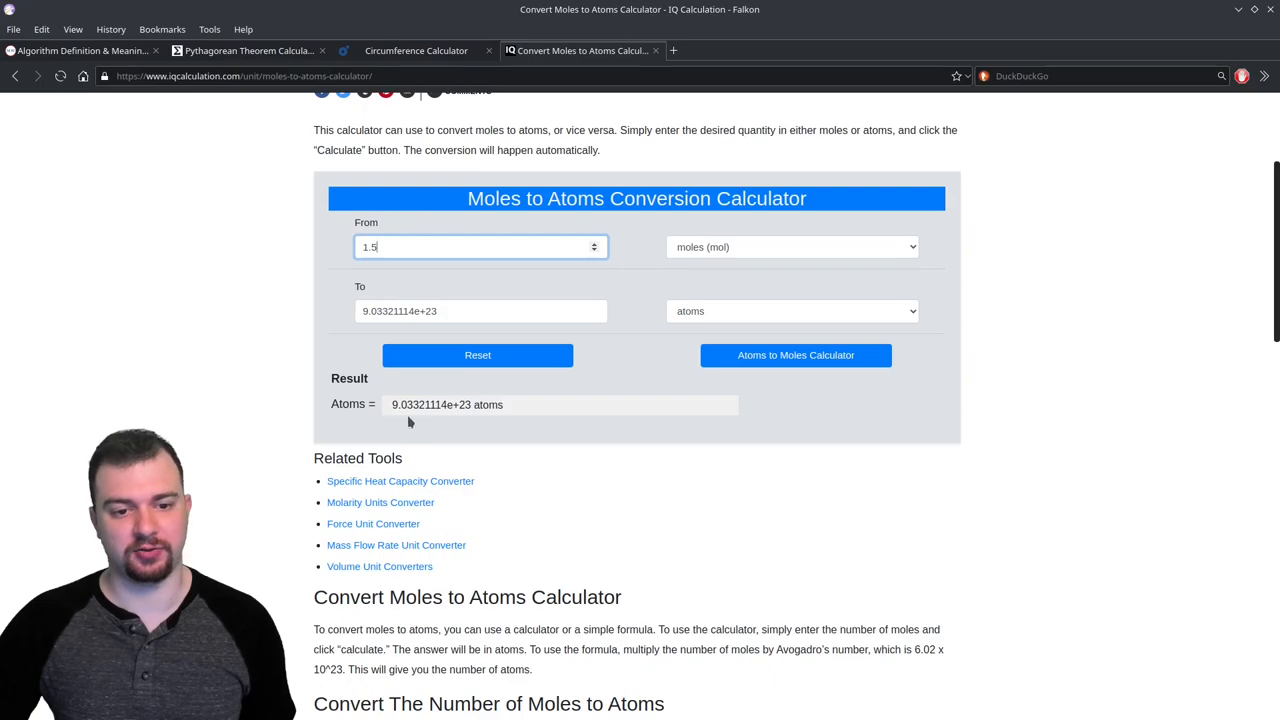
pyautogui.moveTo(456, 418)
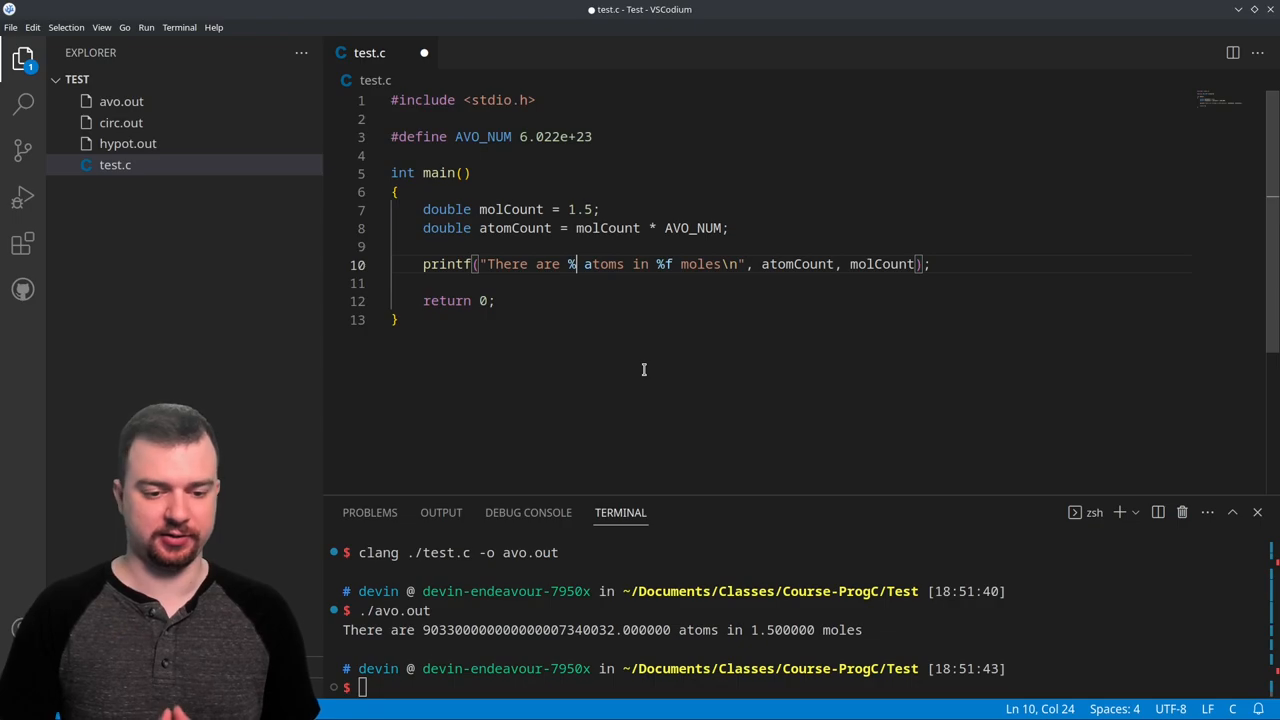
# Change the atom format to %1.1e, rebuild and run avo.out showing 9.0e+23 atoms
pyautogui.write('1')
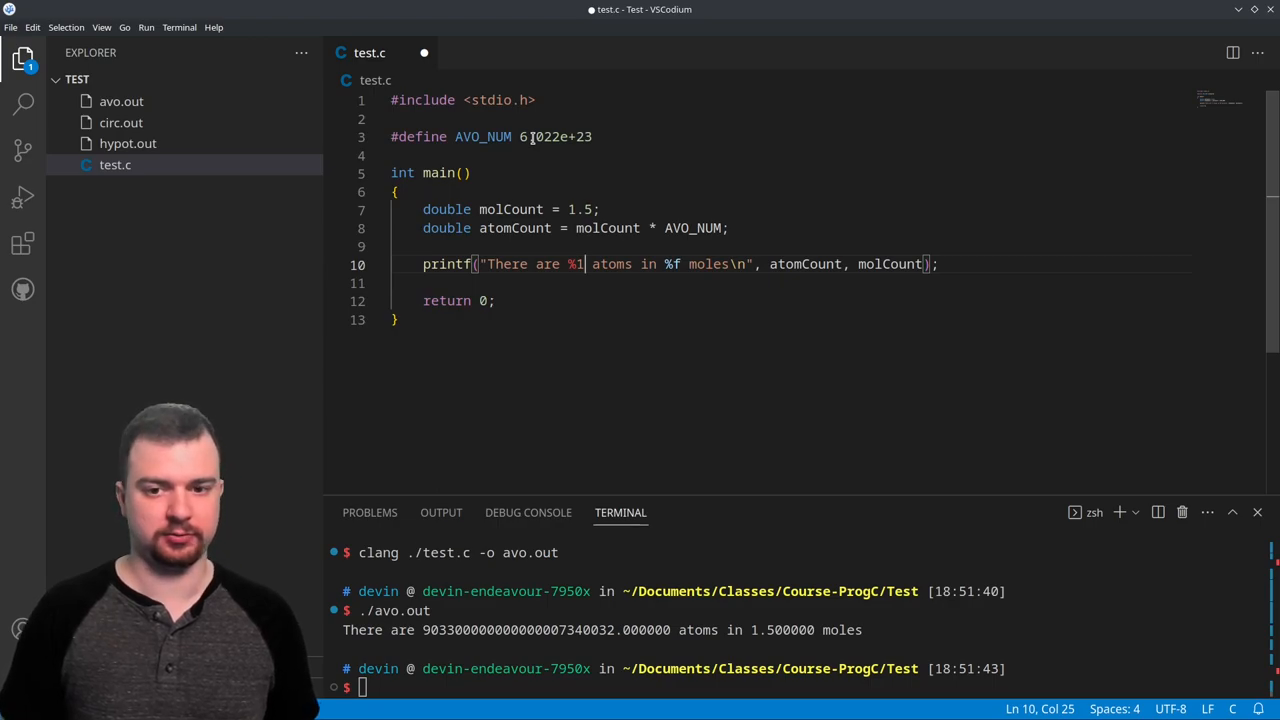
pyautogui.write('.1')
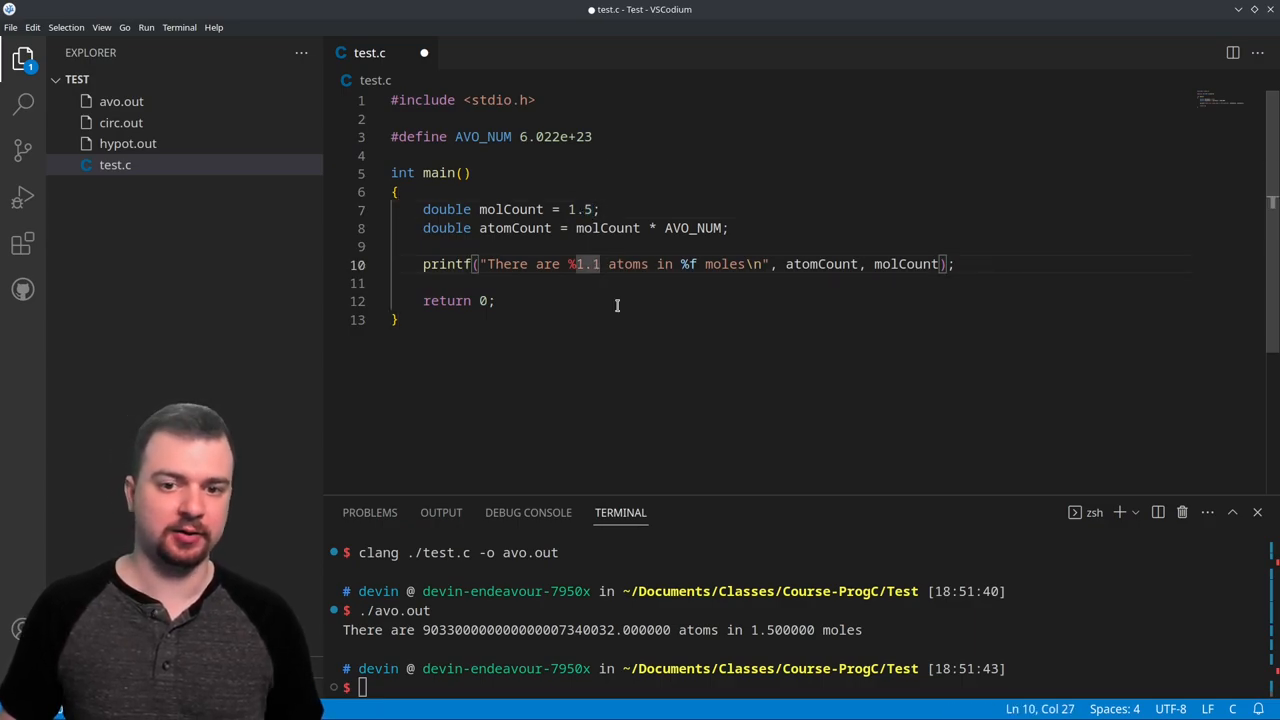
pyautogui.write('e')
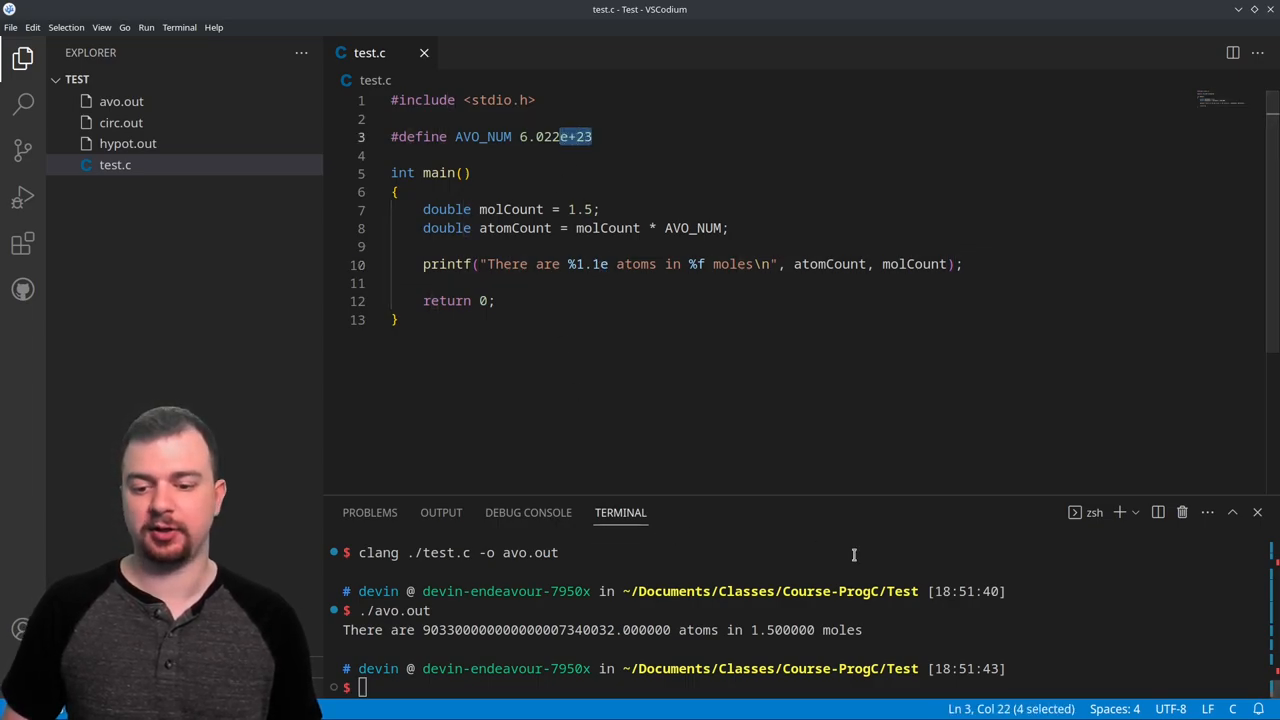
pyautogui.write('clang ./test.c -o avo.out')
pyautogui.write('./avo.out')
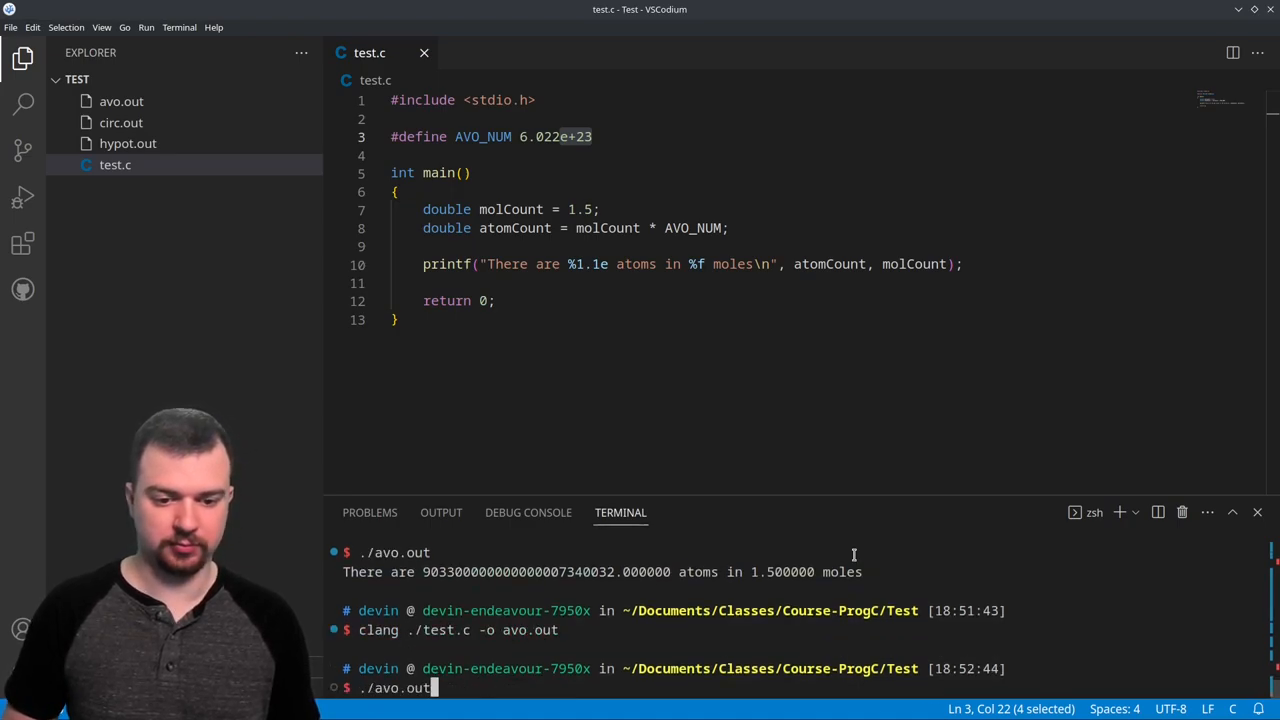
pyautogui.press('Enter')
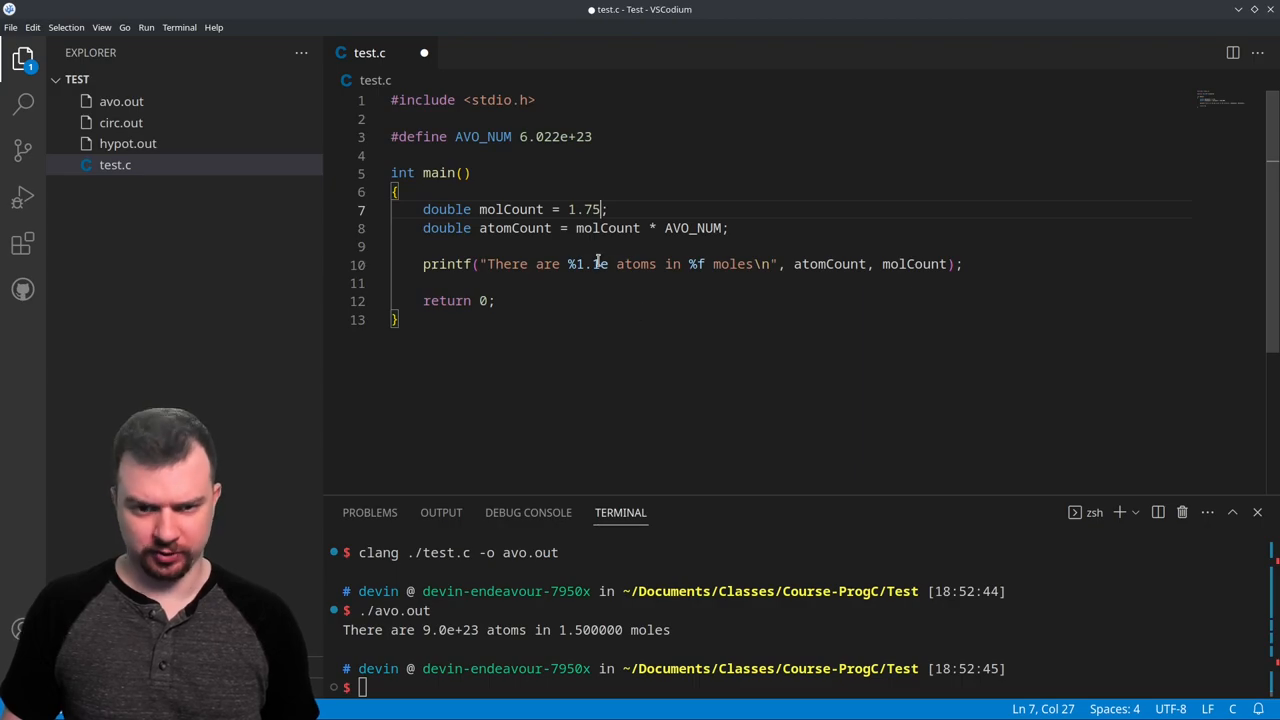
# With molCount 1.75 and %1.2e, rebuild and run avo.out printing 1.05e+24 atoms
pyautogui.write('2')
pyautogui.click(800, 686)
pyautogui.write('clang ./test.c -o avo.out')
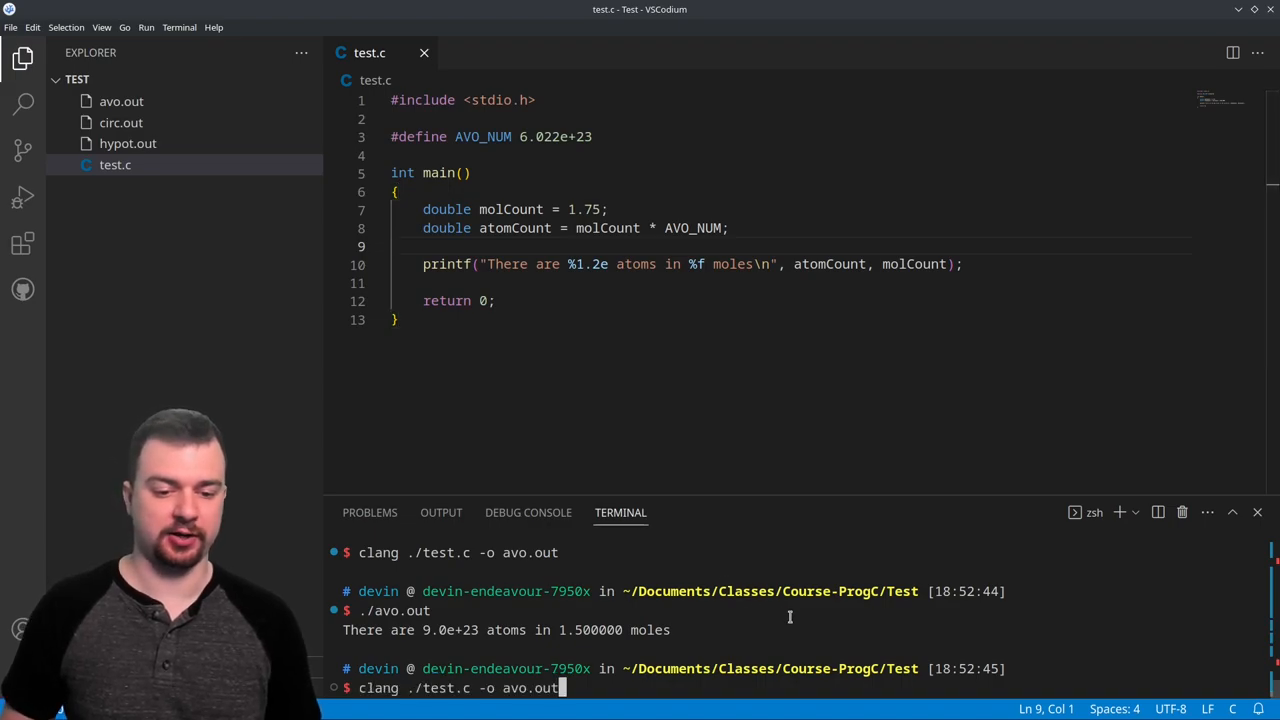
pyautogui.press('Enter')
pyautogui.write('./avo.out')
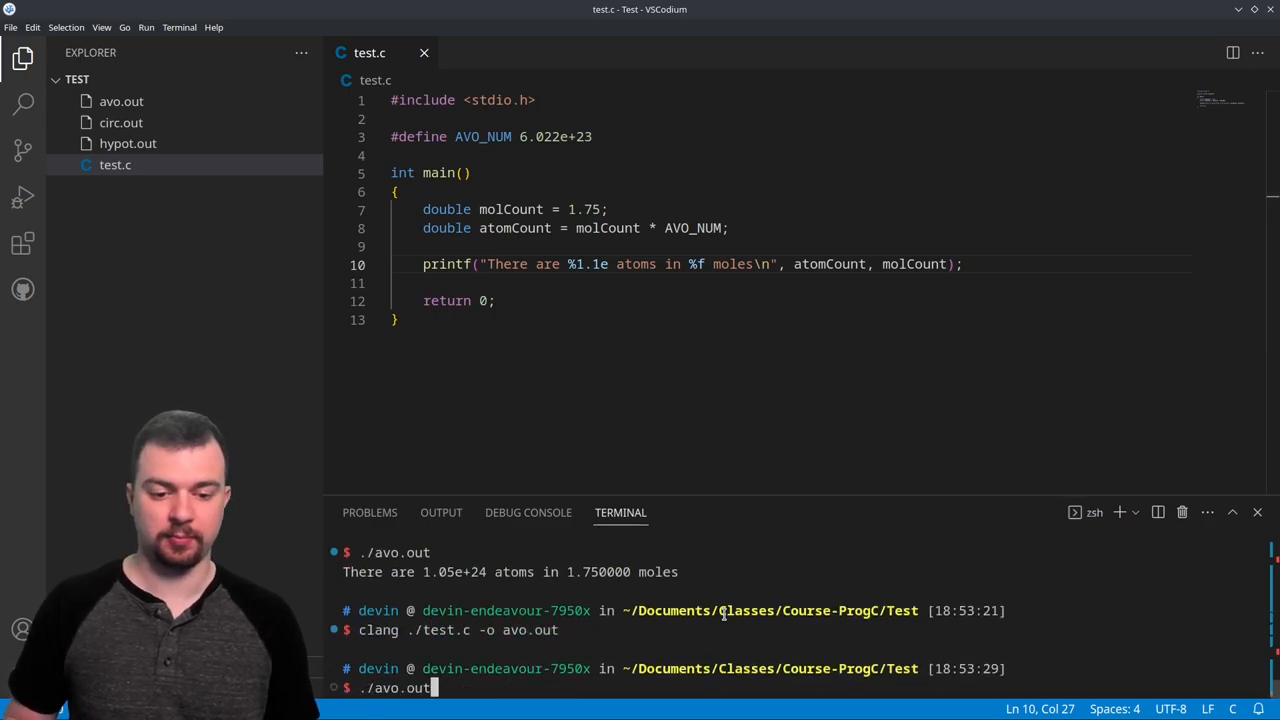
pyautogui.press('Enter')
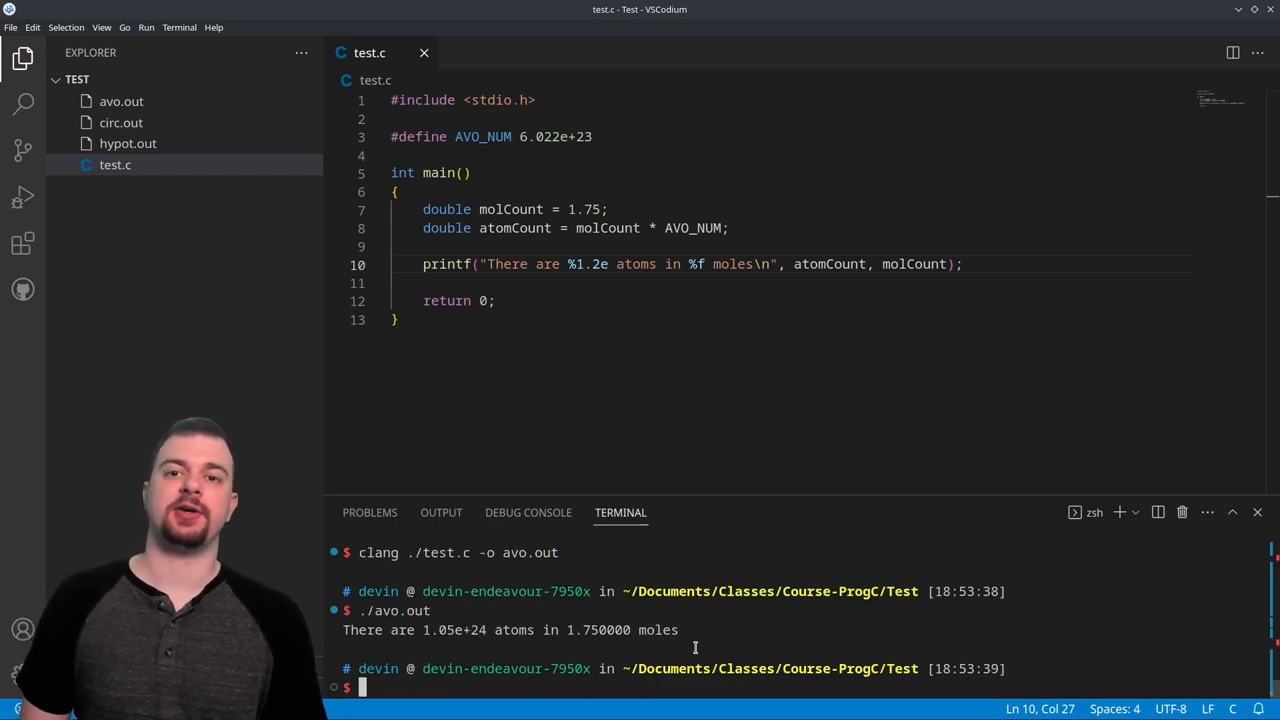
pyautogui.moveTo(590, 362)
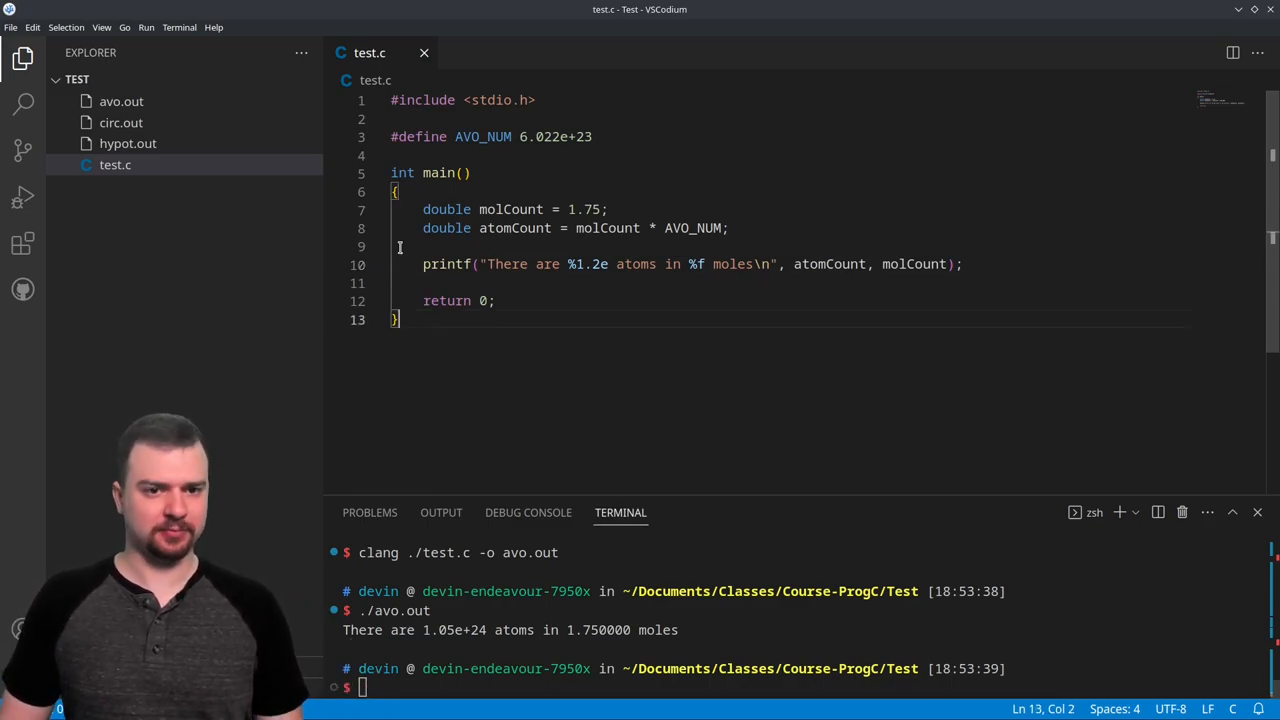
pyautogui.press('ctrl+a')
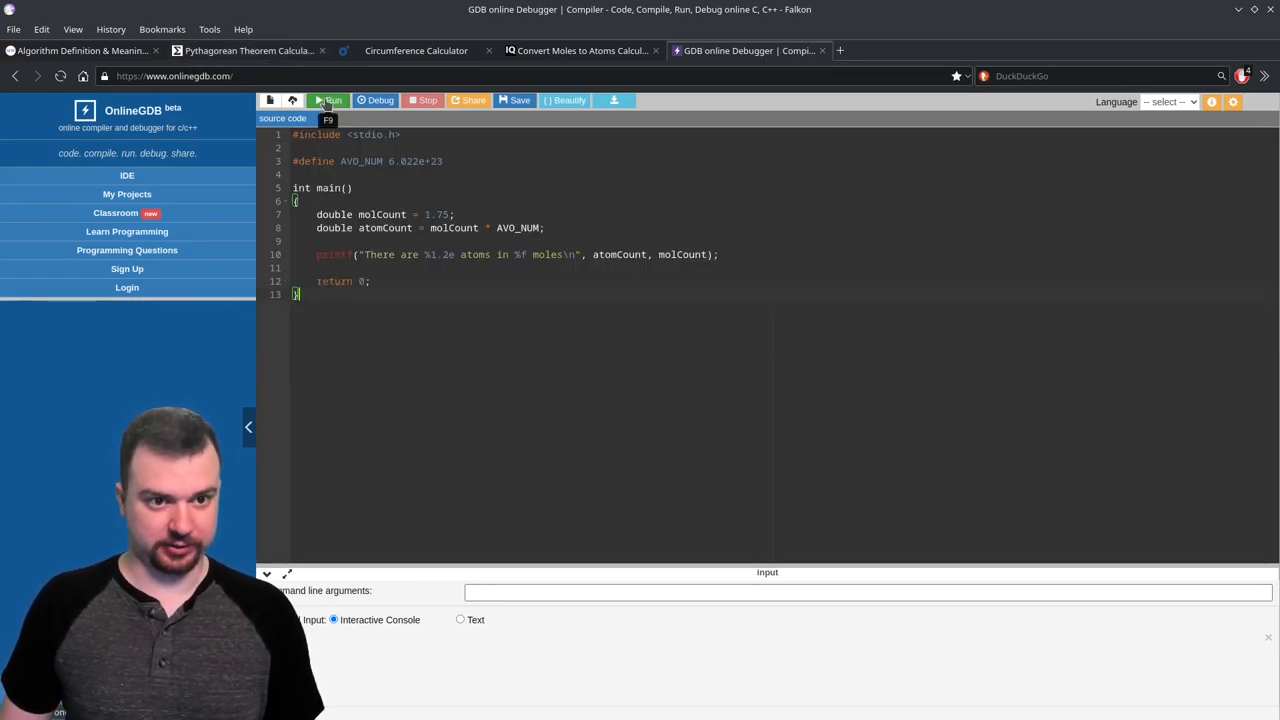
# Run the pasted program in OnlineGDB, bringing up the Choose Language prompt
pyautogui.click(330, 100)
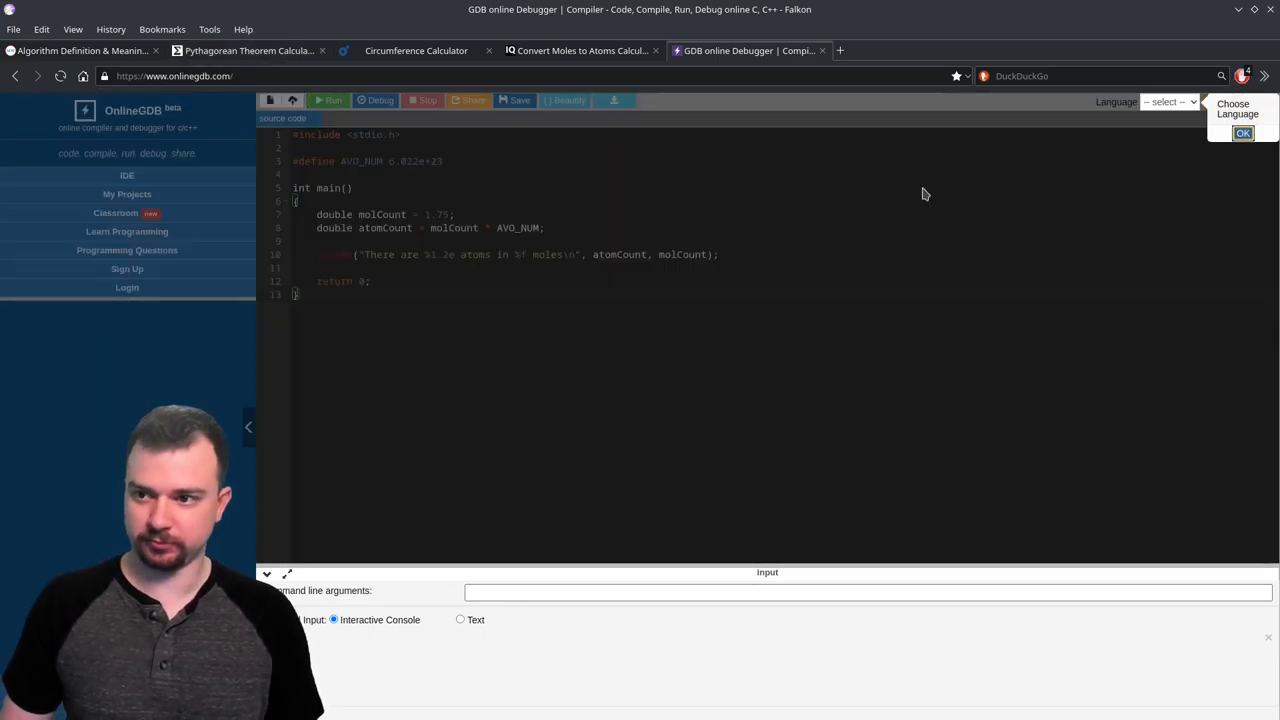